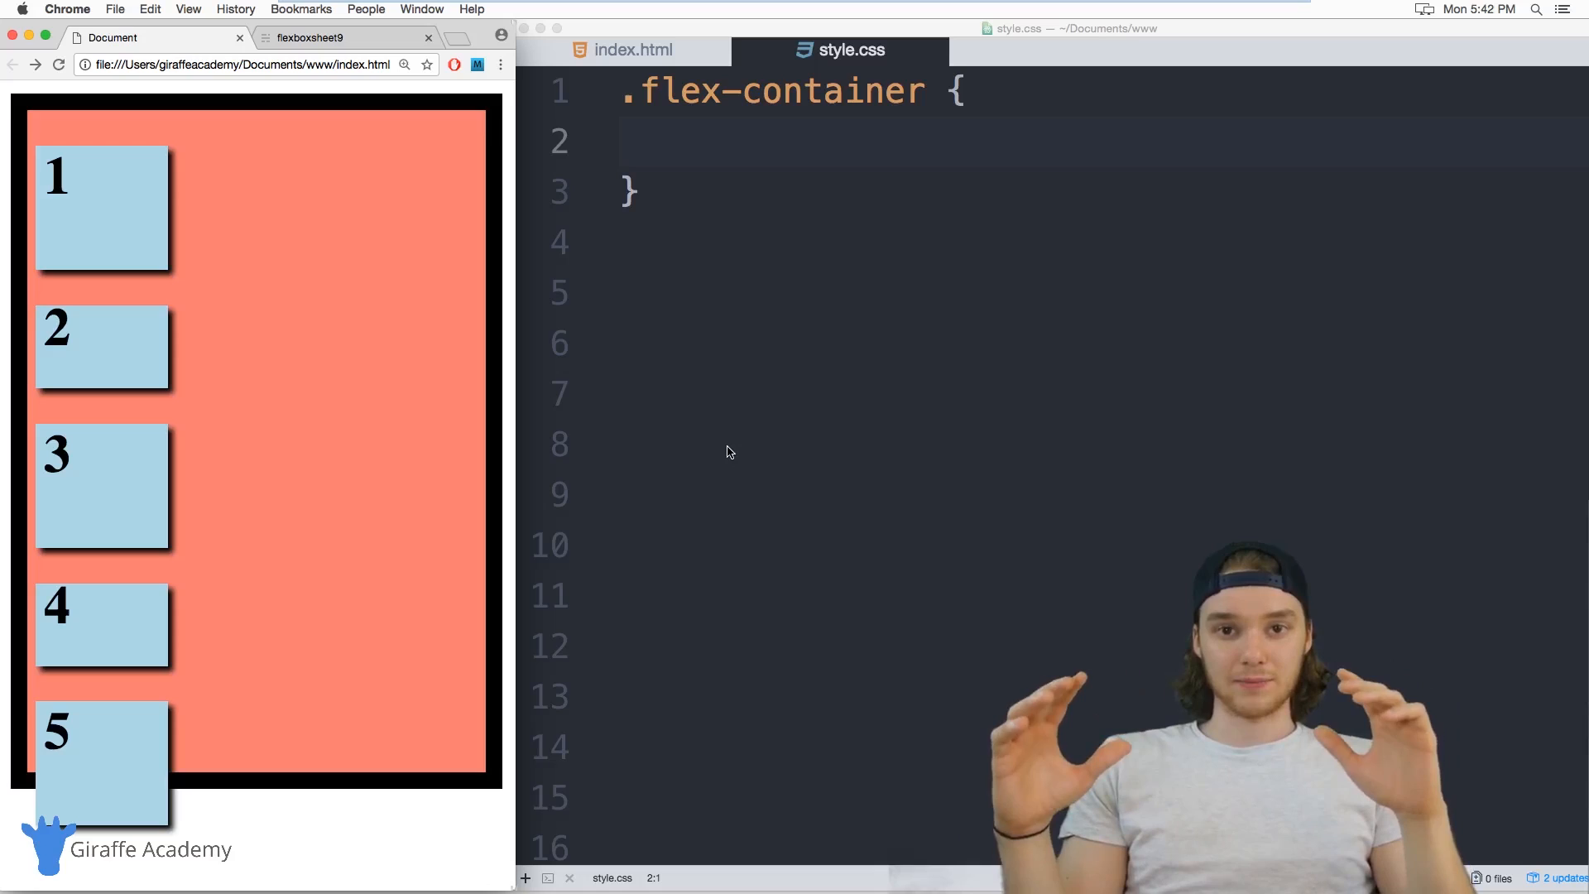
mouse_move(420, 339)
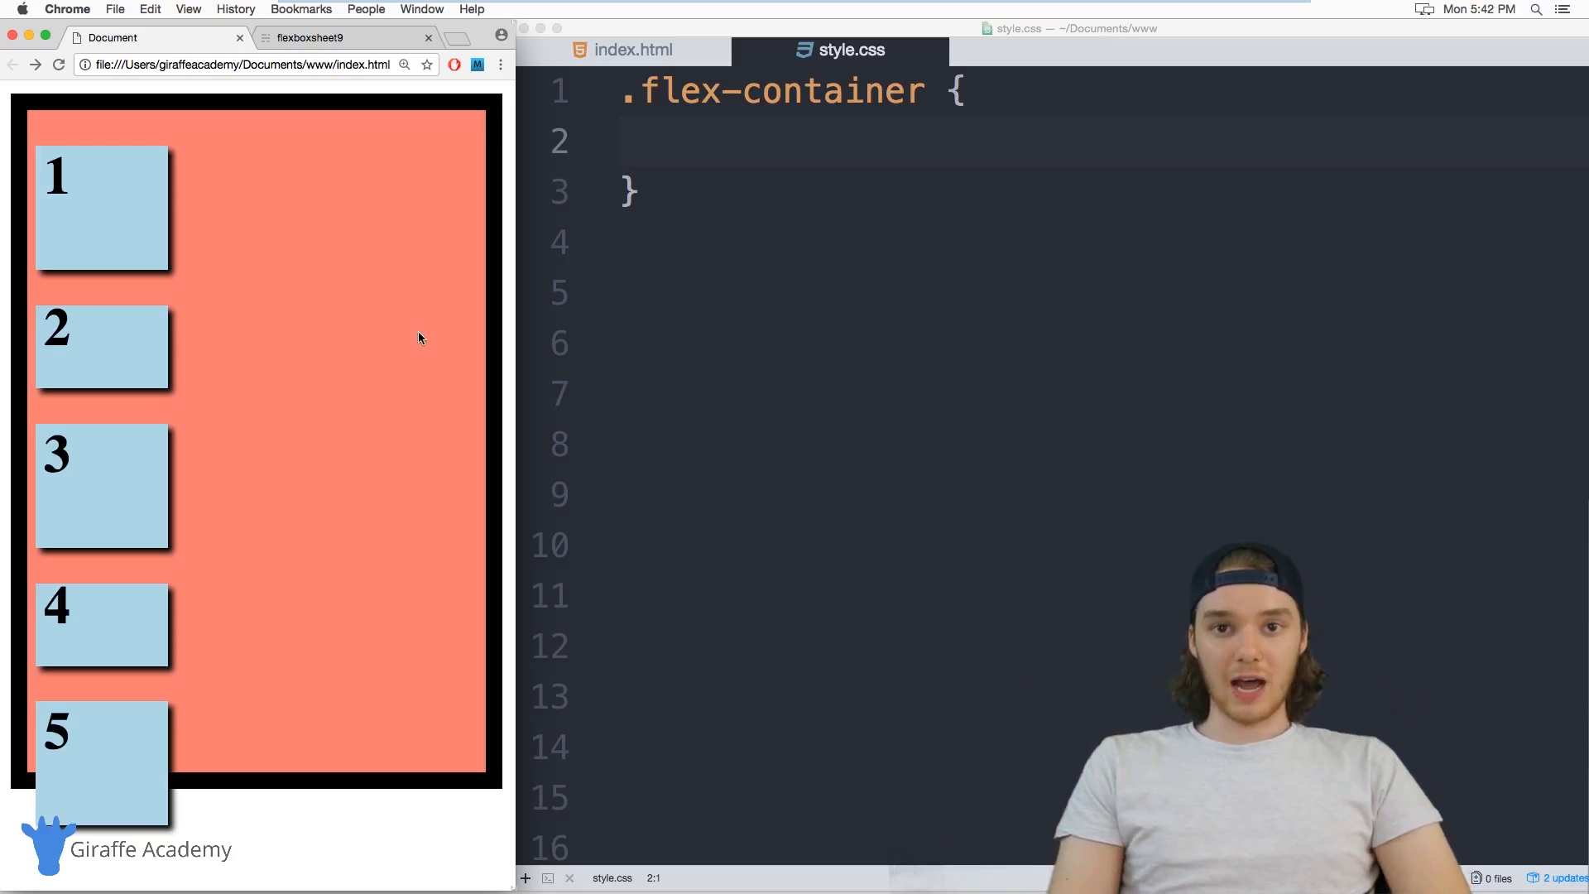
mouse_move(677, 150)
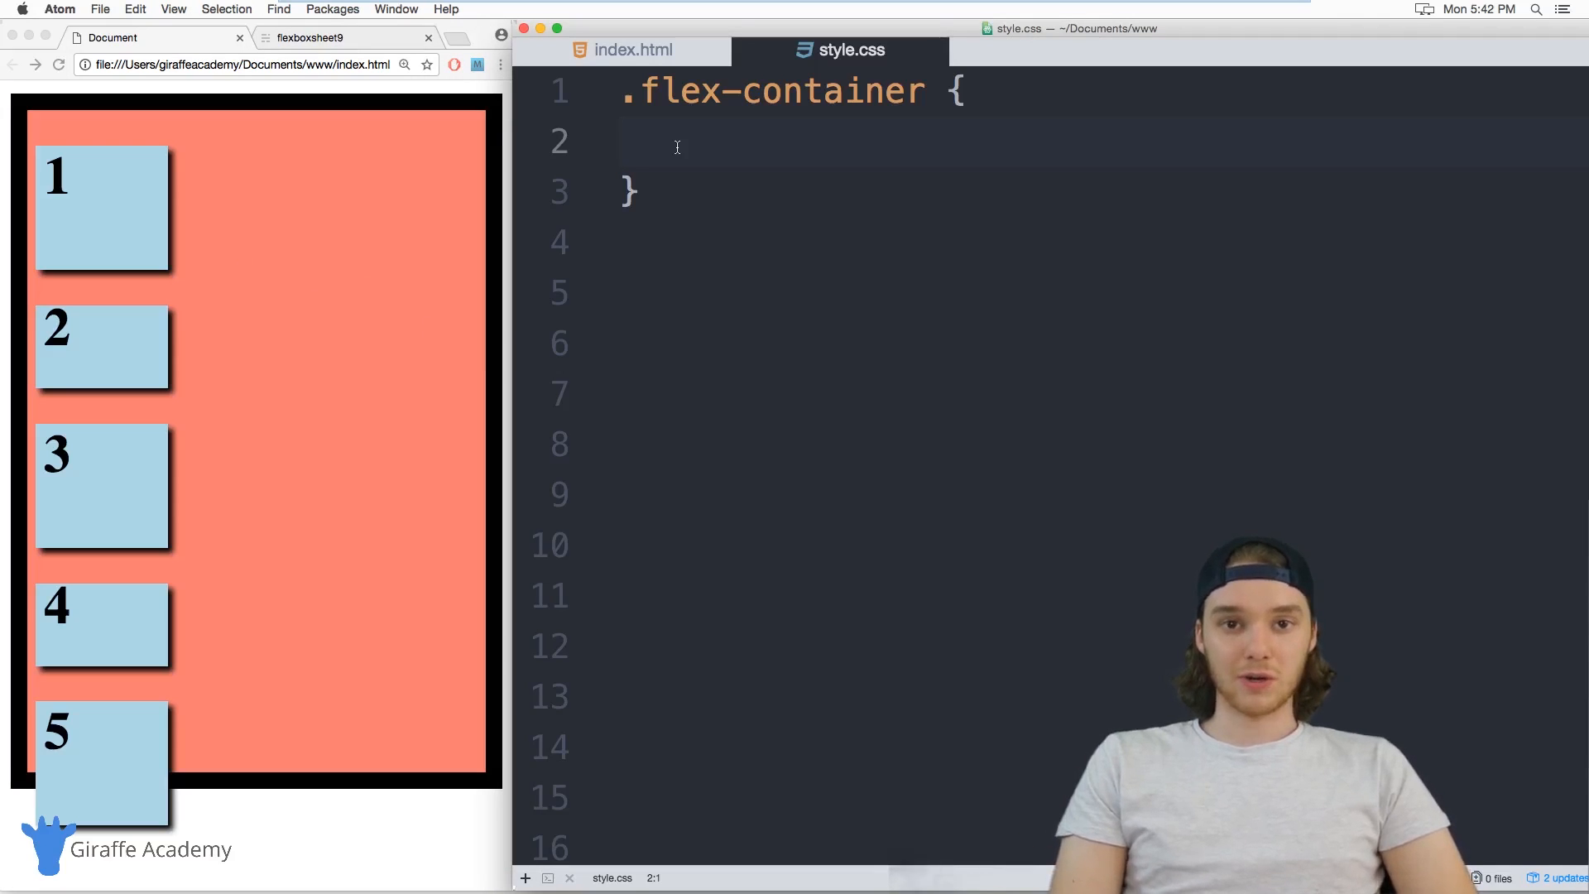
Review the flex-container class and its child box divs in index.html
left_click(620, 141)
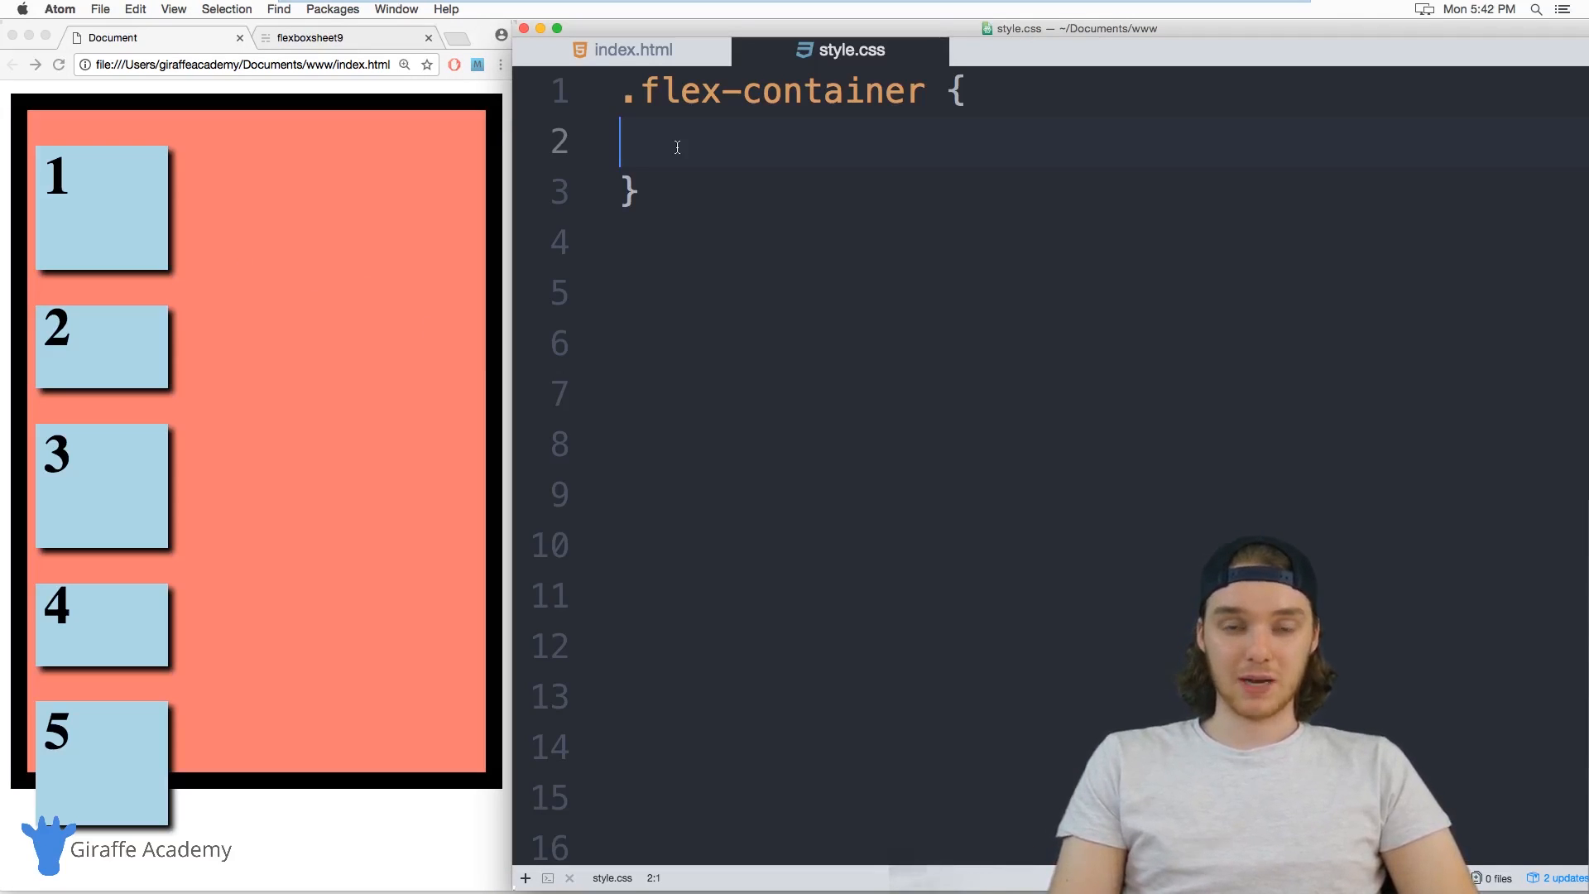
mouse_move(753, 168)
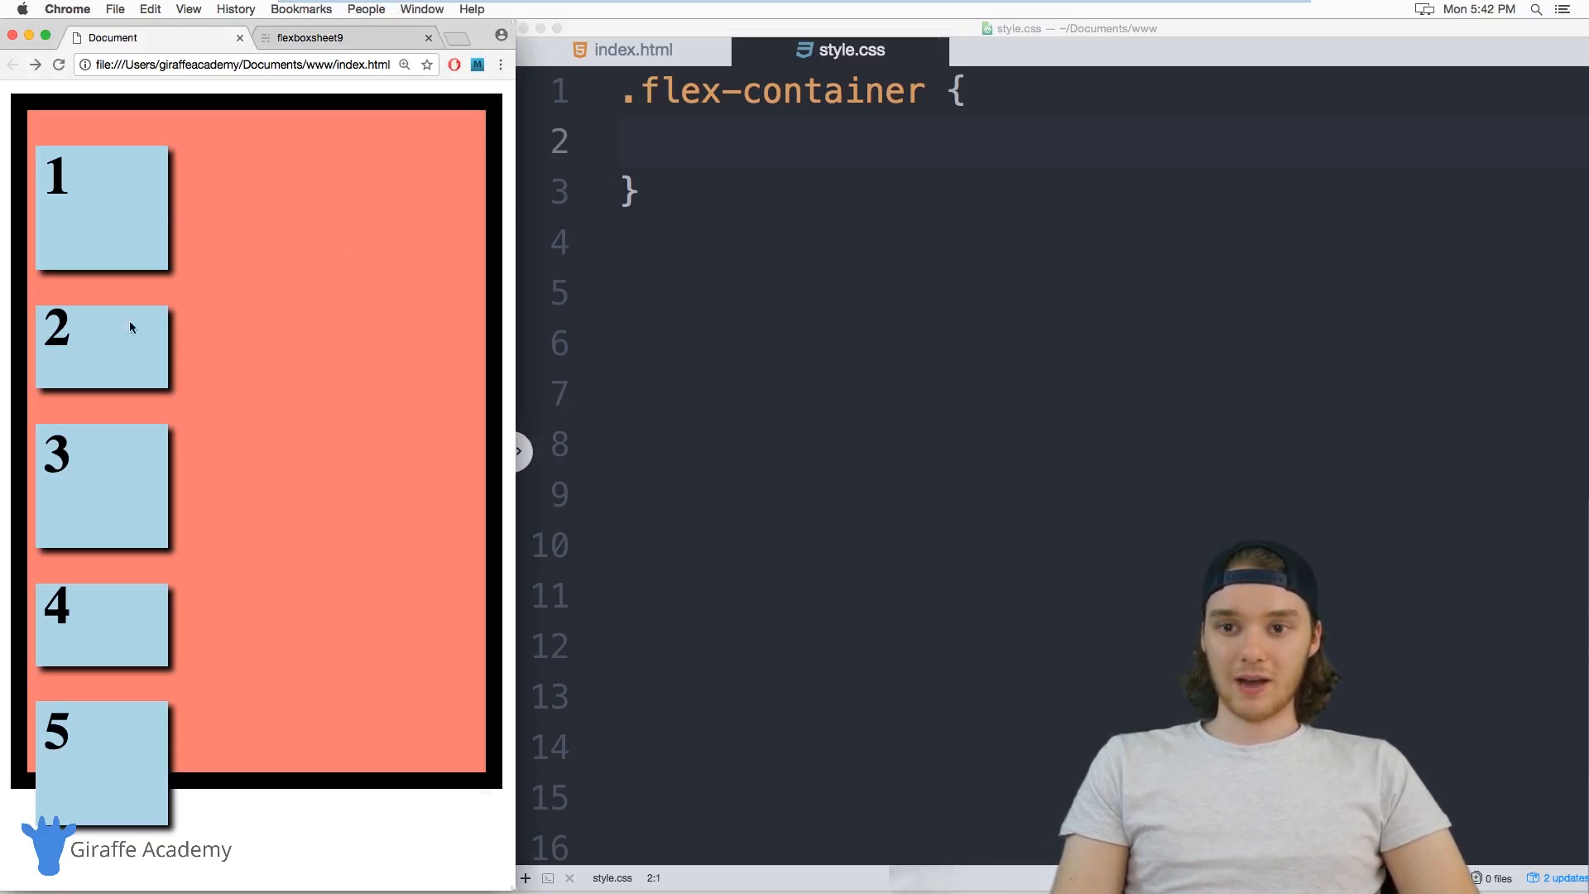
mouse_move(91, 659)
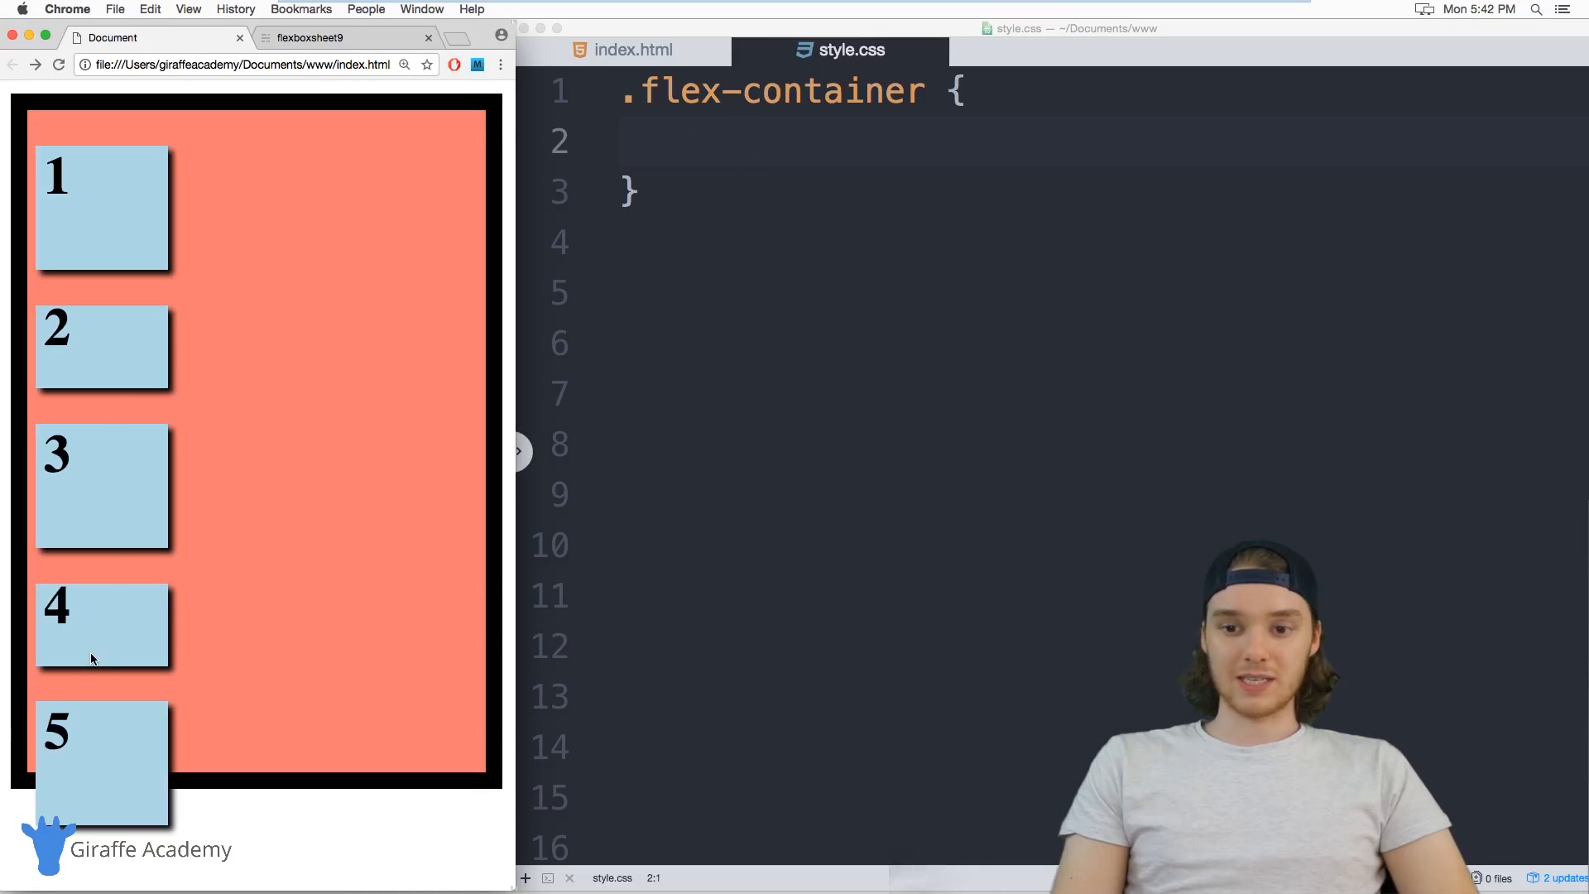
mouse_move(116, 767)
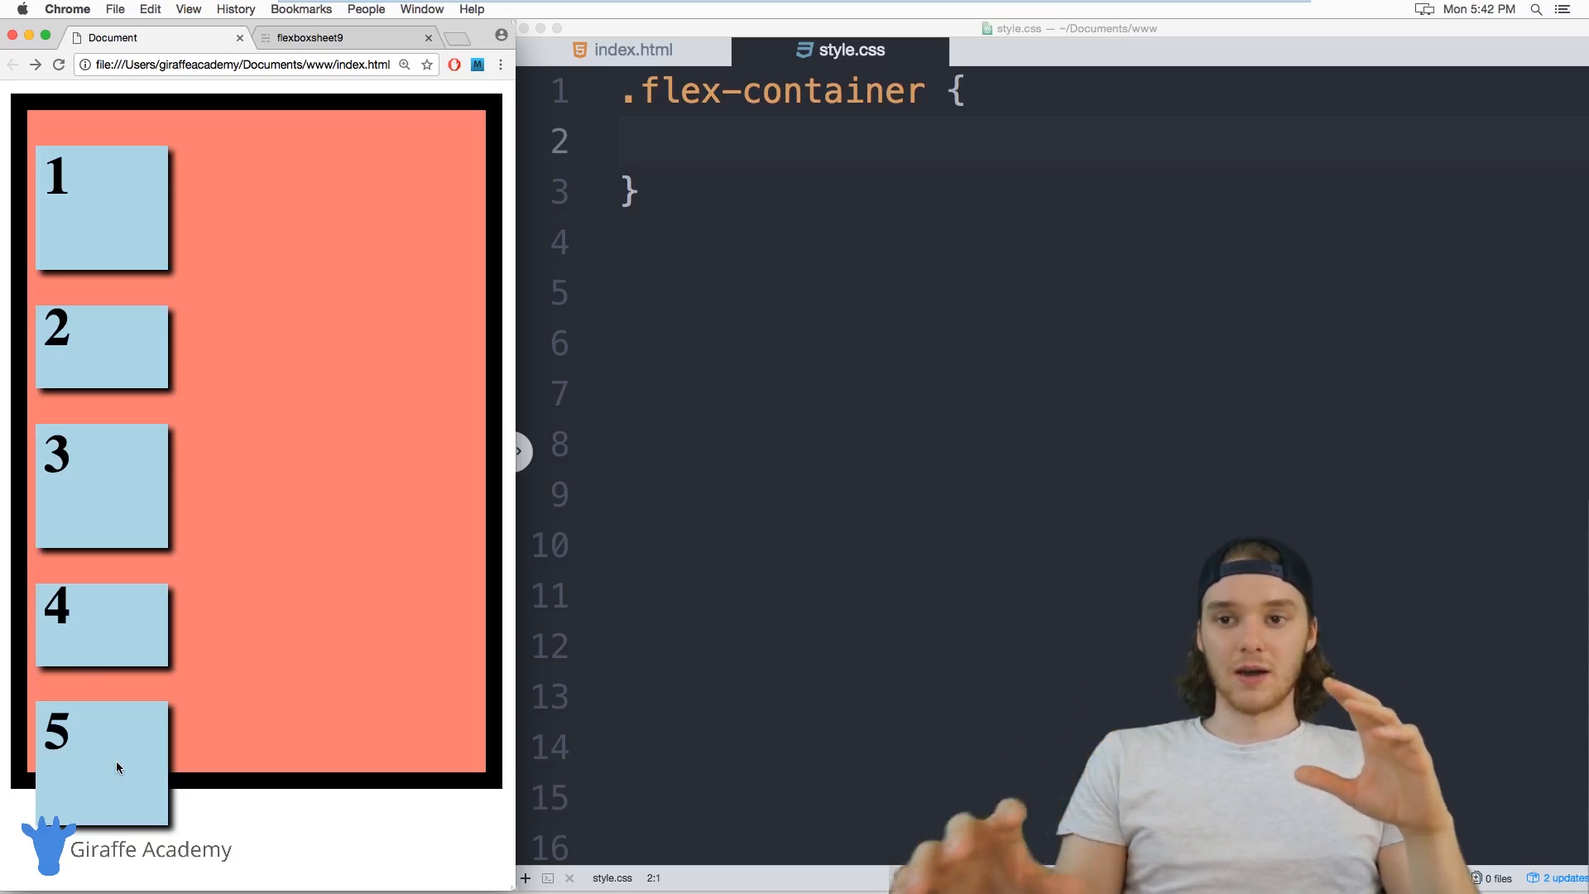
mouse_move(346, 477)
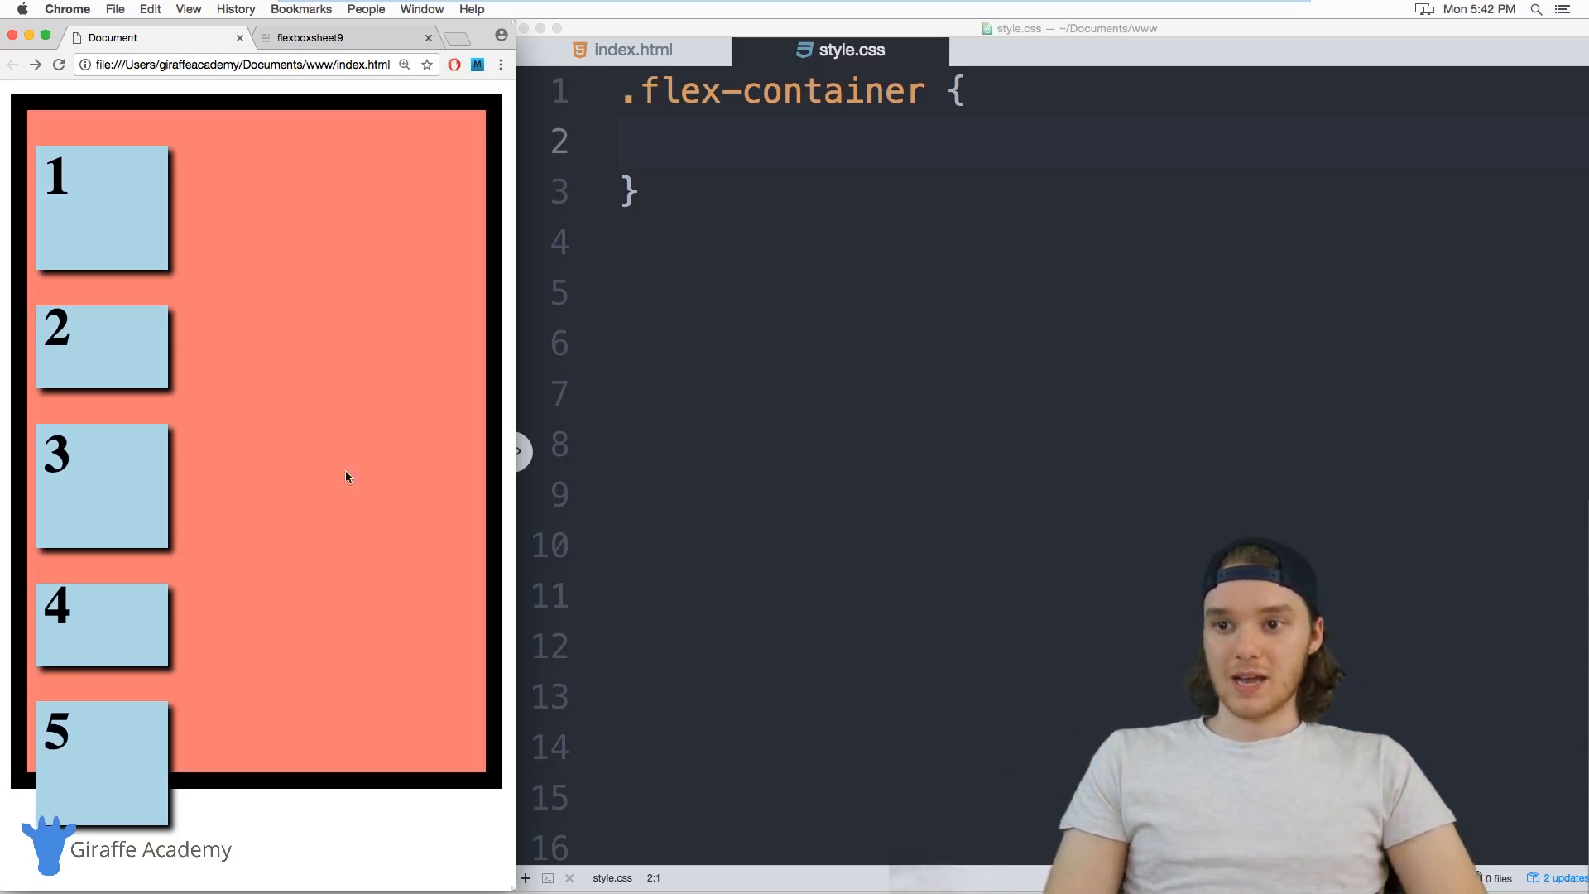
mouse_move(395, 365)
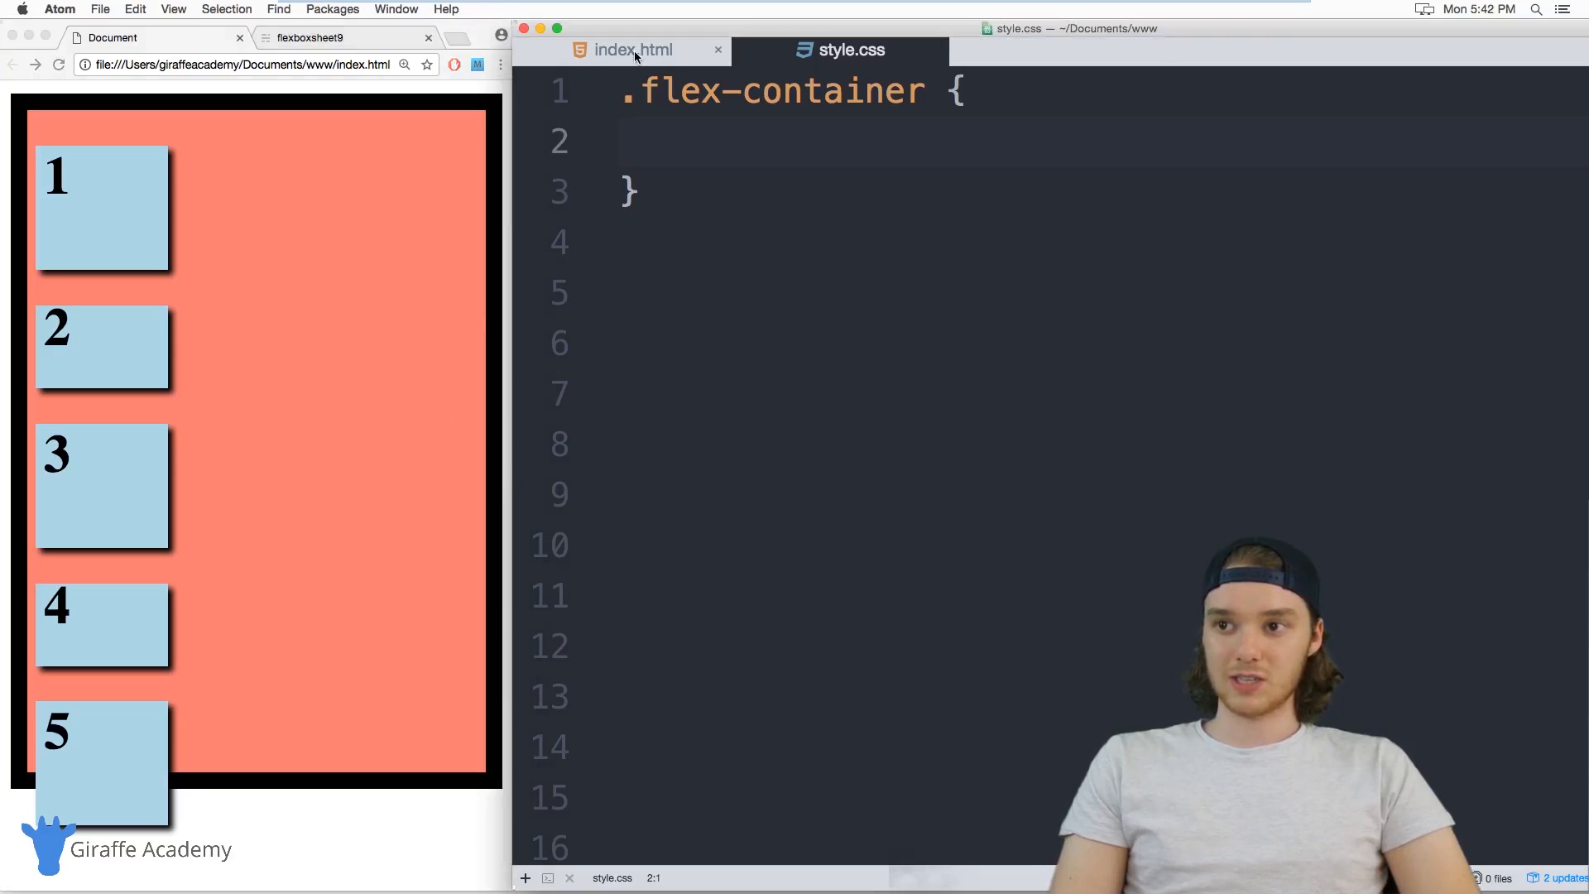
left_click(626, 50)
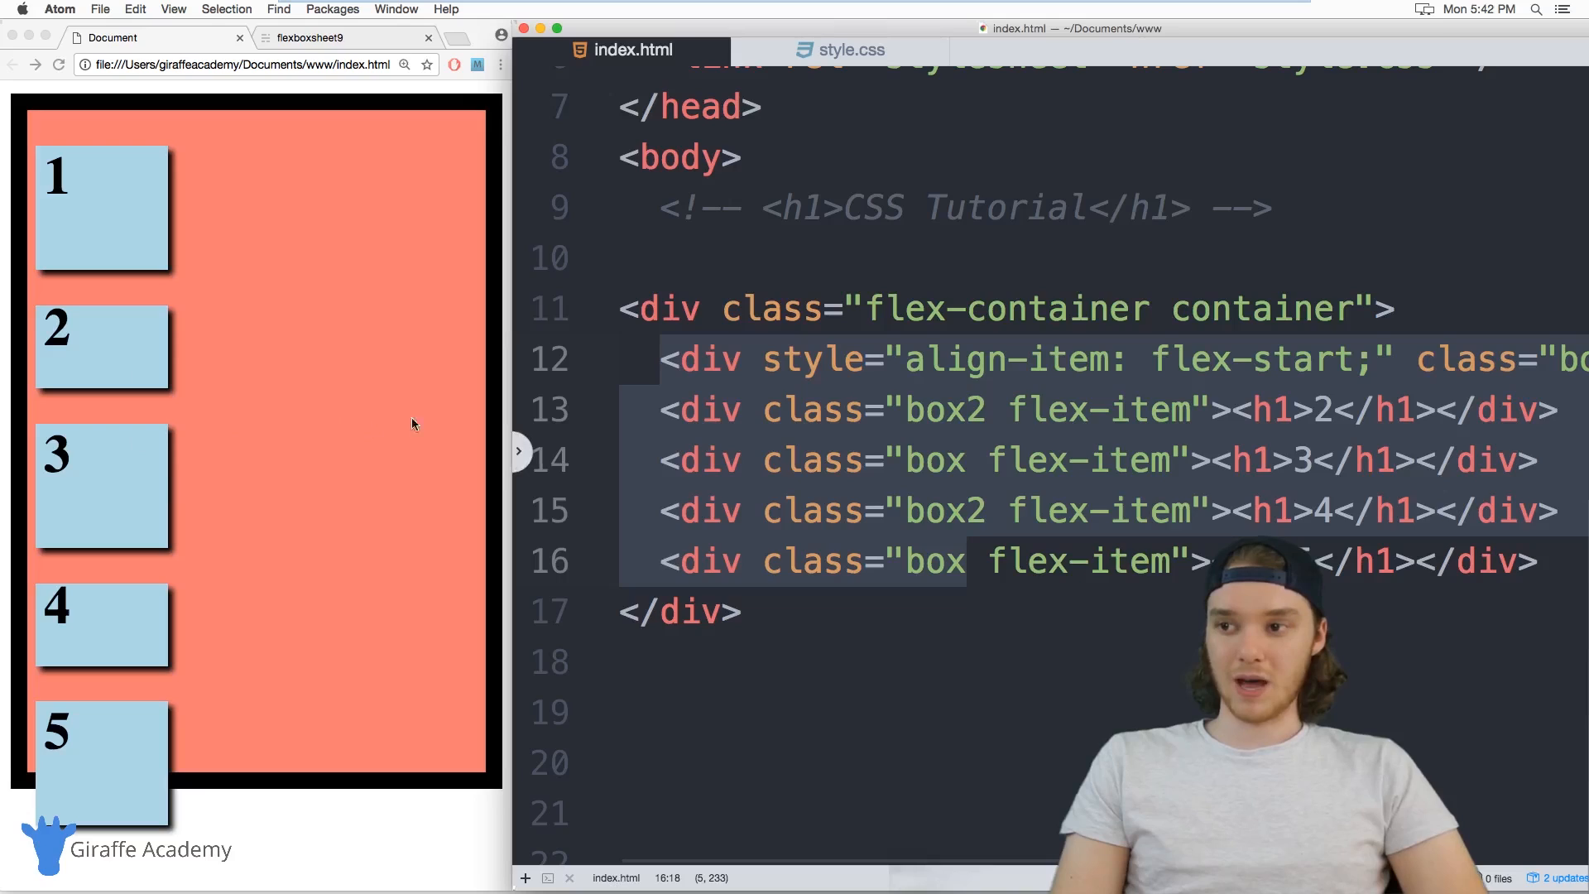
left_click(967, 308)
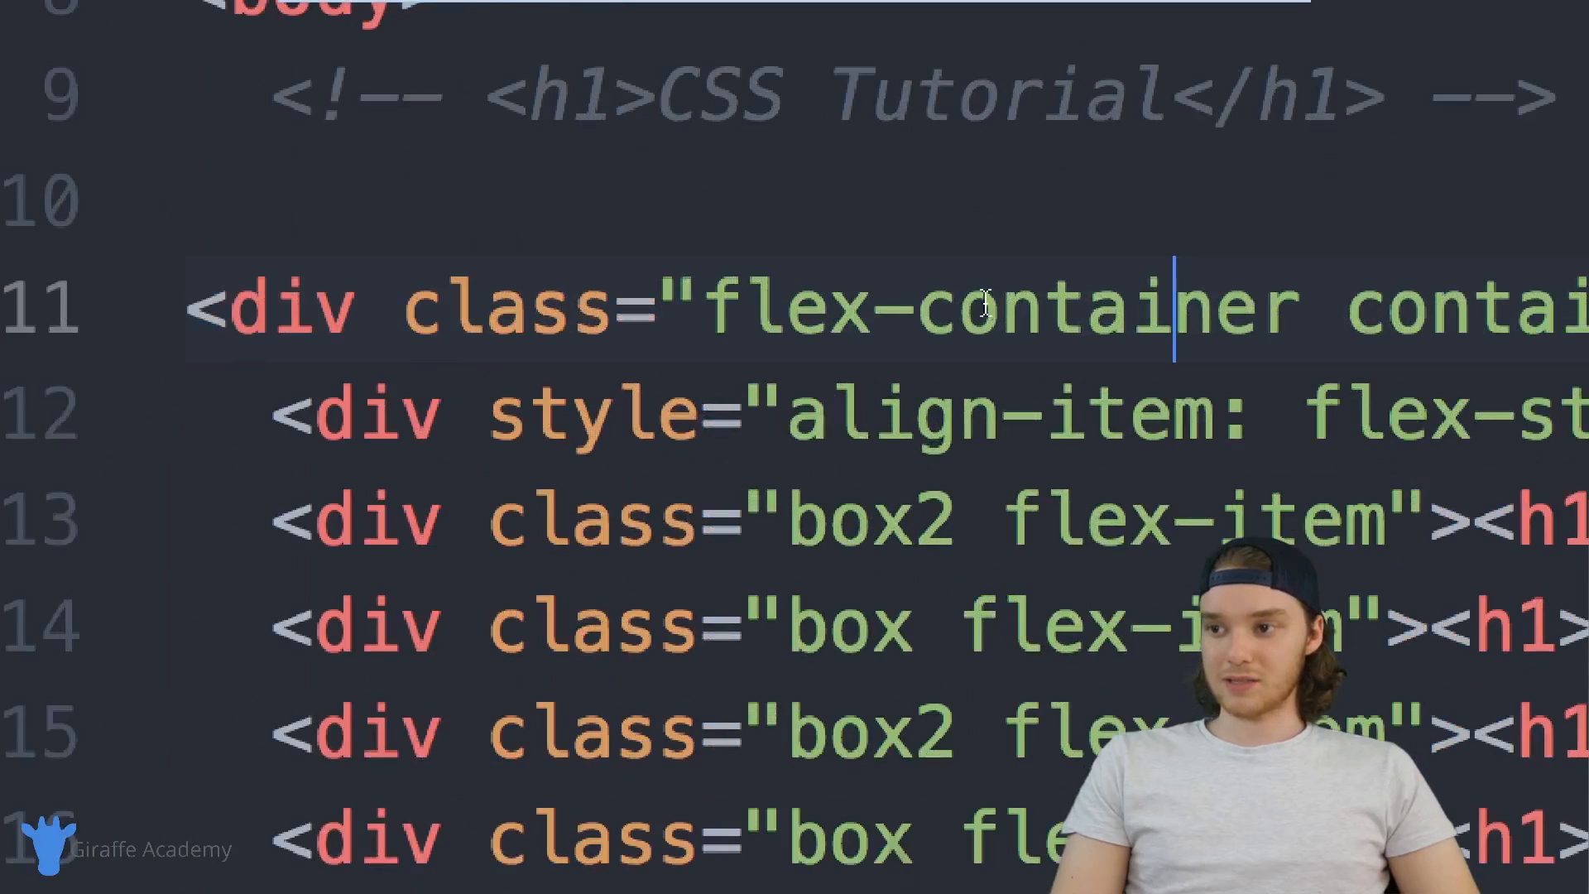
double_click(973, 307)
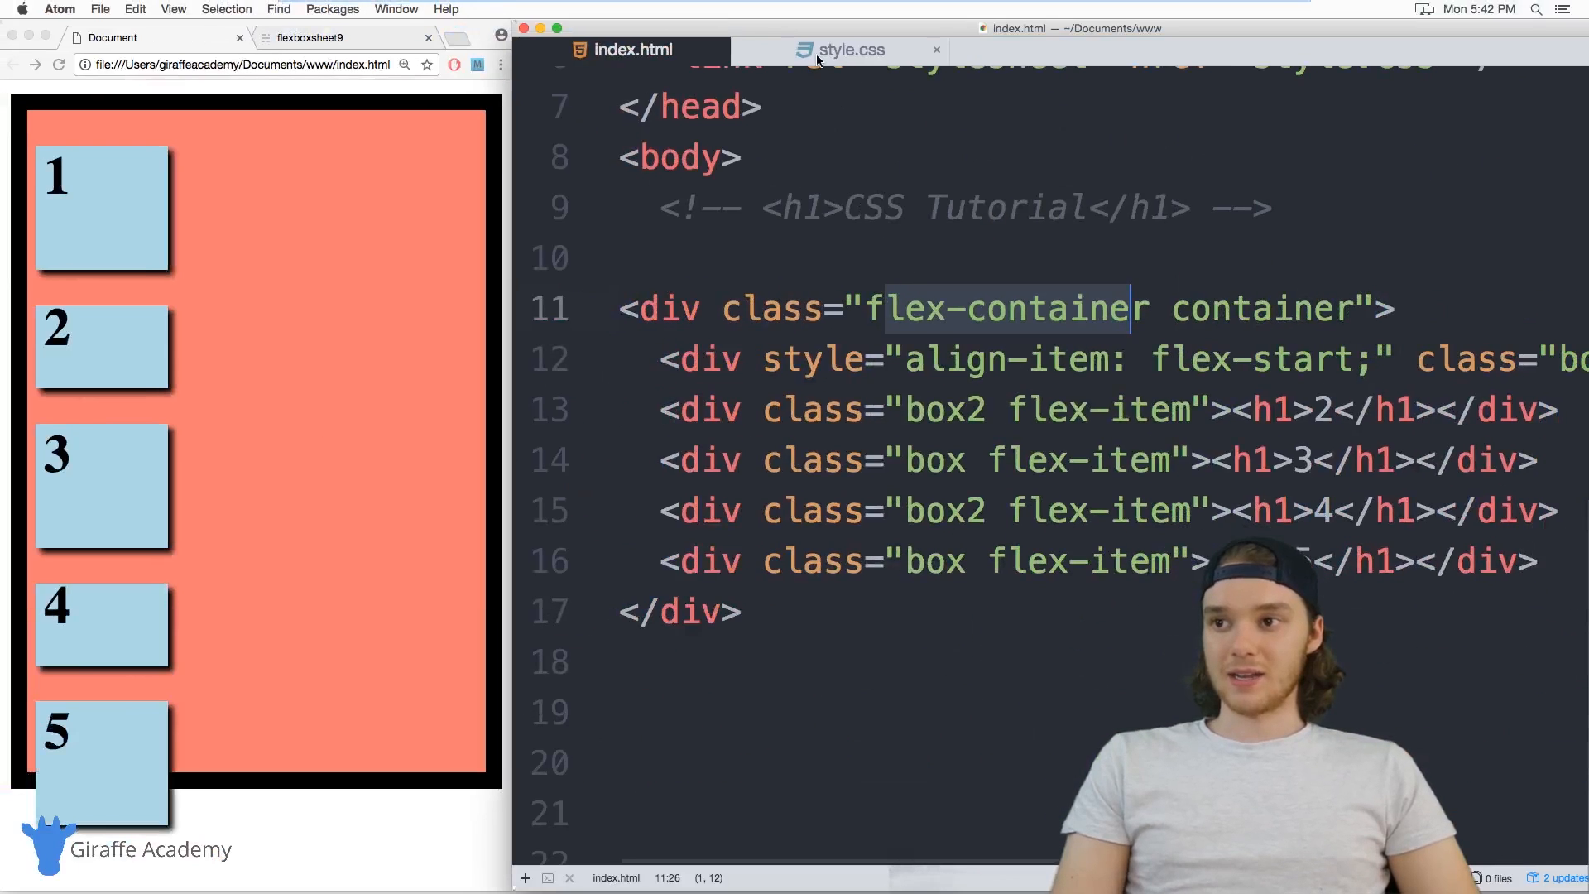
mouse_move(841, 49)
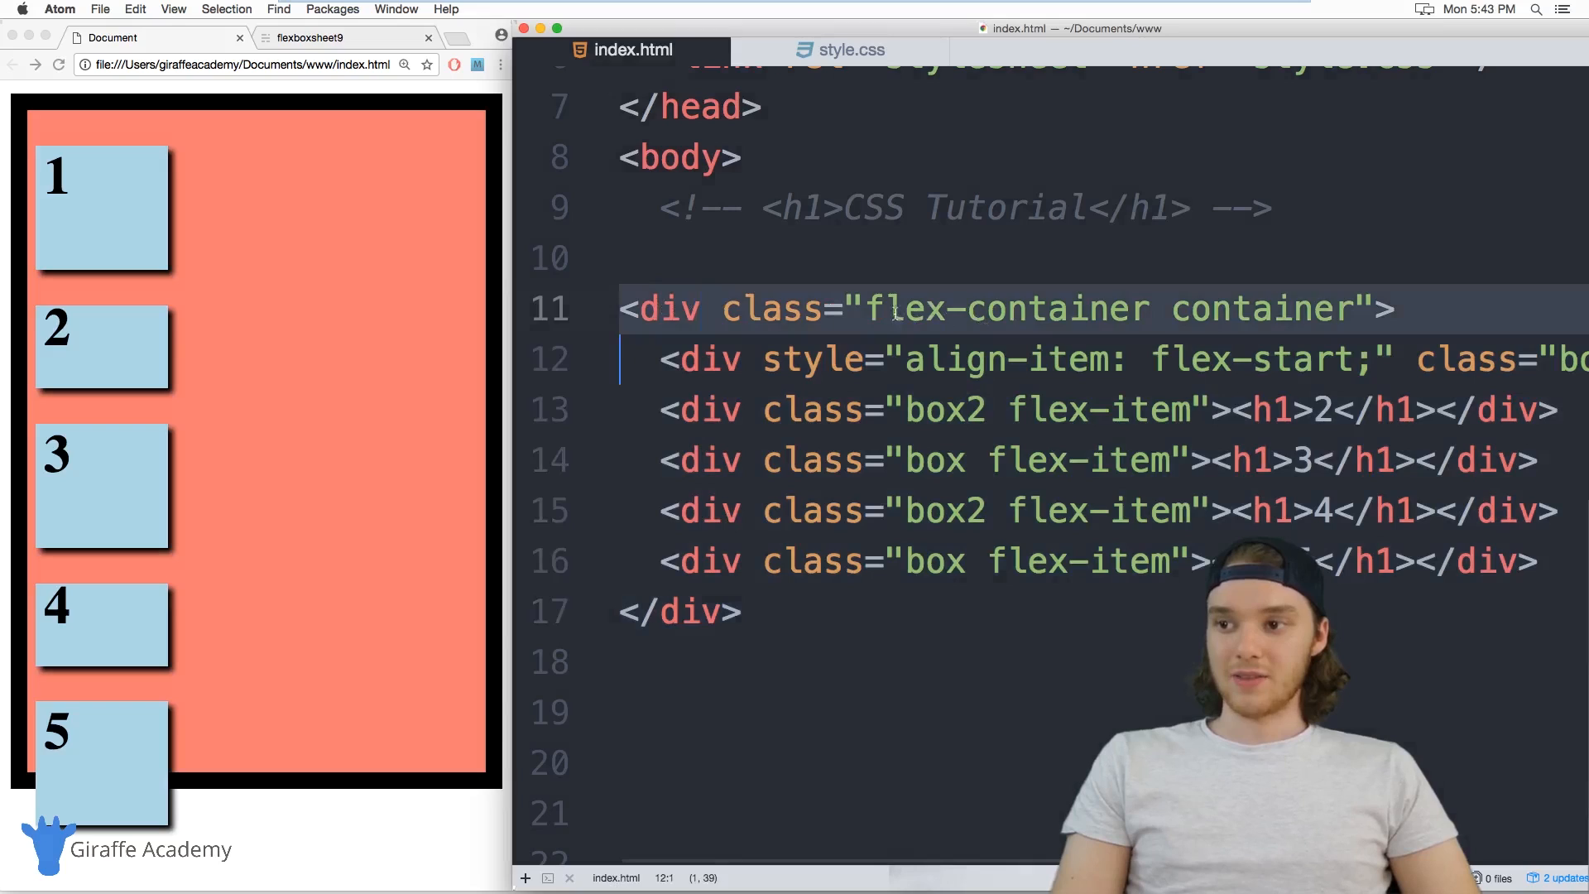
double_click(1006, 308)
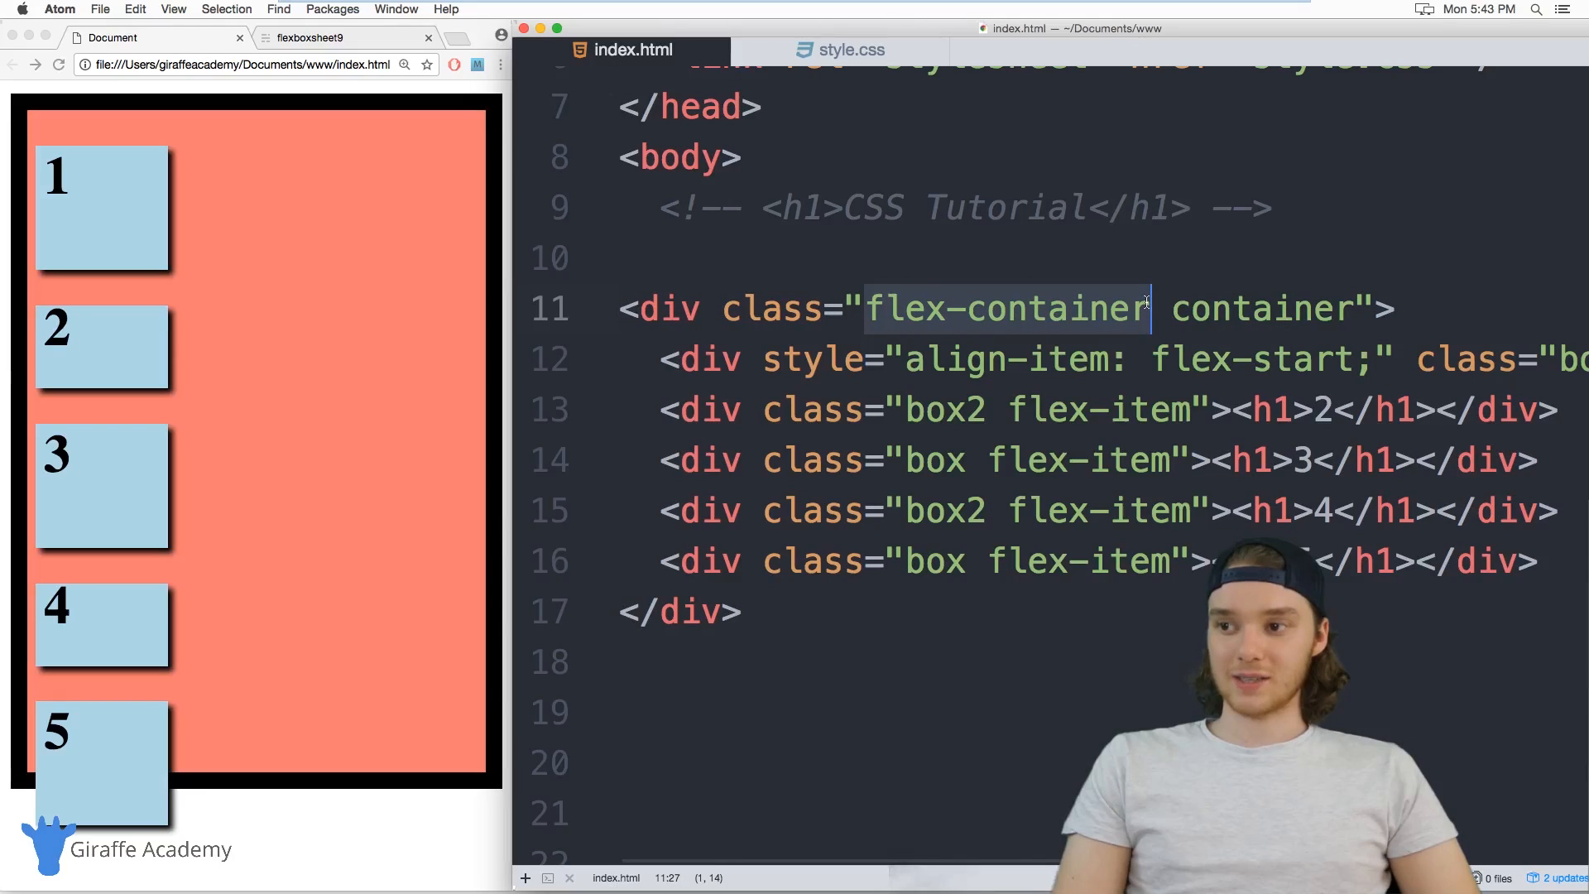
left_click(902, 308)
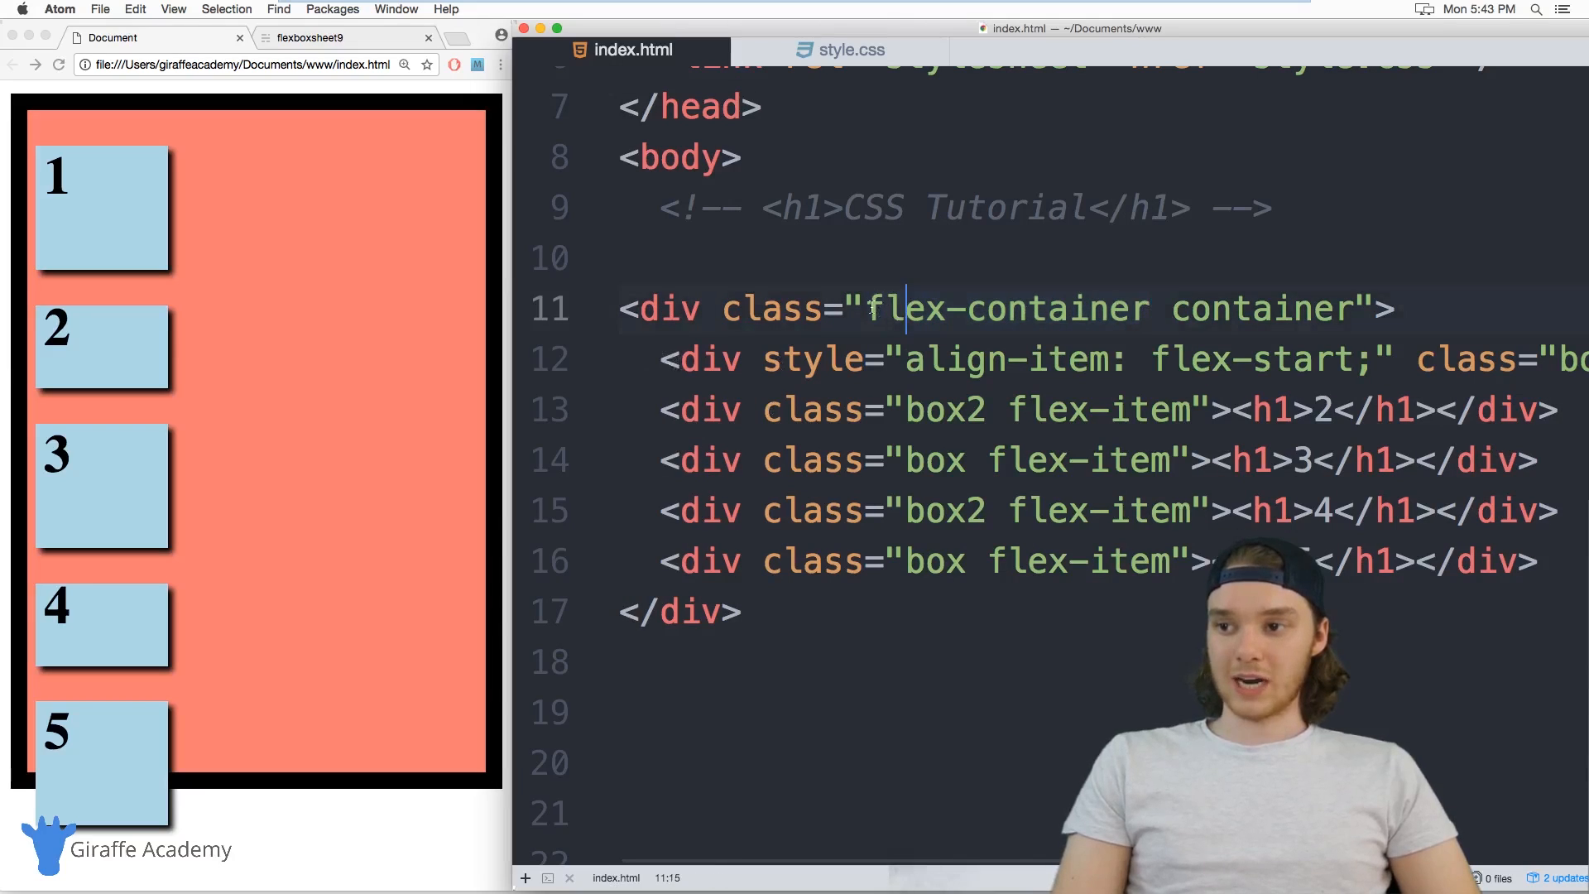
double_click(1003, 307)
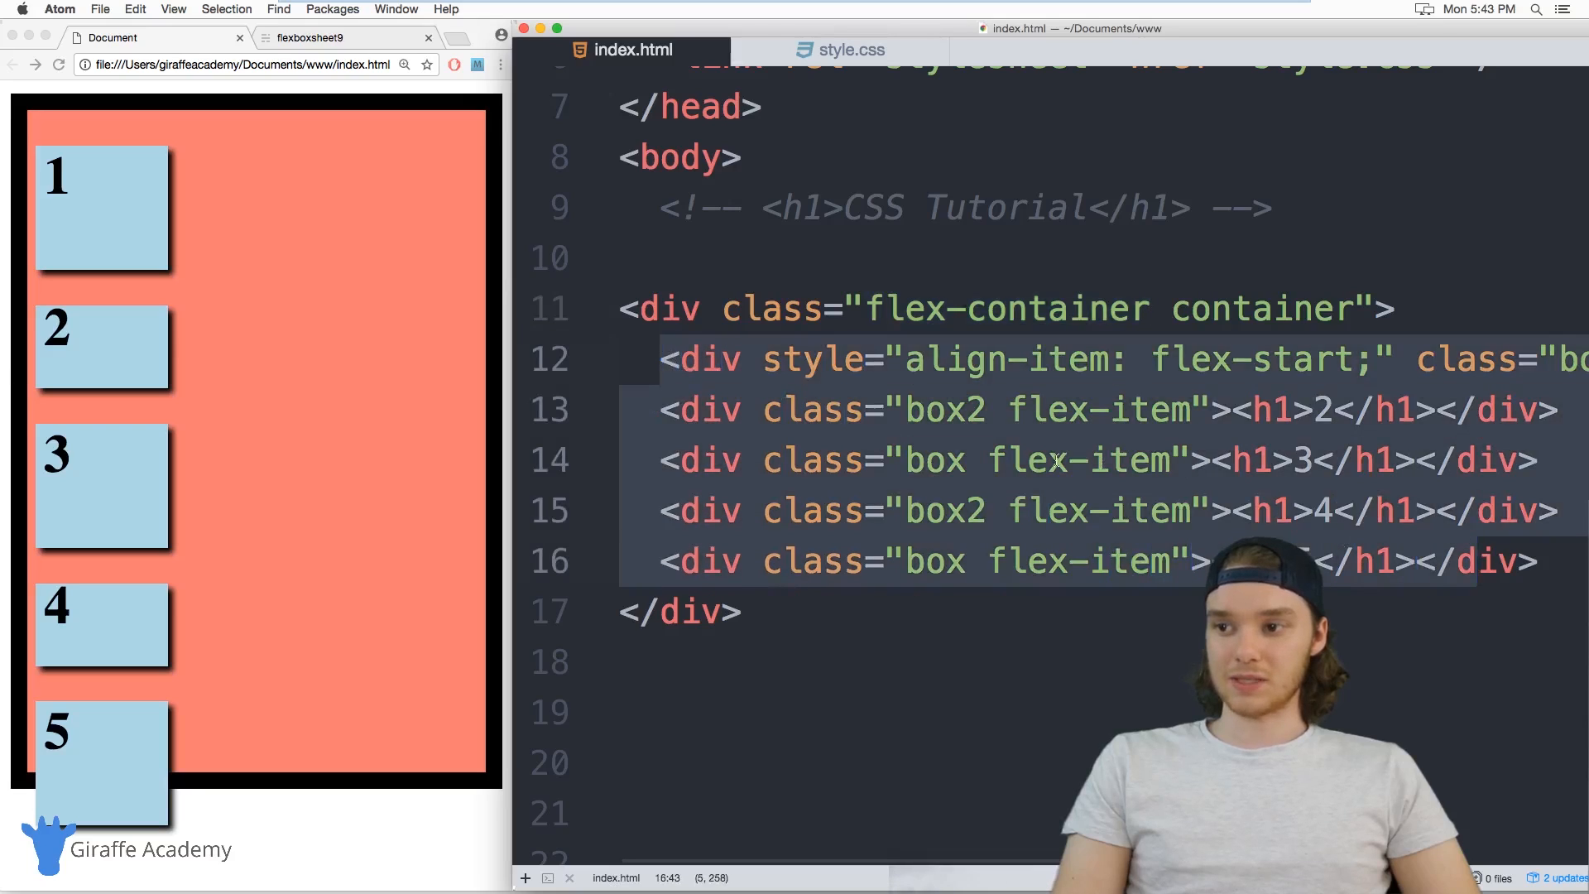
Begin the display declaration inside the .flex-container rule in style.css
left_click(849, 50)
type(".flex-container {")
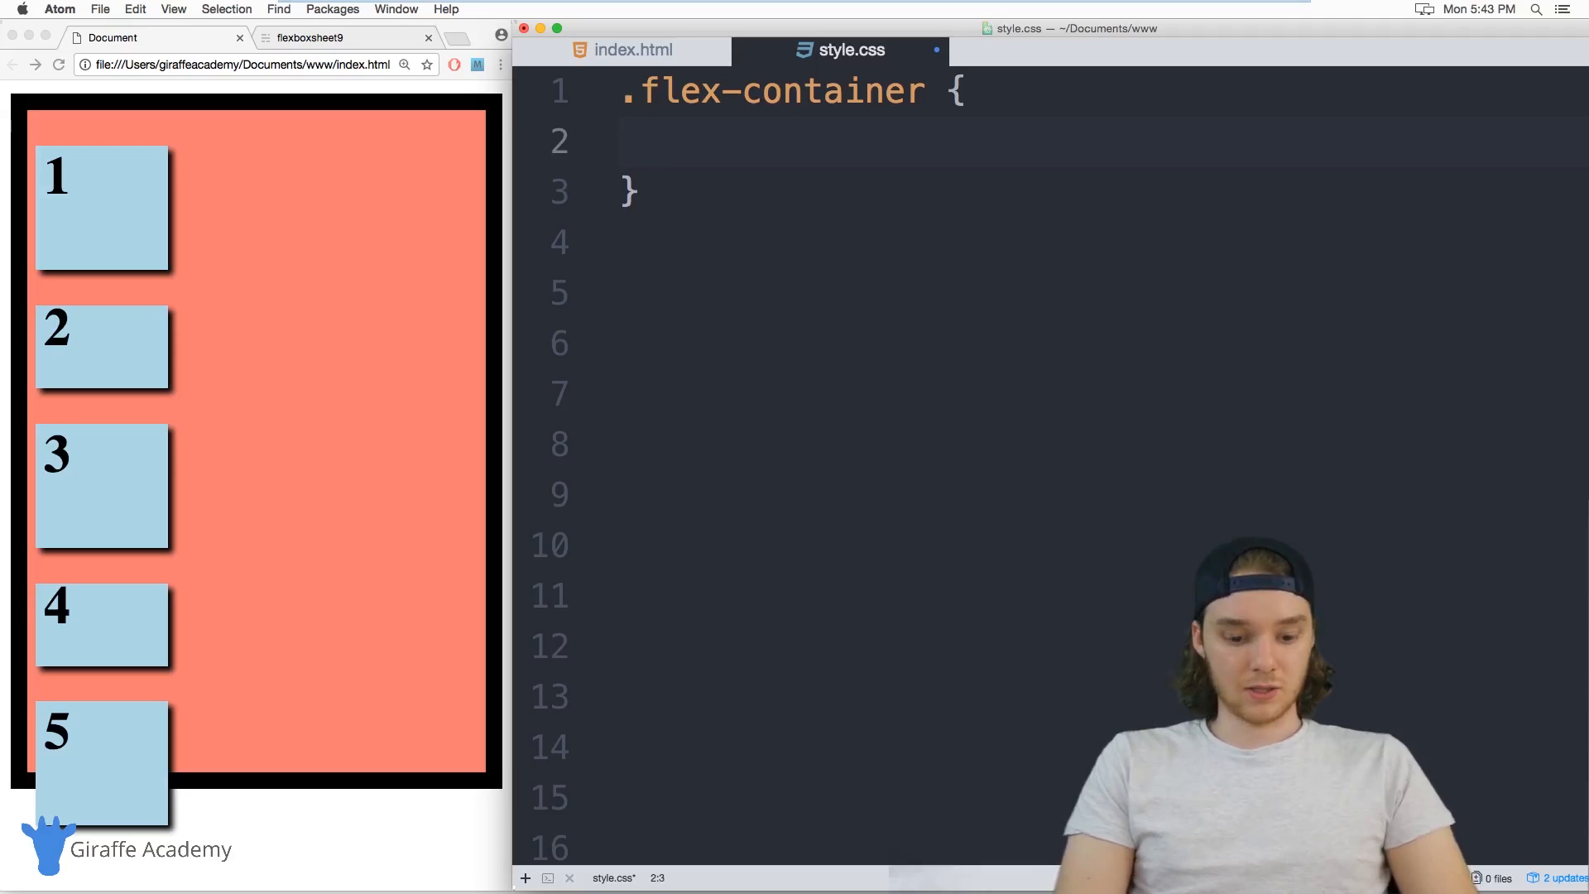
left_click(660, 142)
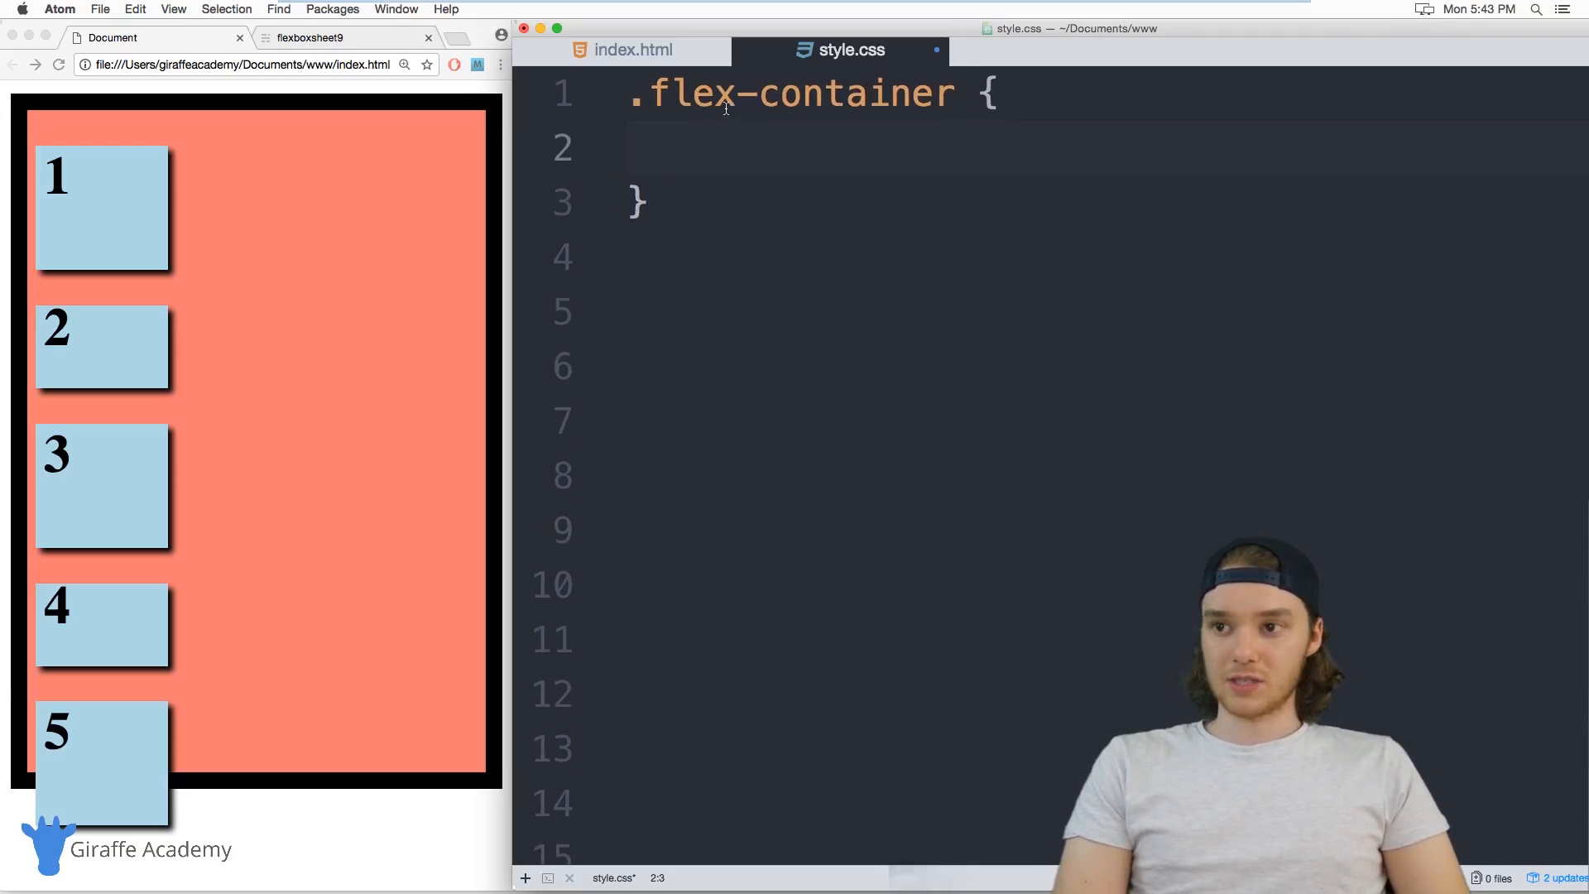
type("display: flex;")
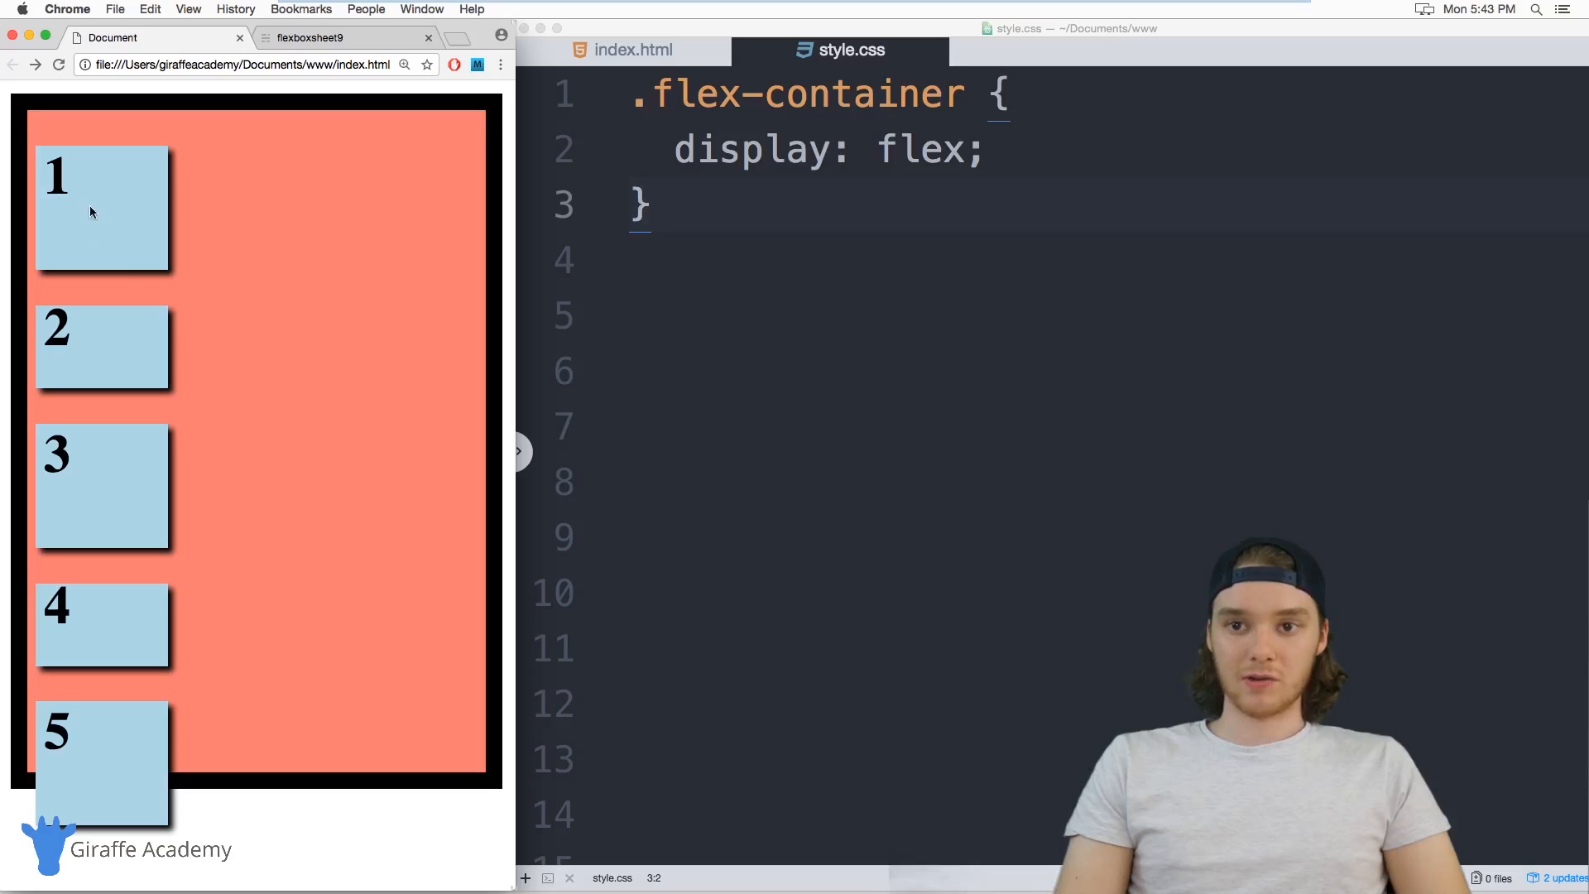
mouse_move(102, 610)
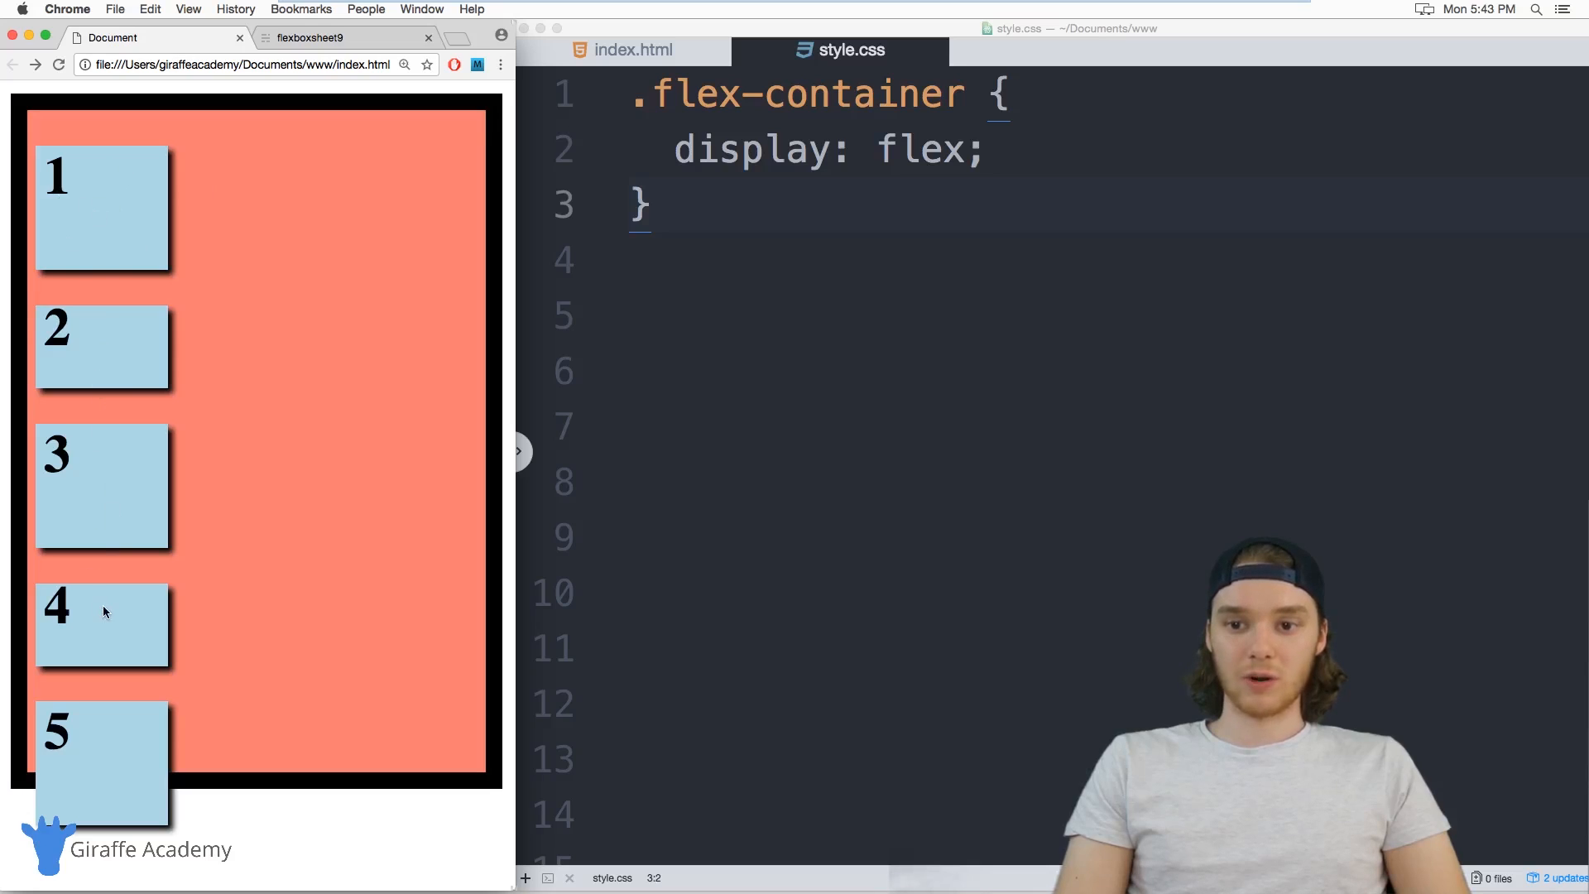
mouse_move(259, 539)
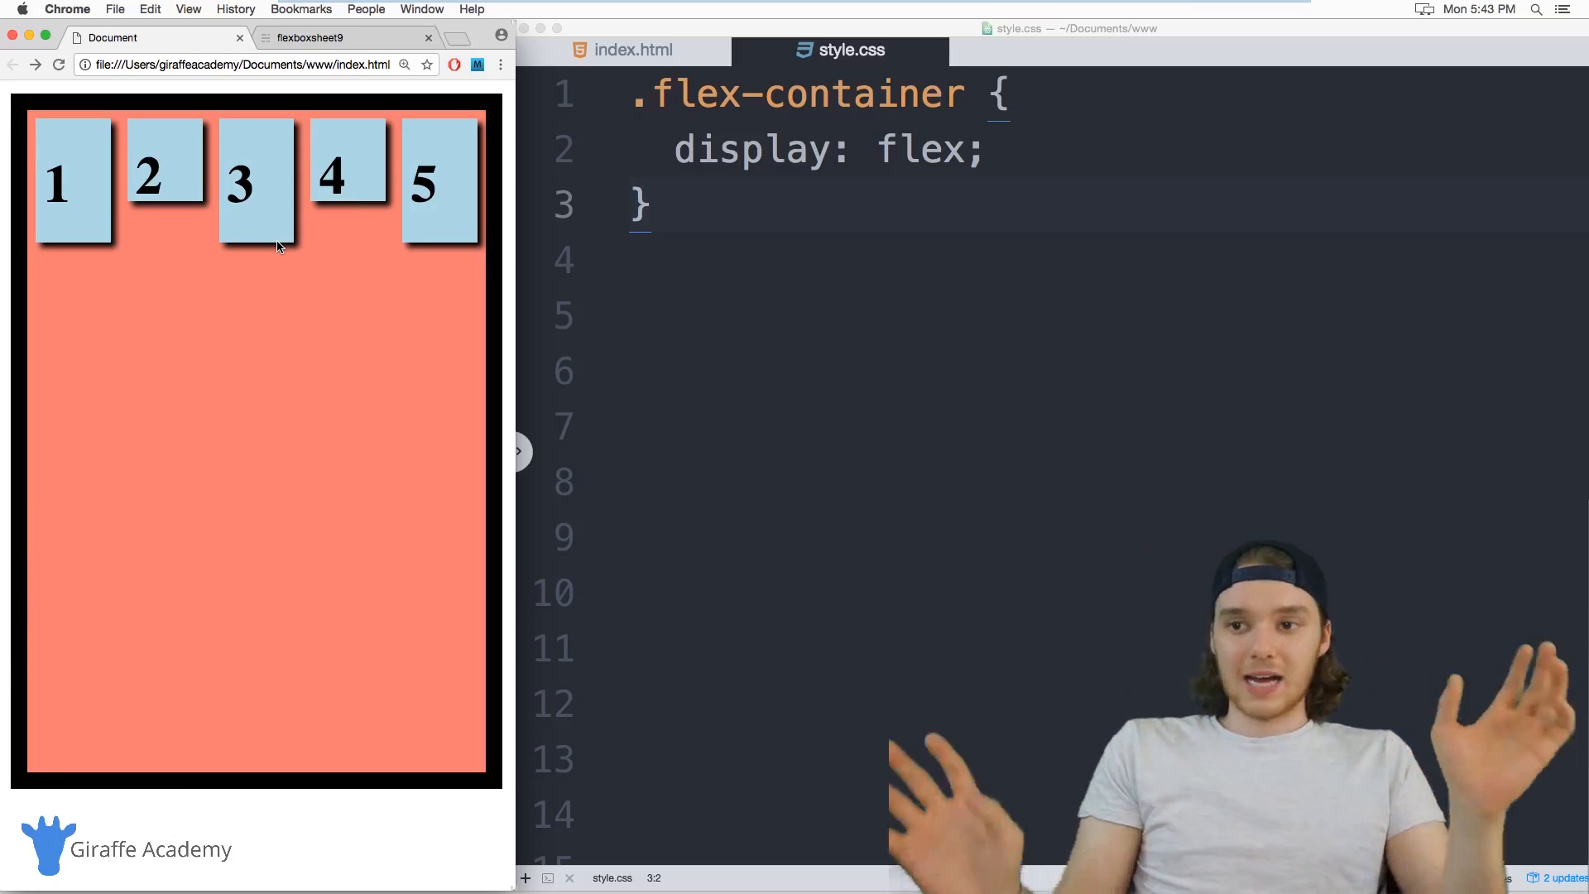
mouse_move(510, 320)
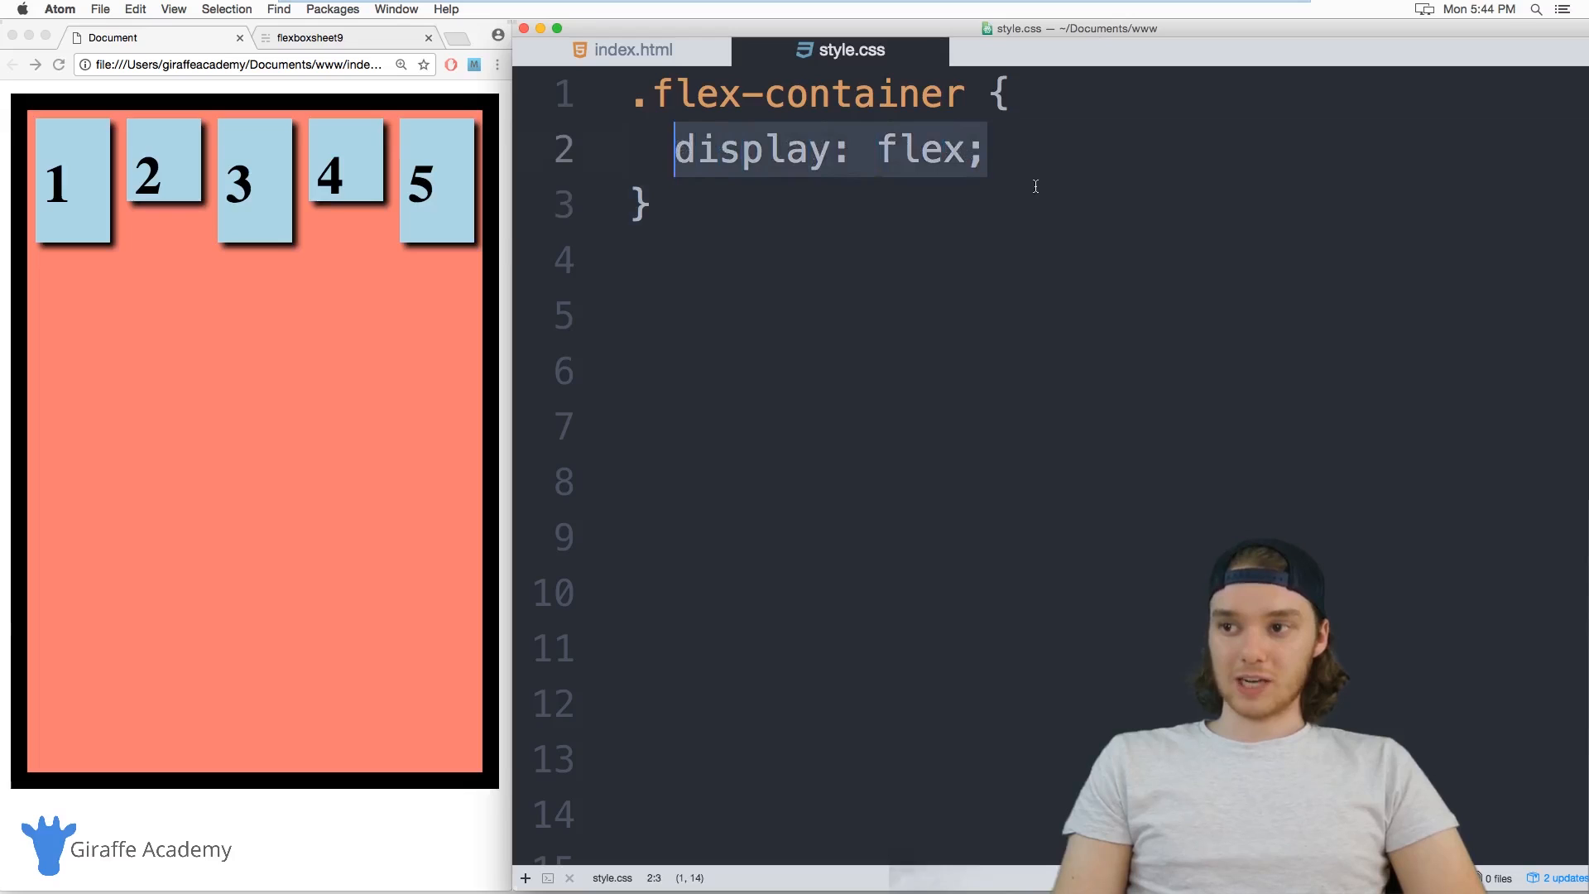
Add a flex-direction declaration and preview it as row-reverse
left_click(985, 149)
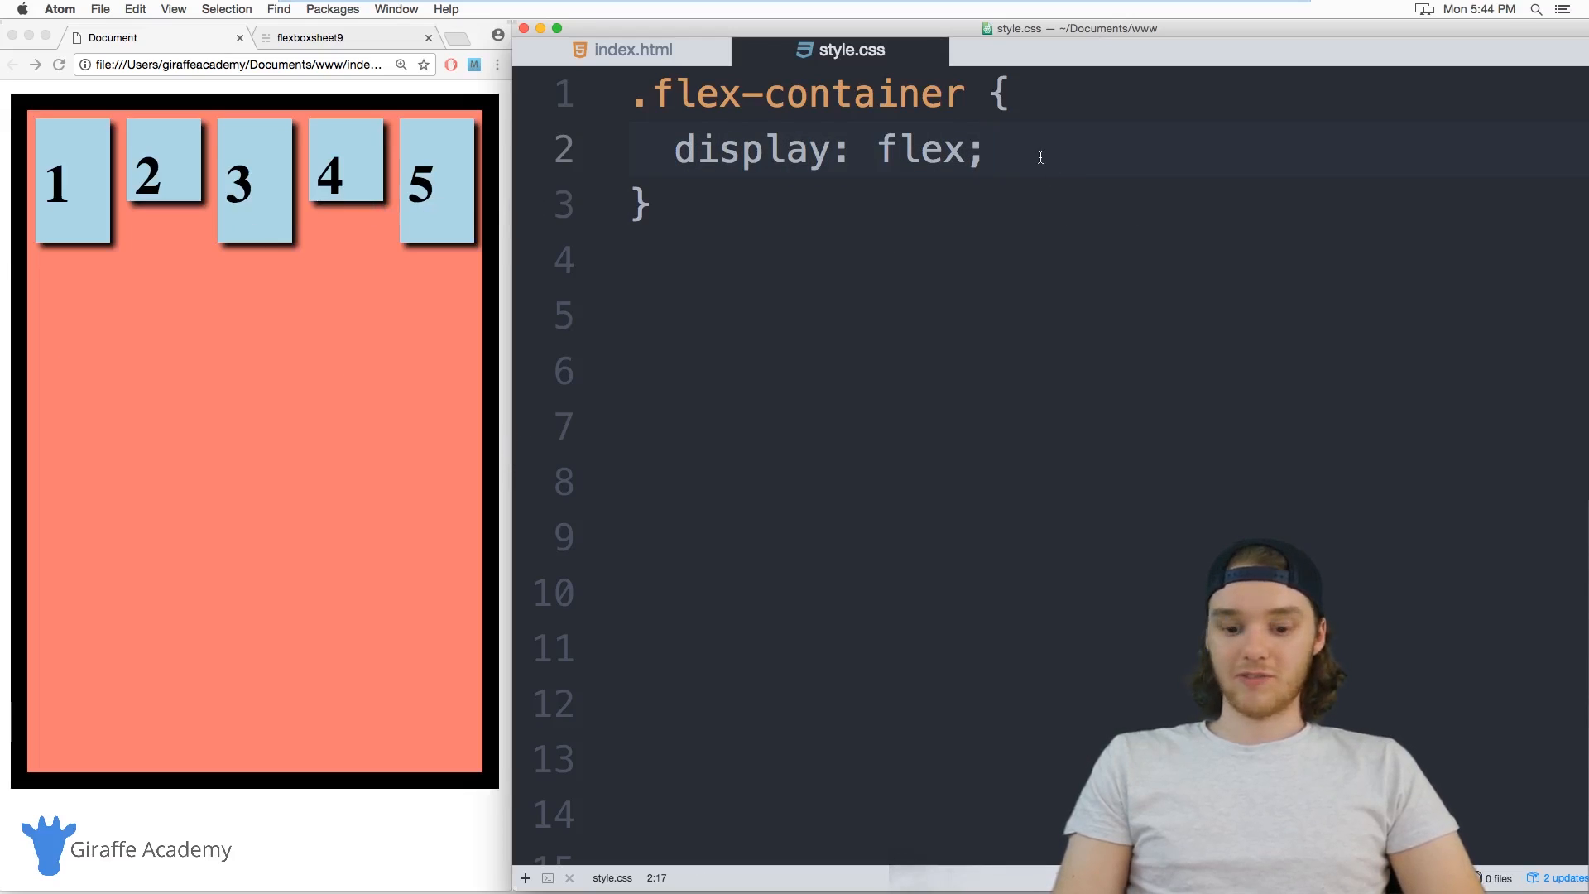
type("flex-direction: row;")
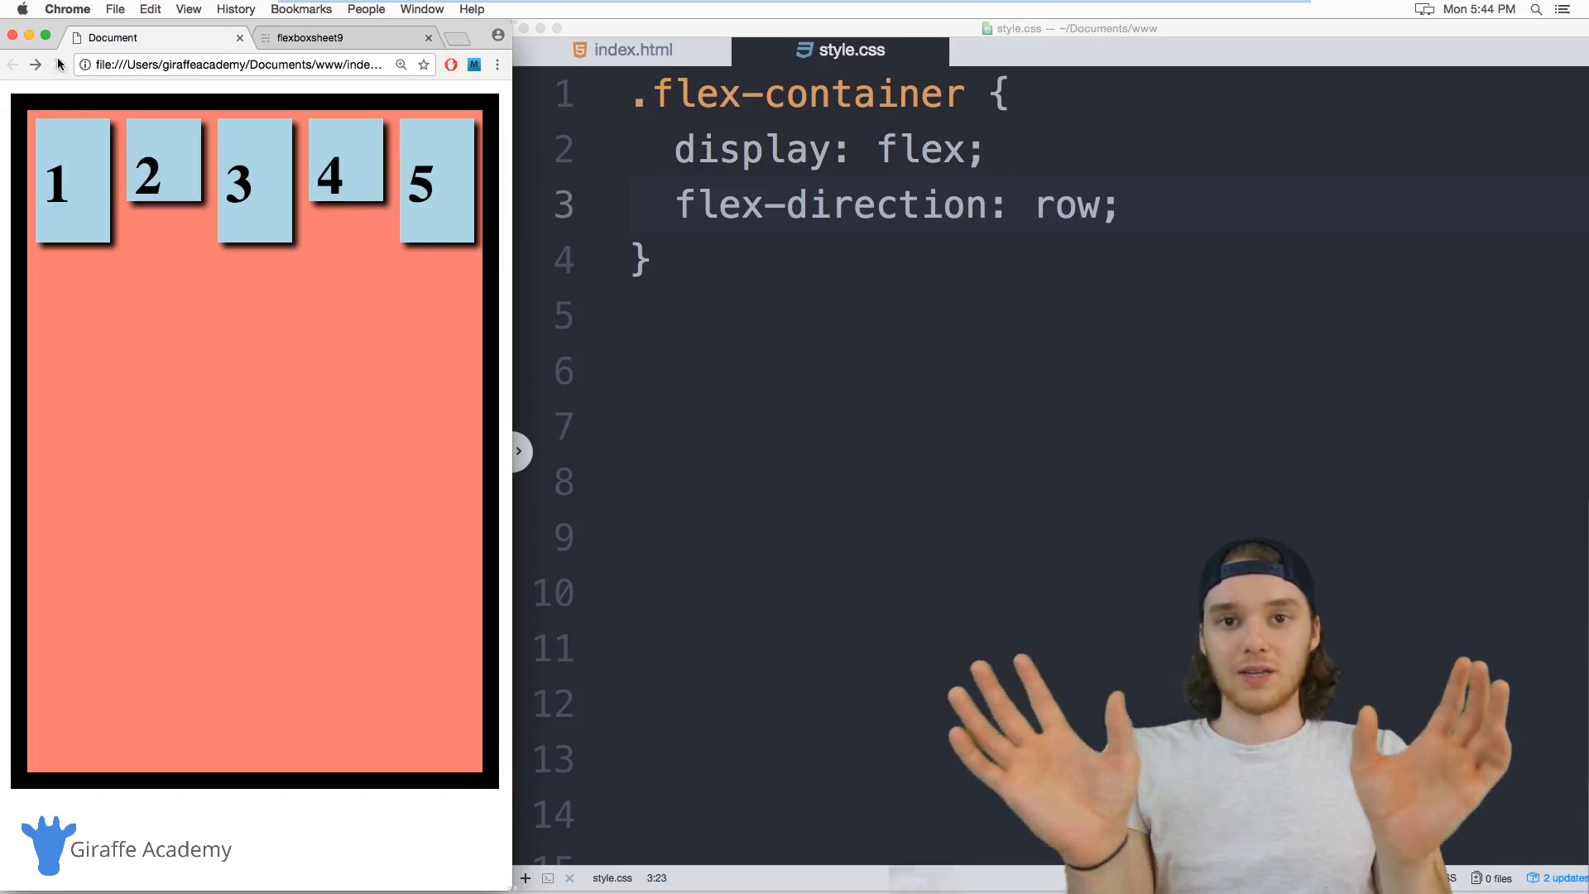
left_click(1099, 204)
type("-reverse")
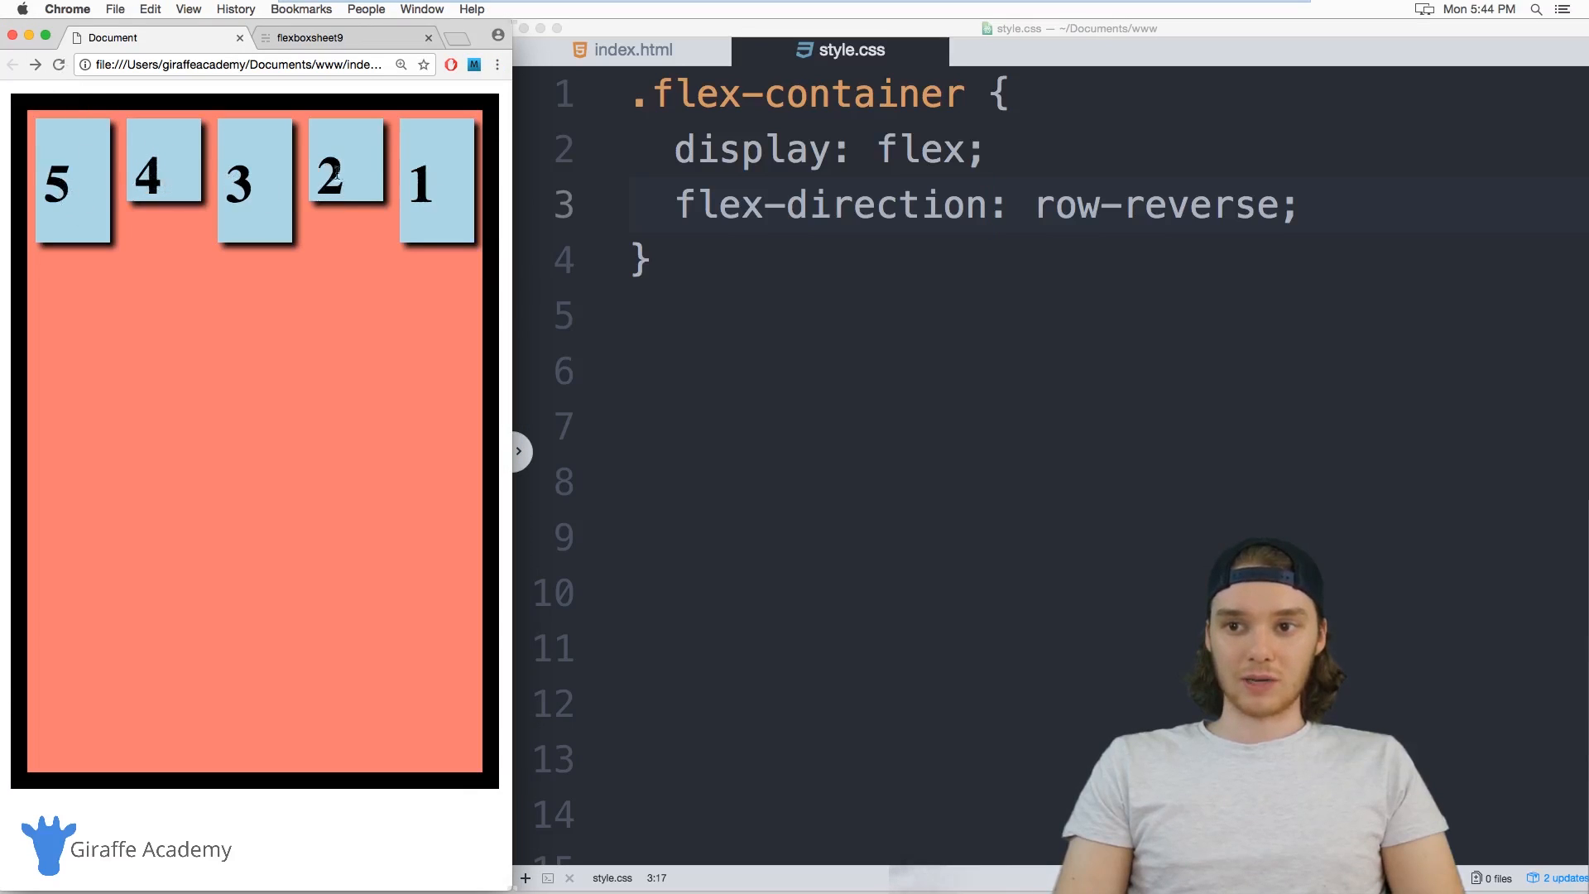
left_click(1100, 204)
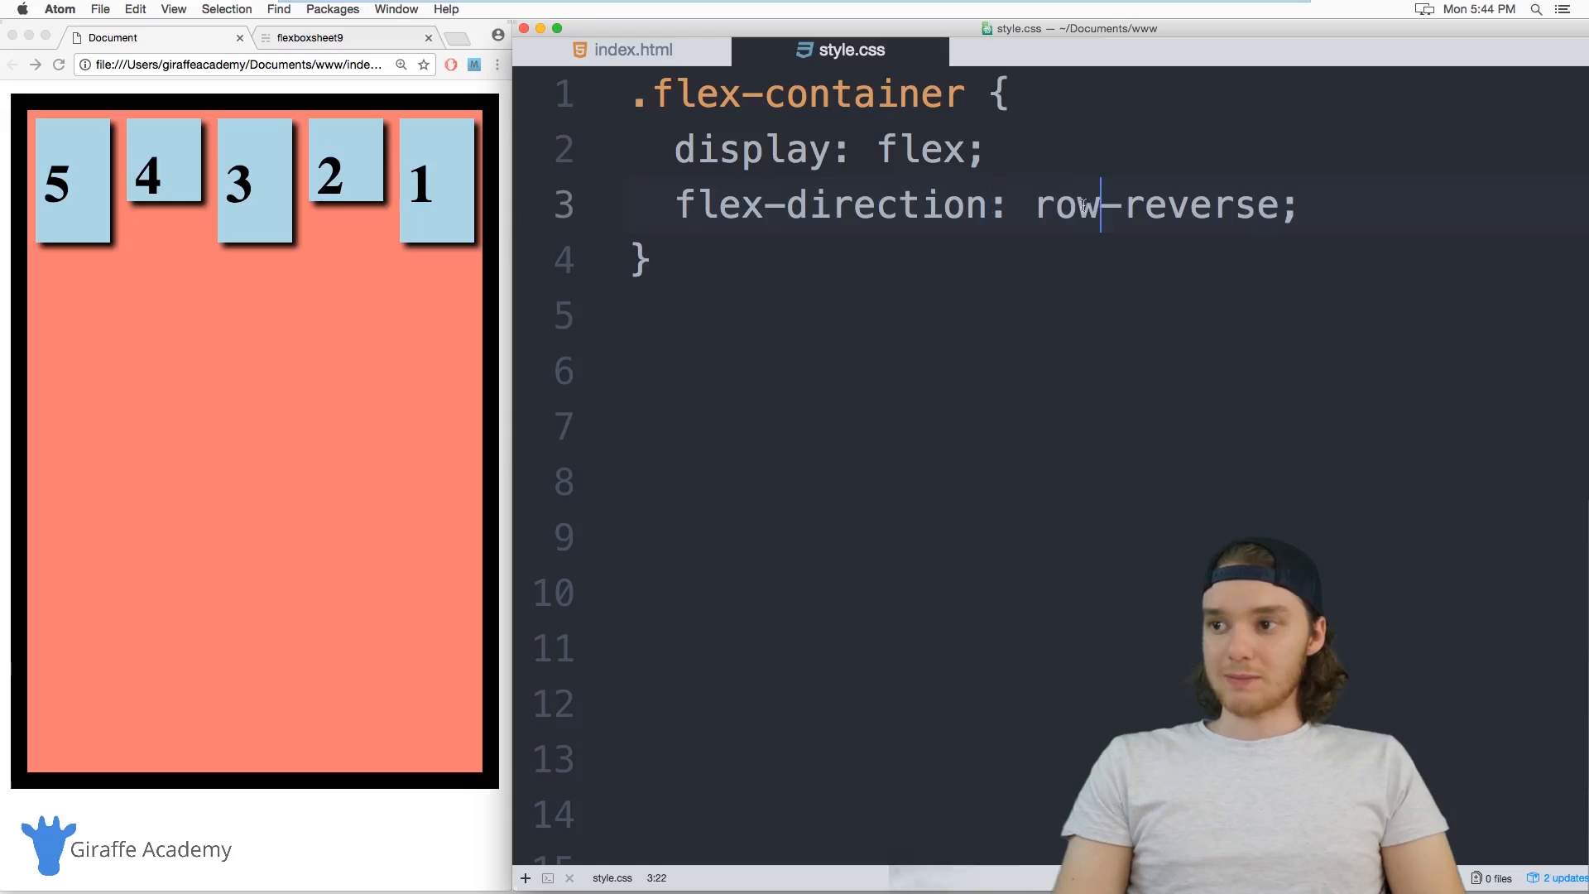
Try flex-direction column and column-reverse, then set it back to row
double_click(1155, 205)
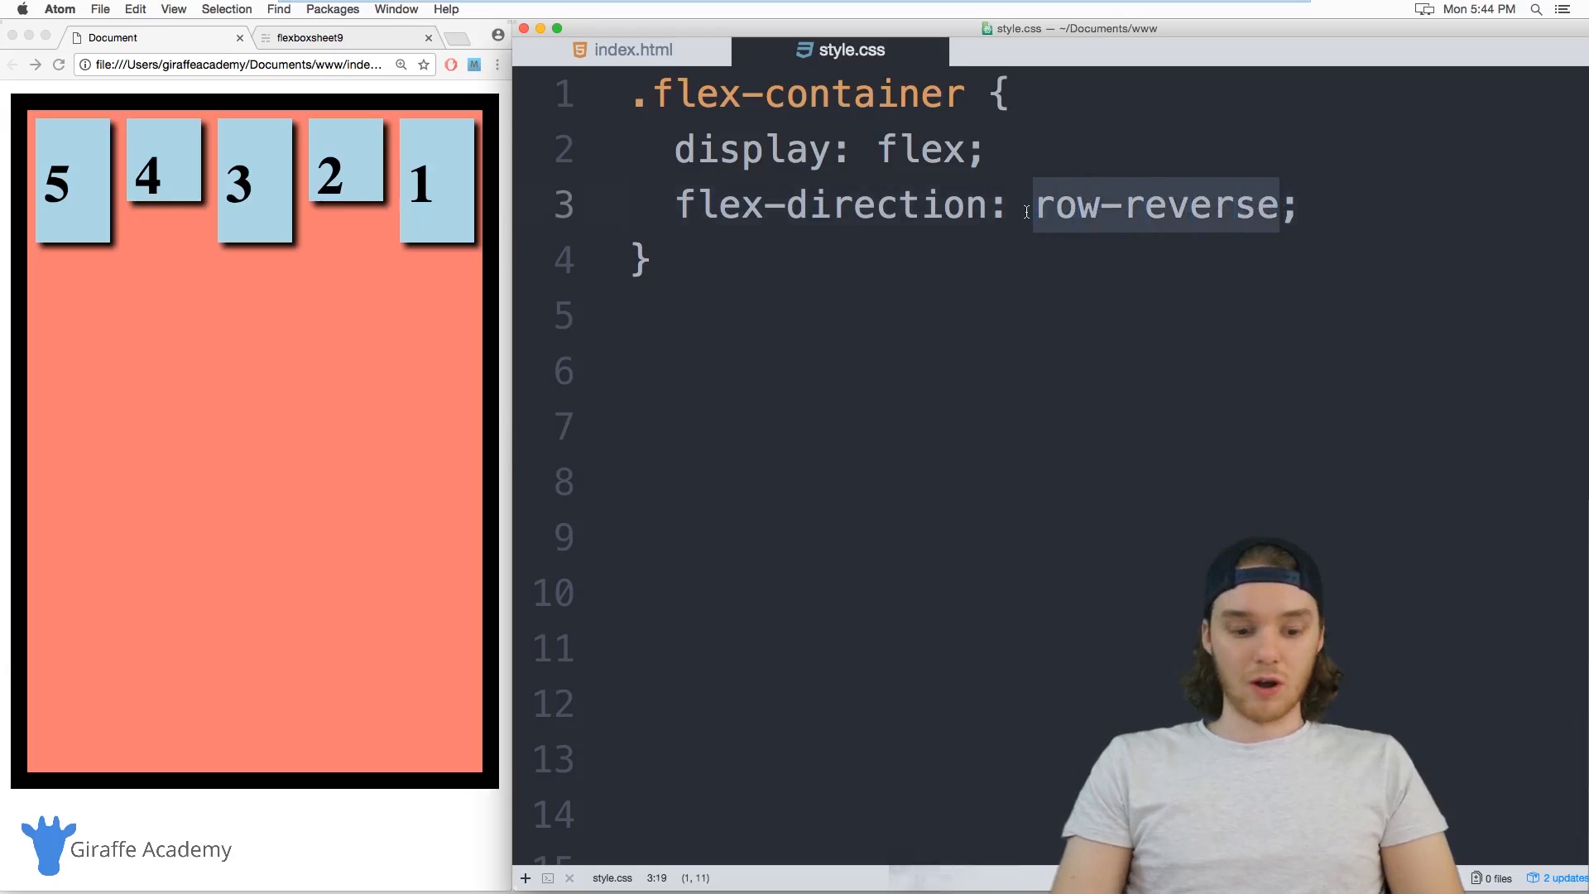
type("column")
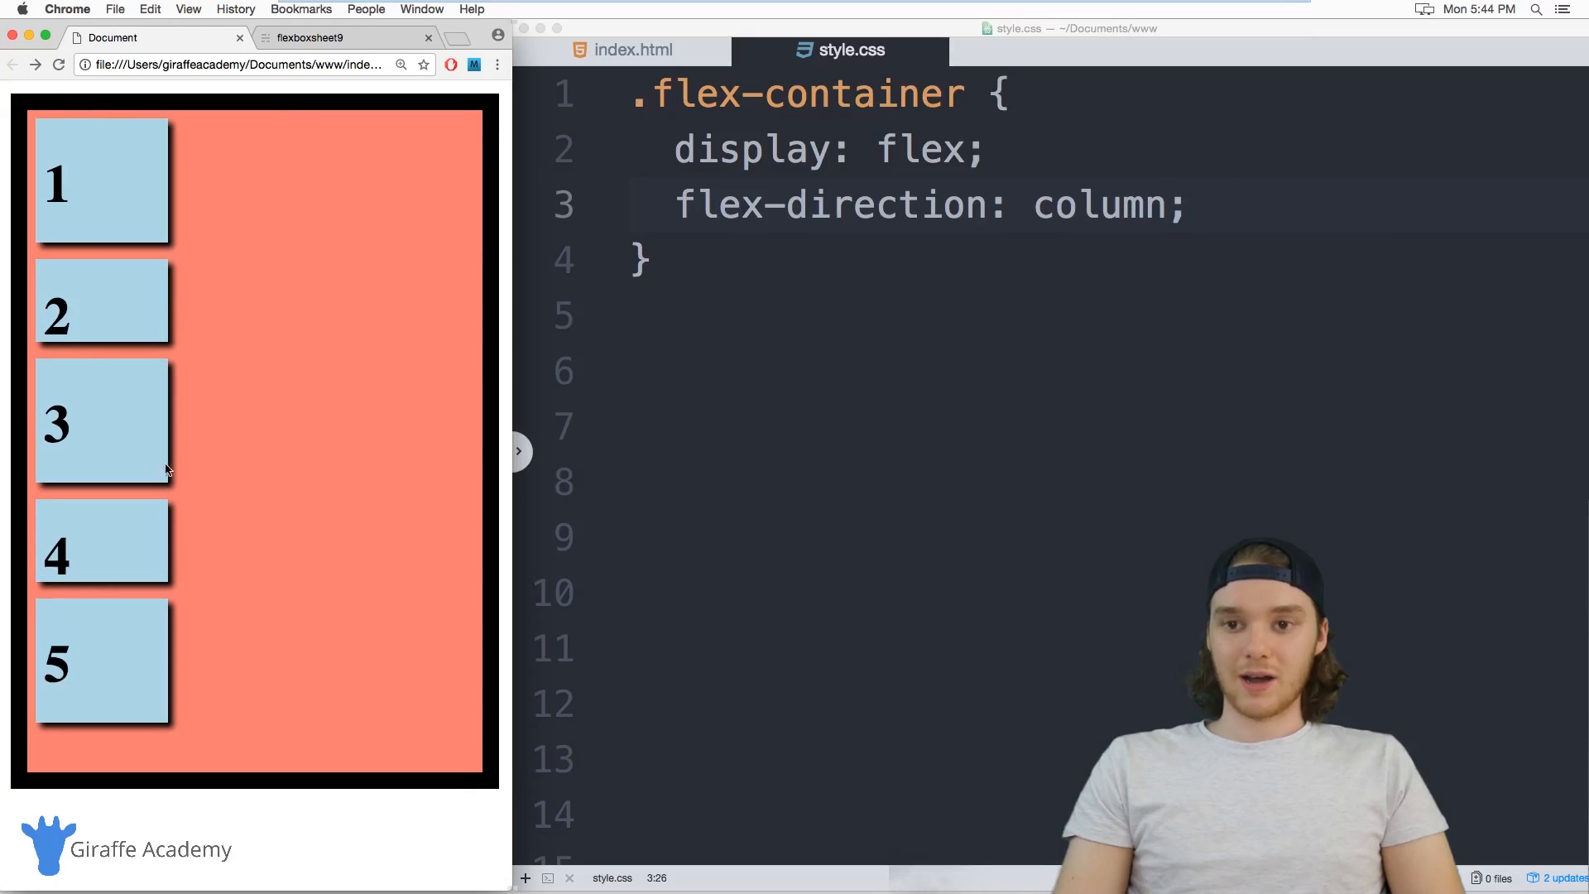
left_click(1165, 205)
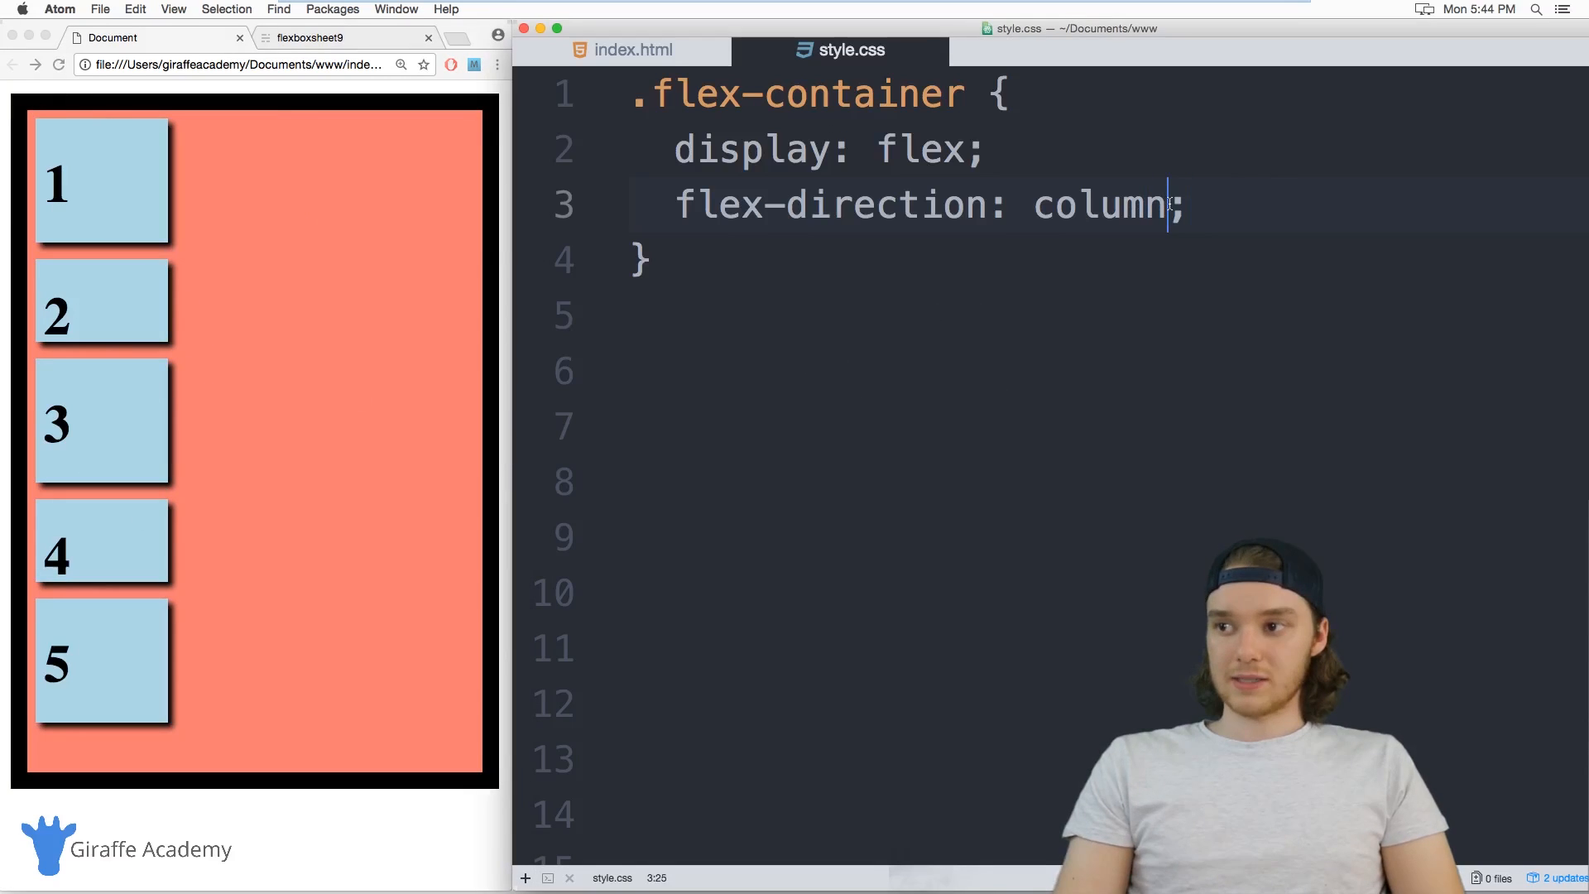
type("-reverse")
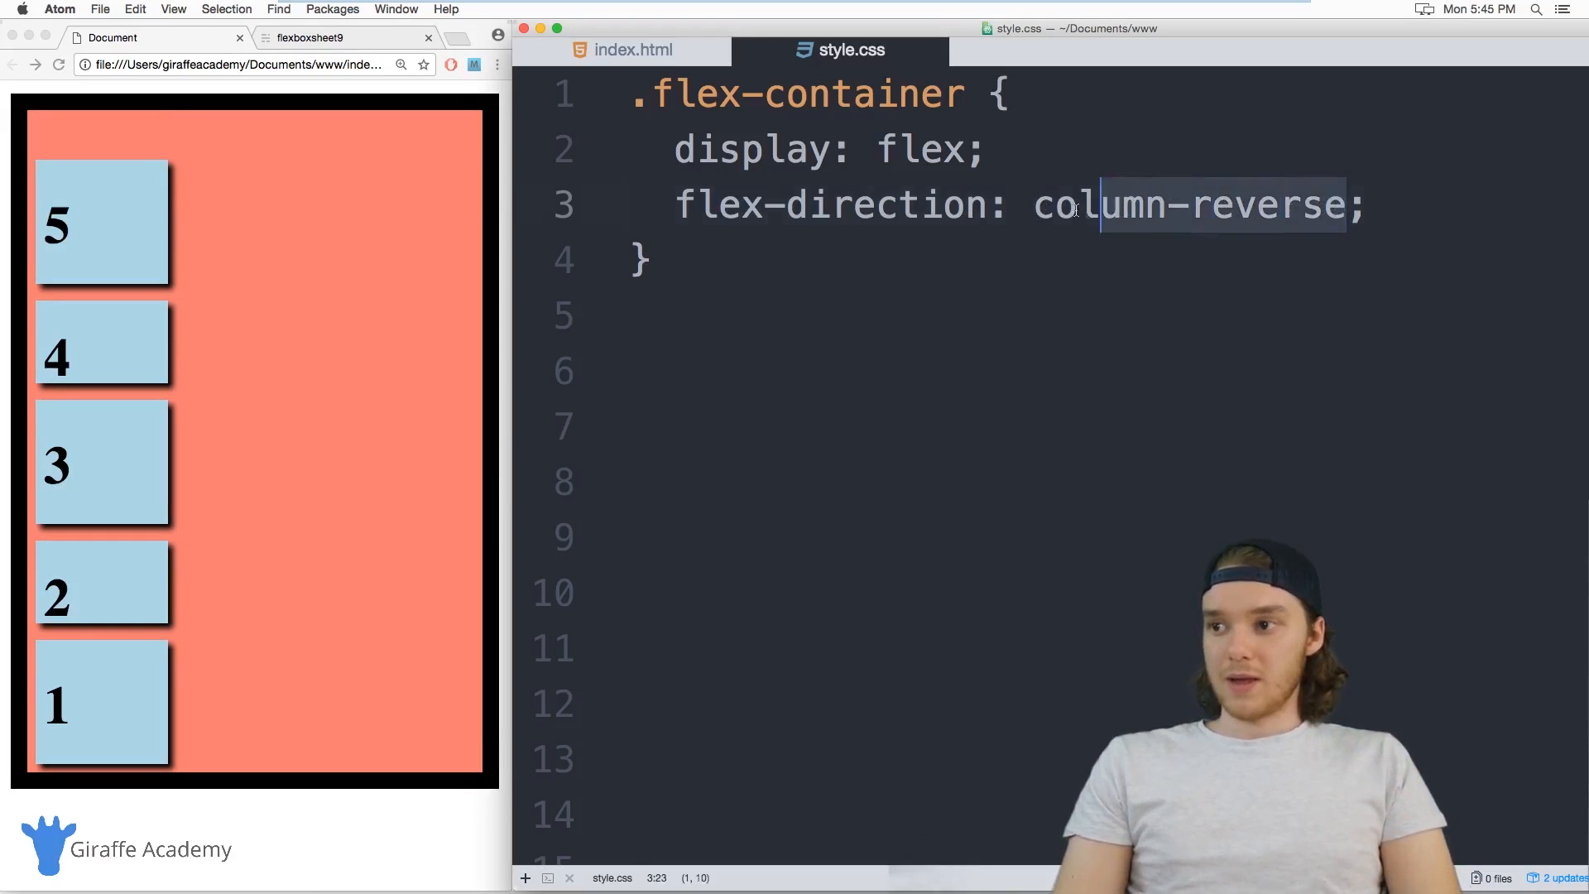
type("row")
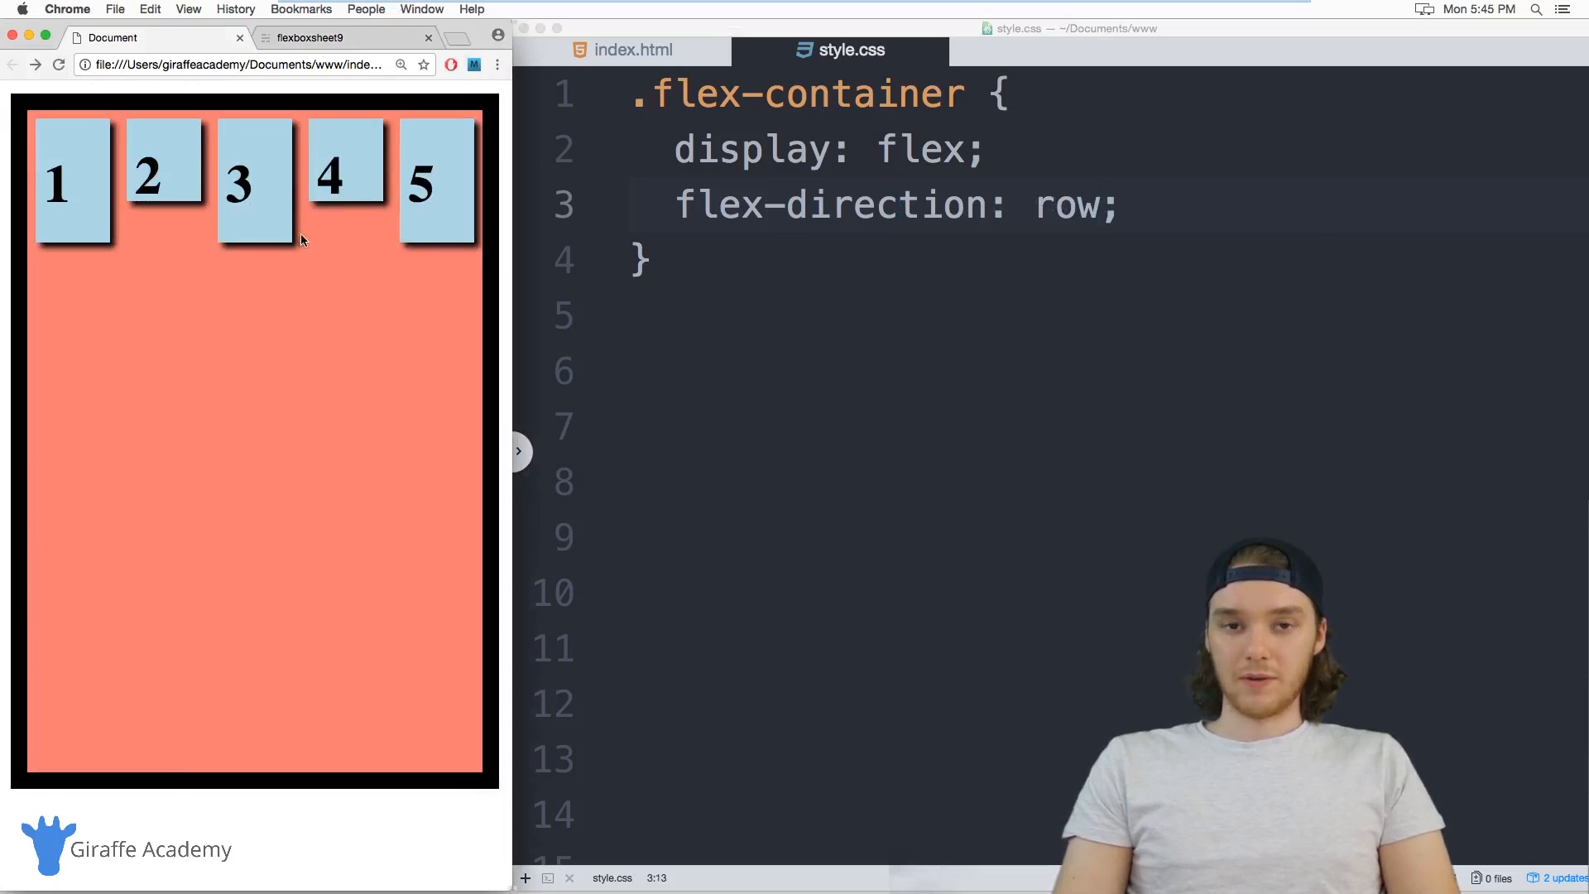
Add justify-content to the container, trying flex-start and flex-end
left_click(876, 204)
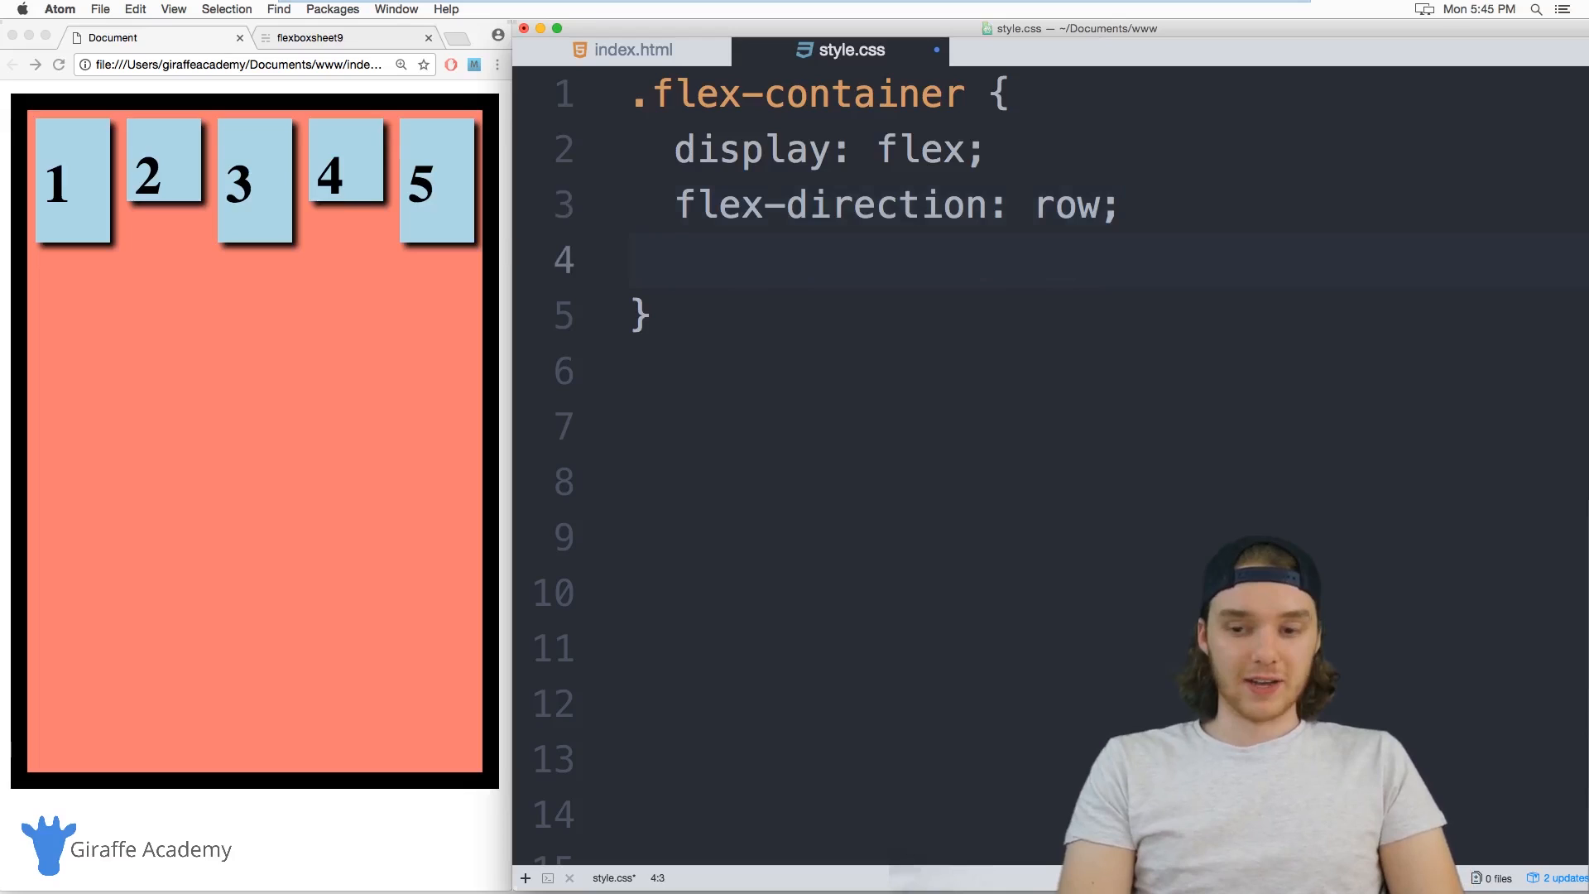
type("justify-content:")
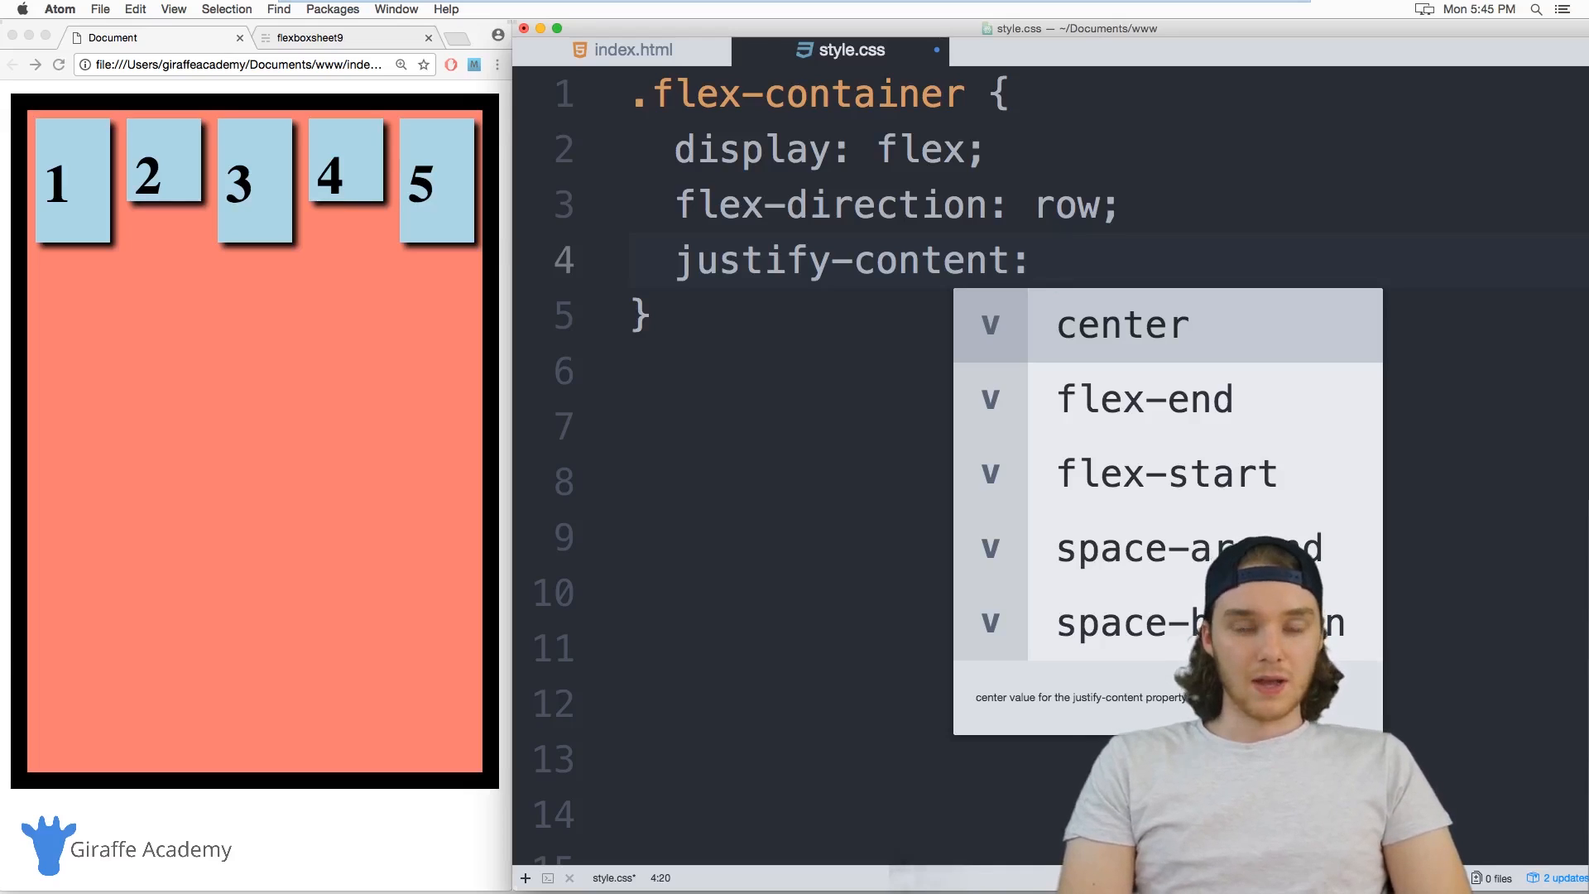
type("fle")
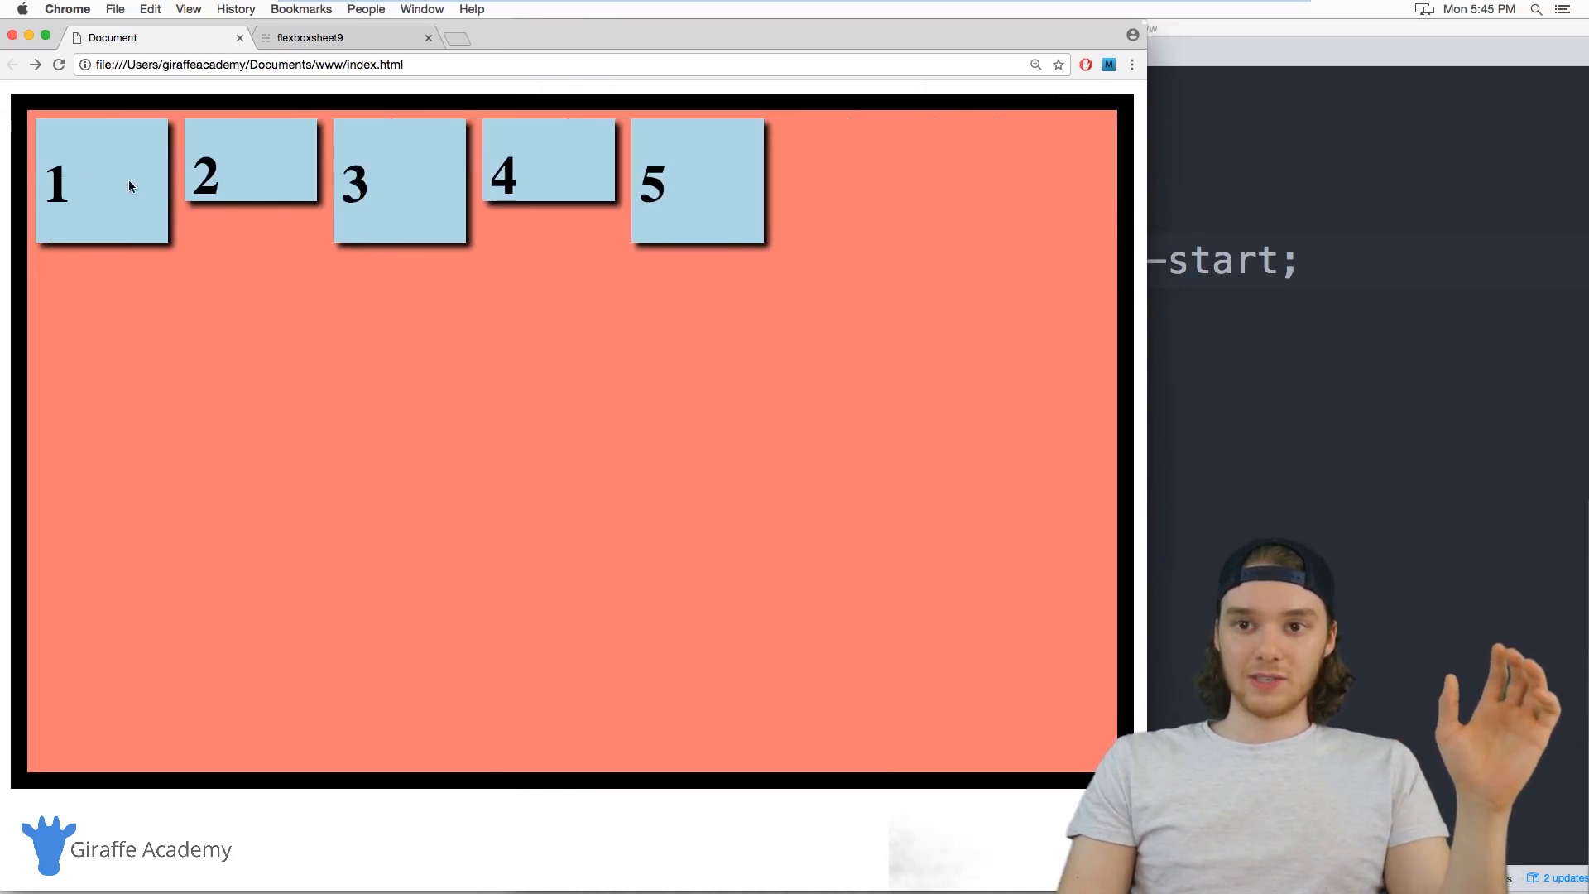
mouse_move(1149, 352)
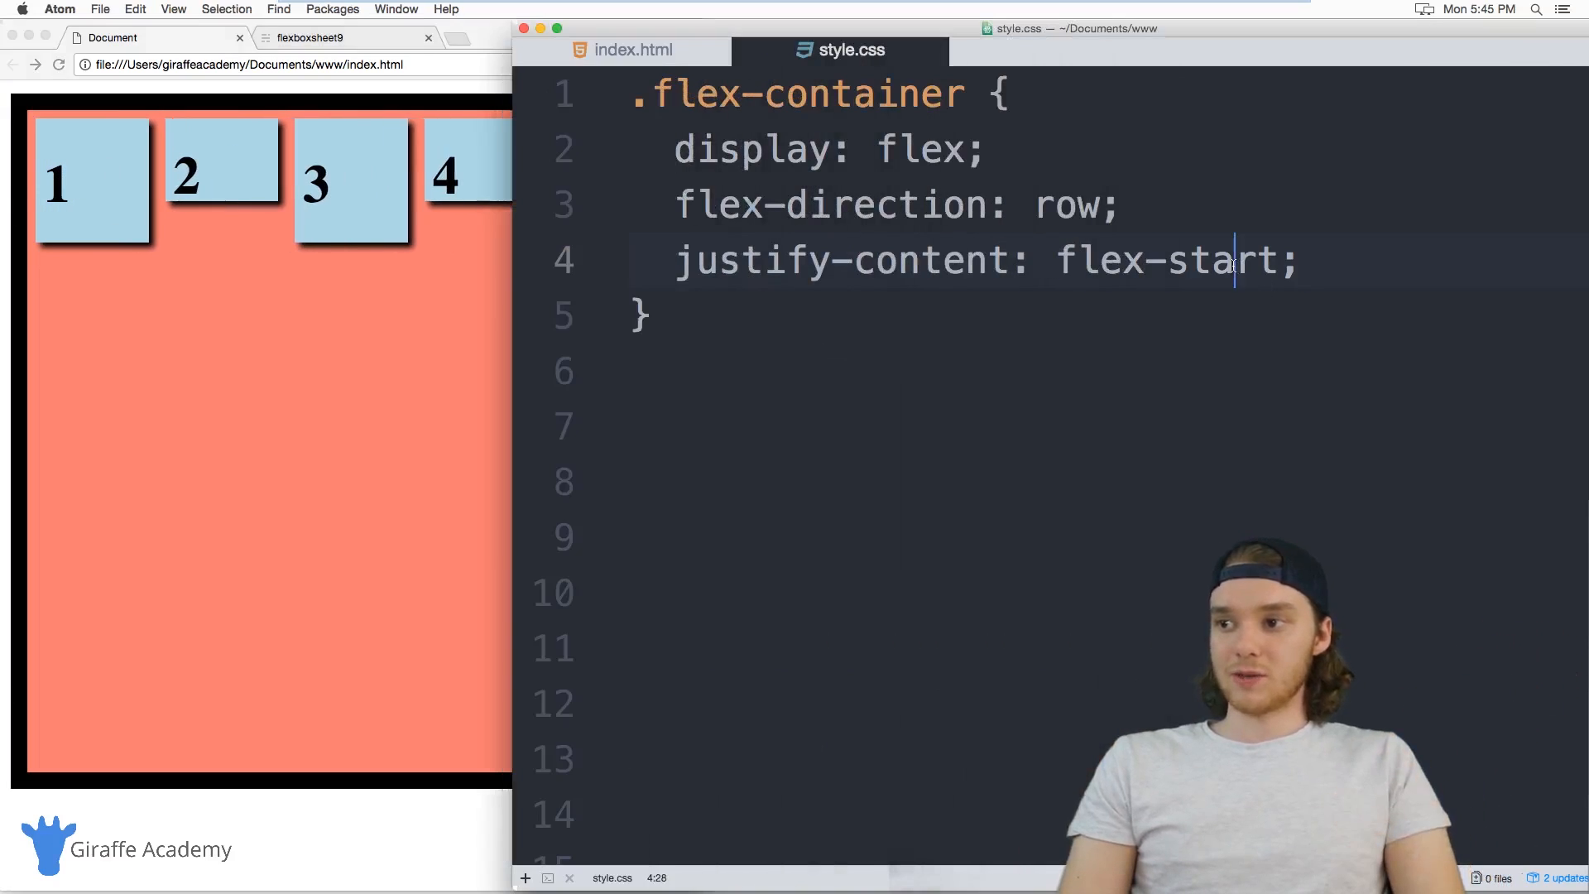
type("flex-end")
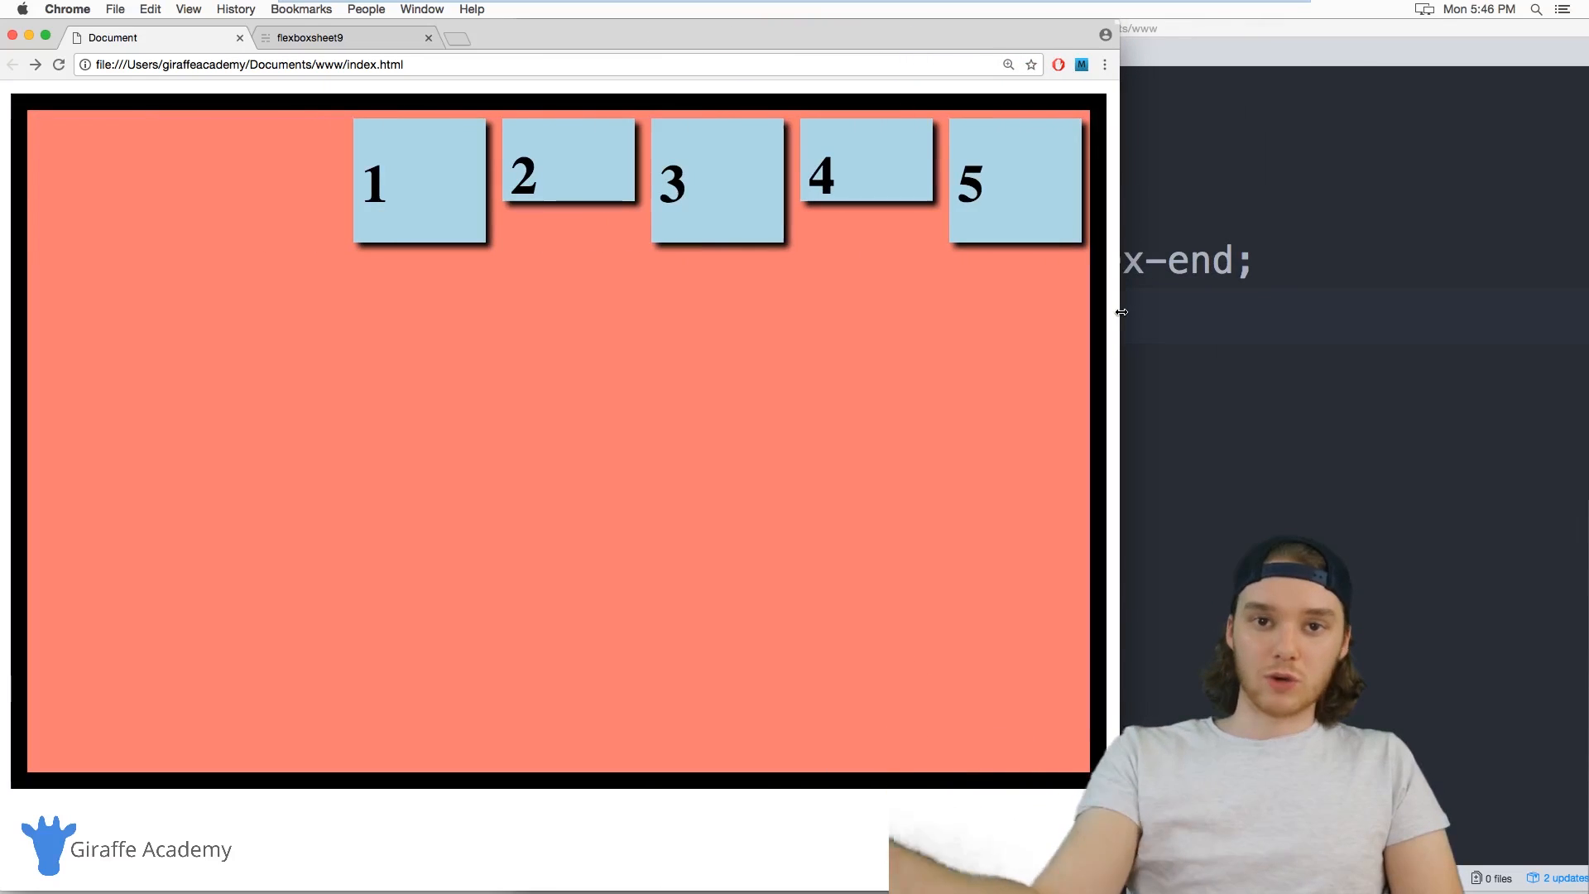
mouse_move(1160, 327)
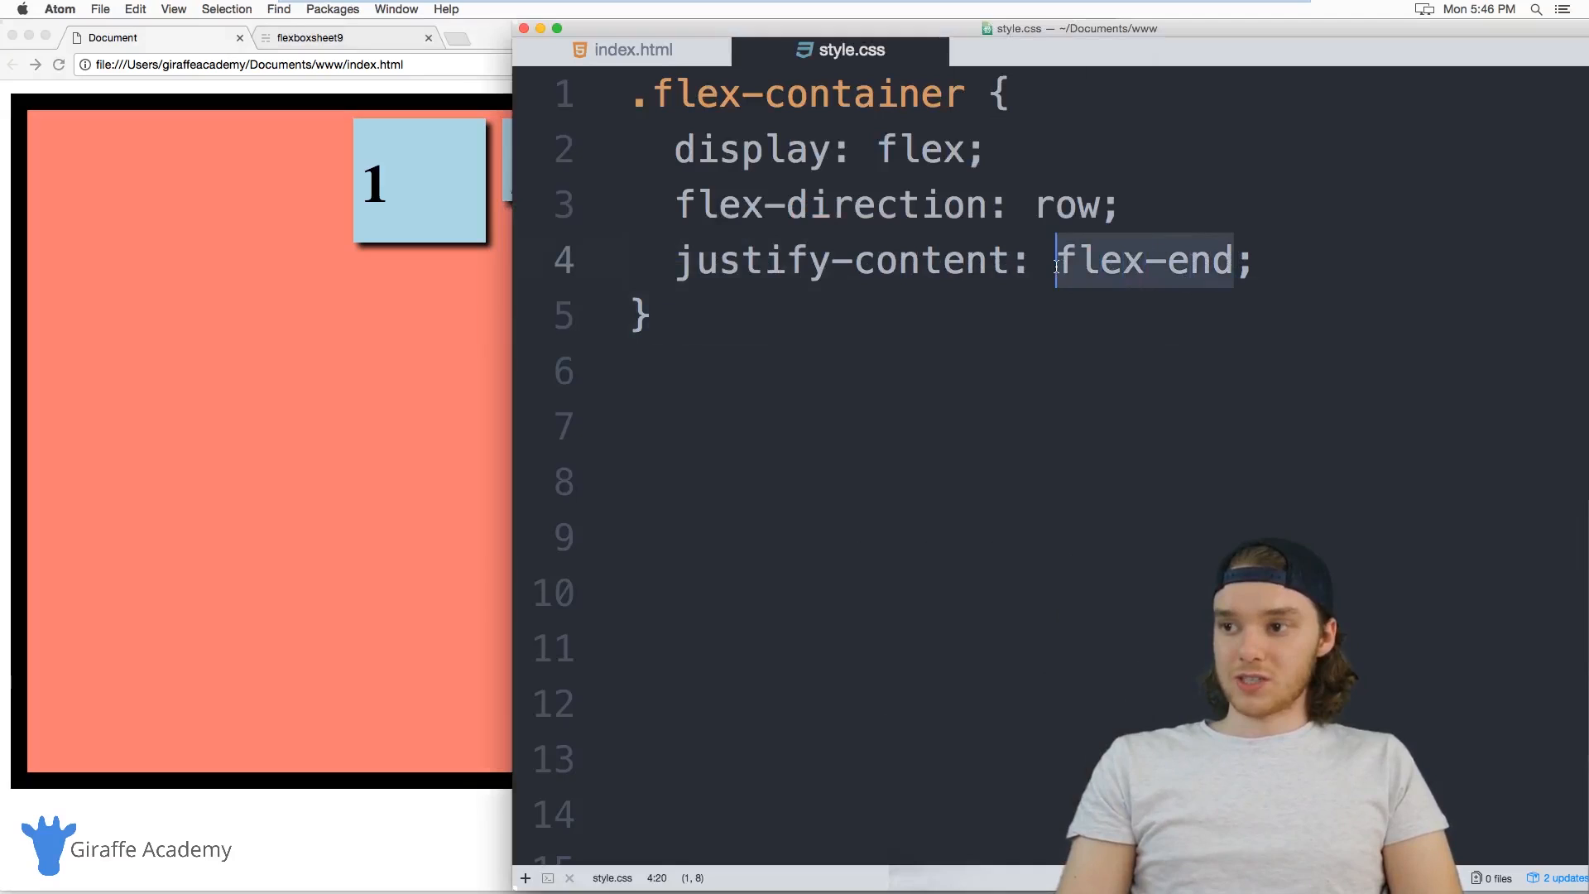
Try center, space-between and space-around, narrowing the Chrome preview to compare
type("center")
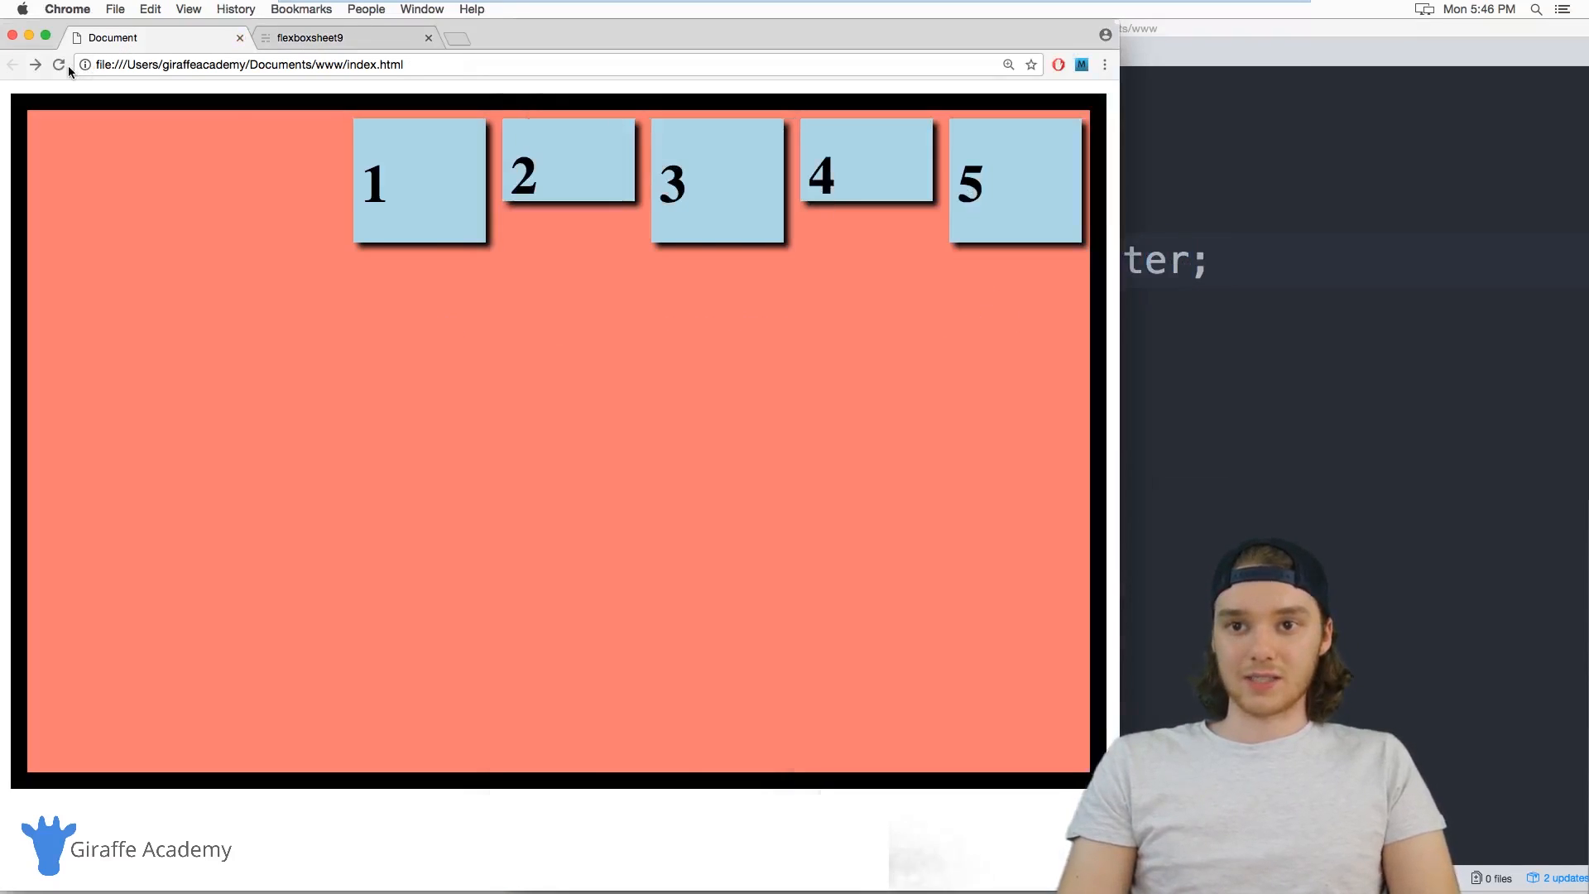
mouse_move(59, 64)
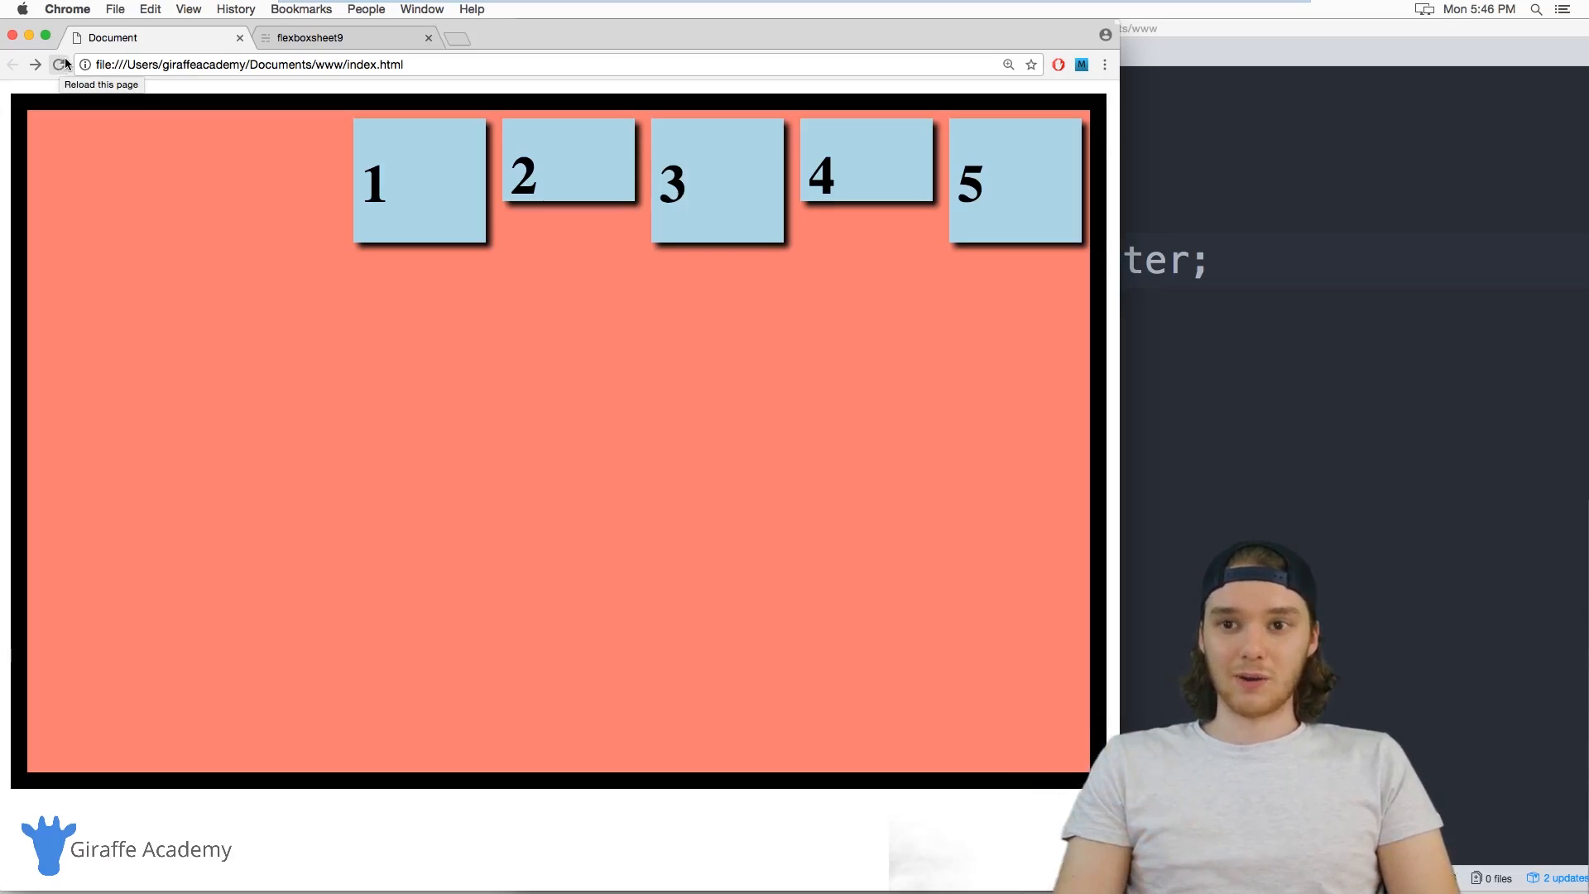
left_click(59, 64)
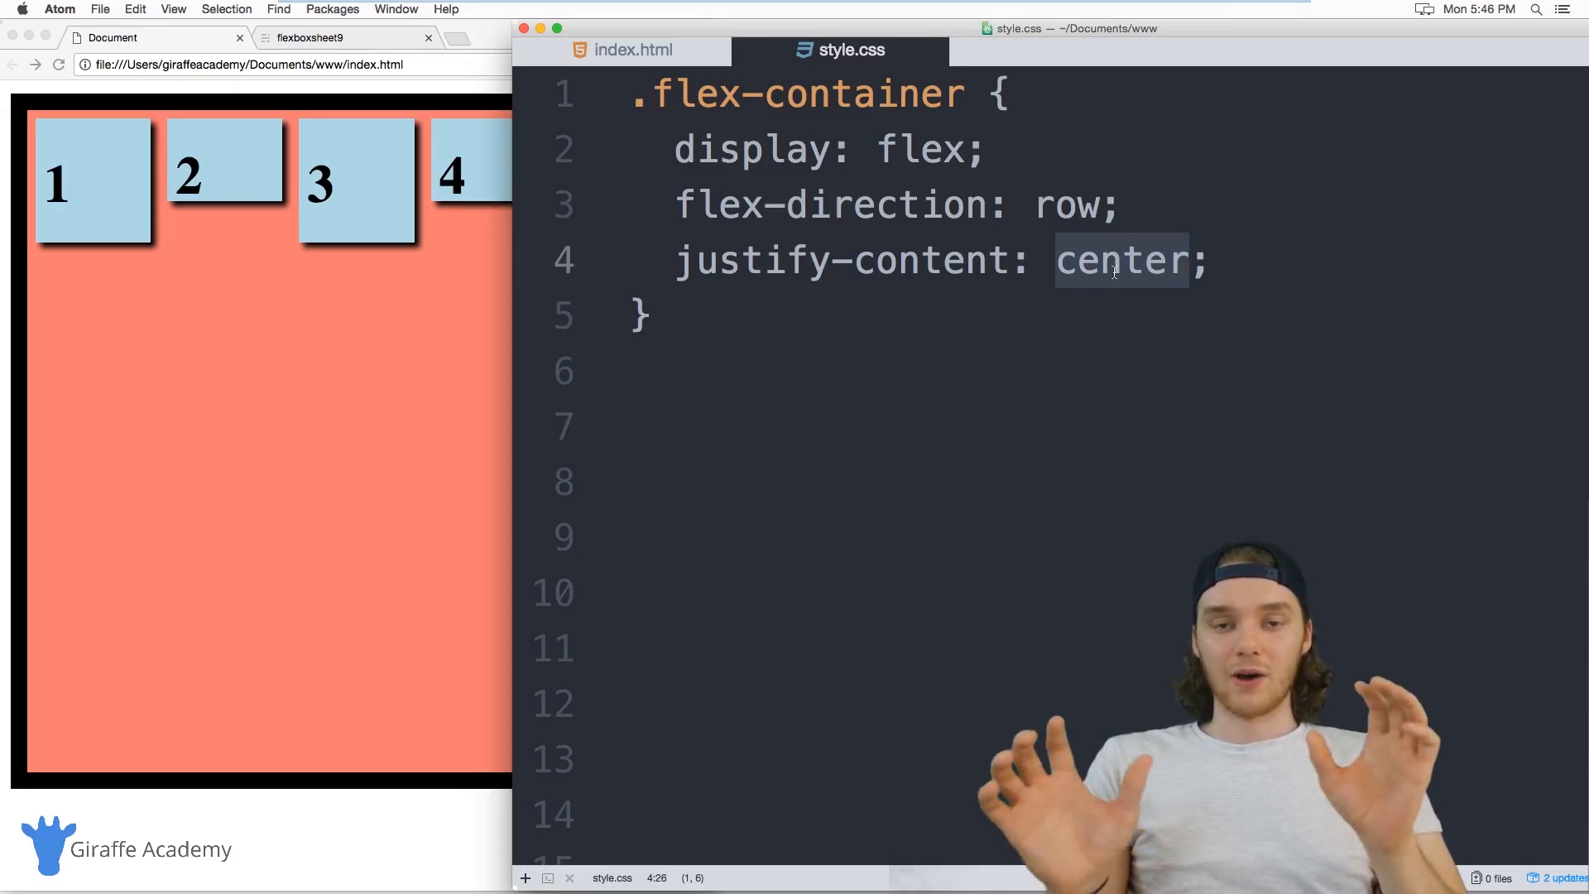
mouse_move(466, 299)
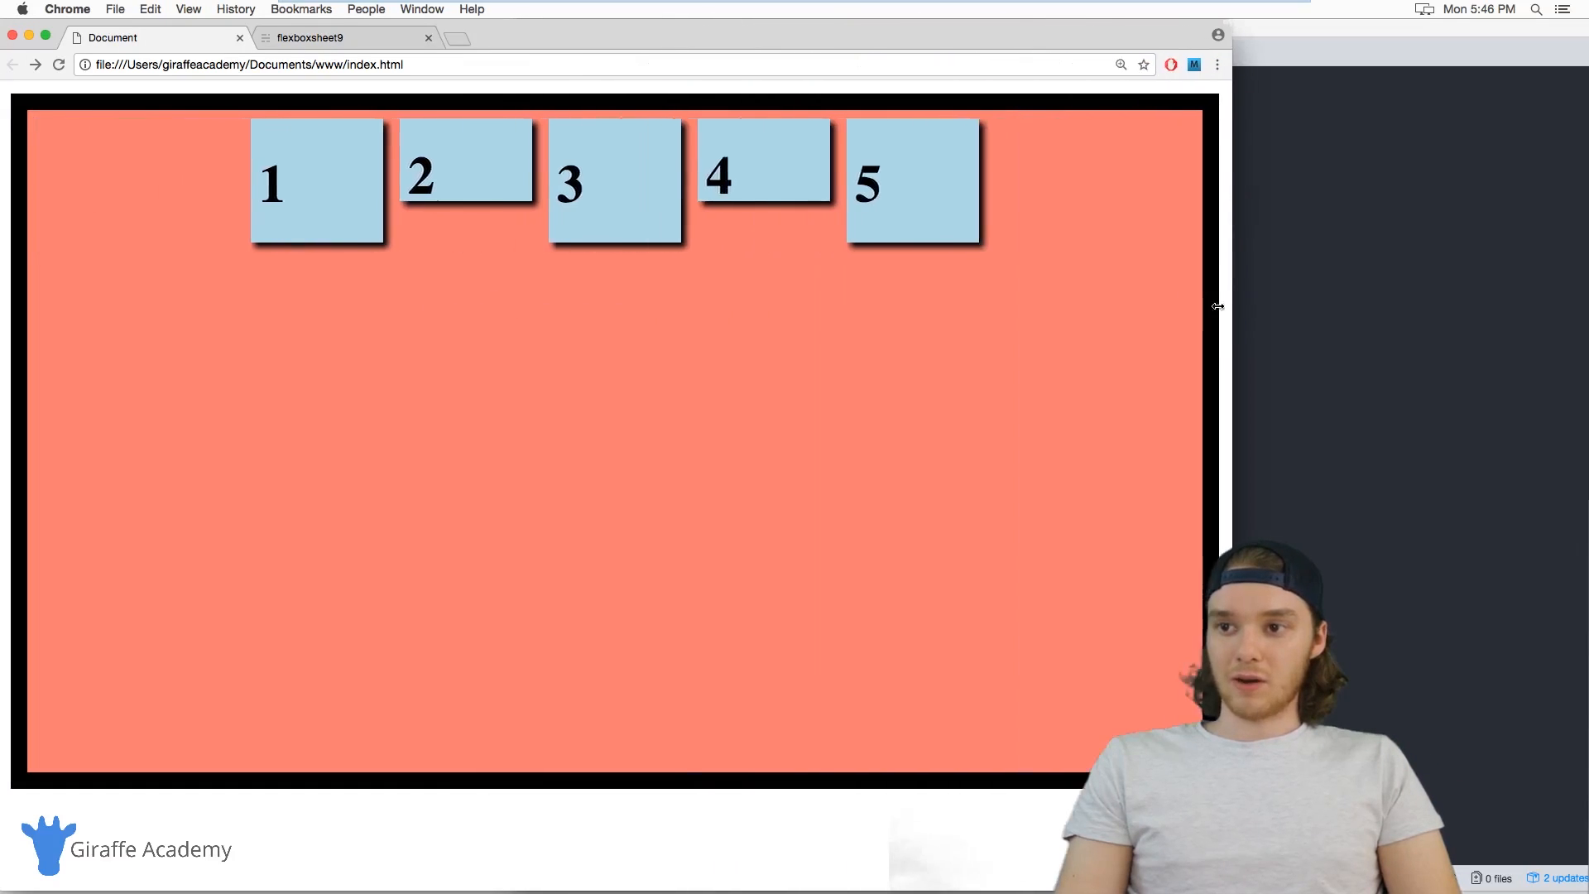
mouse_move(927, 181)
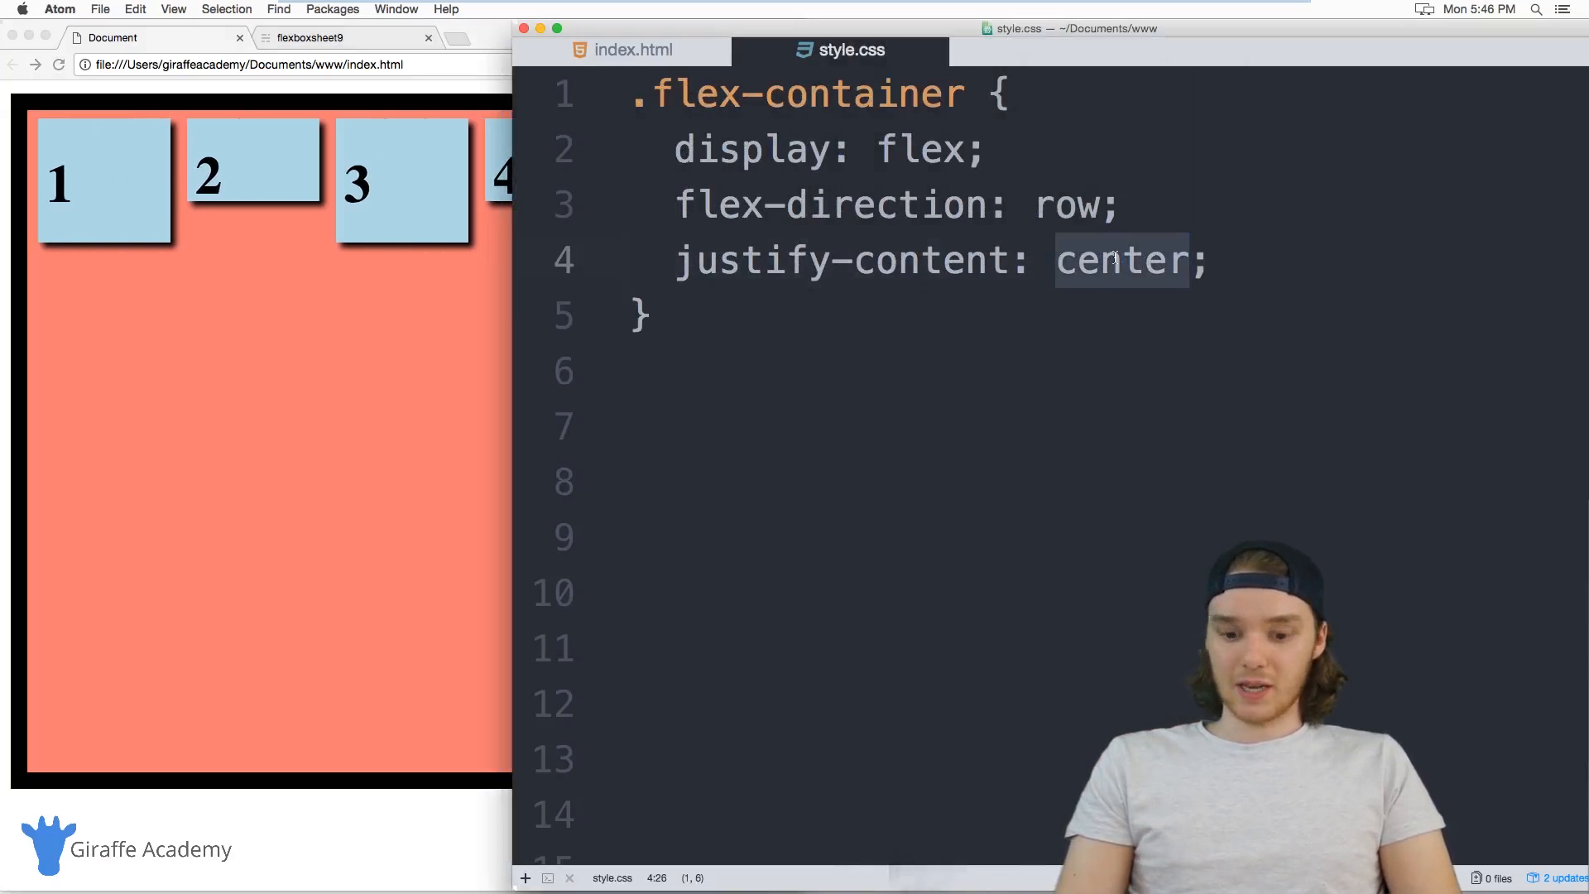
type("space-be")
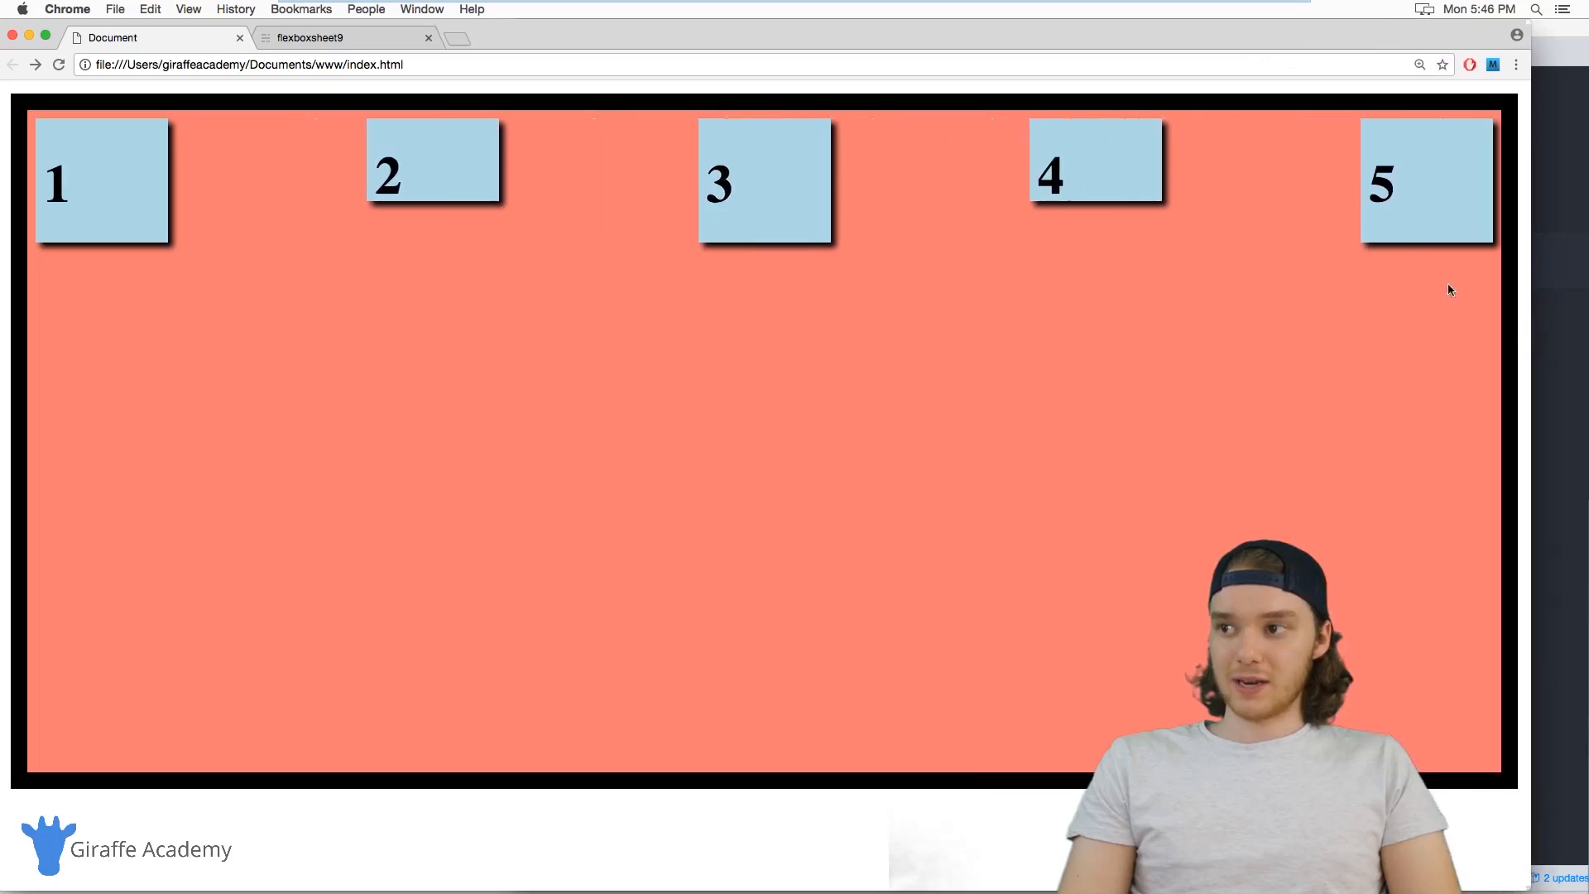
mouse_move(1386, 387)
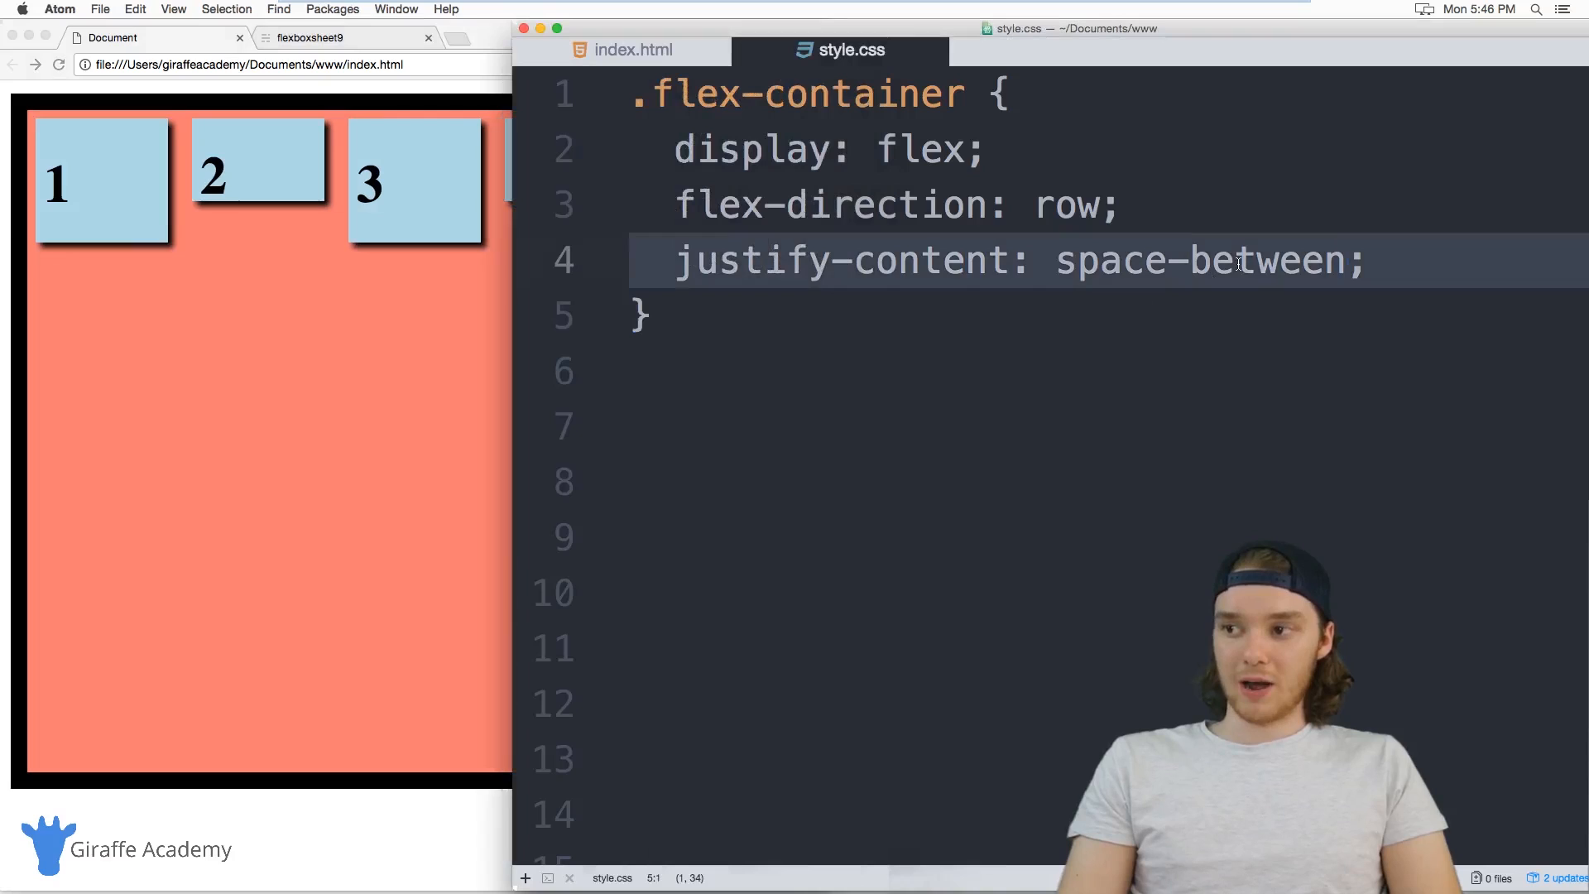
type("space-around")
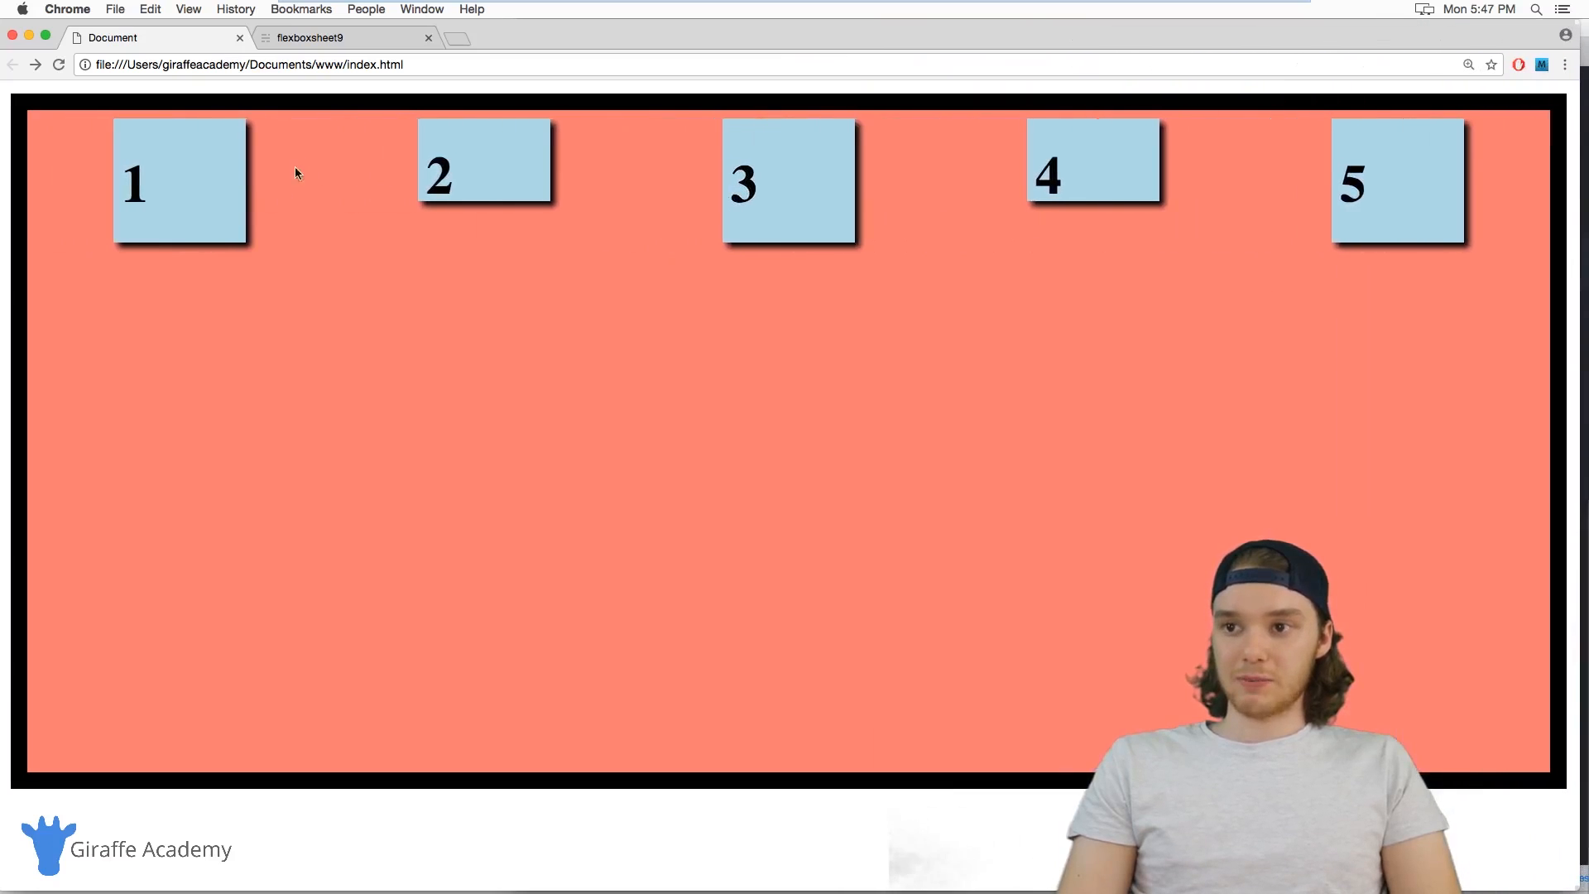
mouse_move(430, 197)
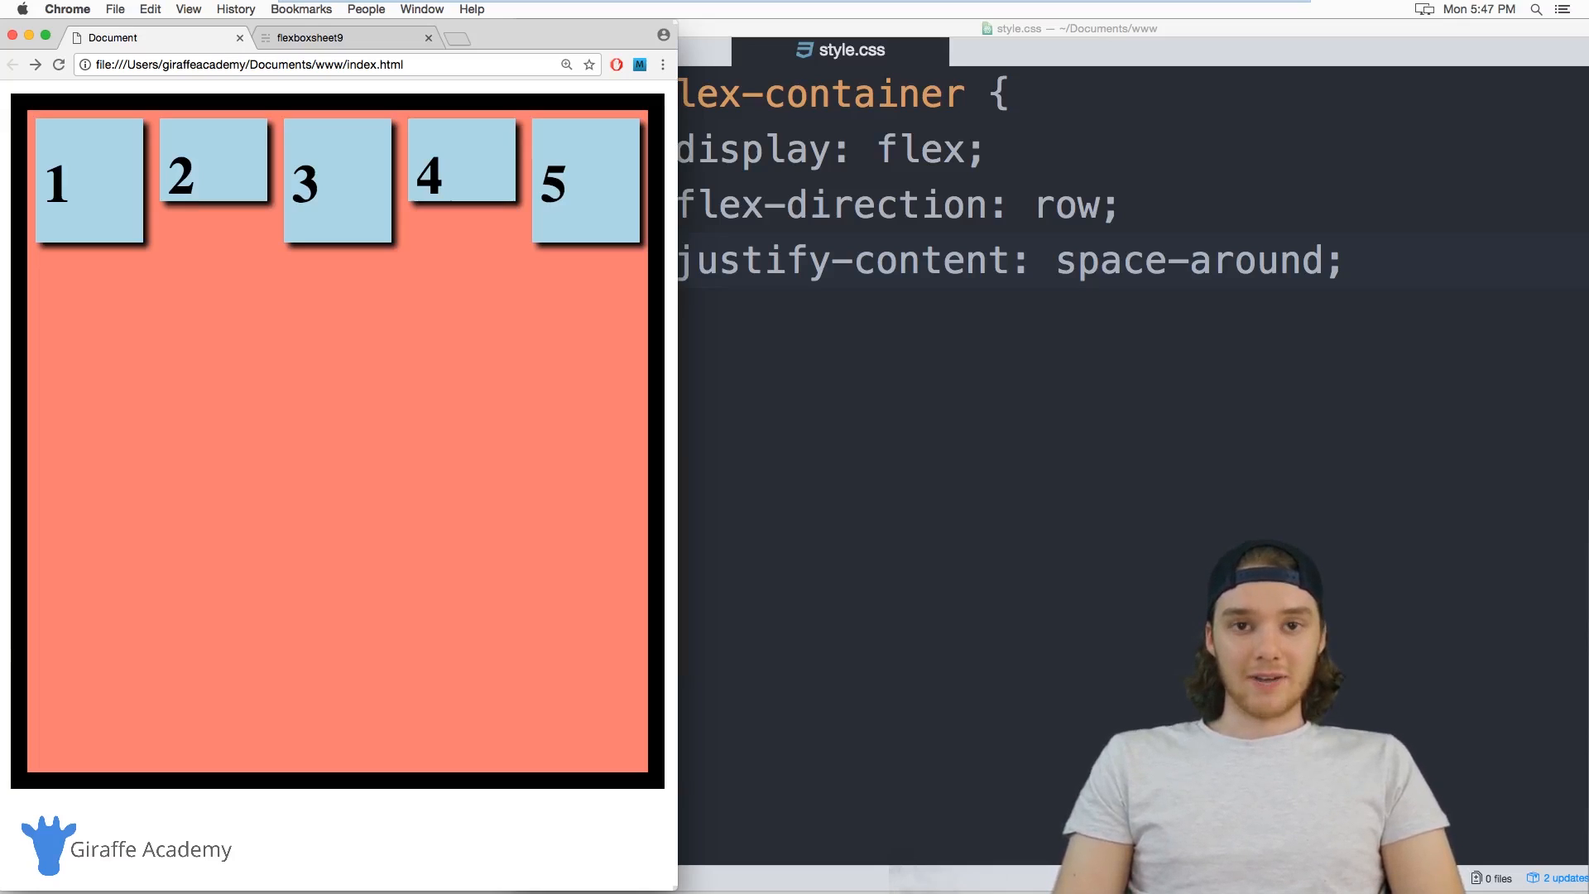
mouse_move(677, 378)
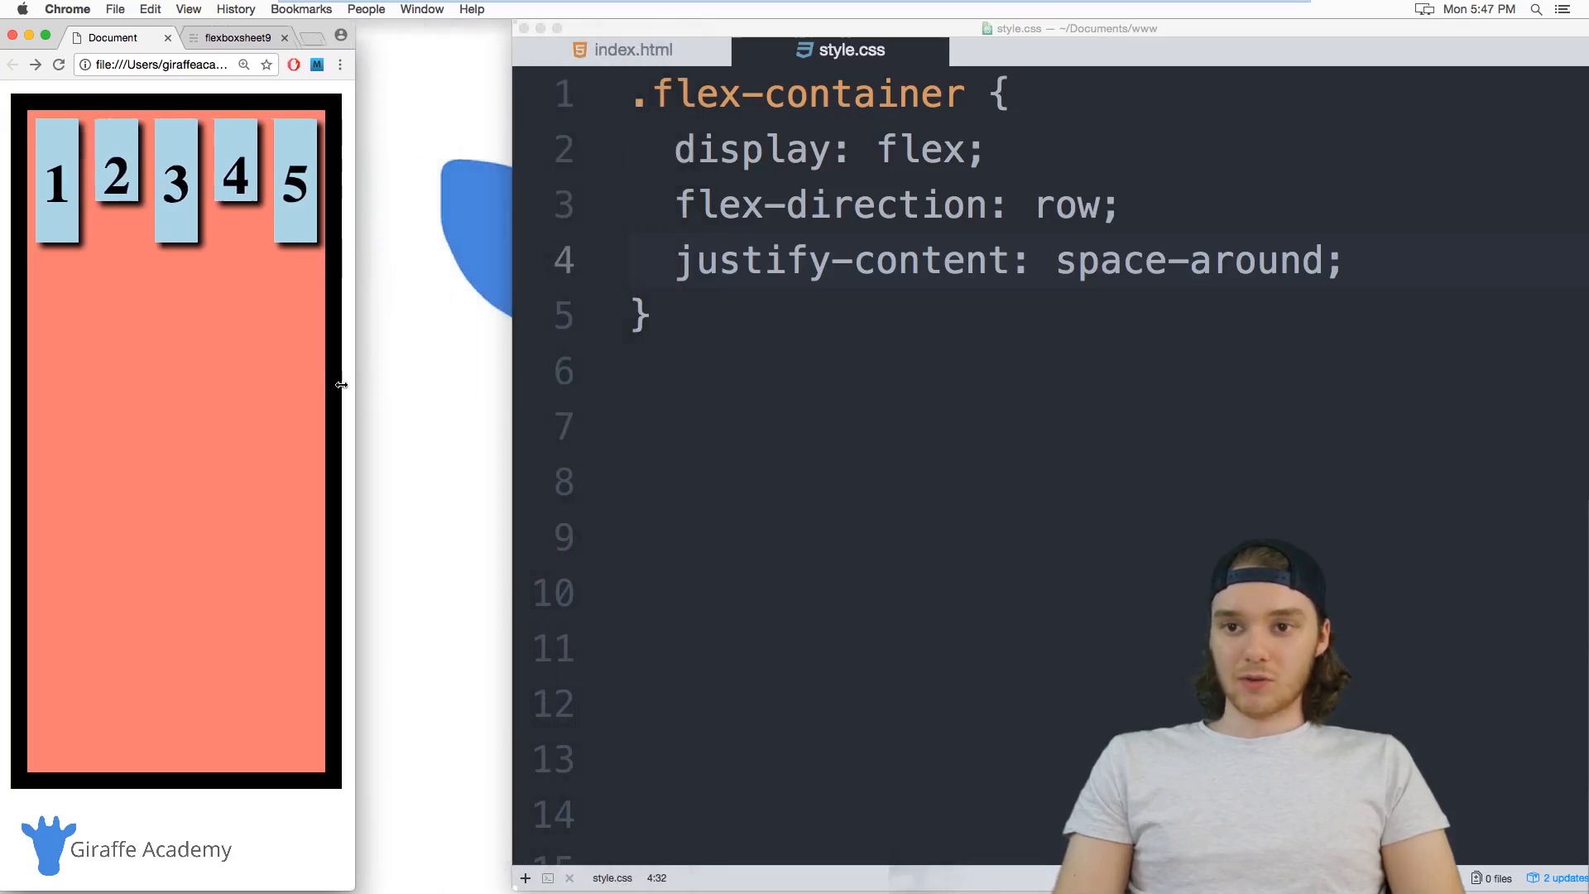
left_click_drag(352, 385, 326, 385)
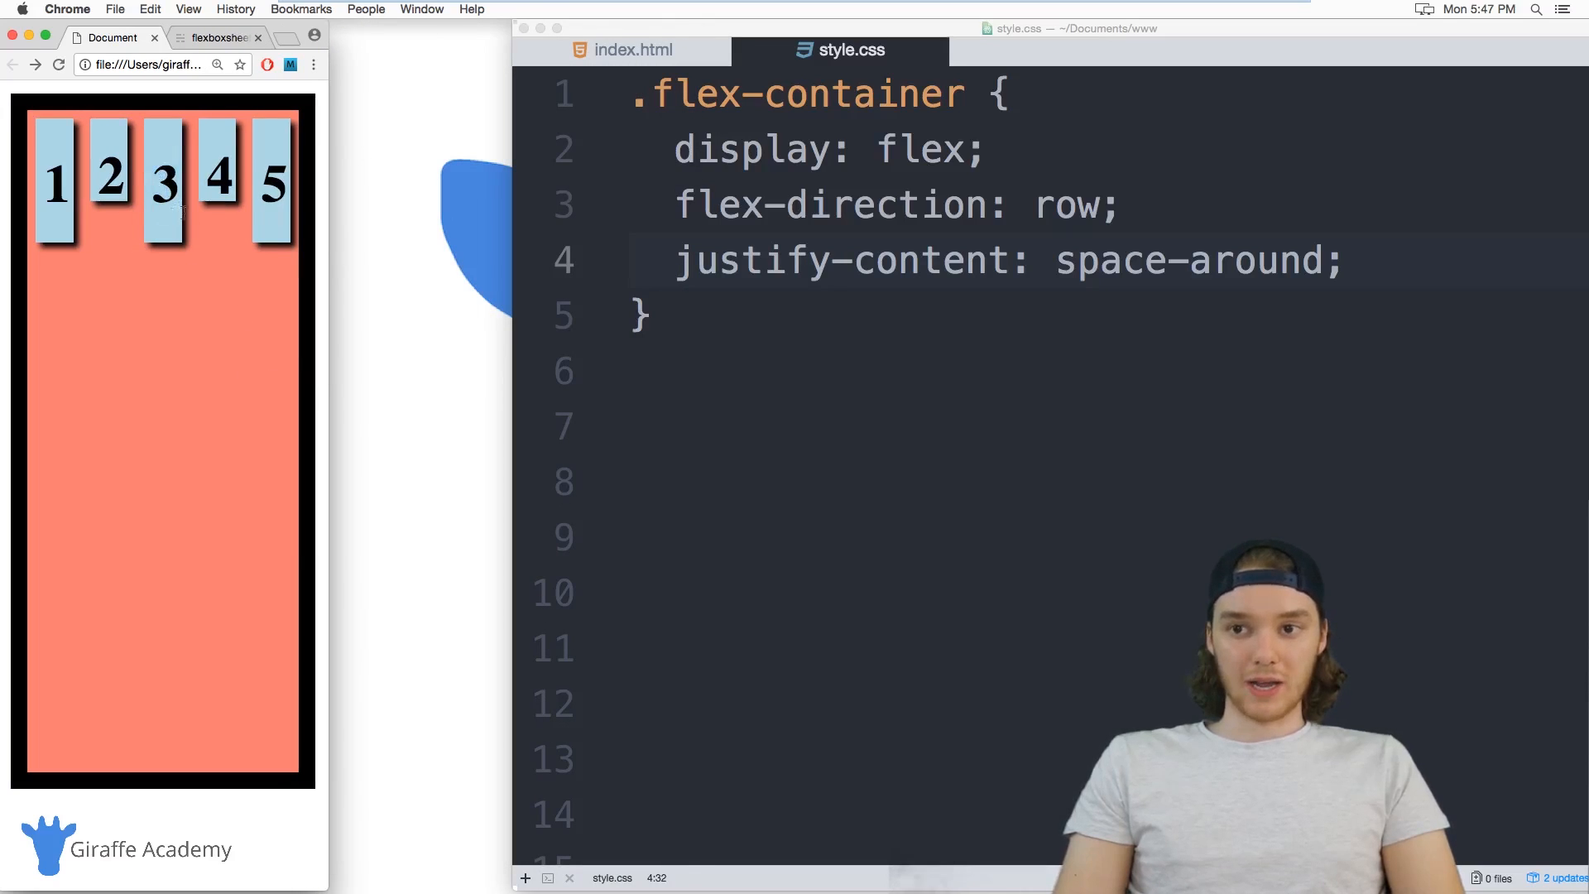
mouse_move(199, 215)
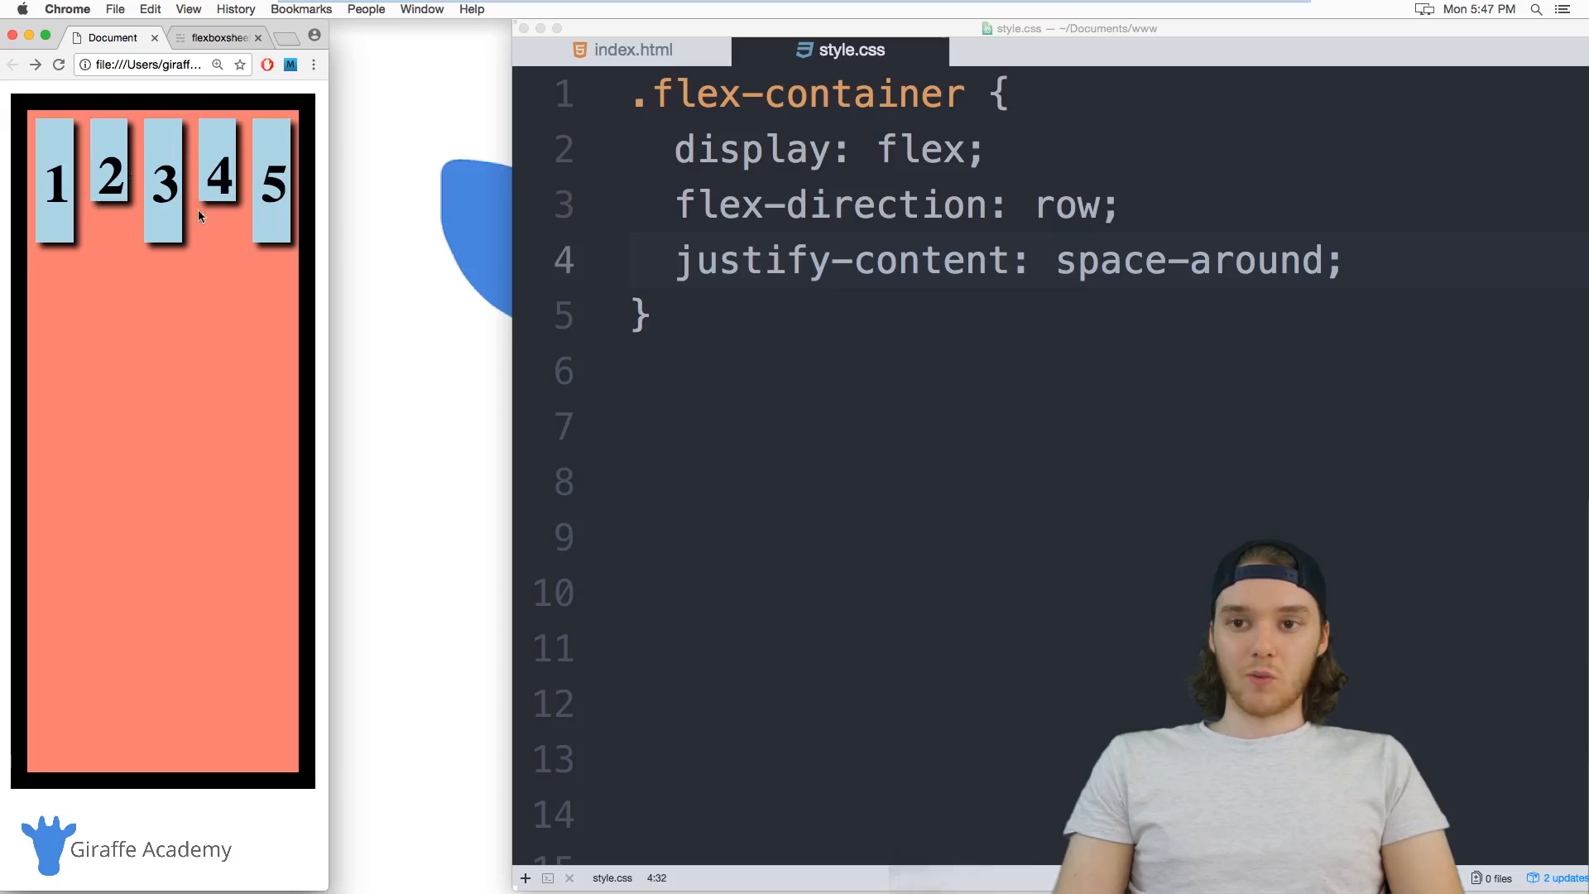
mouse_move(298, 268)
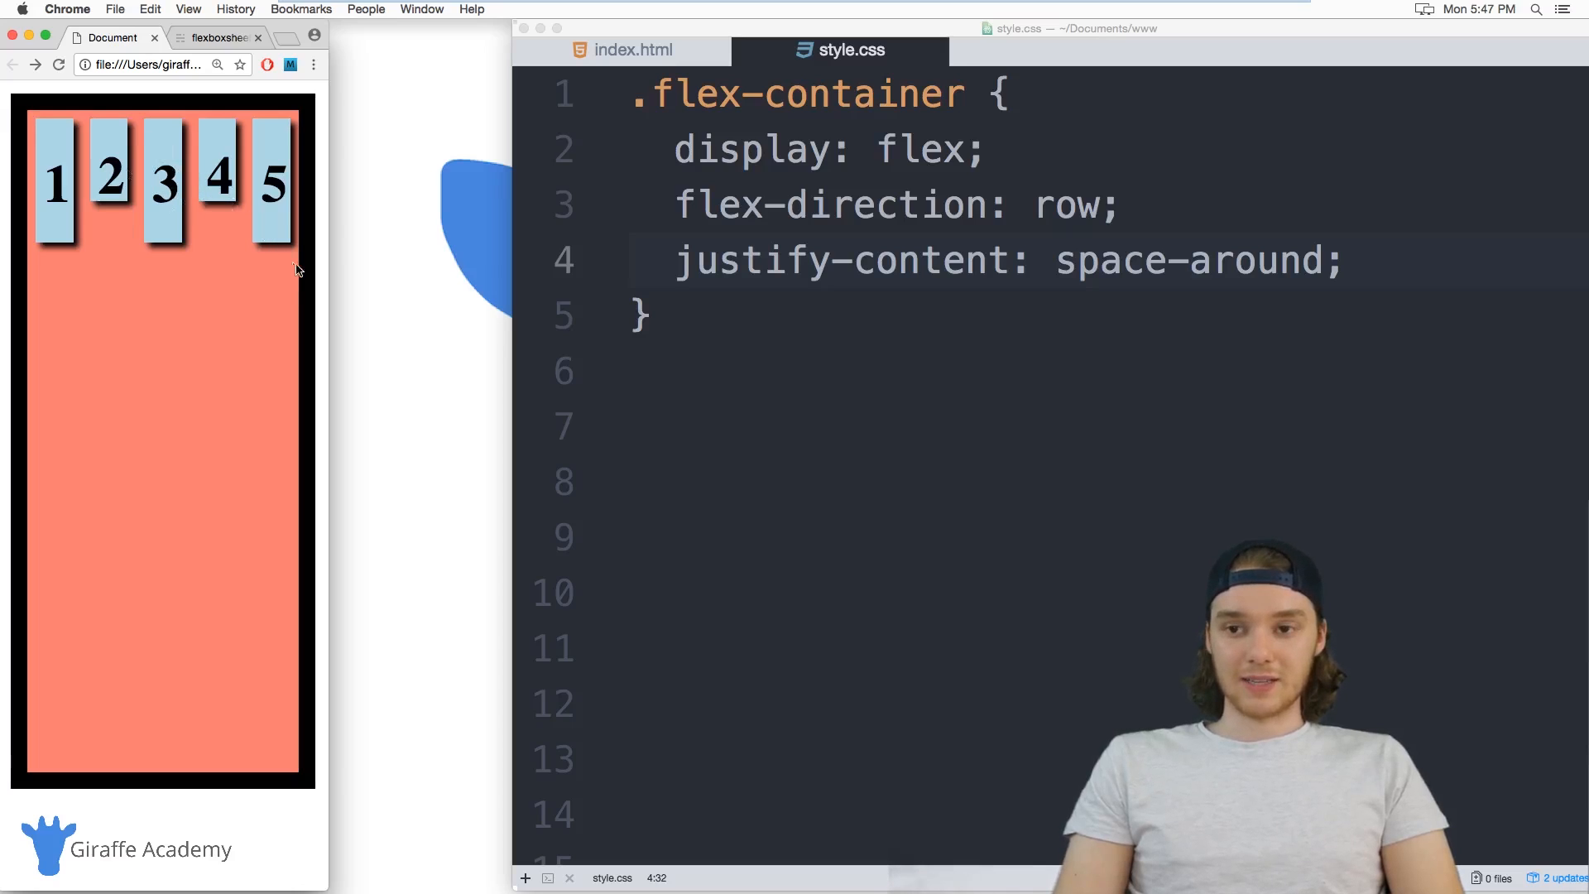
mouse_move(186, 182)
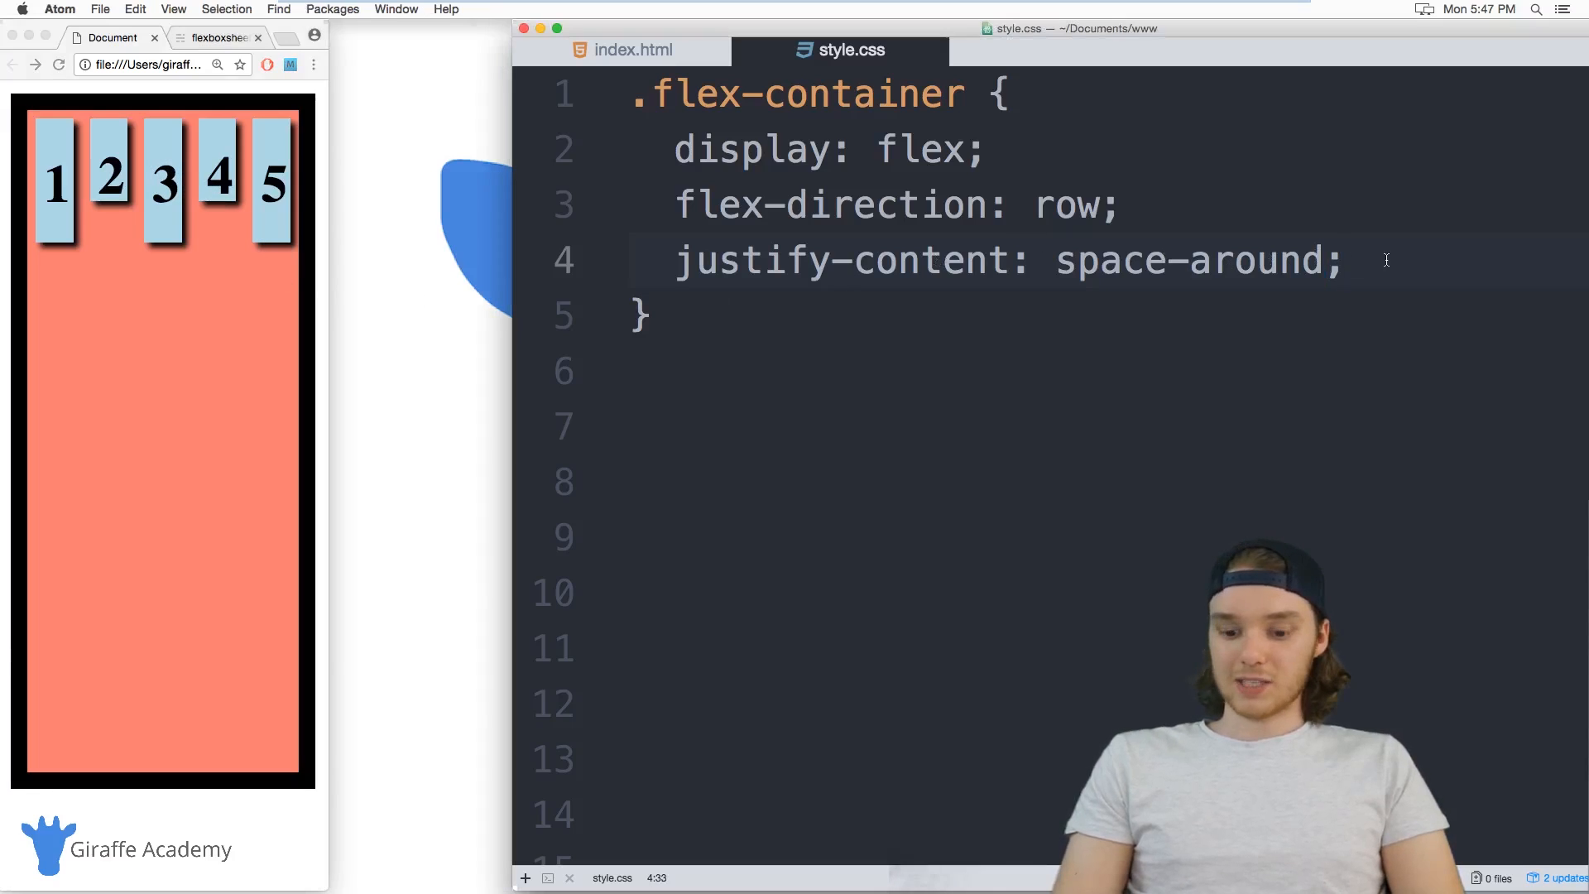
Add flex-wrap: wrap, test wrap-reverse, then replace the value with no-wrap
type("f")
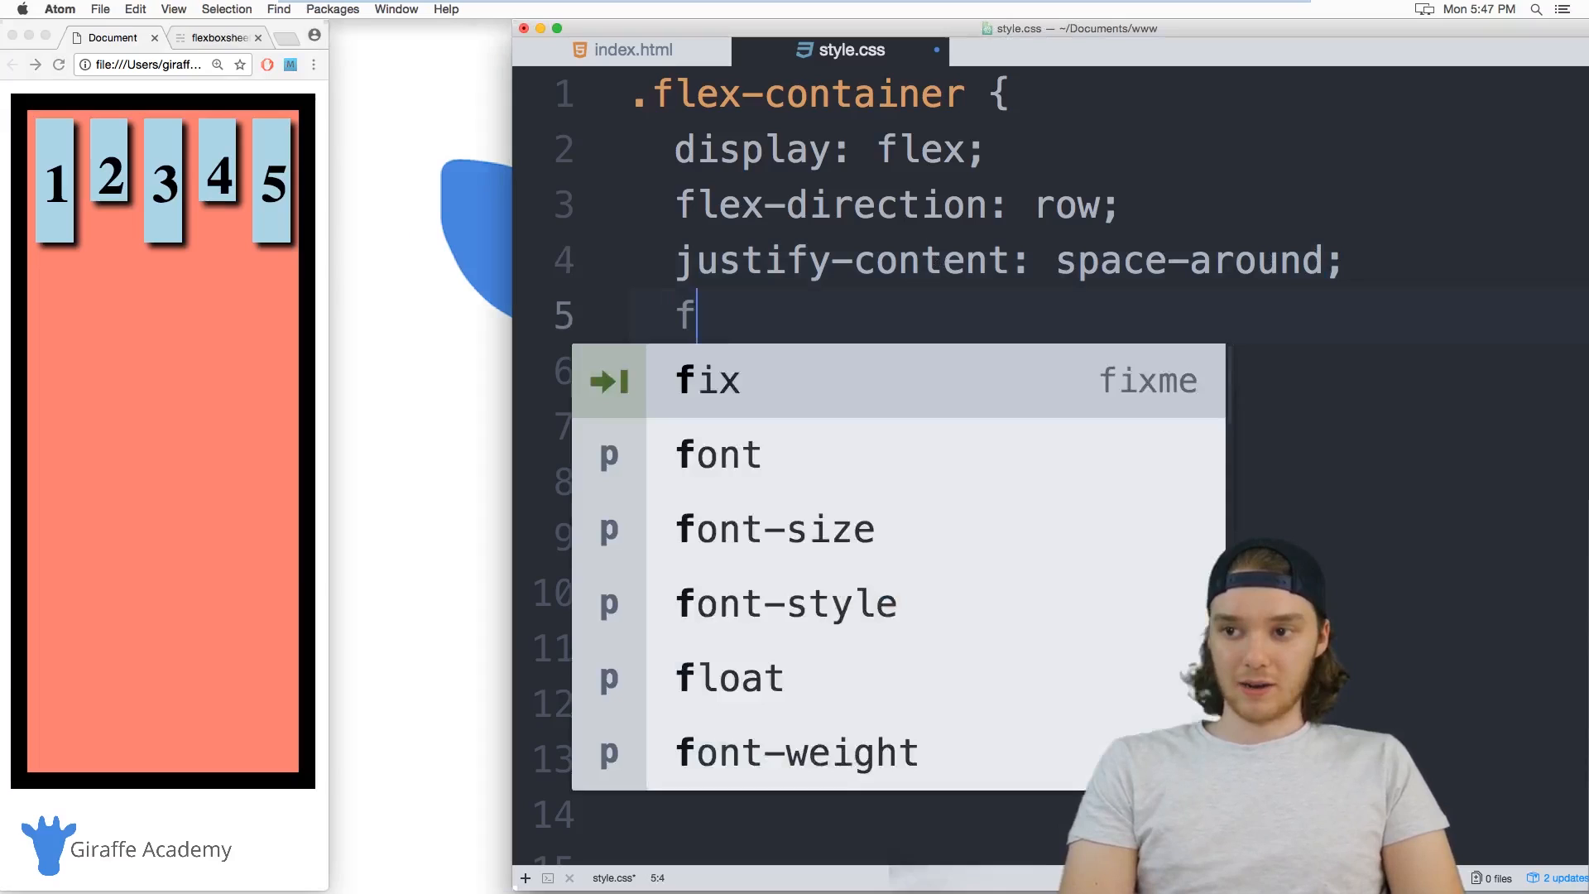
type("lex-wrap")
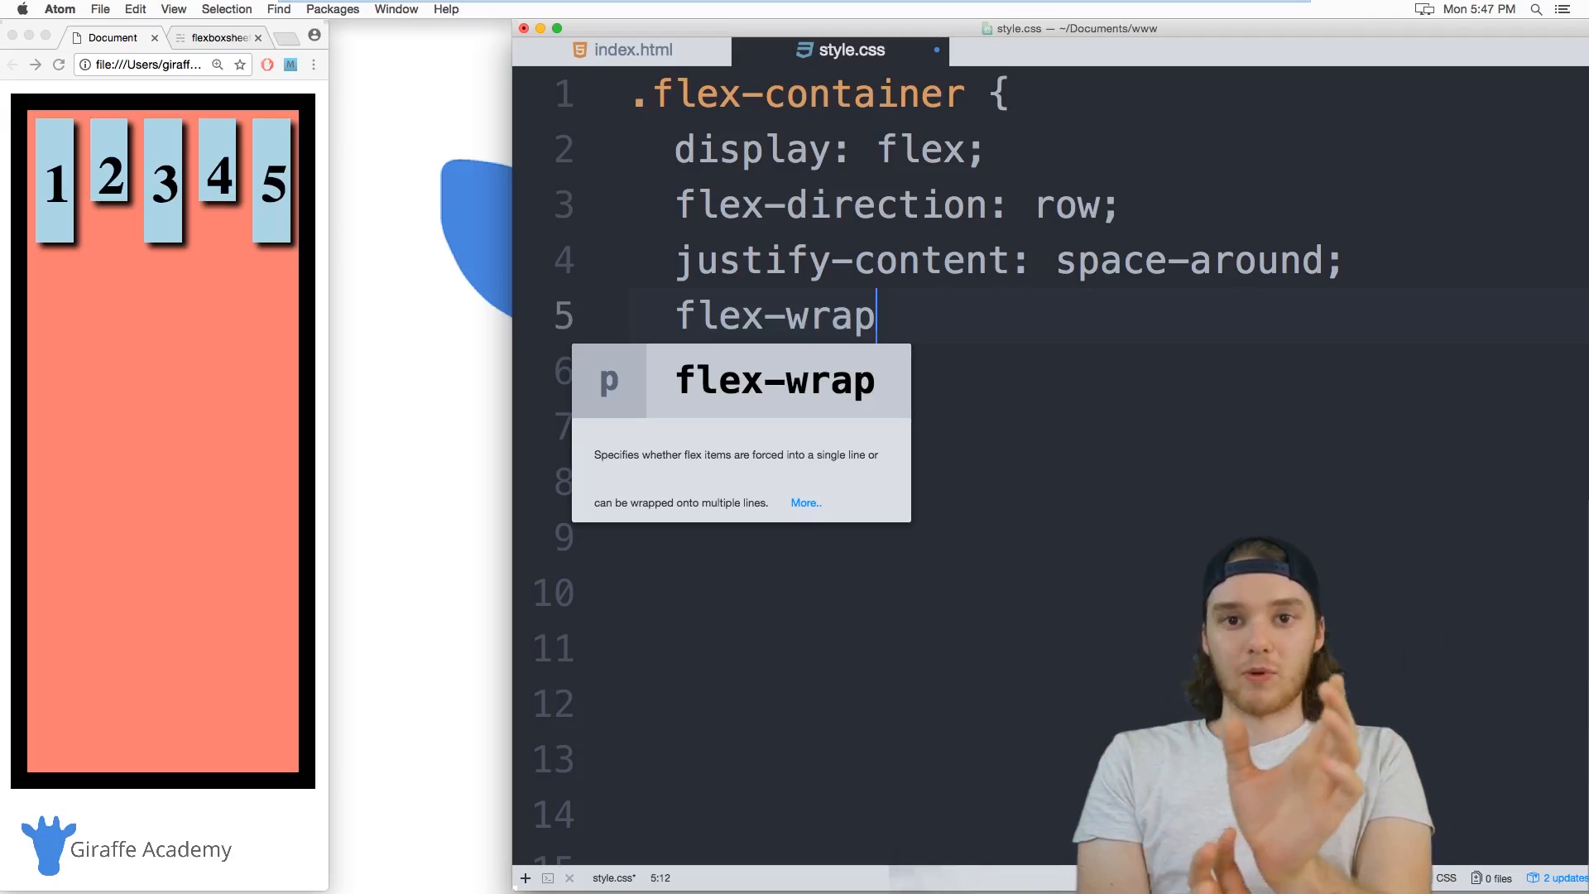
type(":")
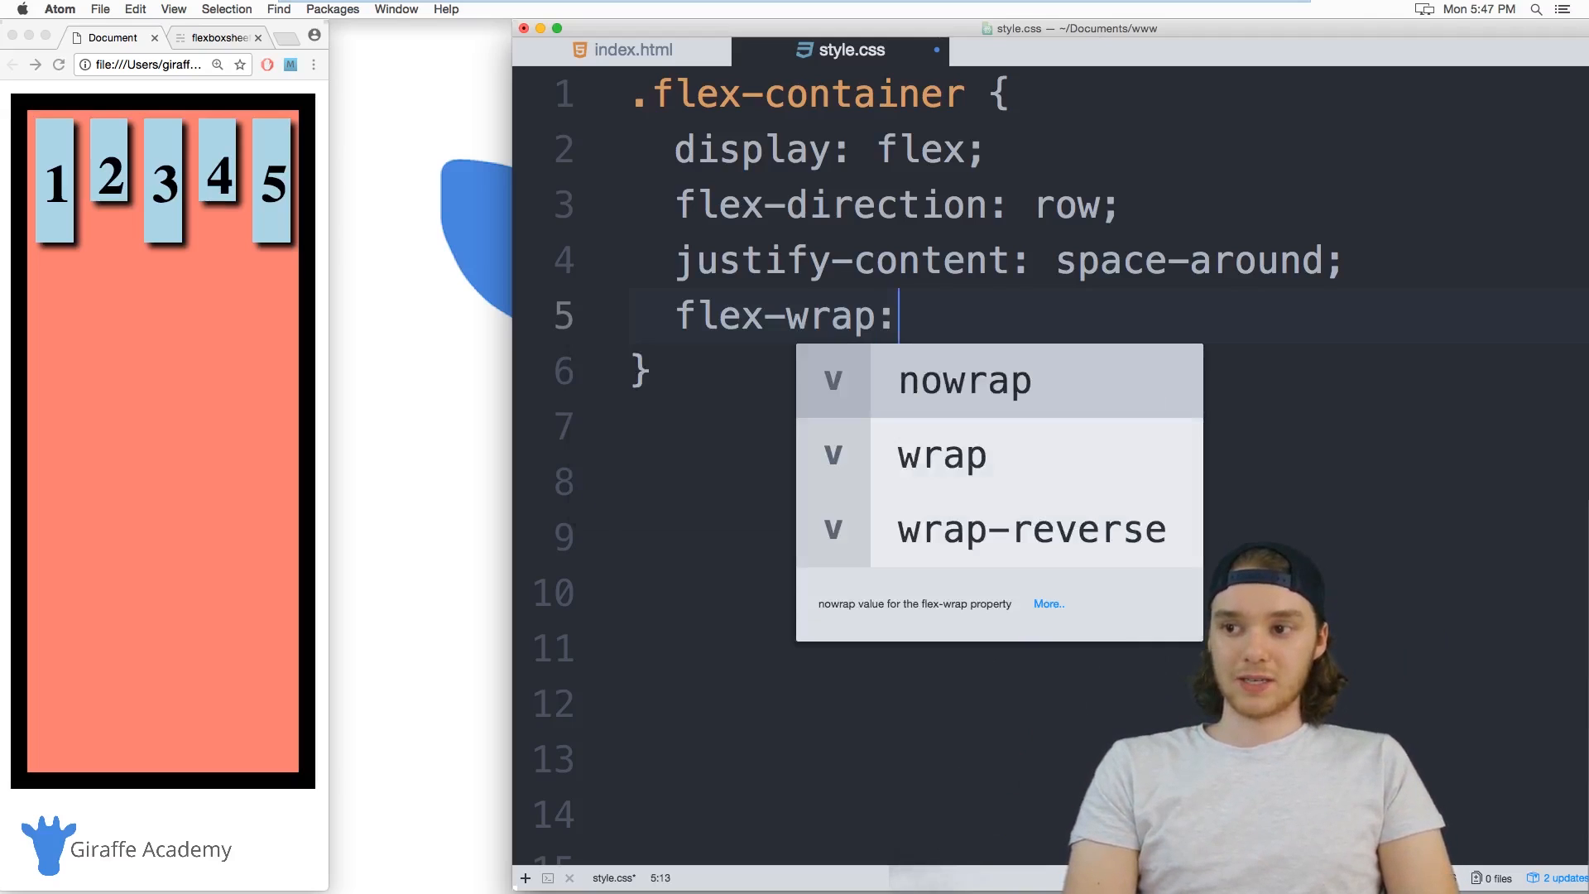
type("wrap;")
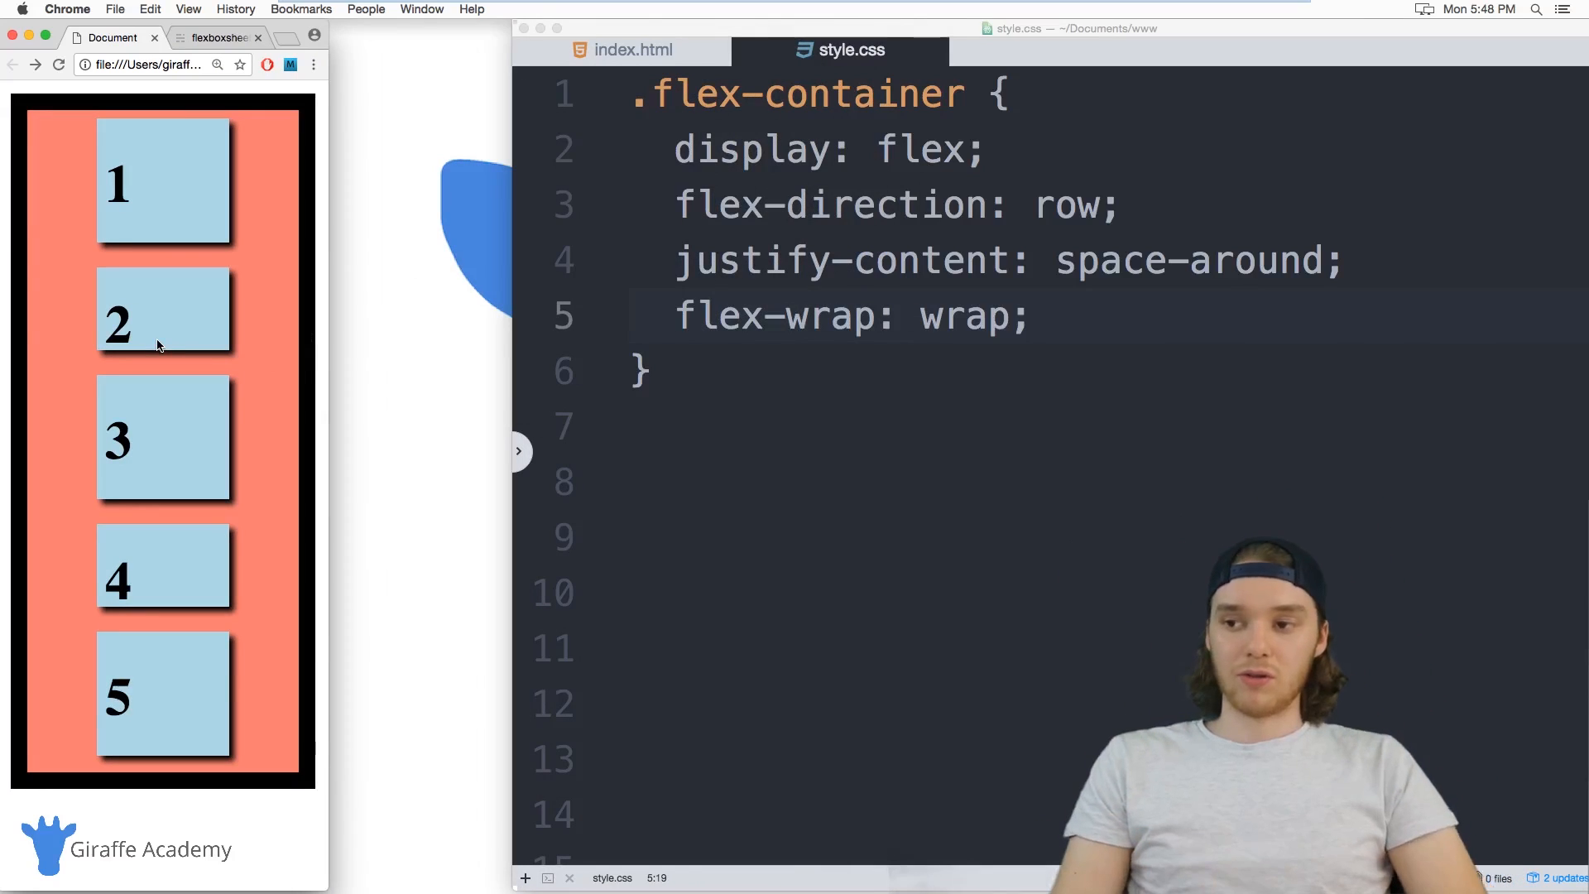
double_click(962, 316)
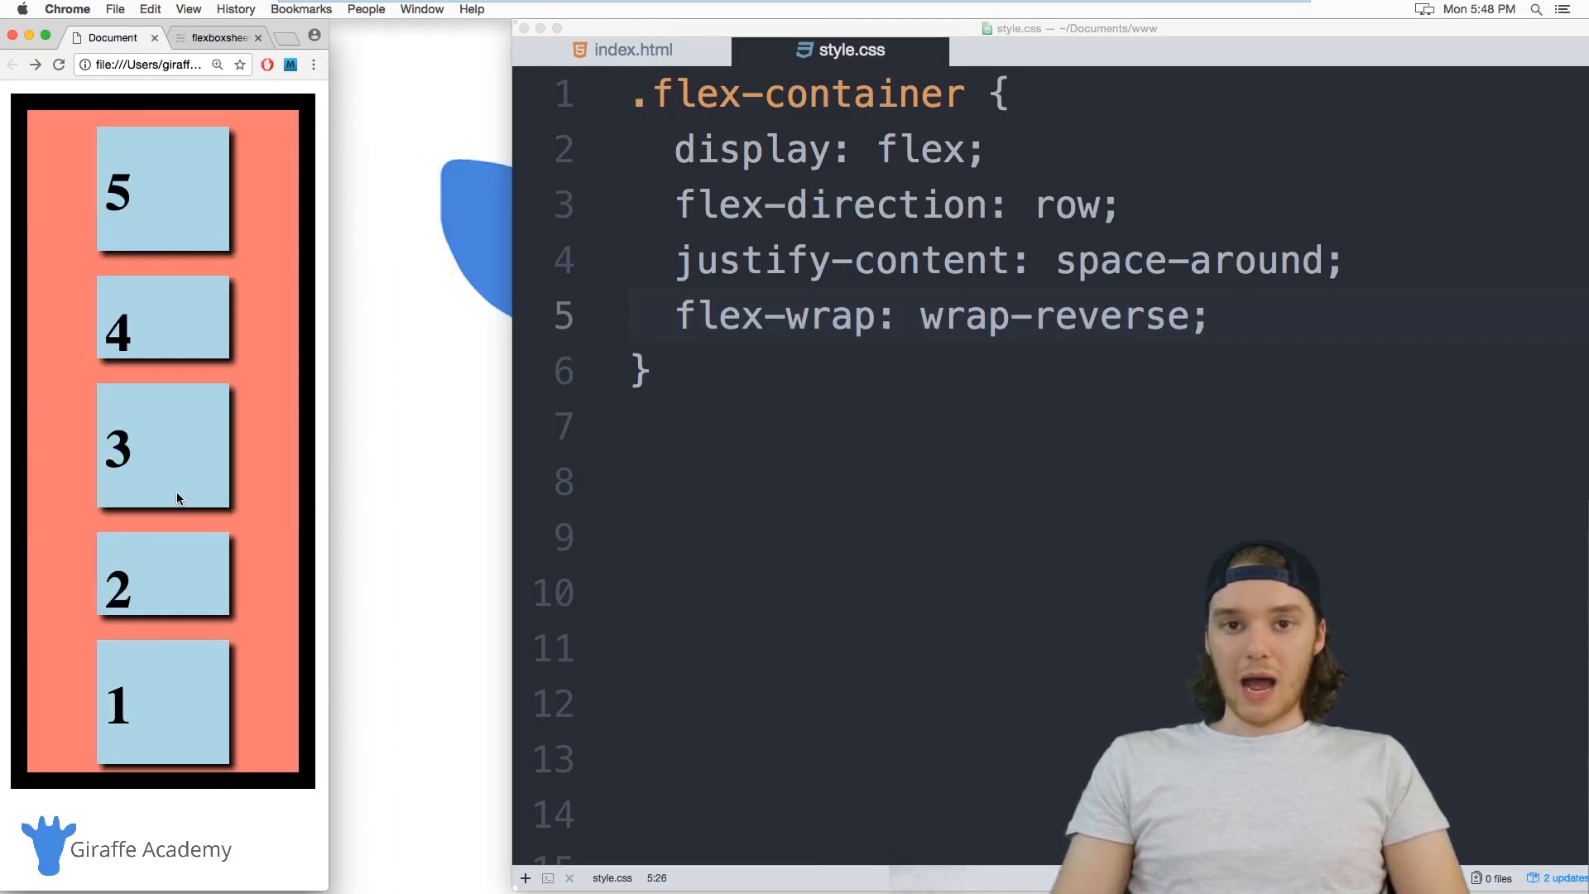
mouse_move(623, 390)
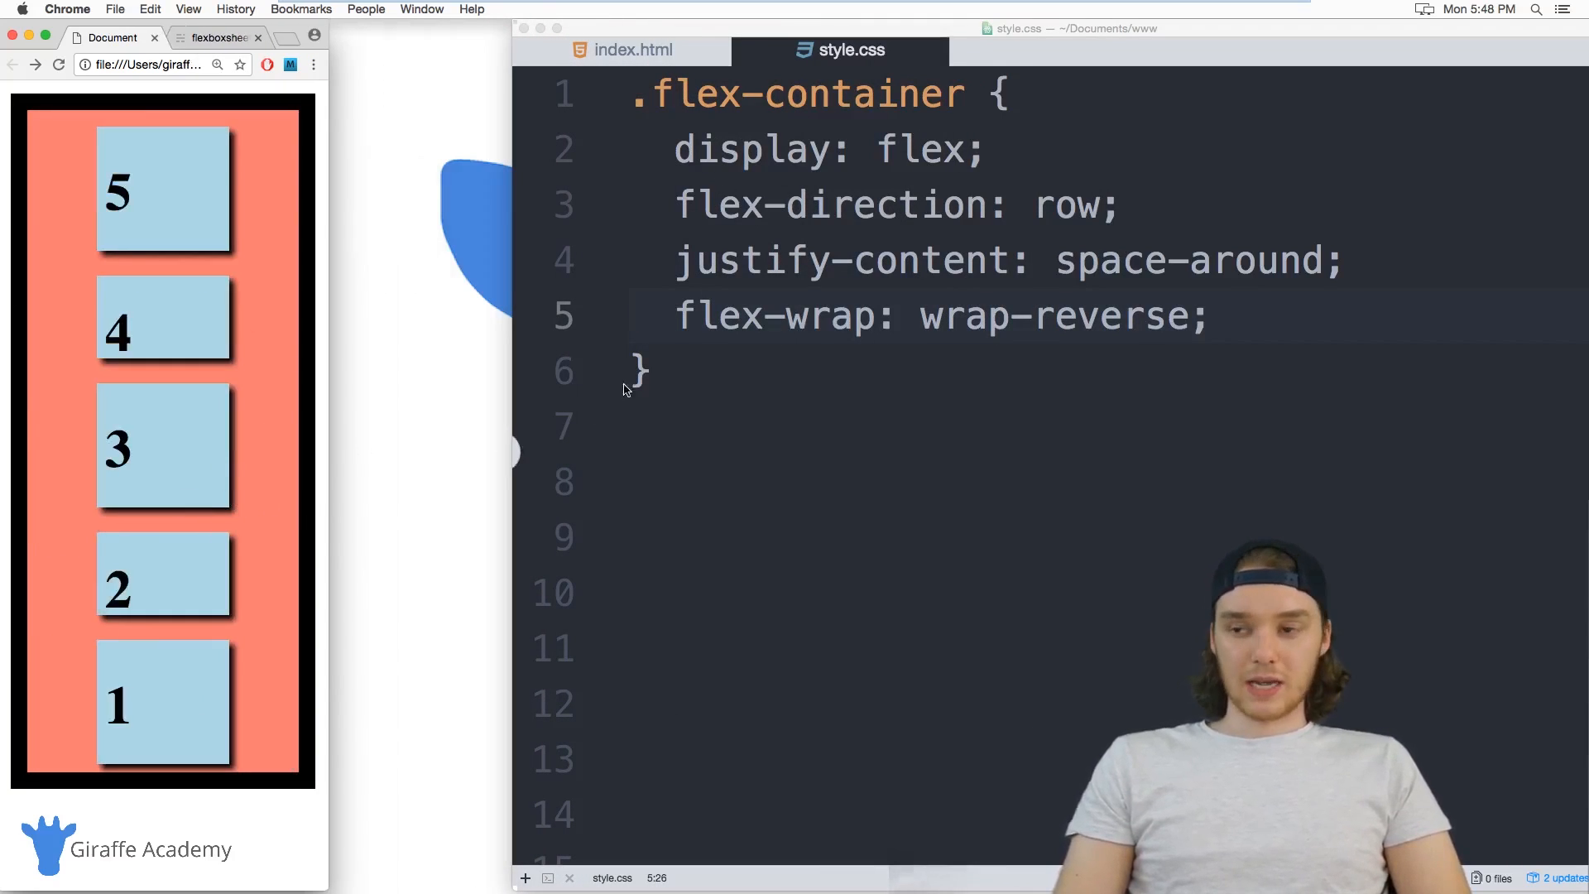
double_click(1054, 315)
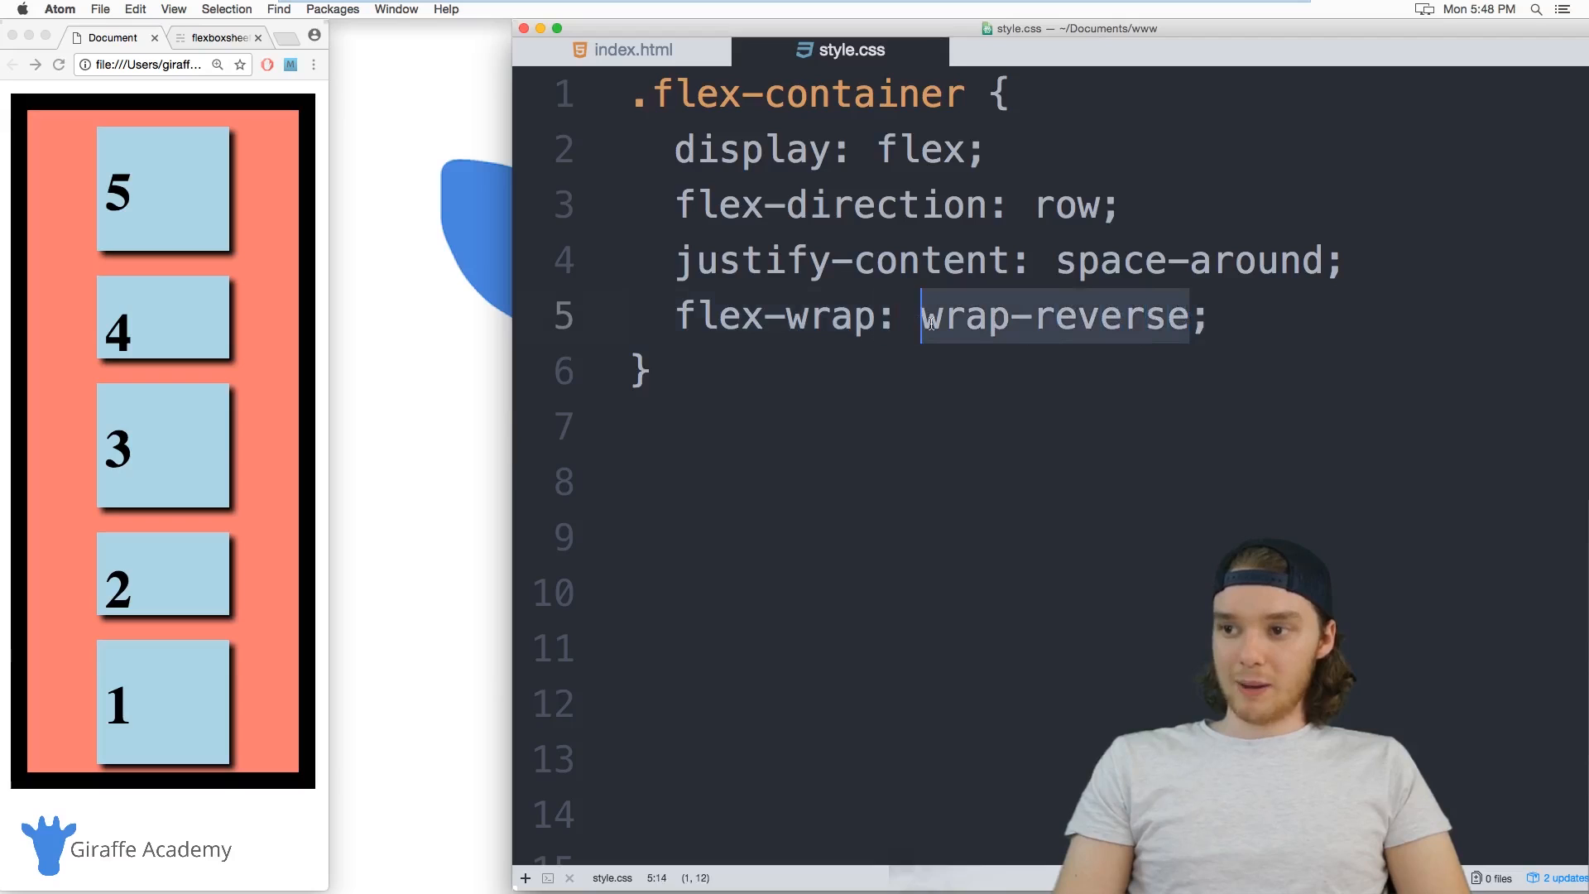
type("no-wrap")
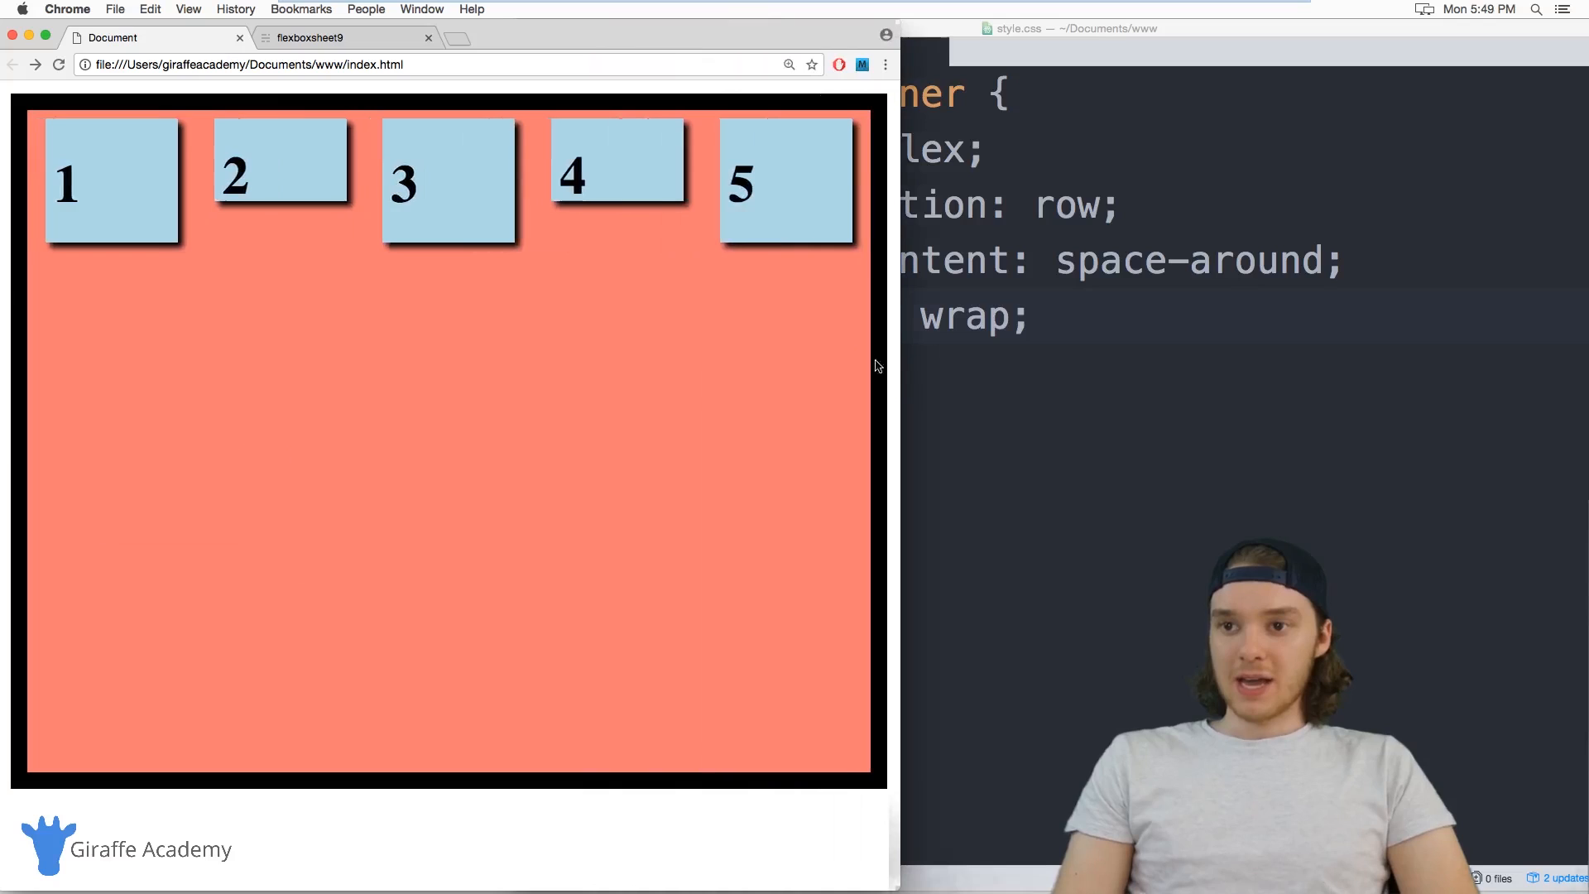
mouse_move(279, 154)
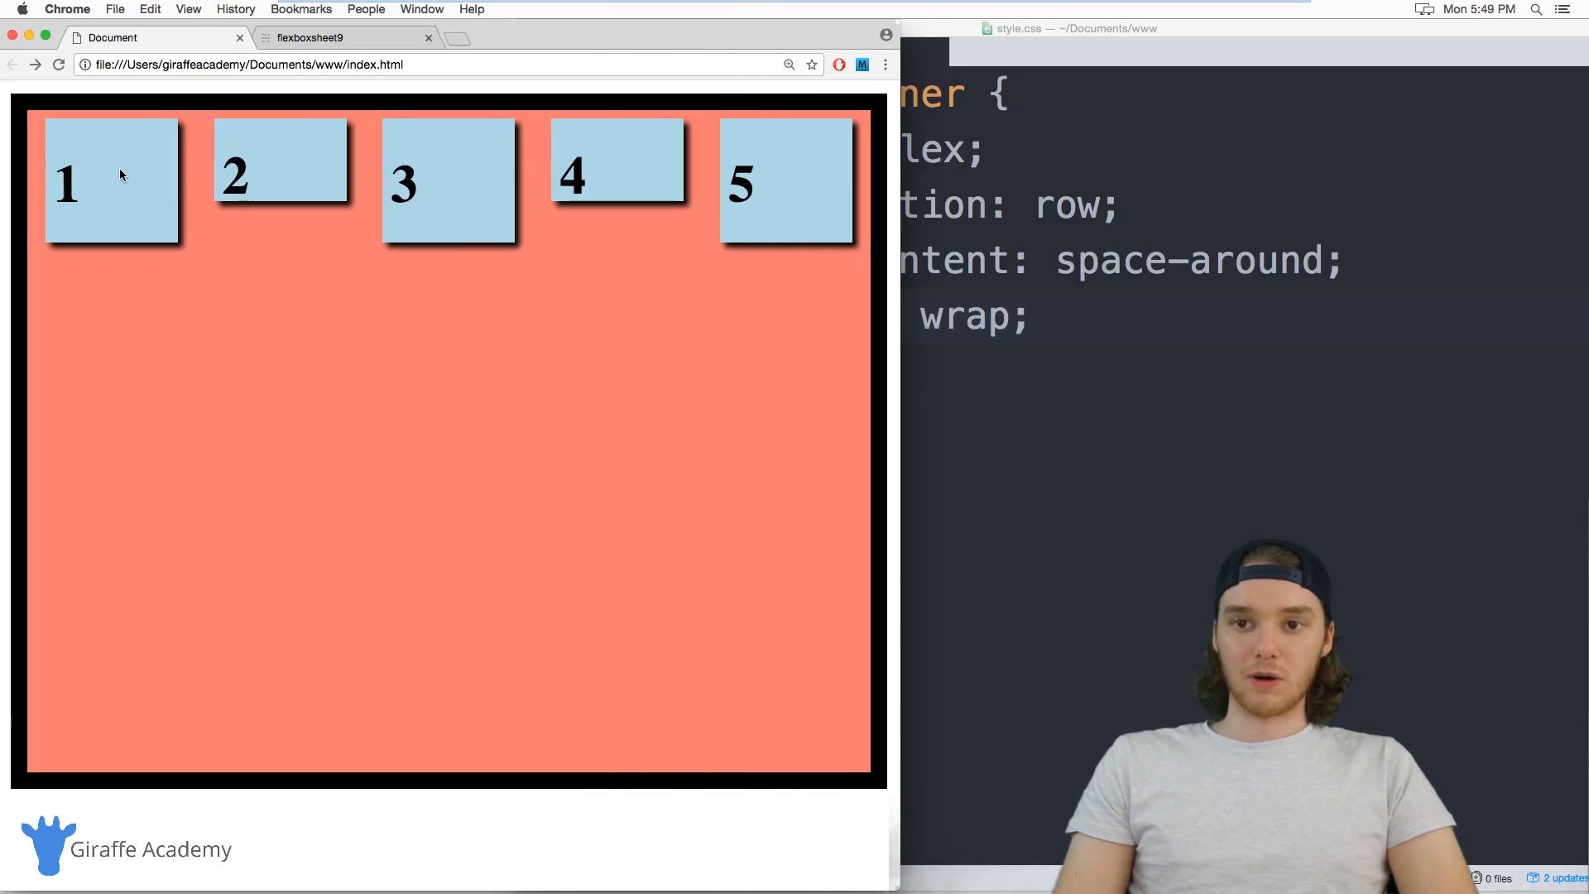
mouse_move(588, 164)
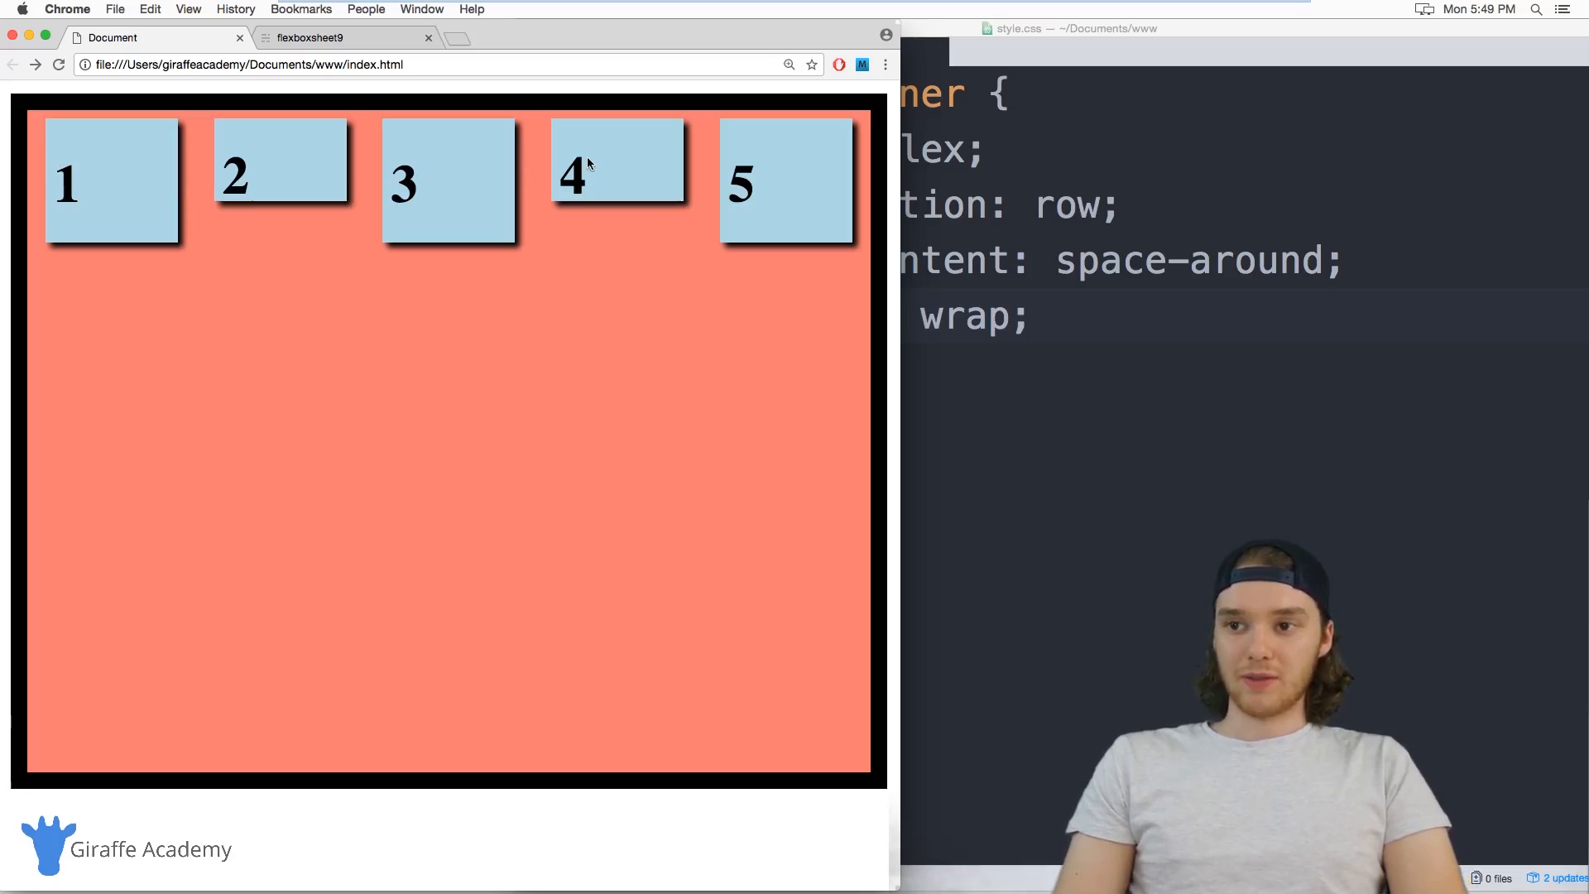
mouse_move(586, 235)
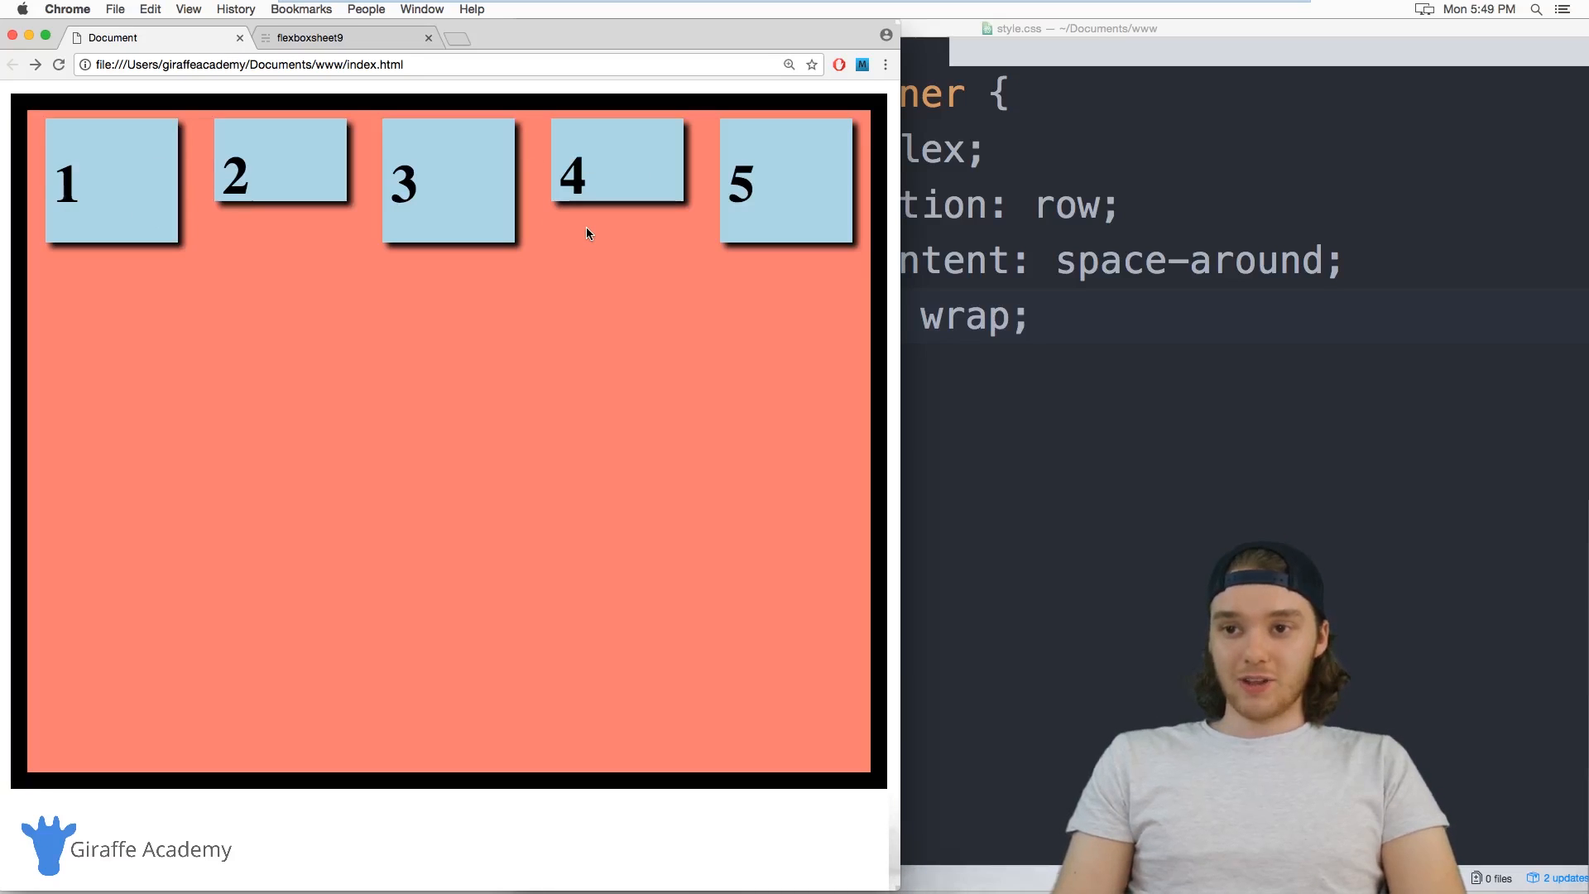
mouse_move(311, 225)
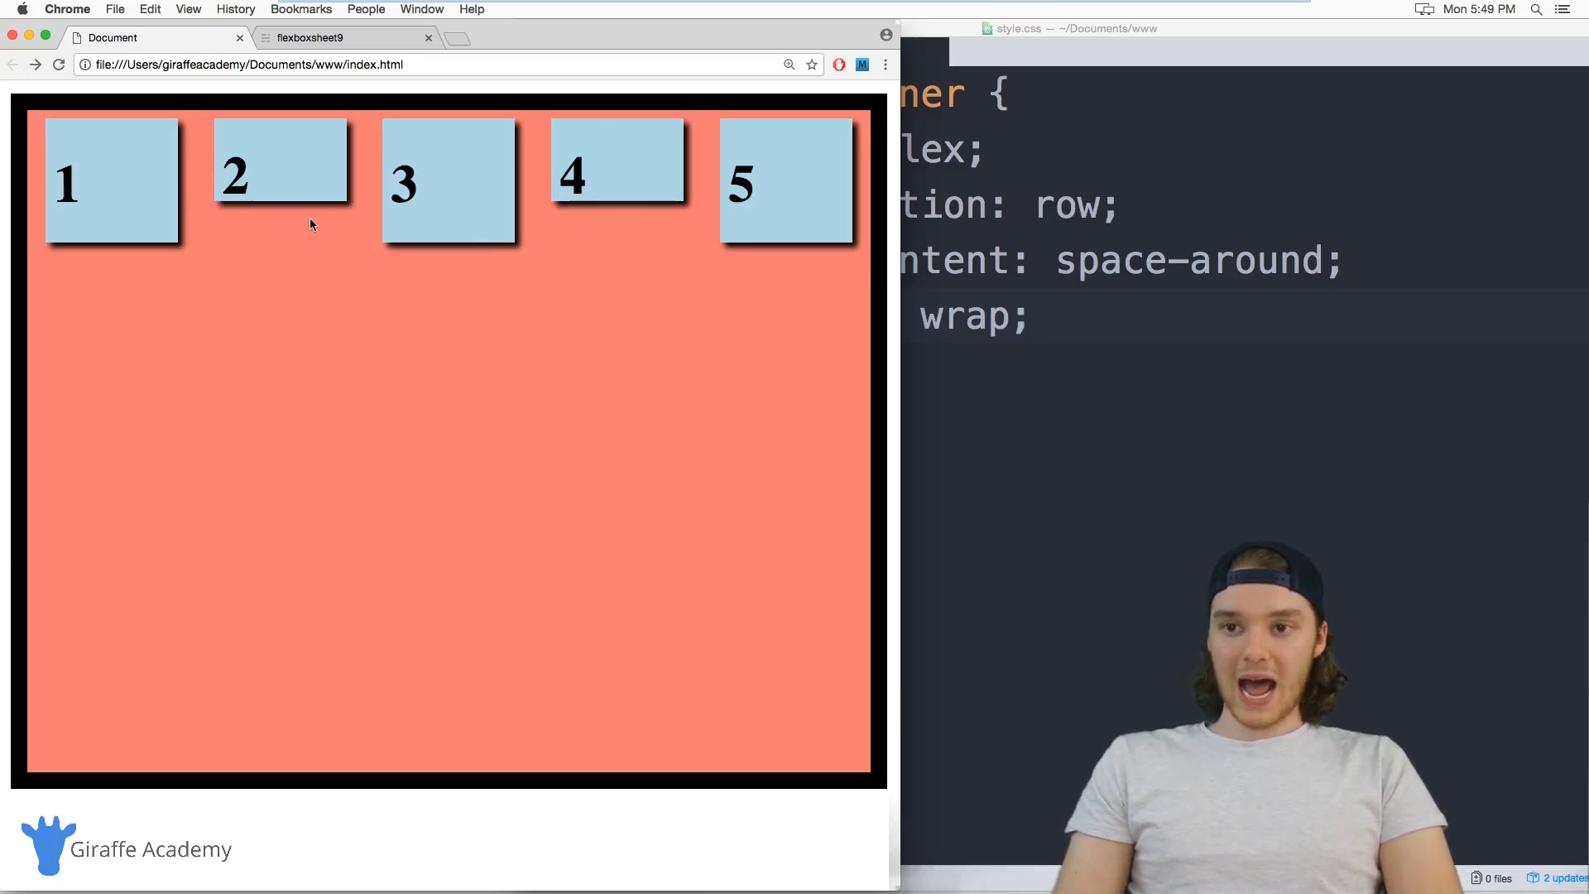
mouse_move(243, 216)
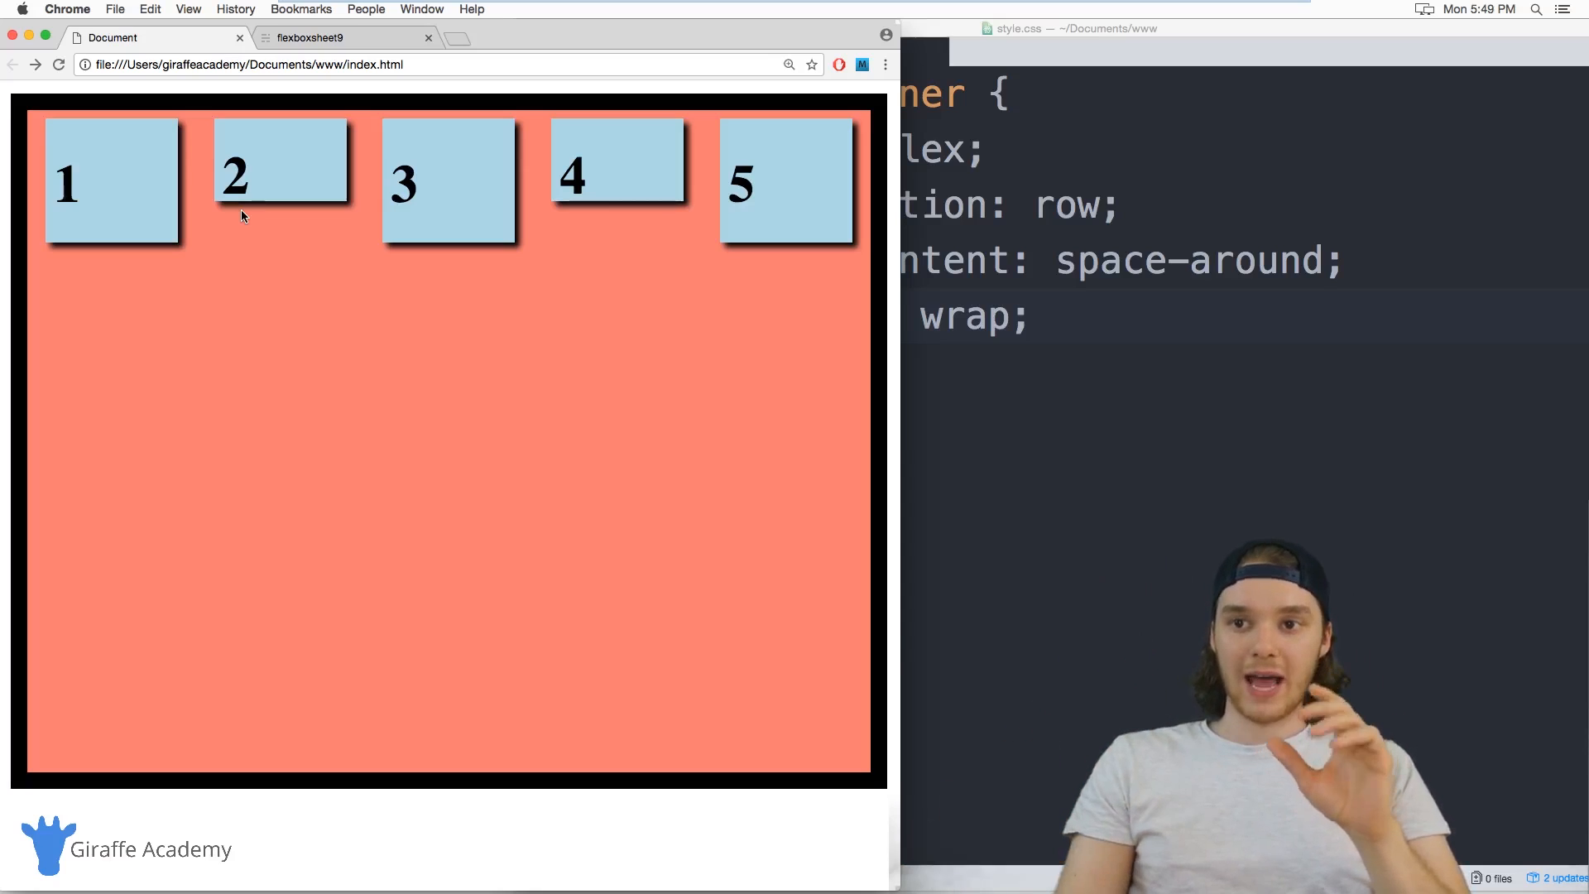
mouse_move(186, 135)
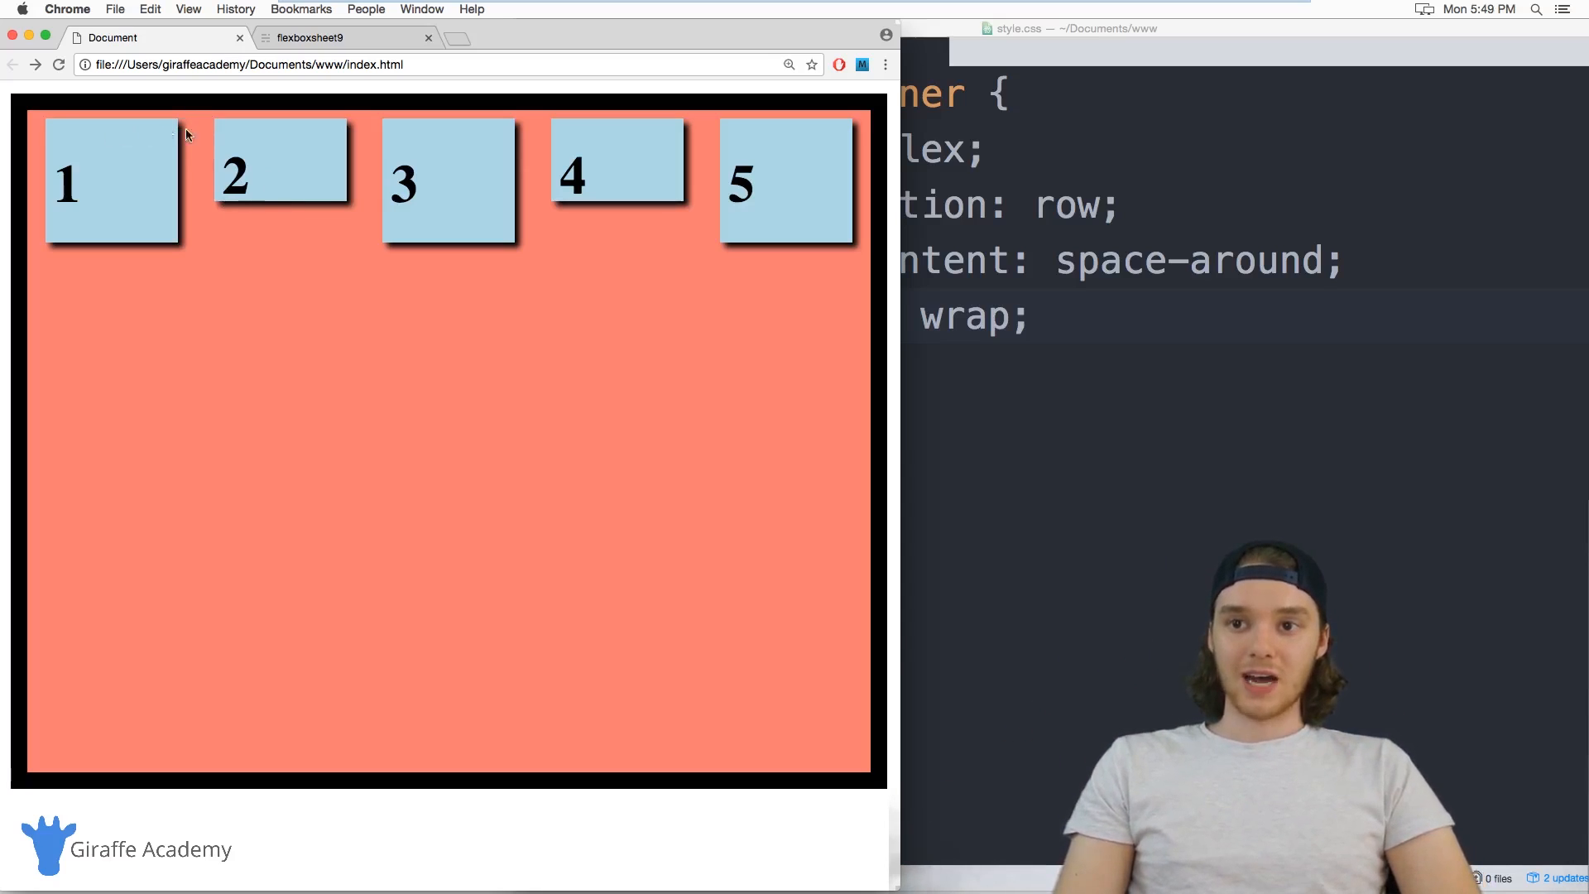
mouse_move(68, 127)
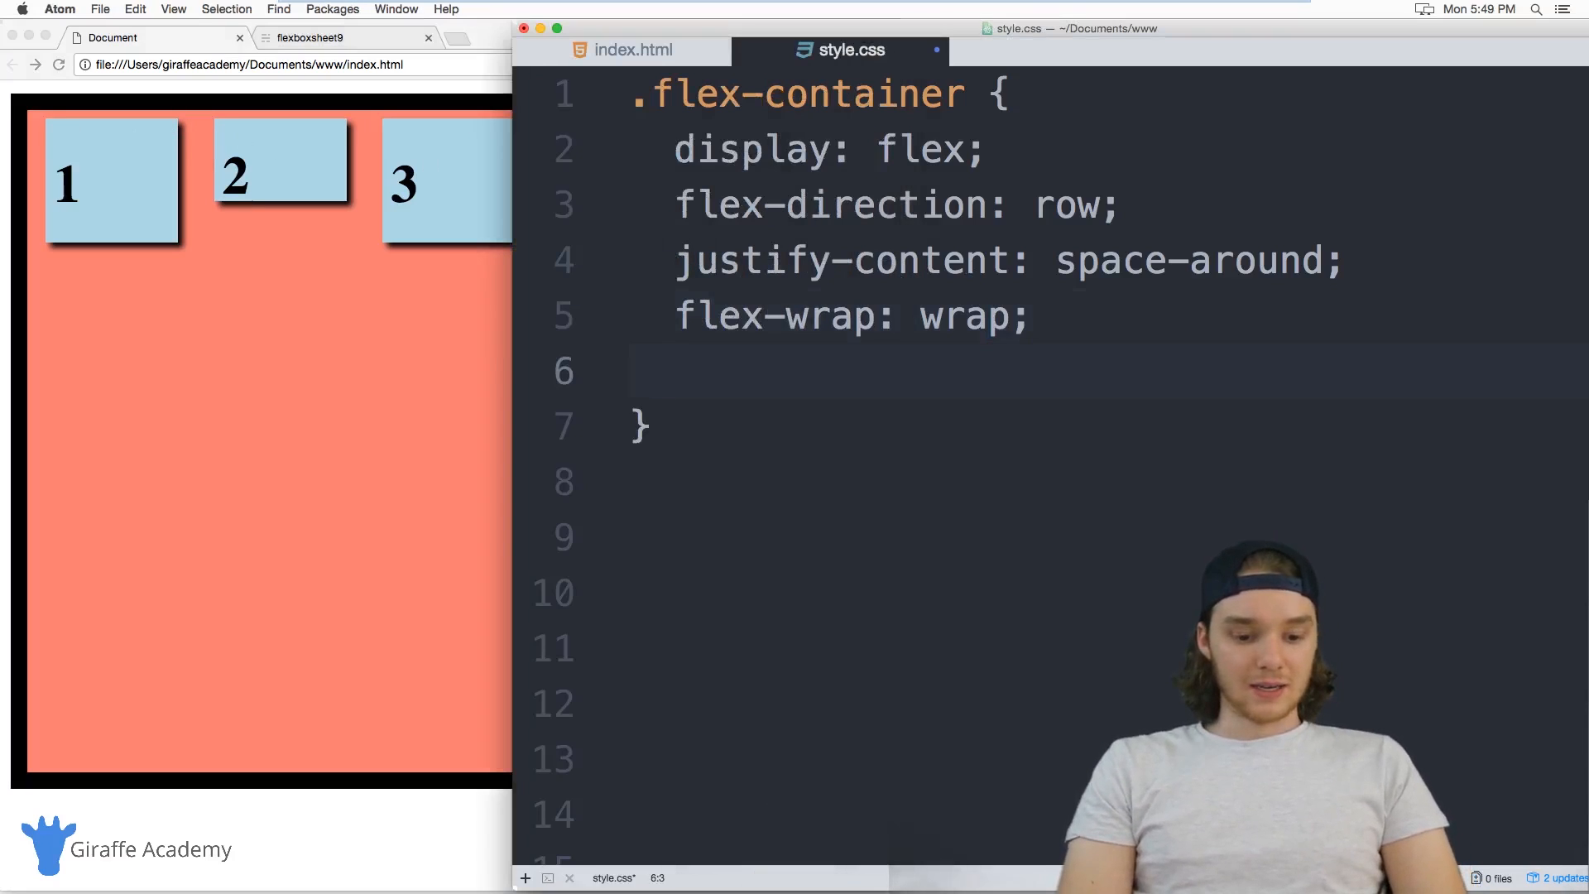
Add align-items as flex-end, change it to center, and start a new line
type("align-items:")
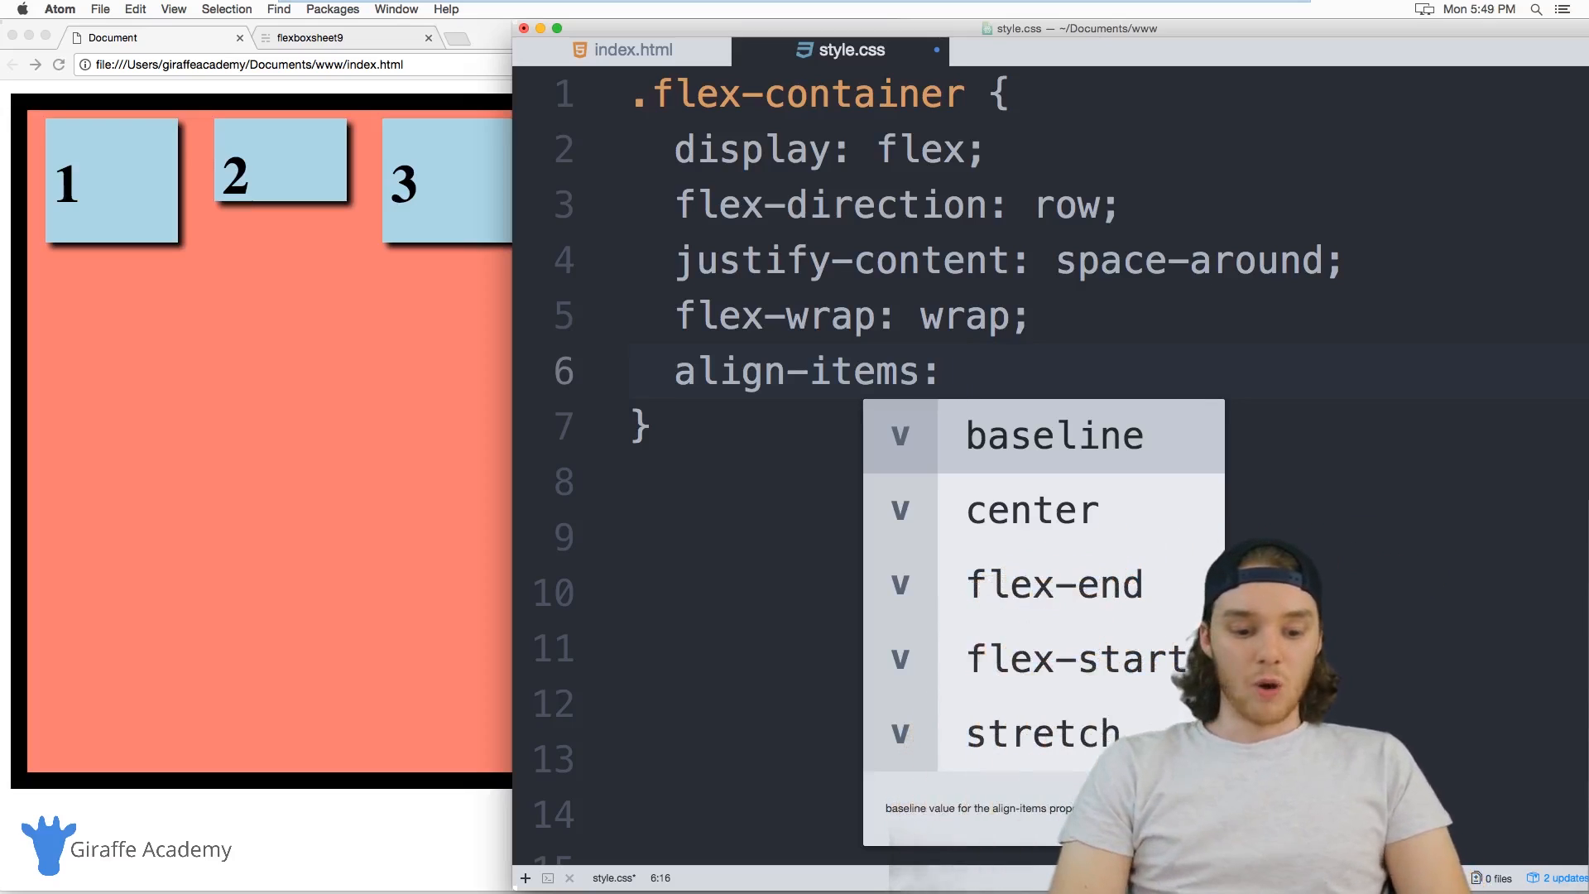
type("flex-end;")
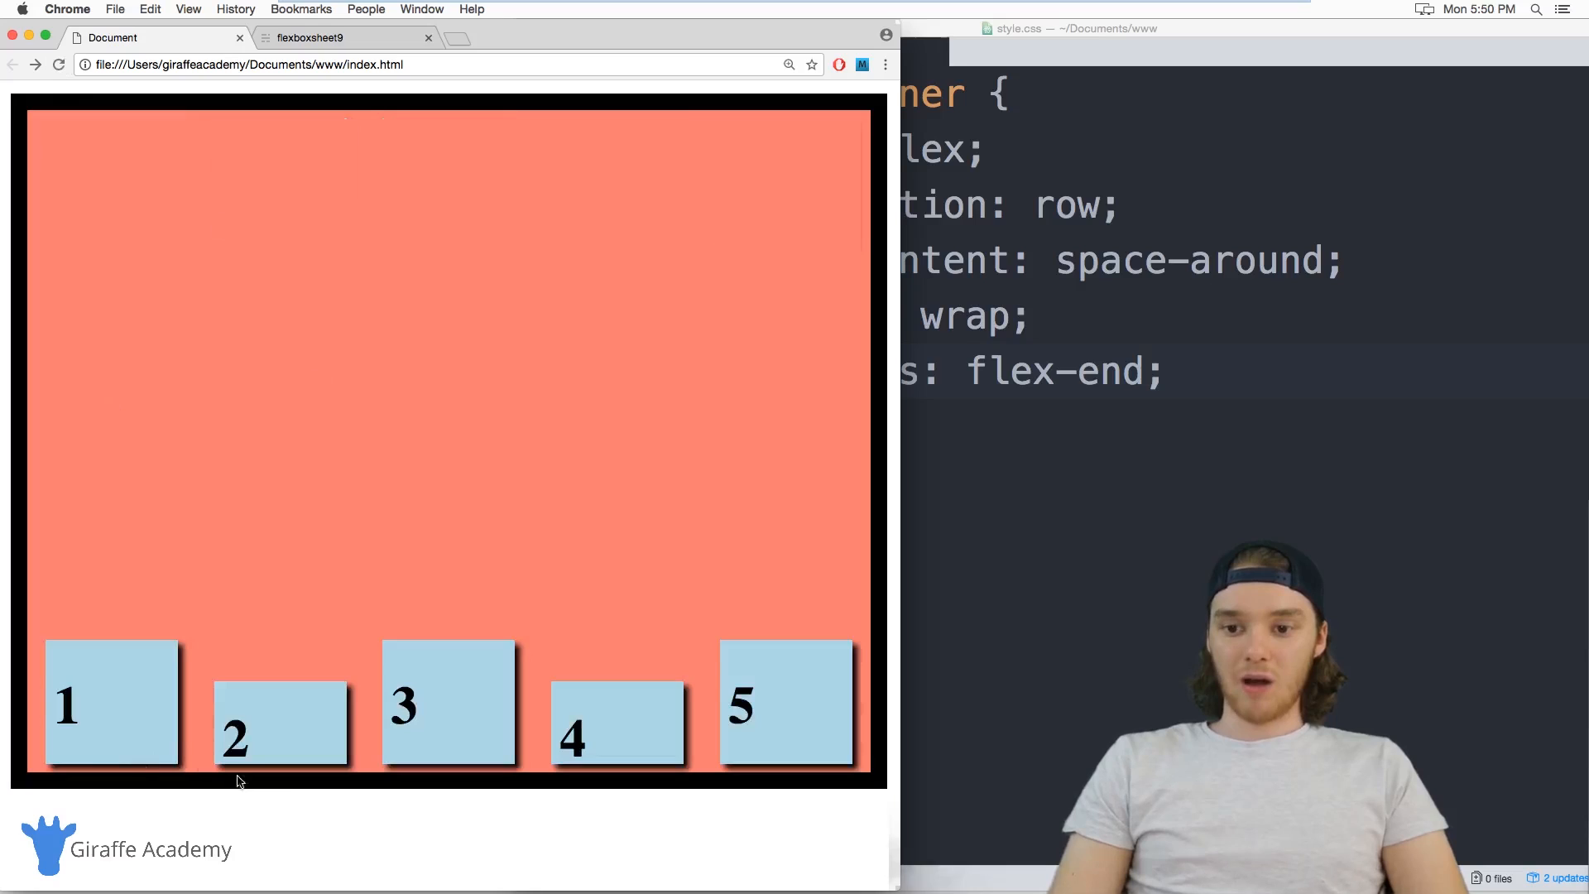
mouse_move(556, 664)
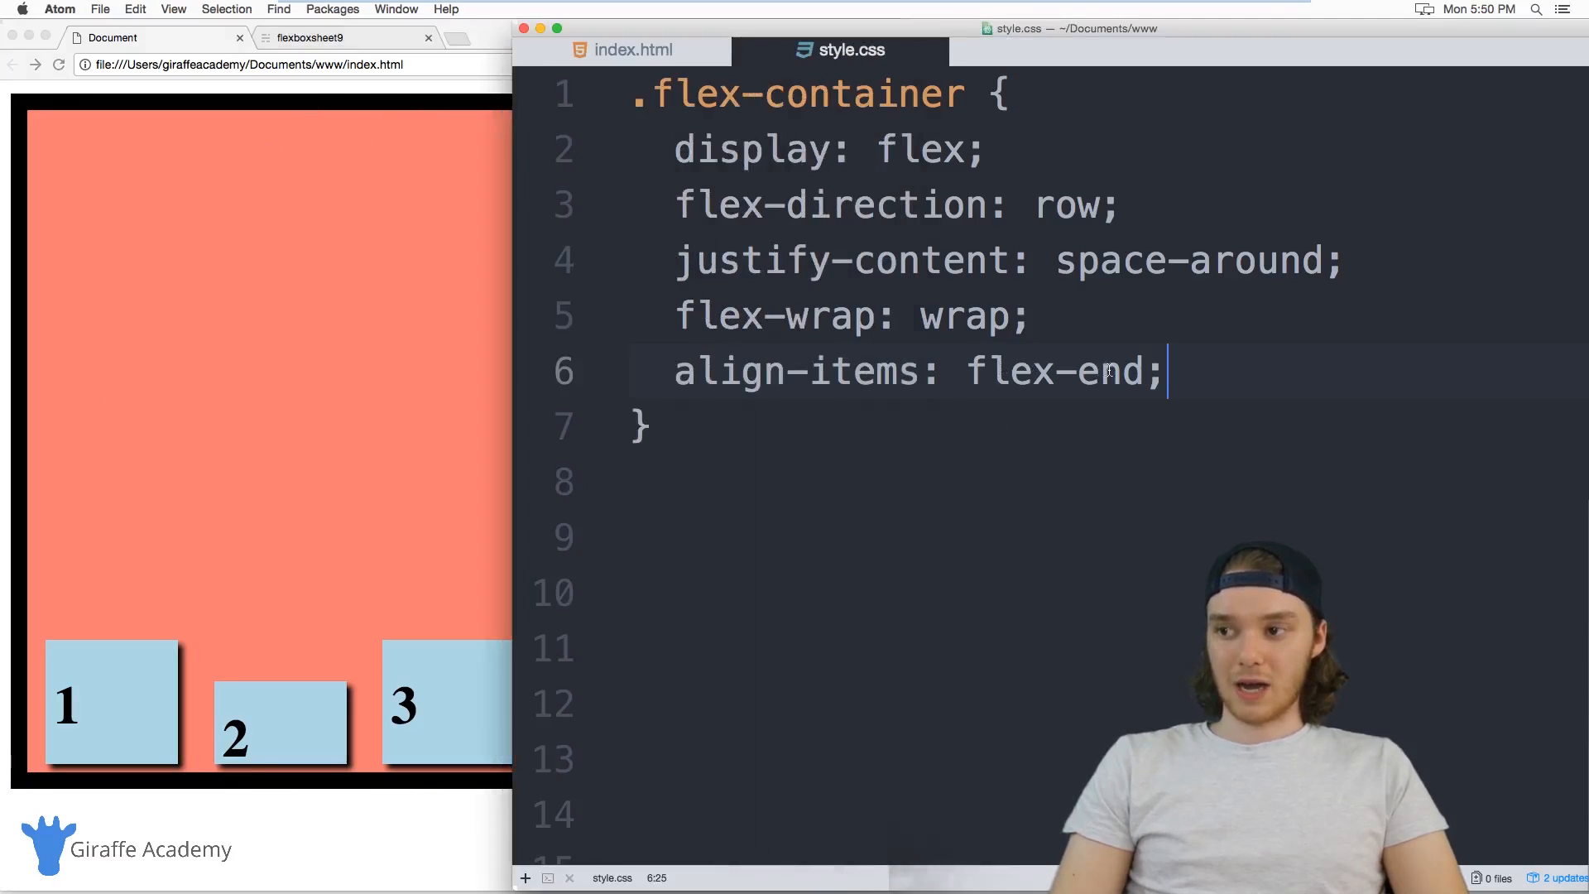
type("center;")
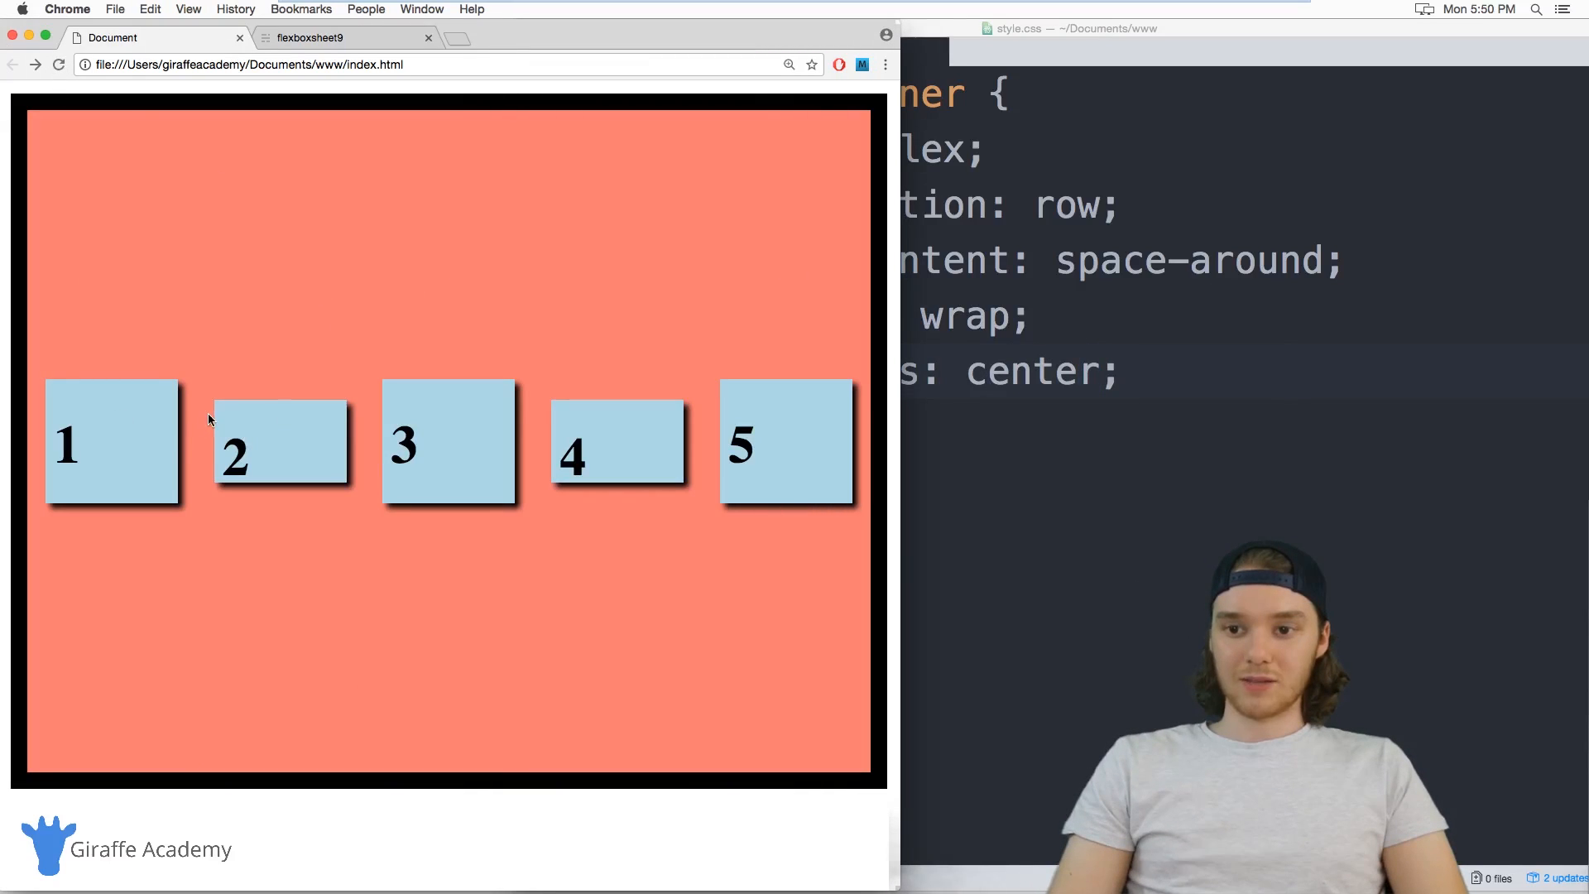
mouse_move(581, 532)
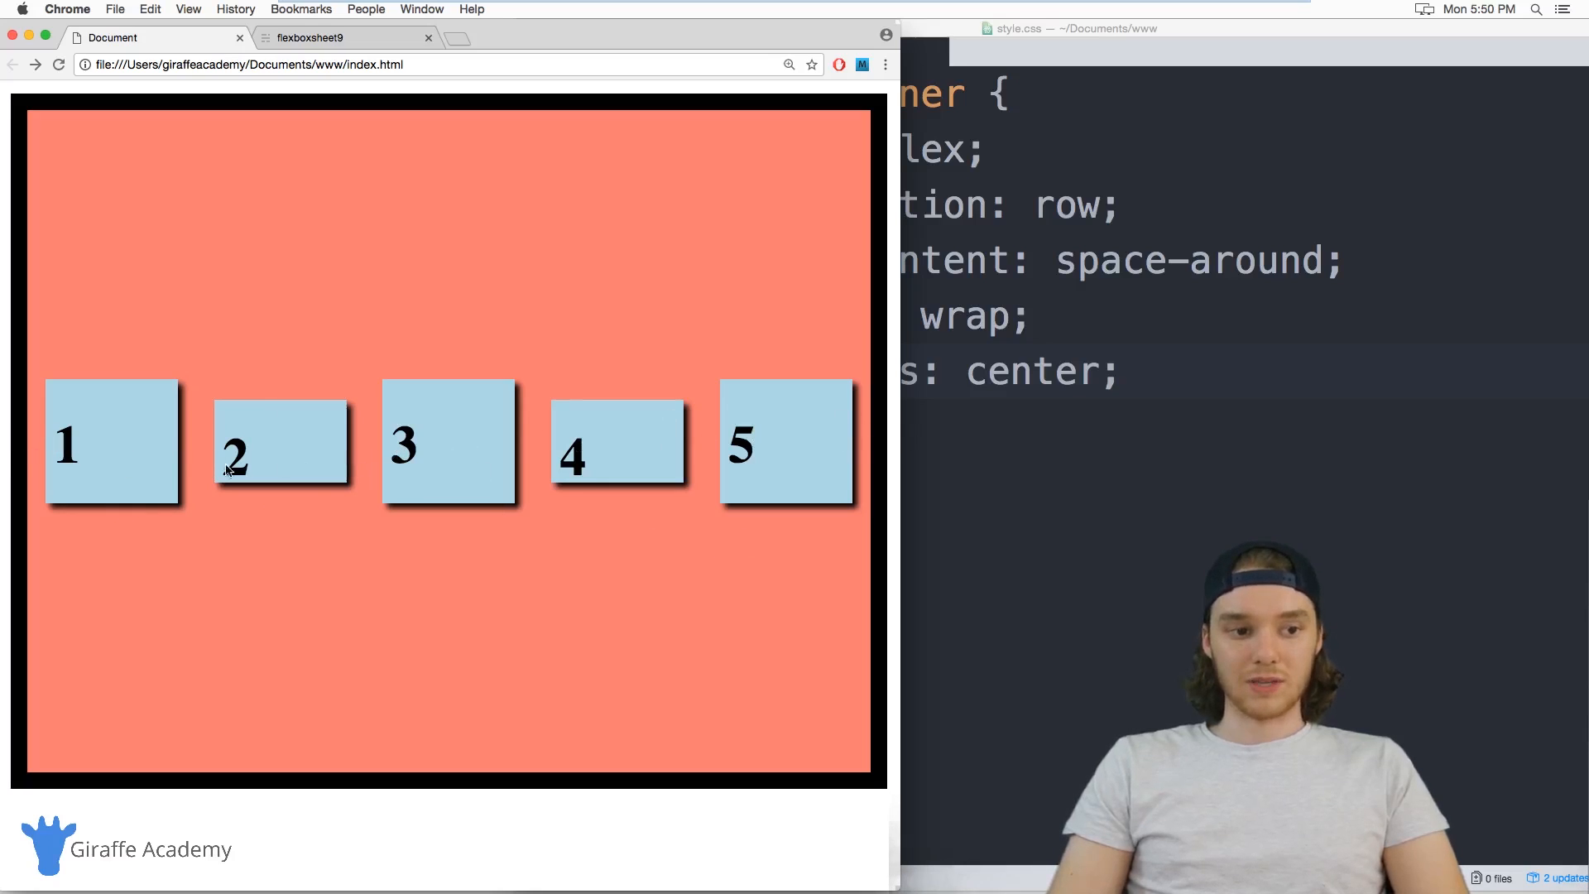
mouse_move(506, 452)
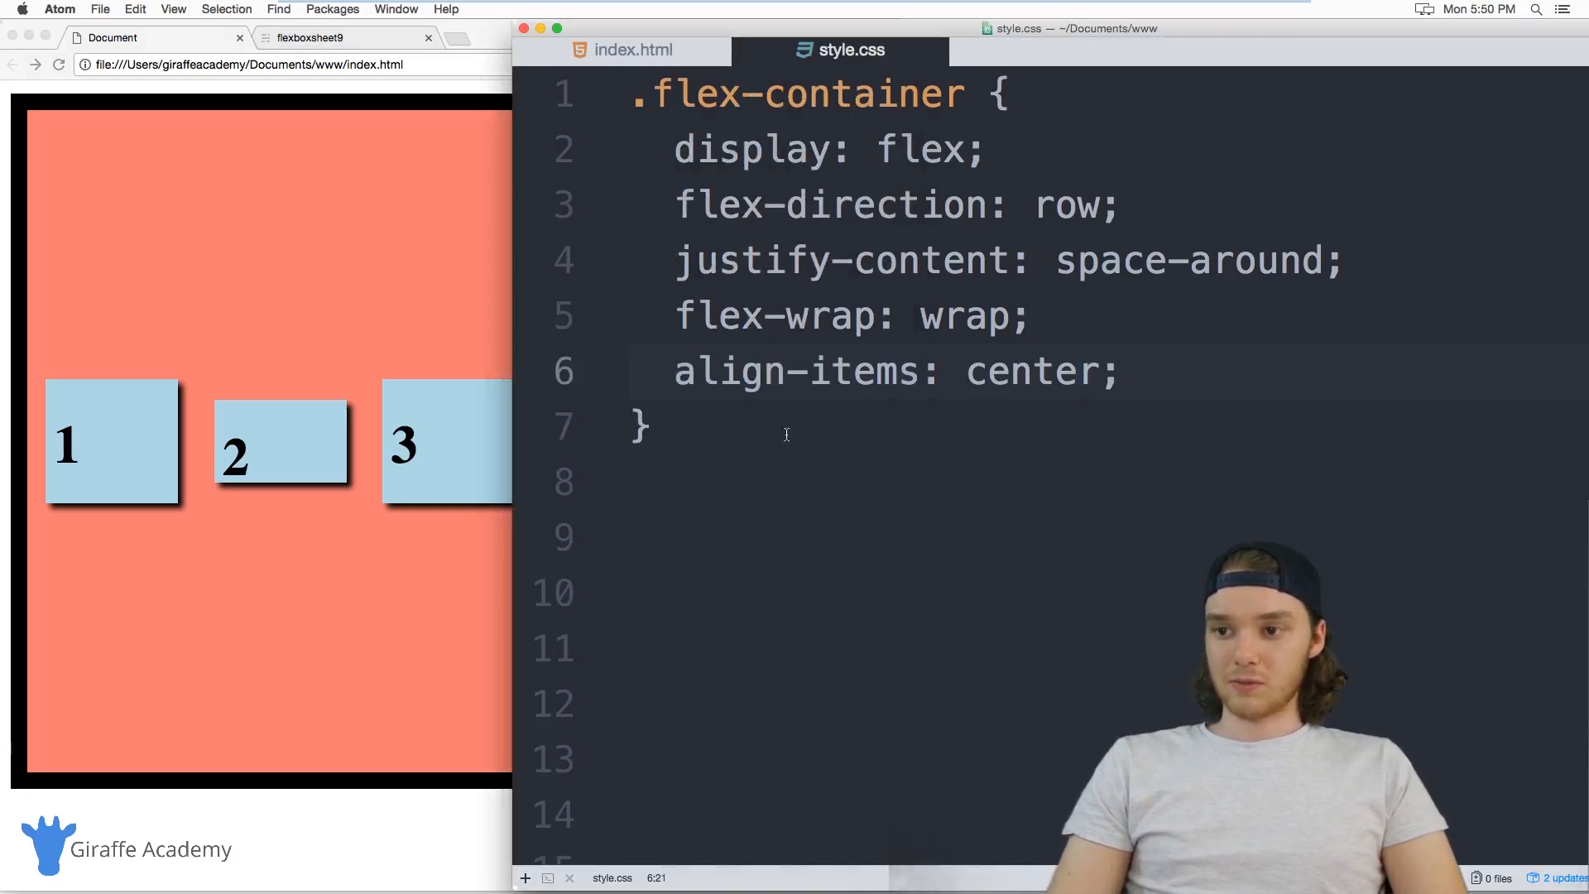
left_click(767, 371)
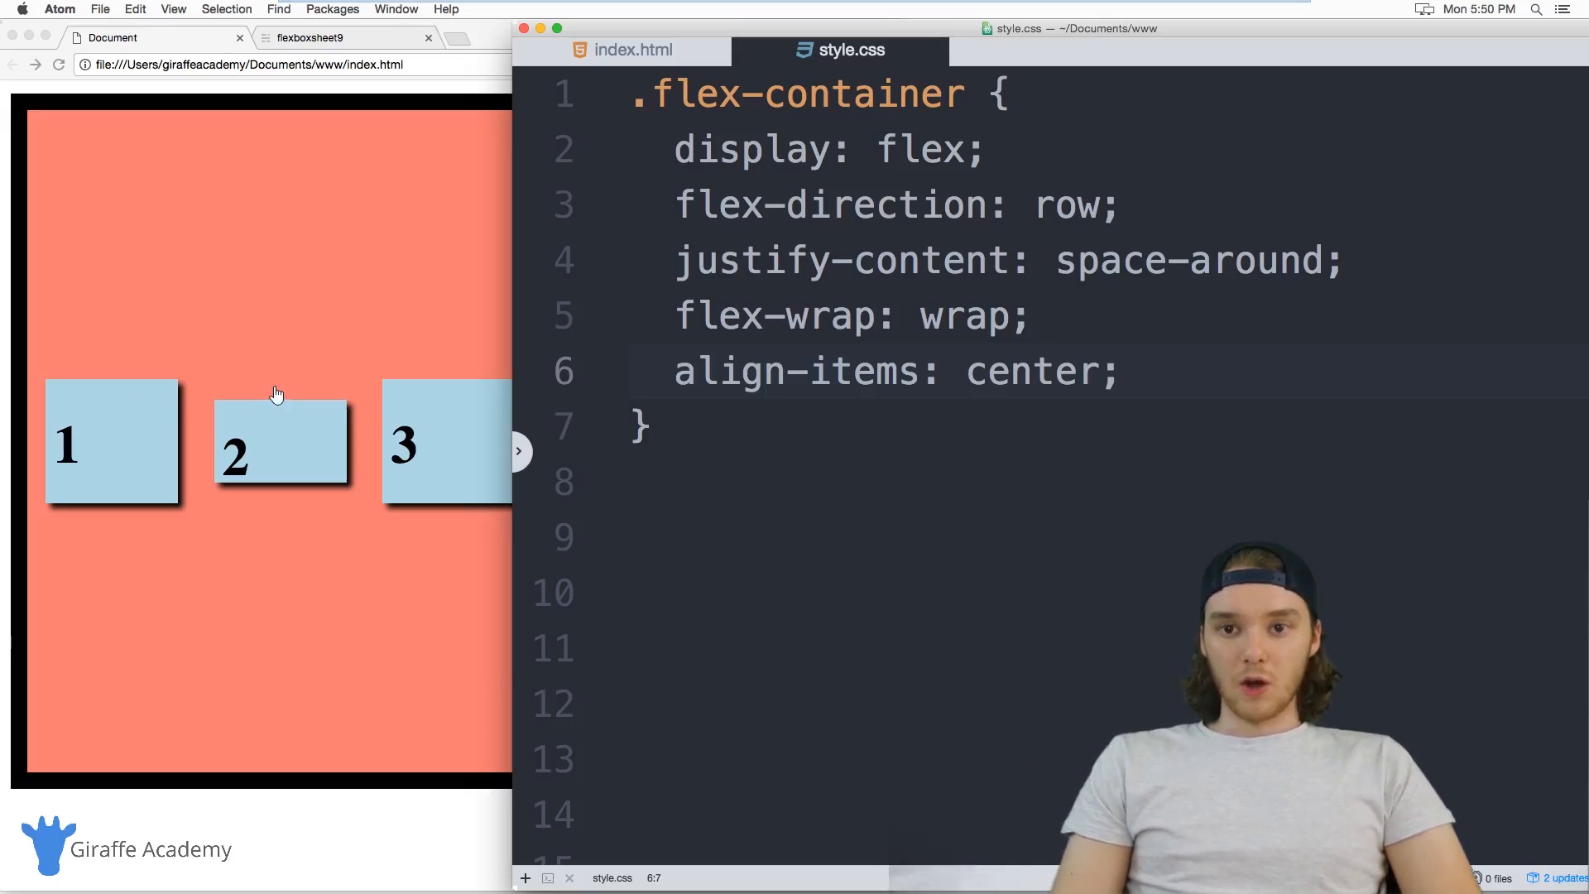
mouse_move(341, 318)
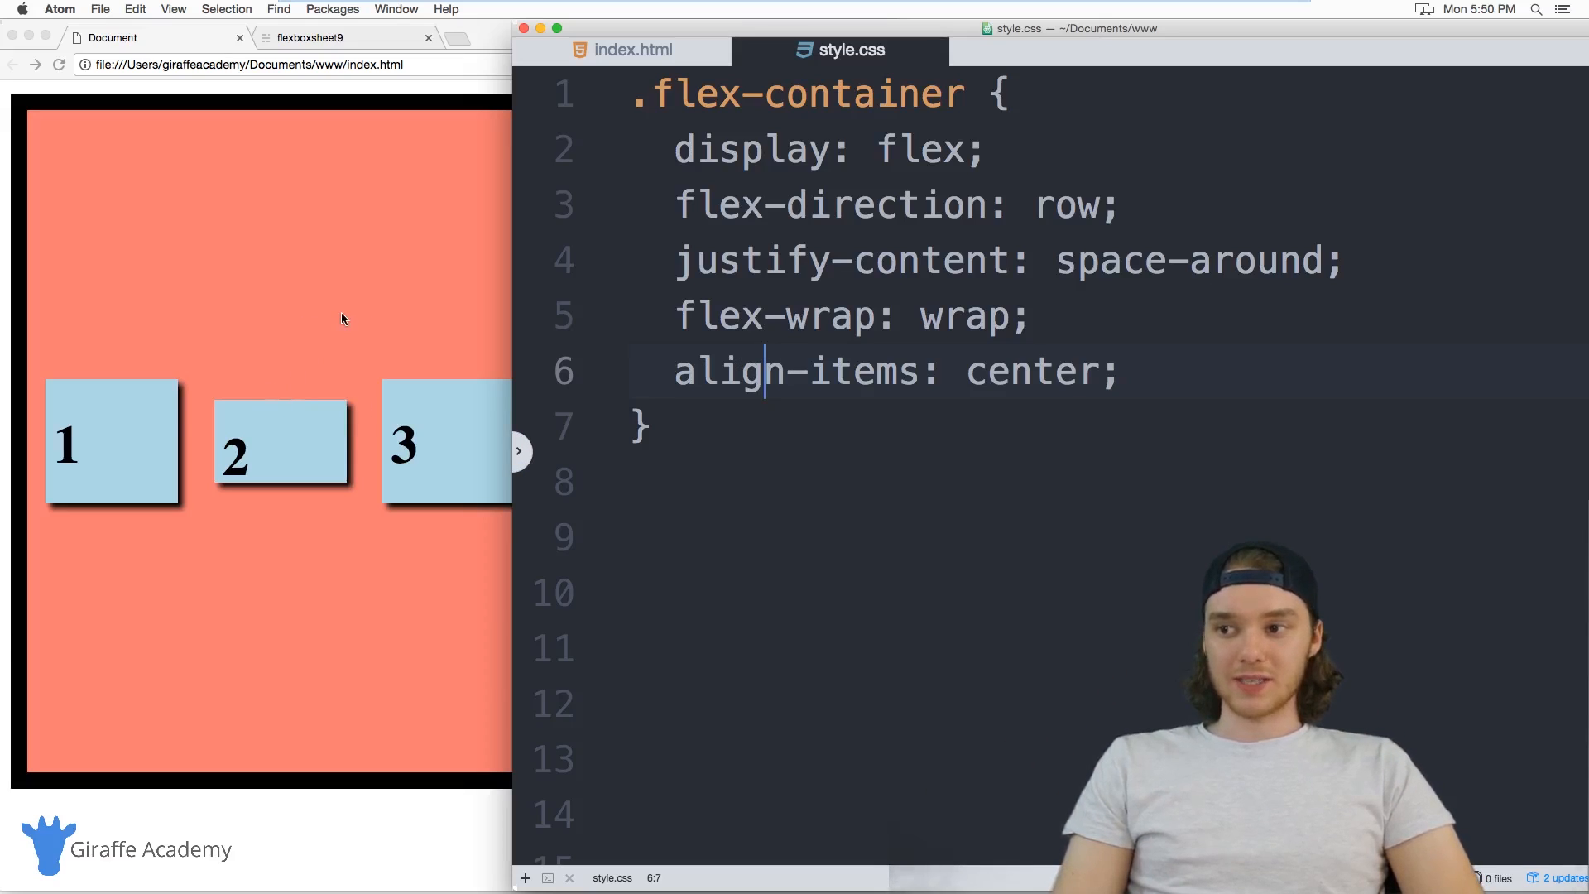
mouse_move(325, 348)
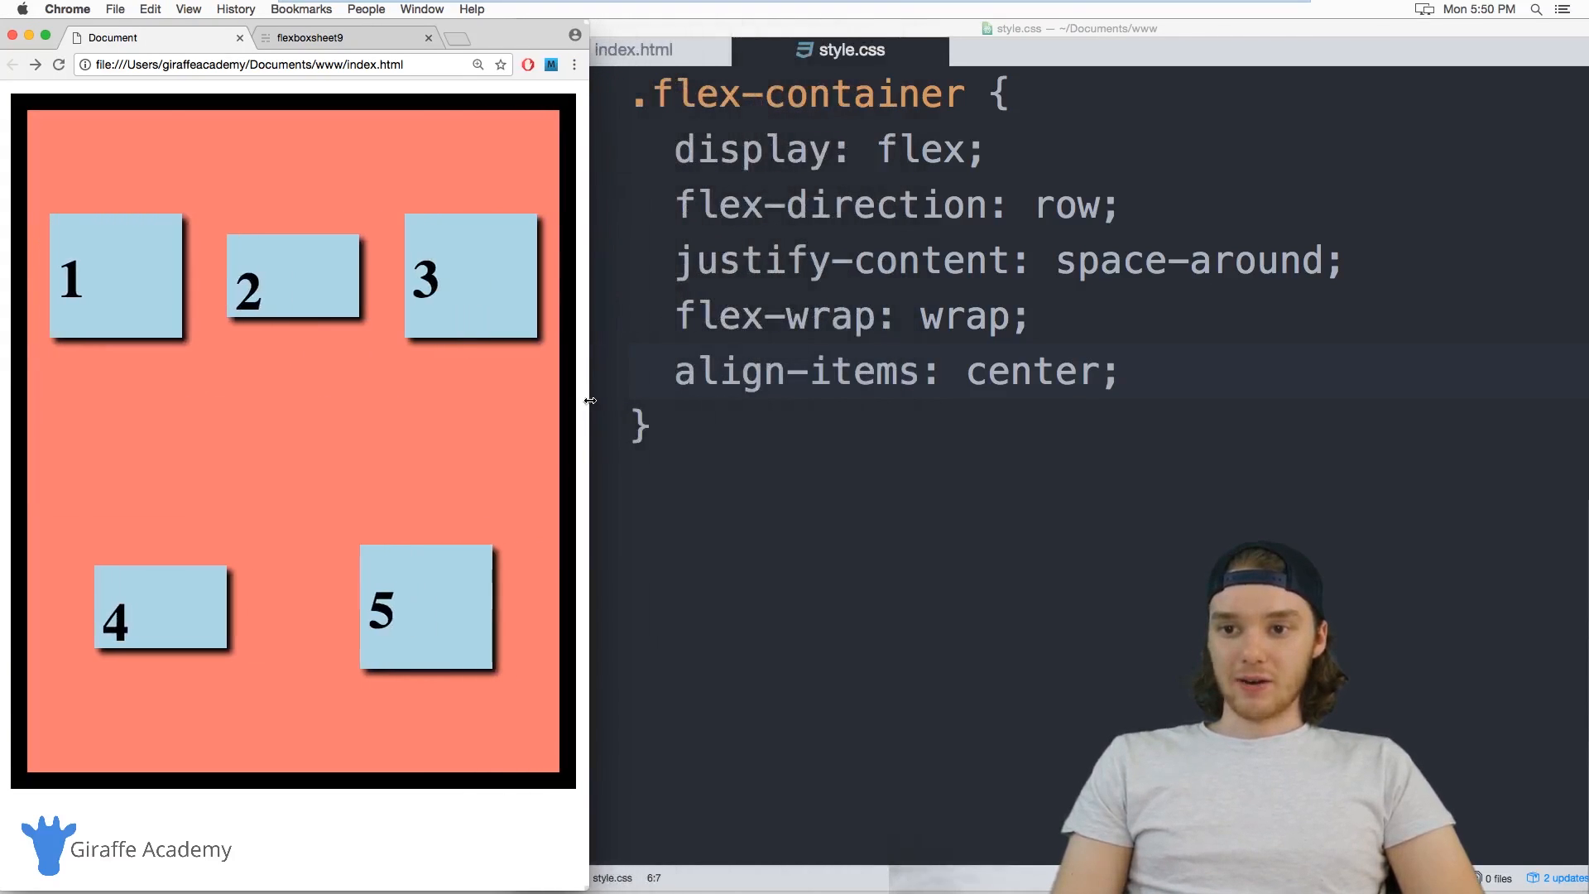
mouse_move(131, 436)
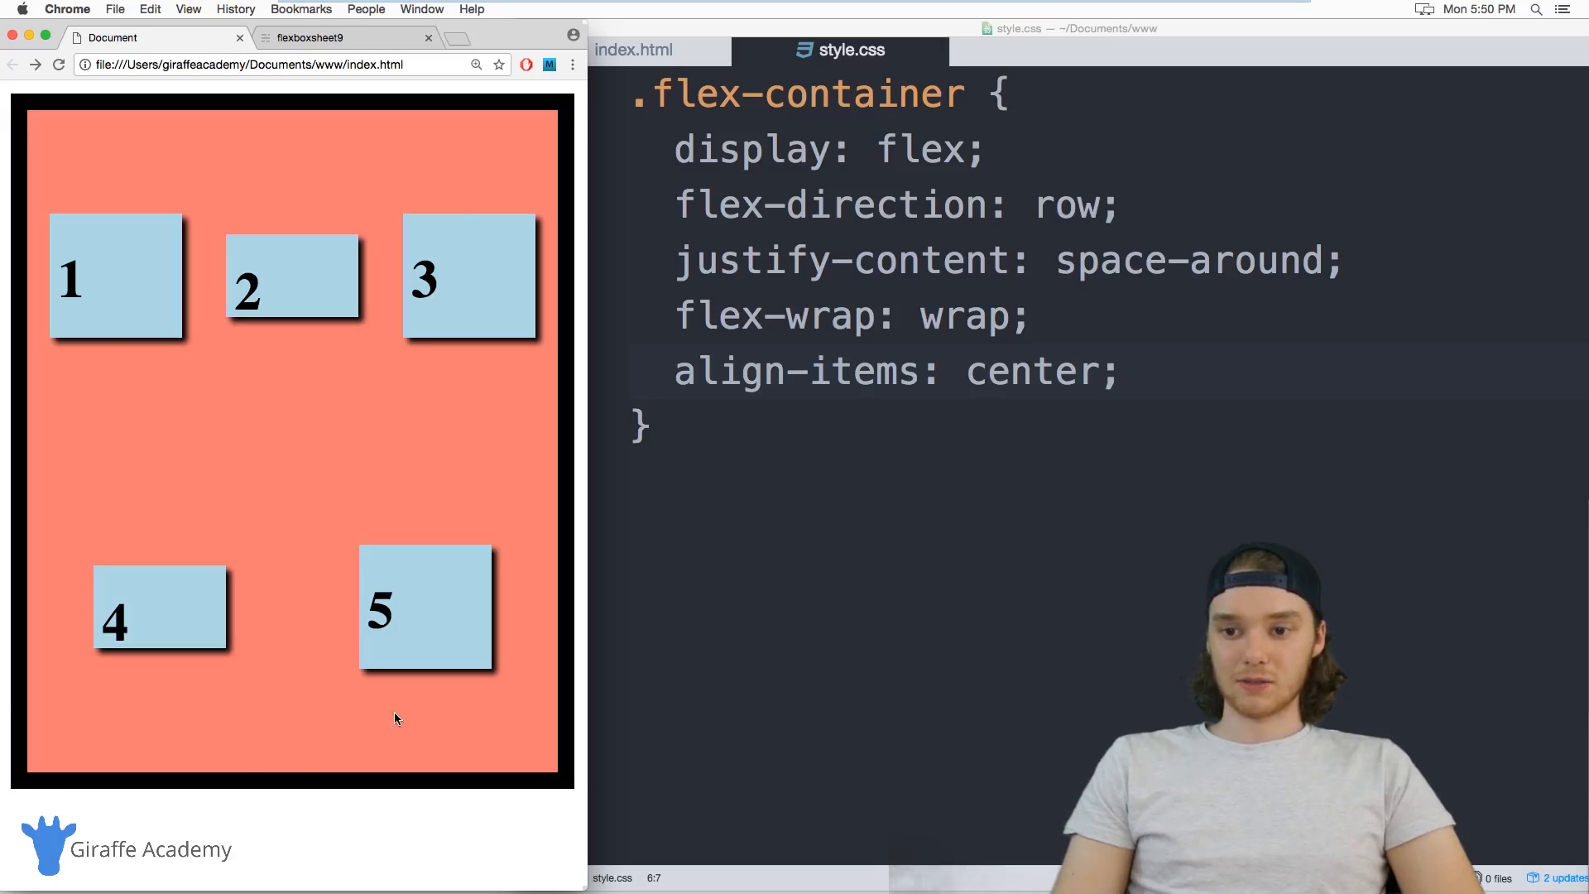
mouse_move(297, 414)
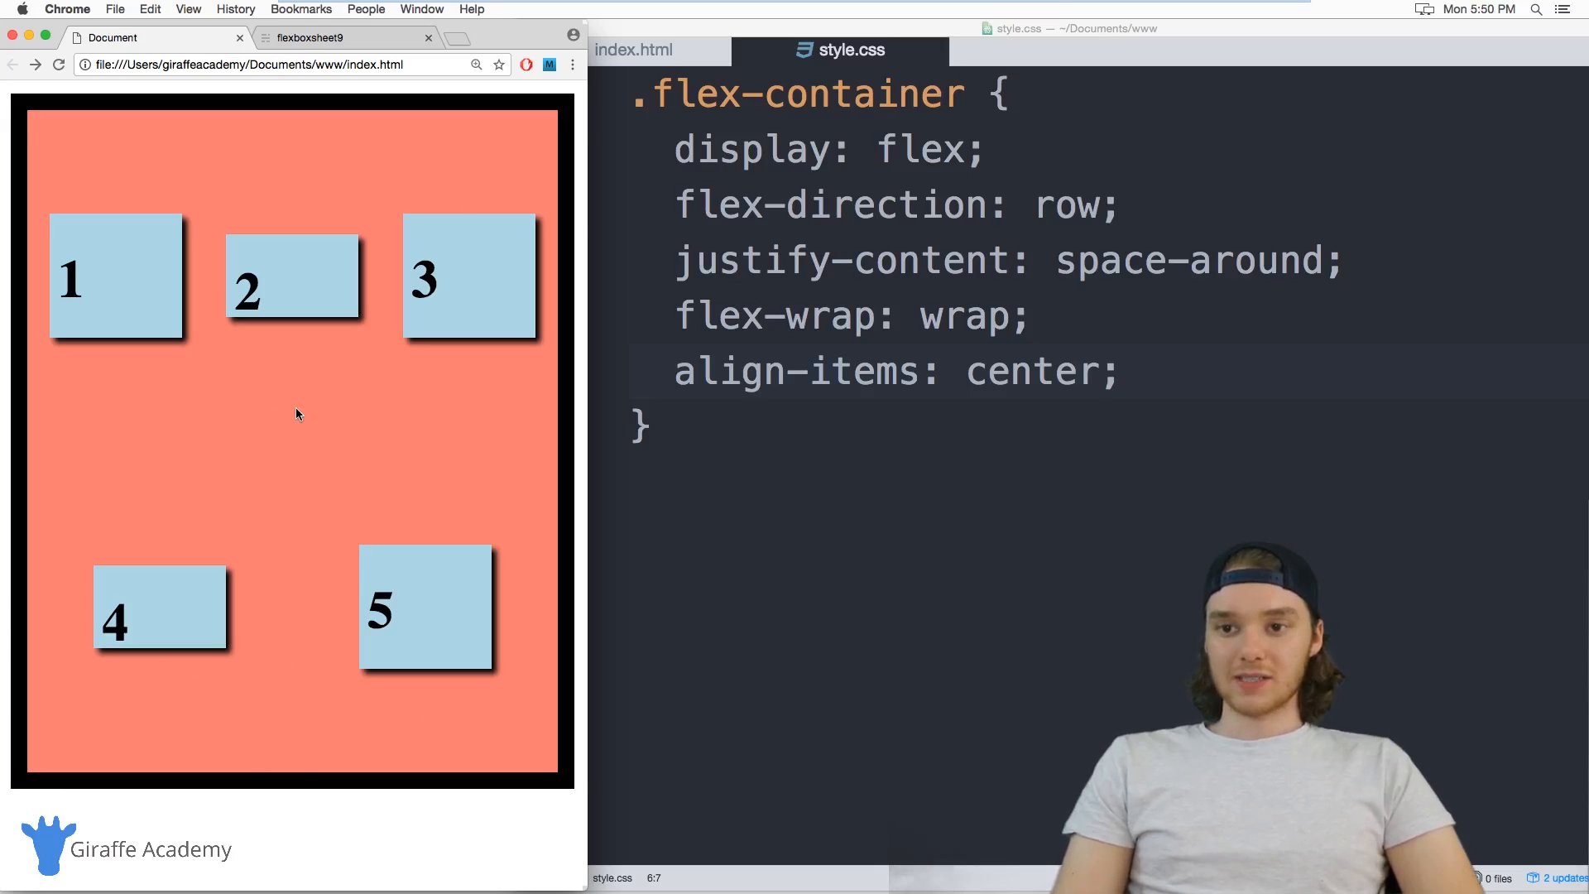
mouse_move(268, 294)
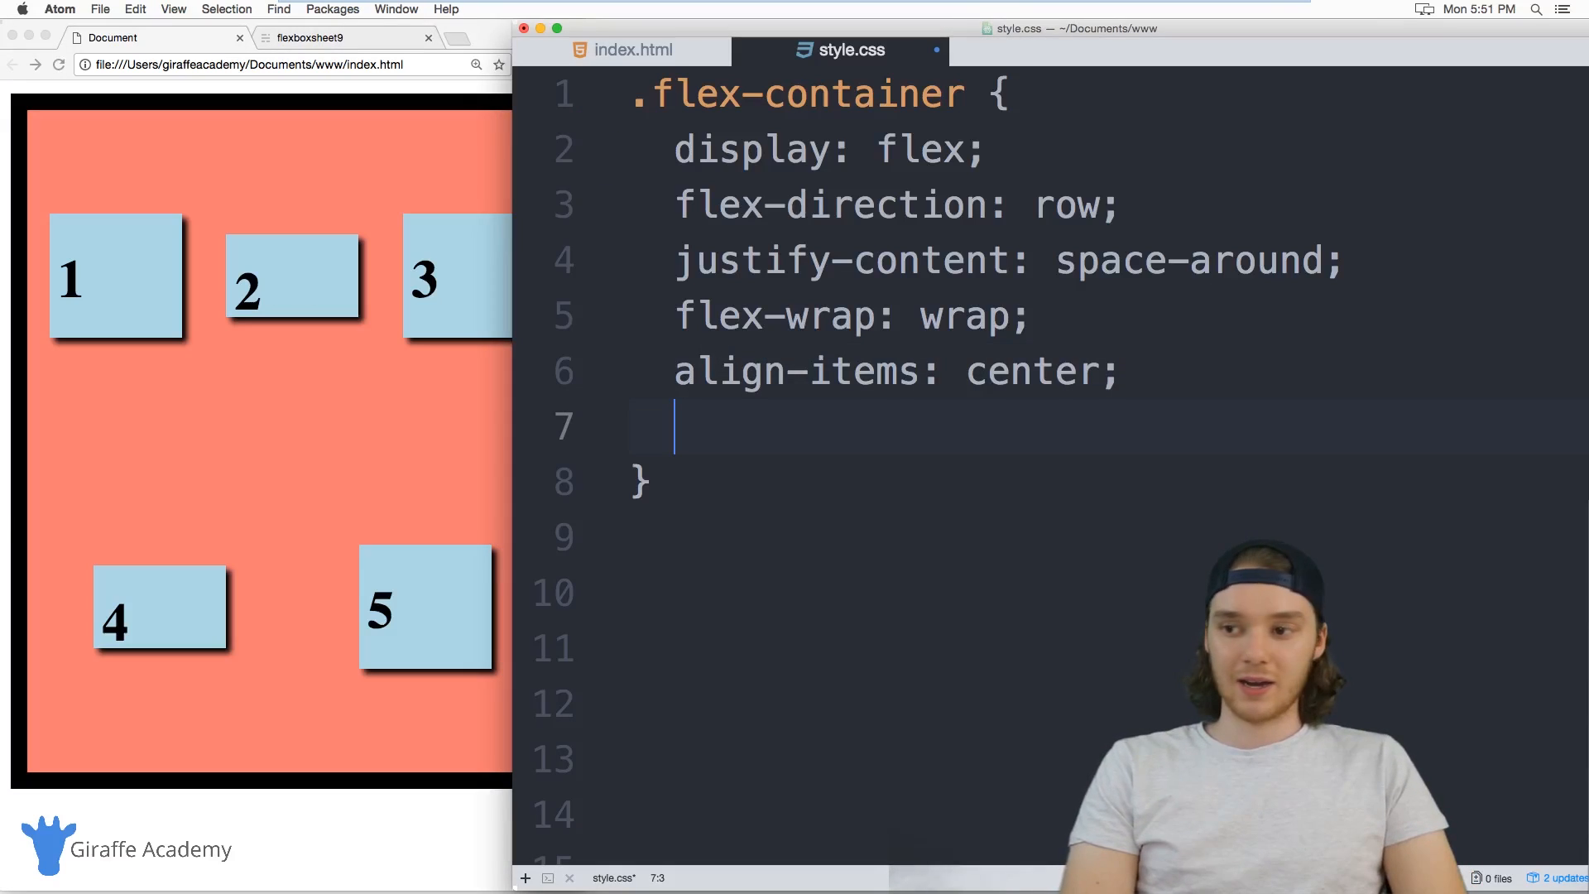
Add align-content, testing flex-start, flex-end, center and space-around before space-between
type("align-content:")
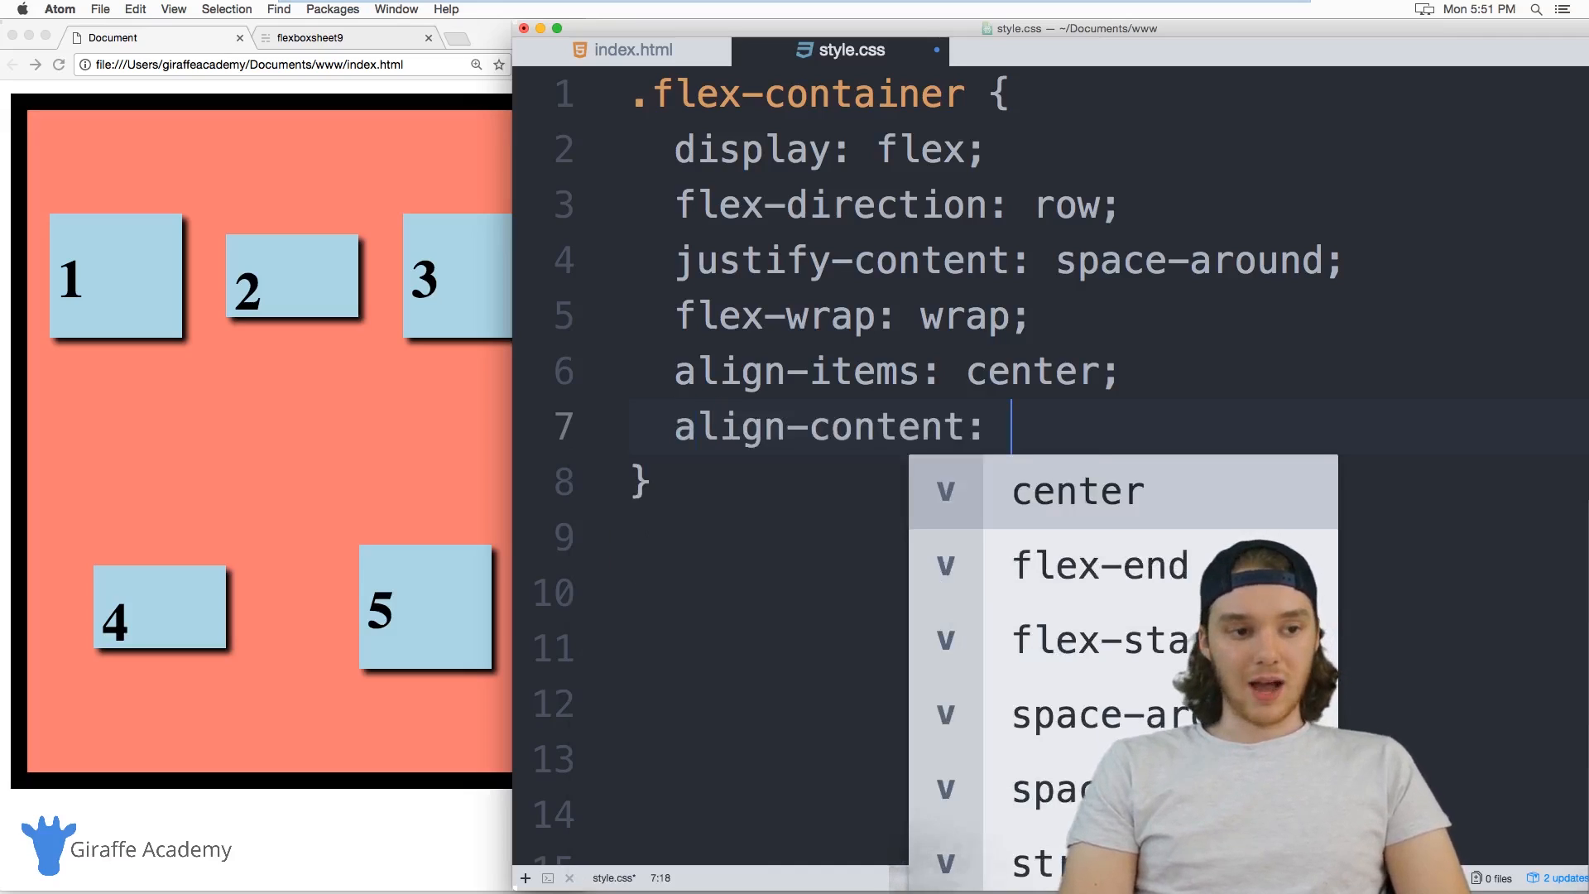
type("fe")
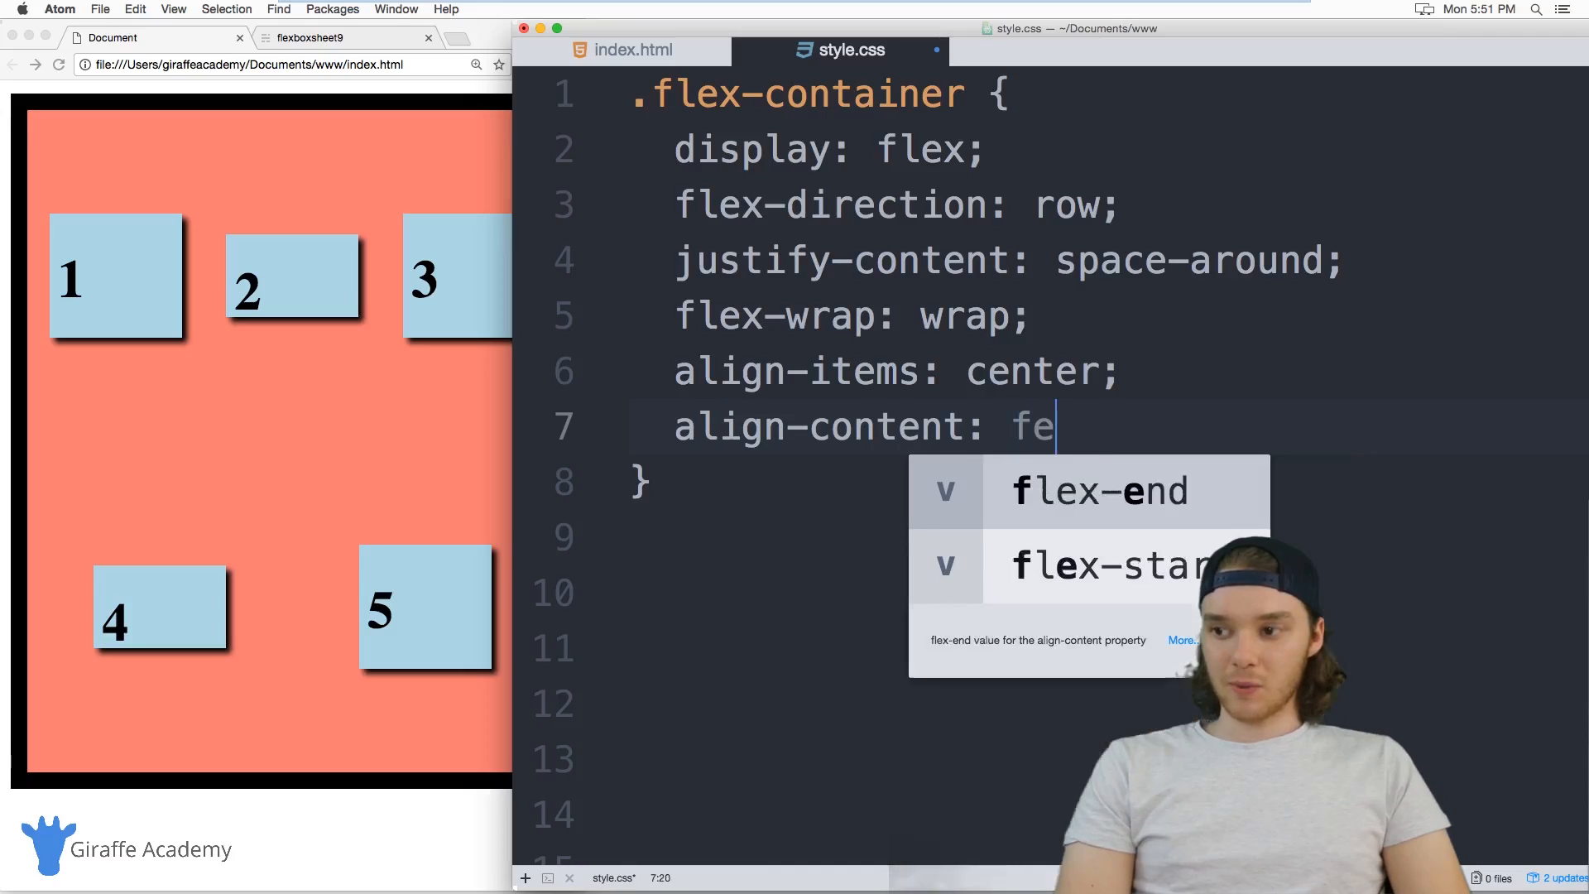
type("lex-start;")
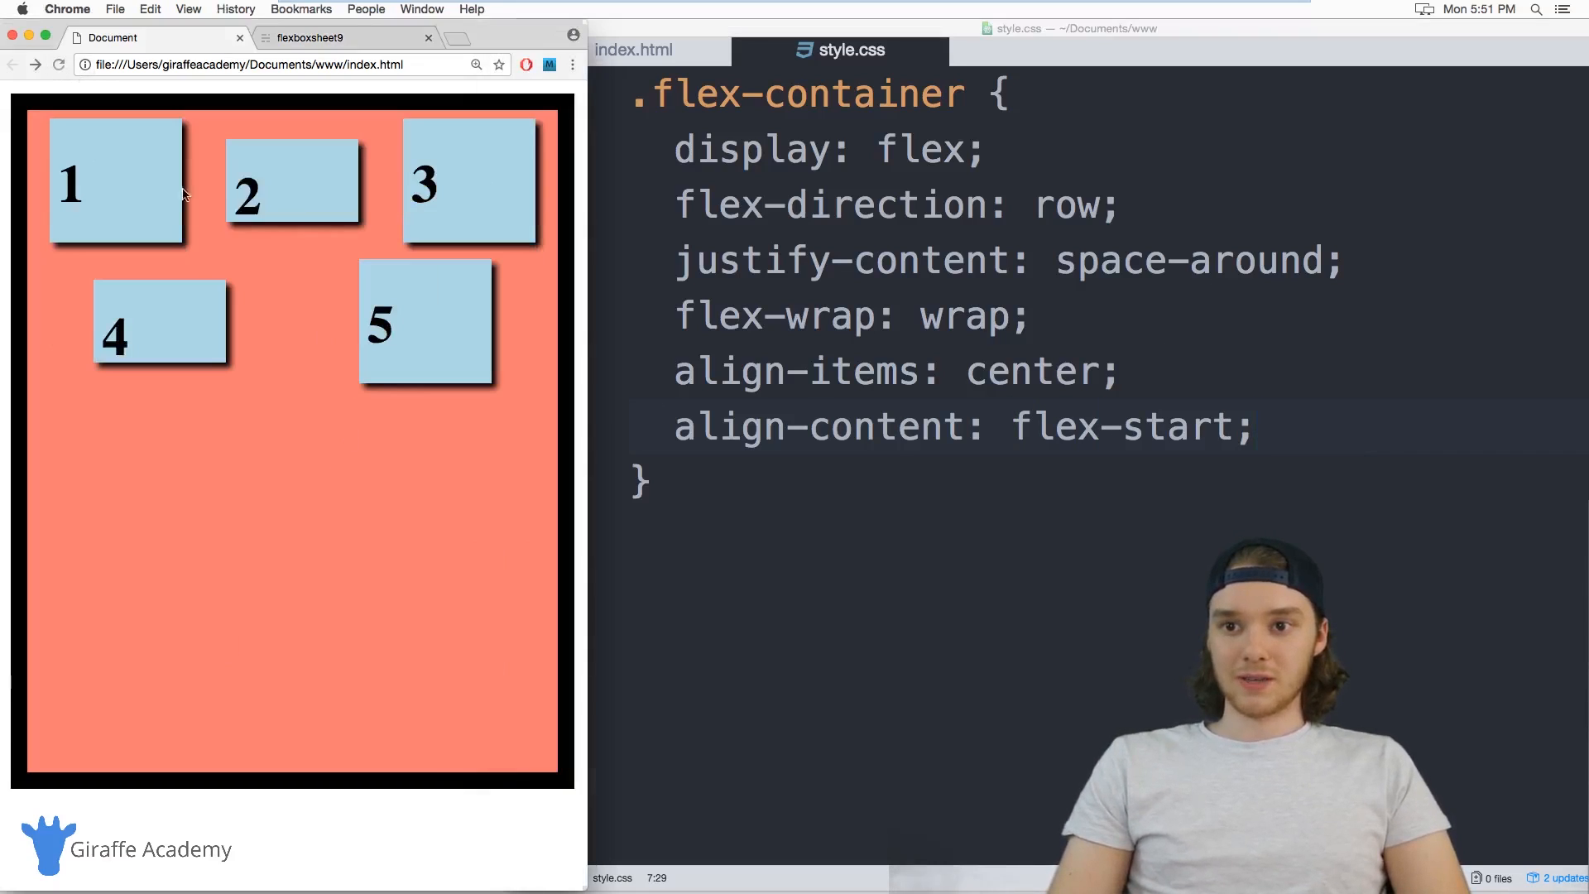
mouse_move(131, 288)
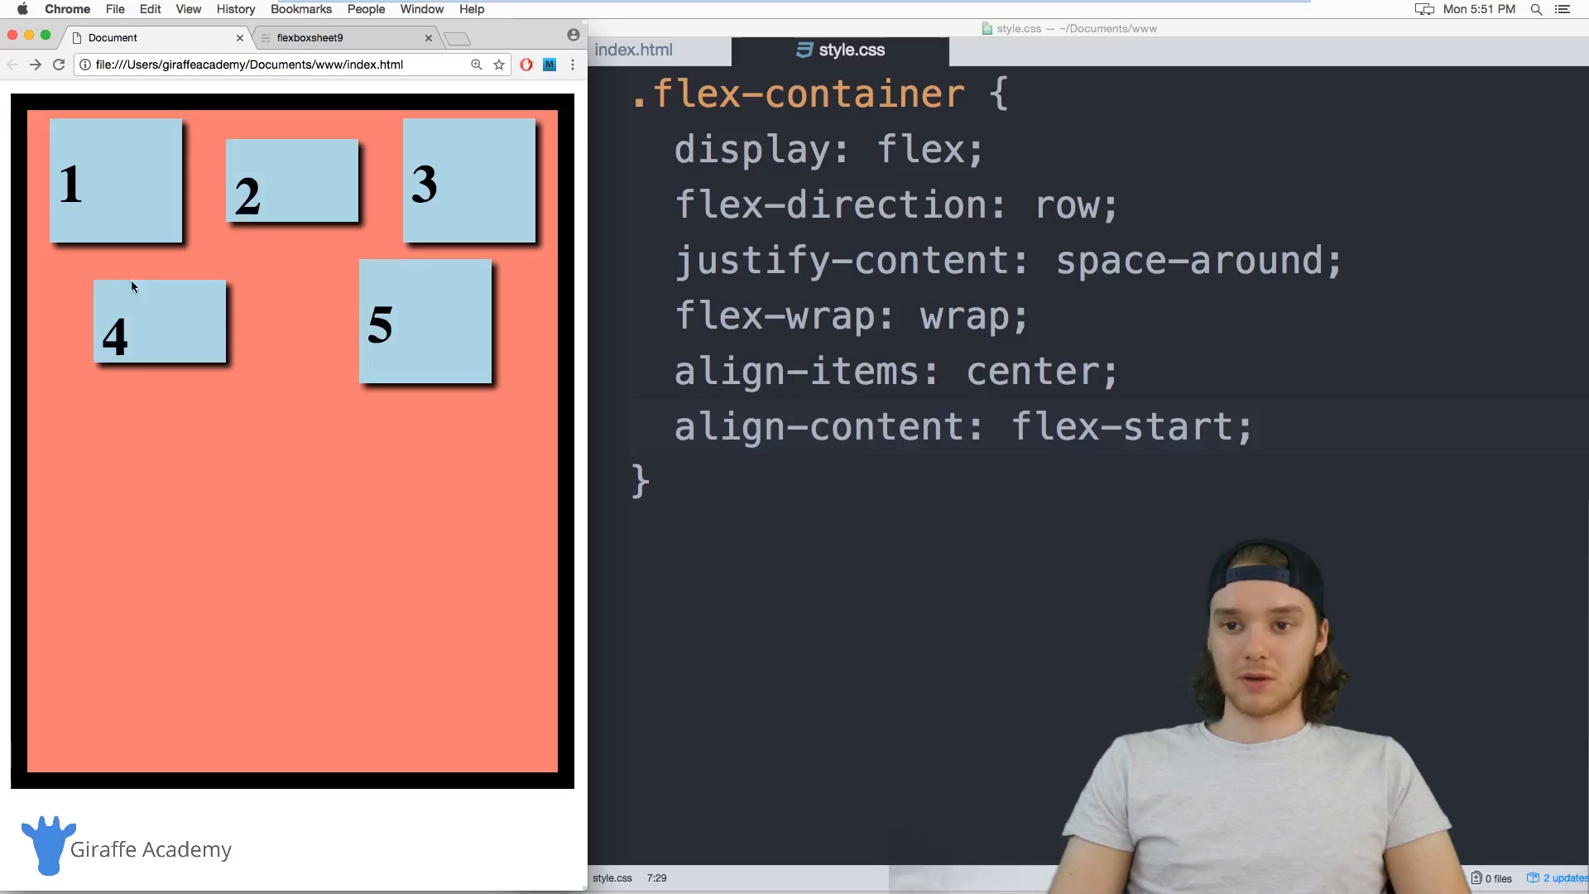
mouse_move(167, 349)
type("end")
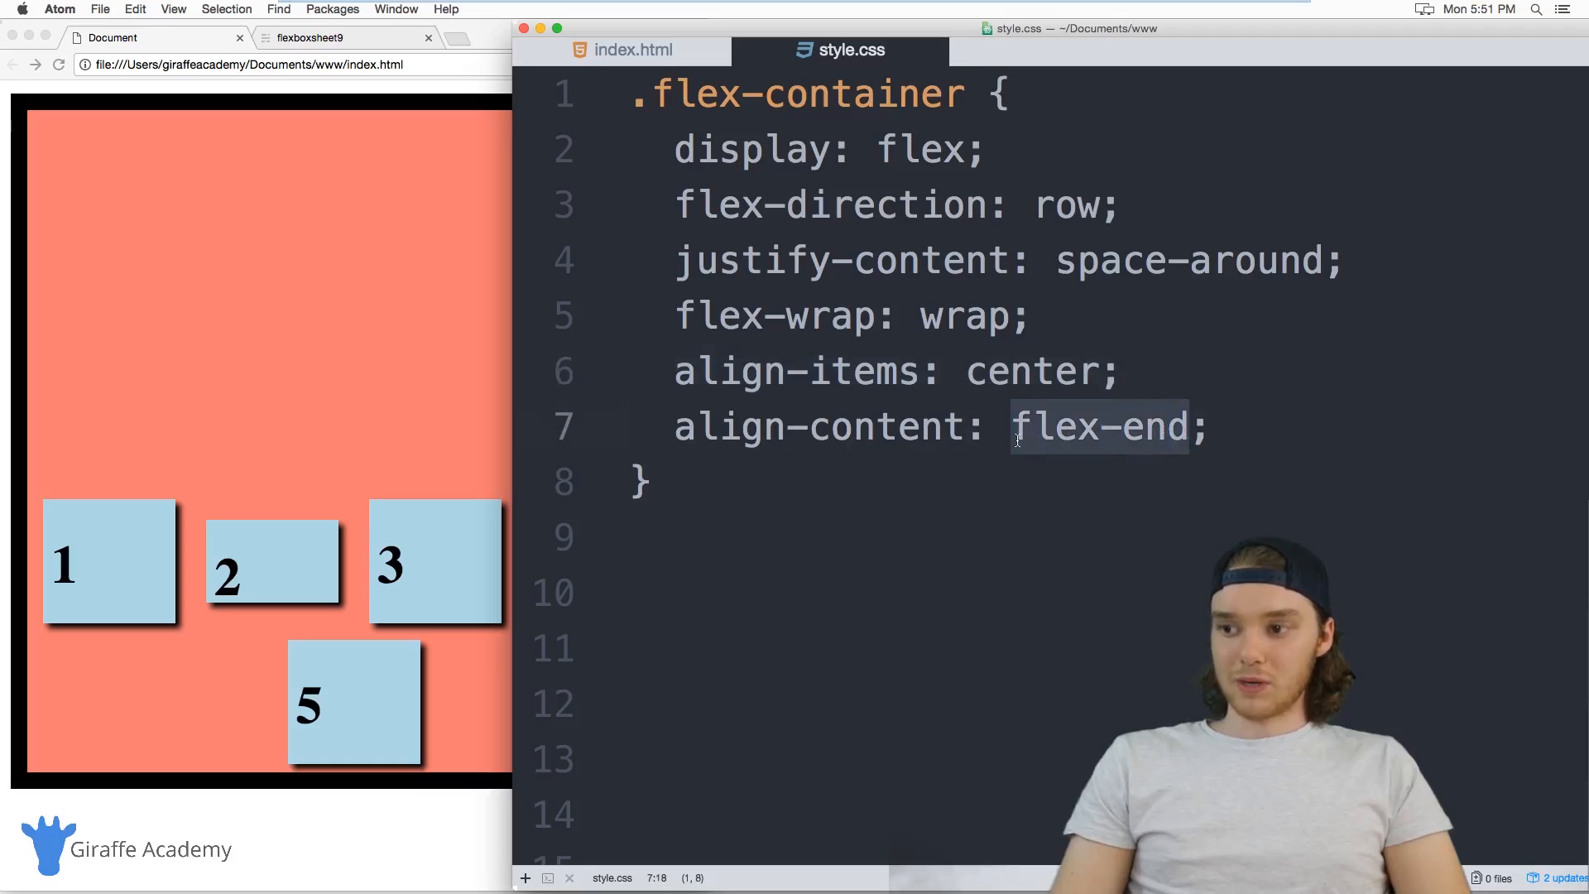
type("center")
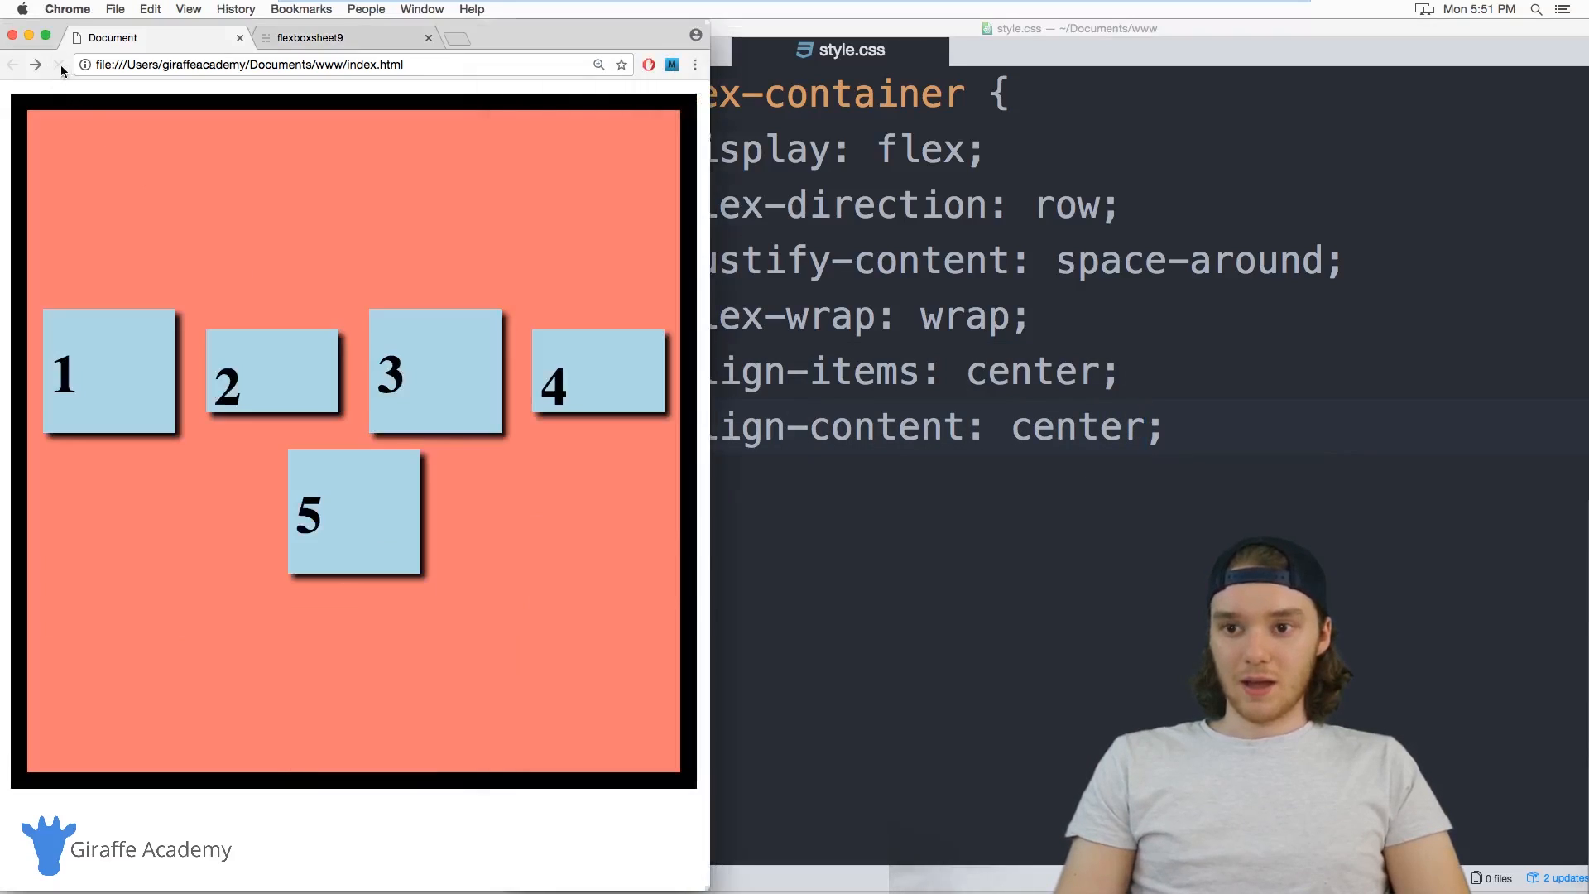
mouse_move(539, 450)
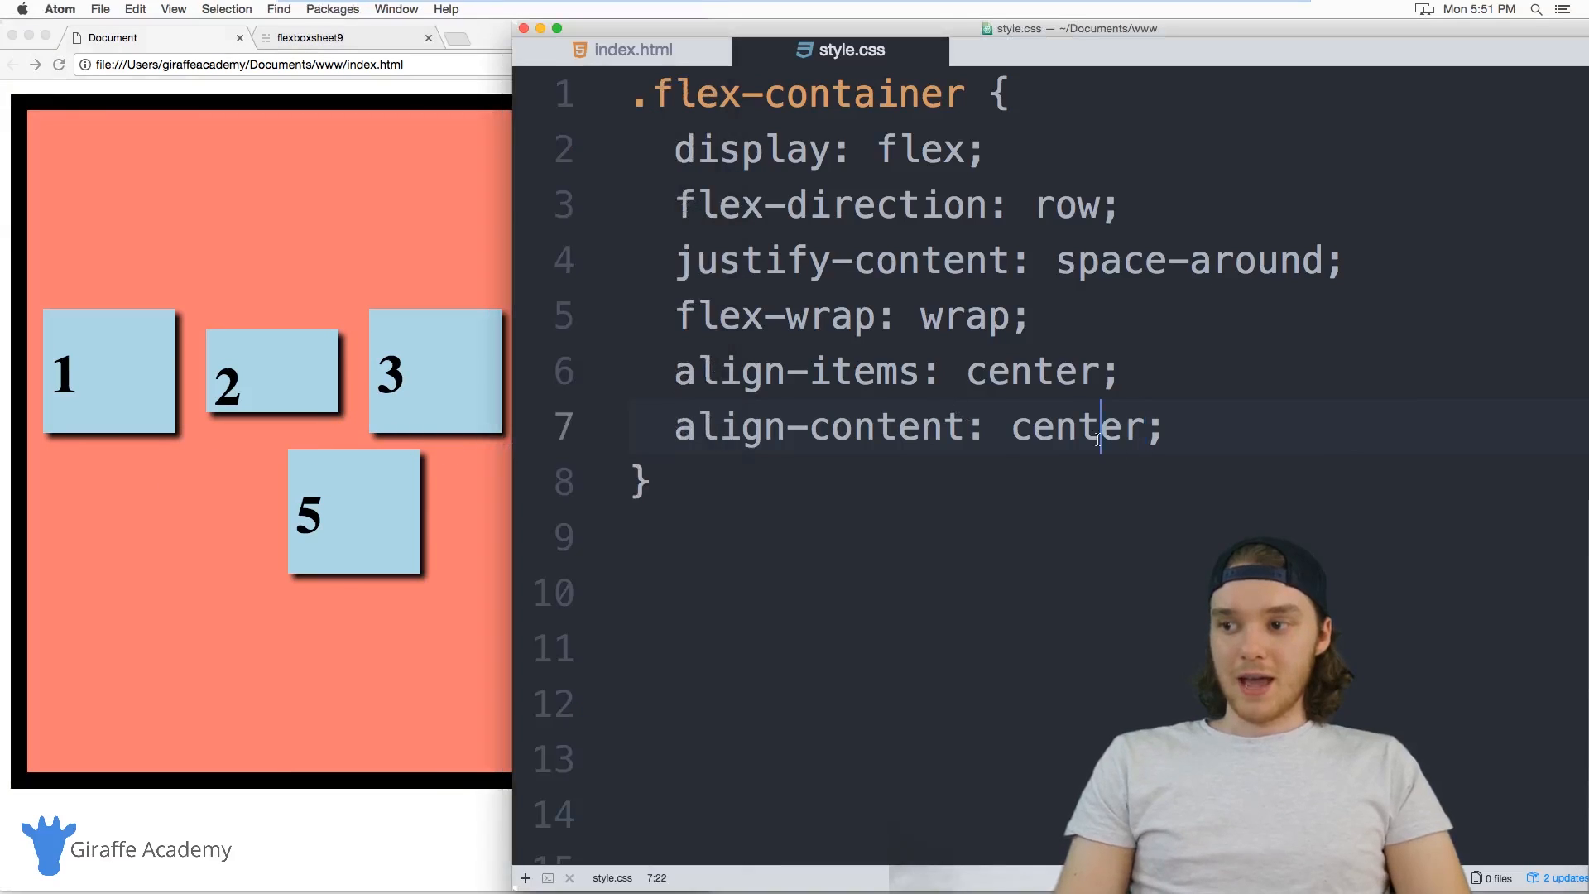
type("space-around")
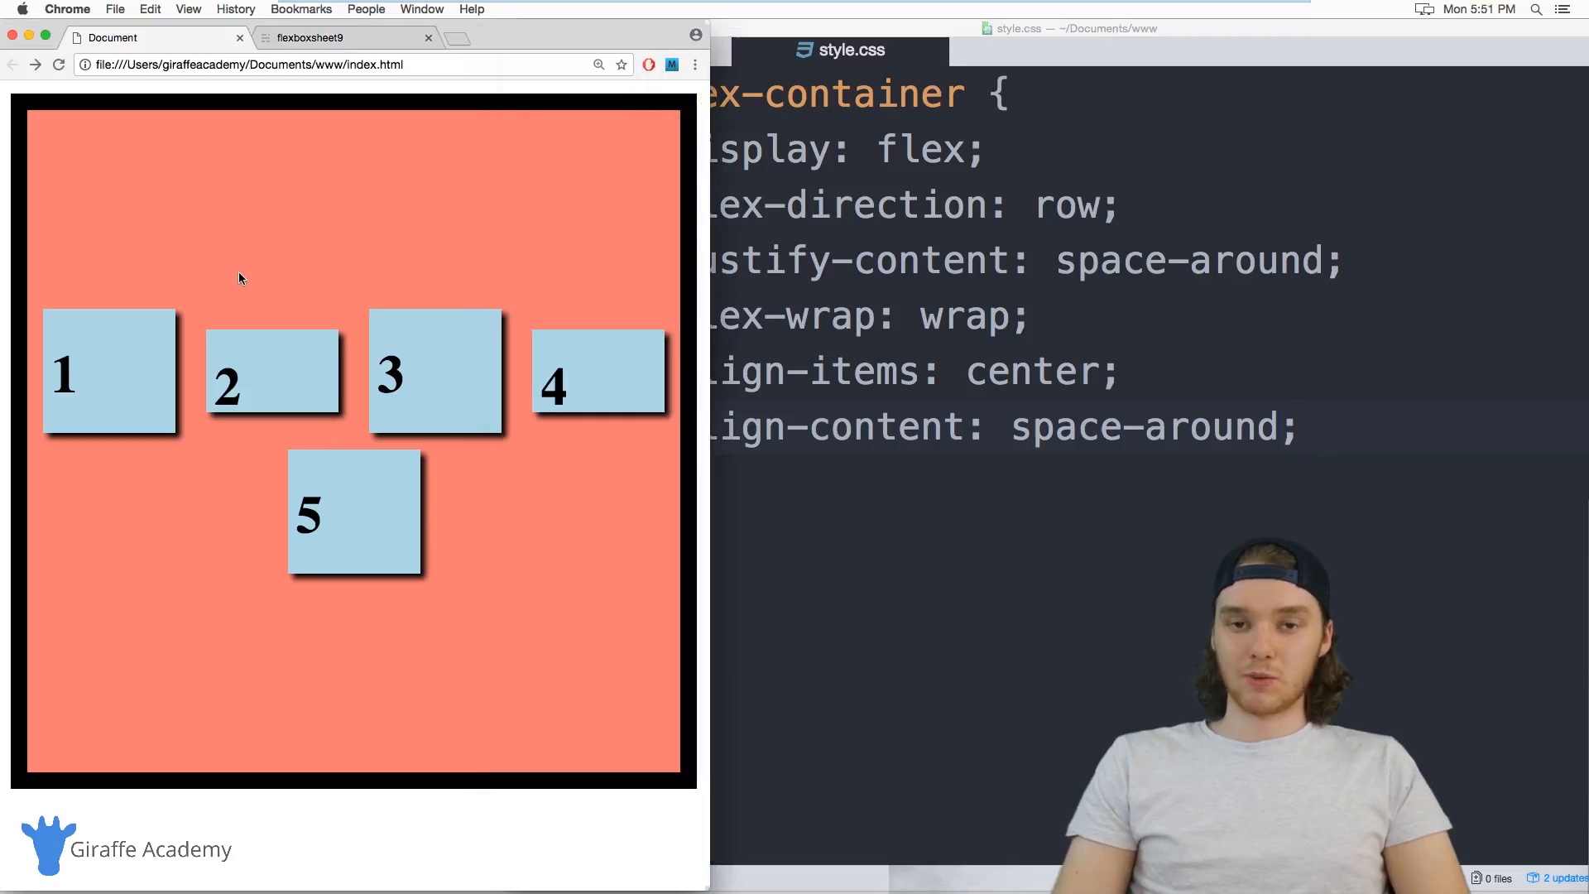
mouse_move(26, 76)
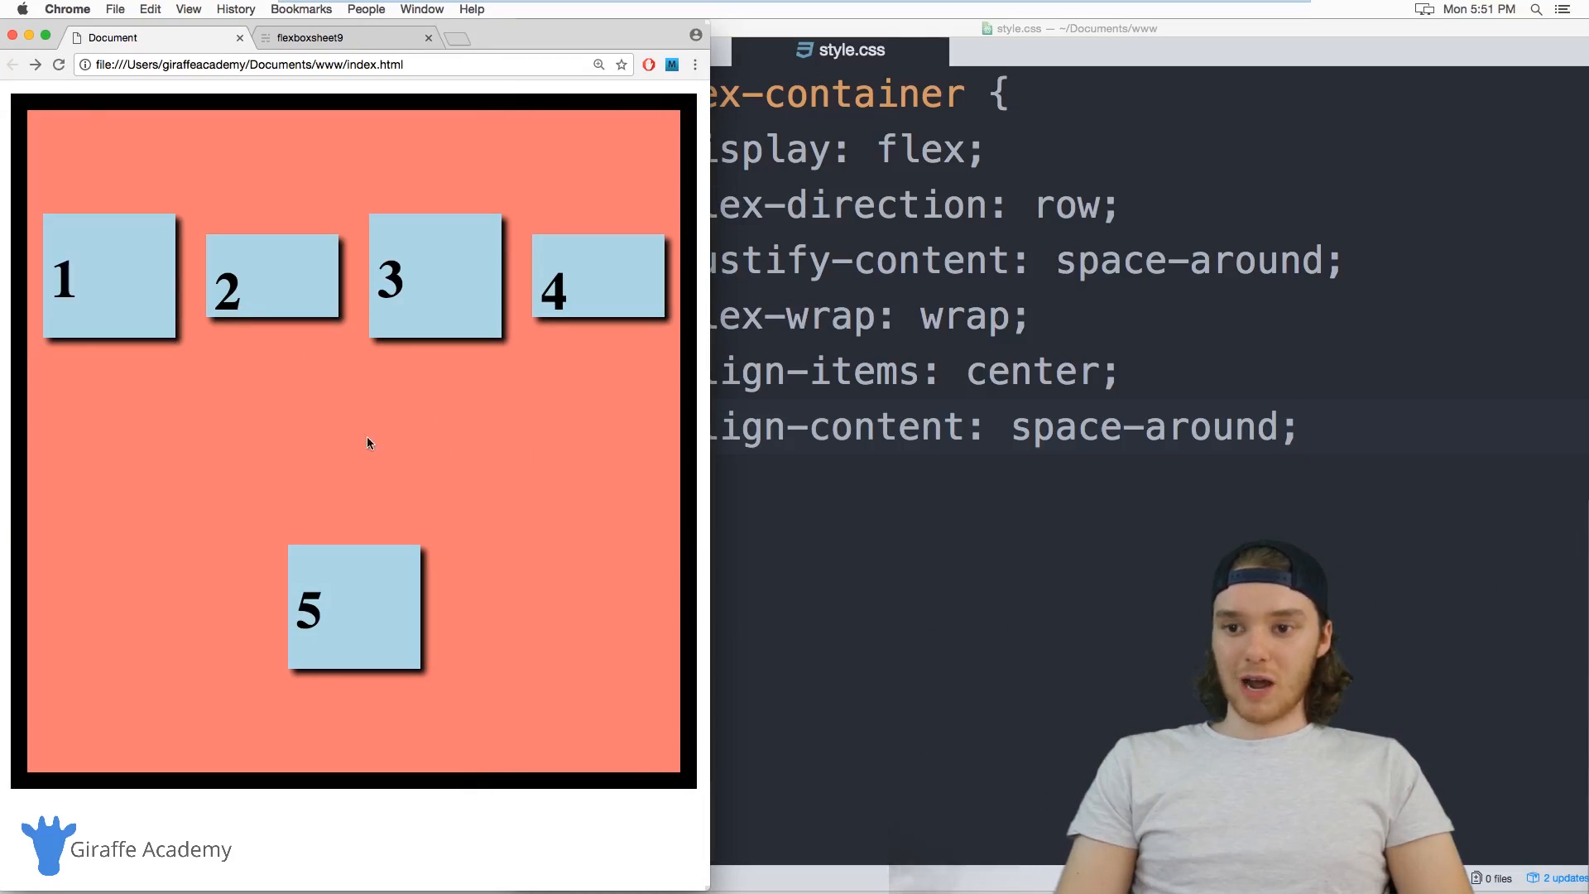
mouse_move(287, 708)
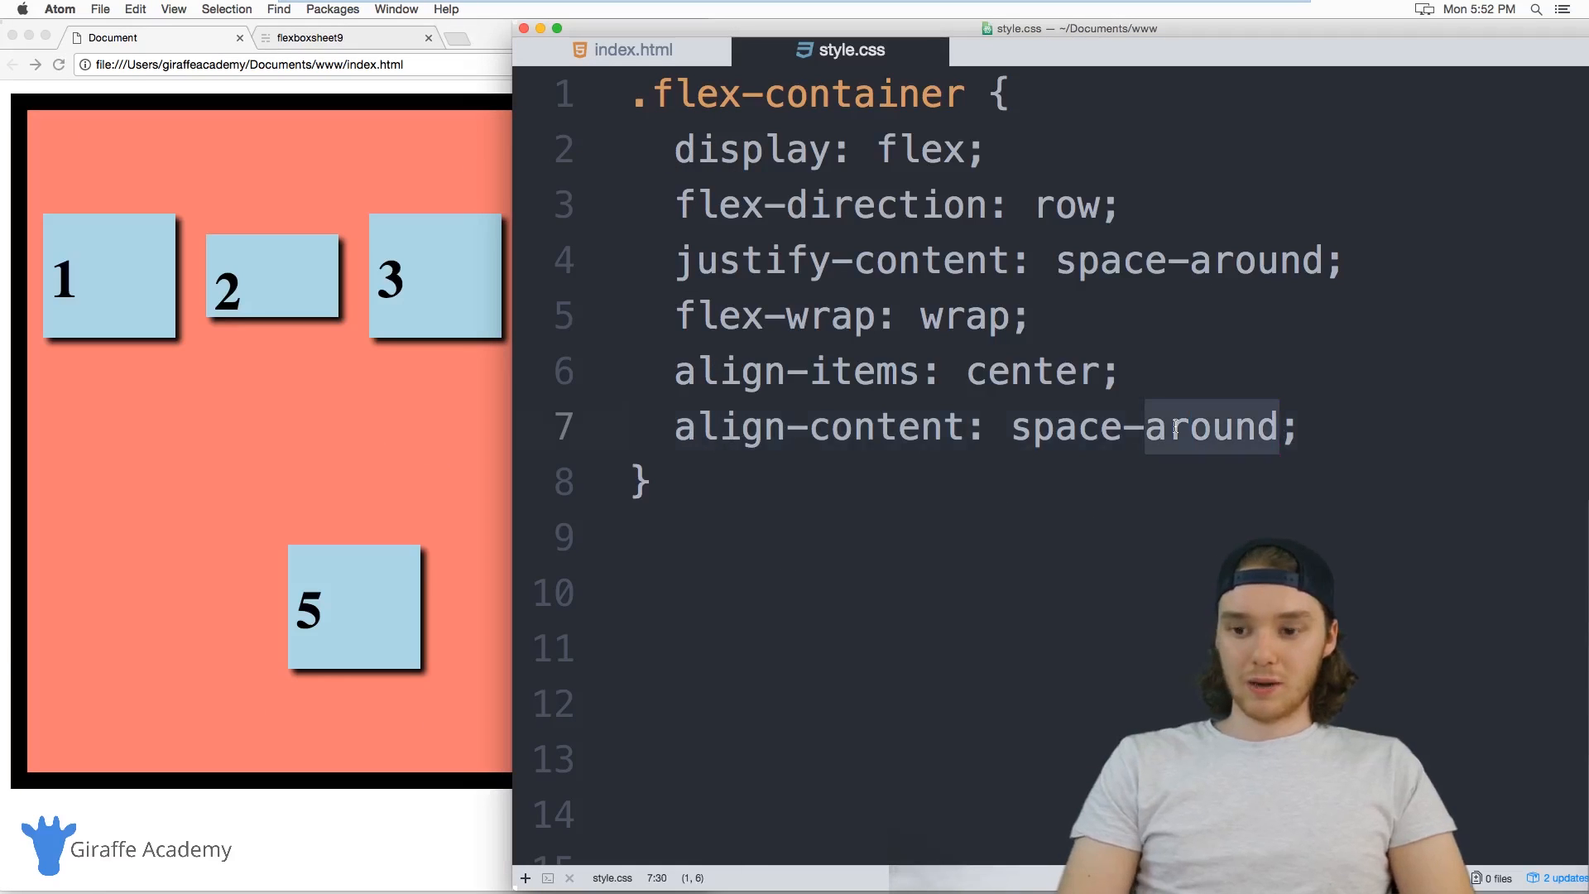
type("space-between")
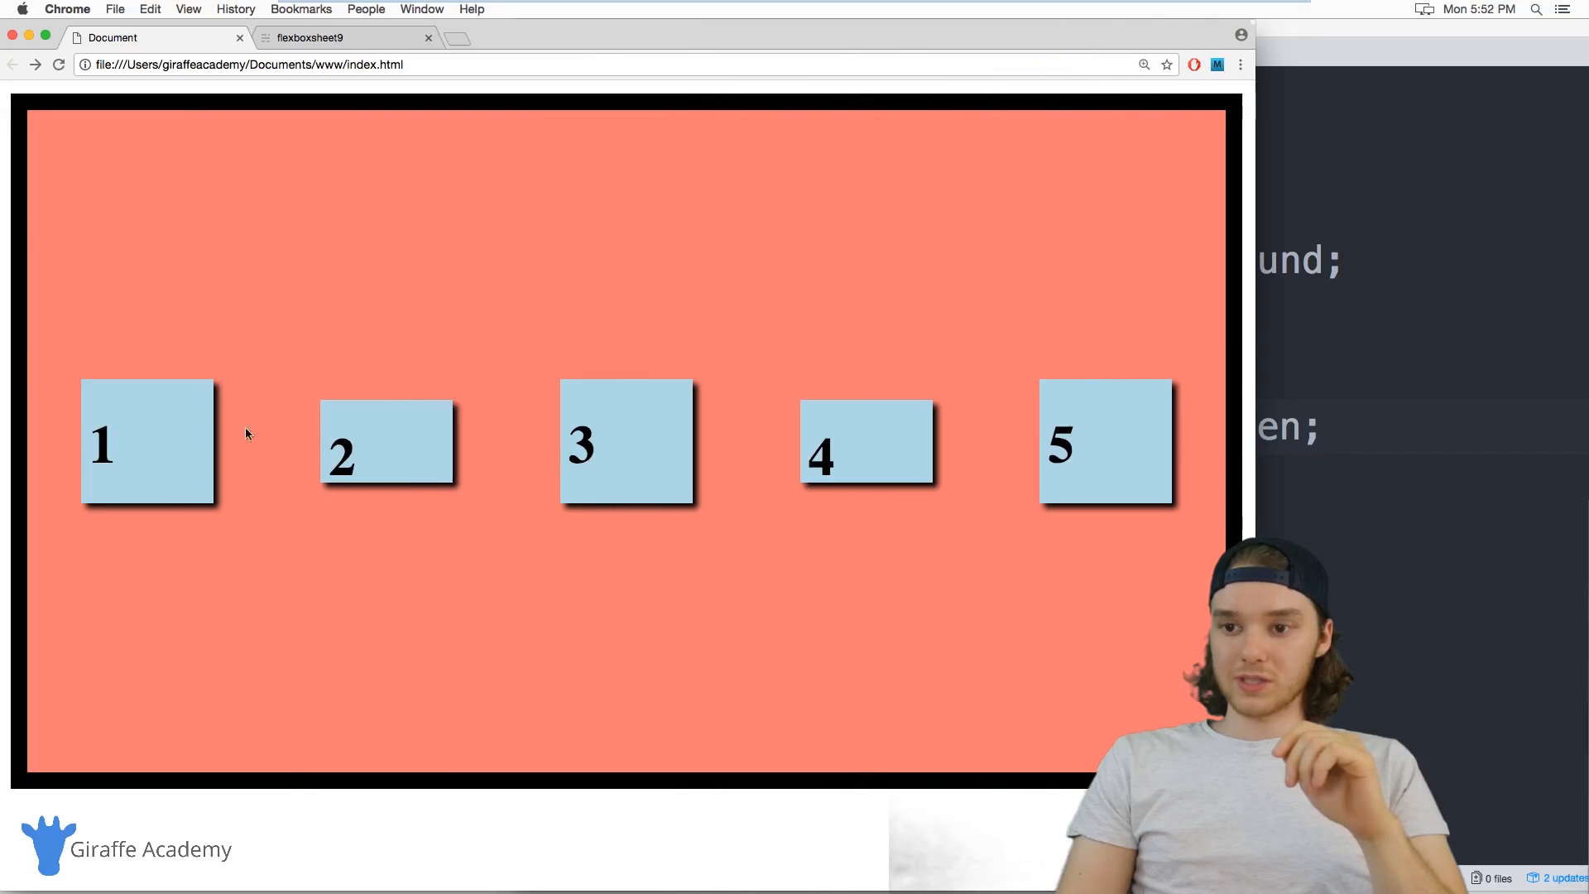
mouse_move(537, 477)
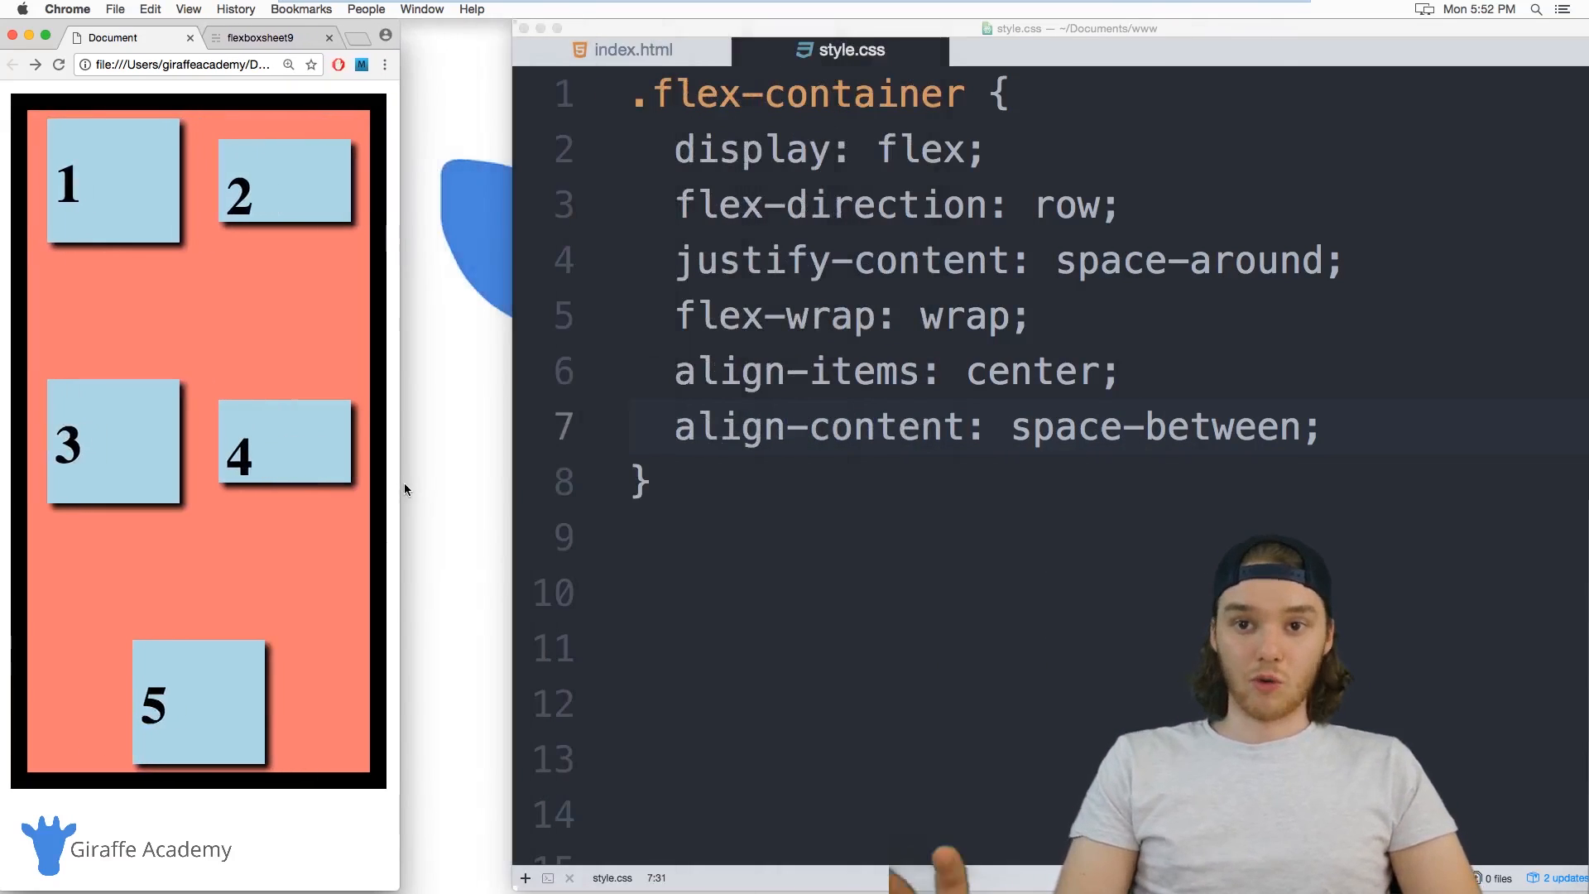
mouse_move(244, 500)
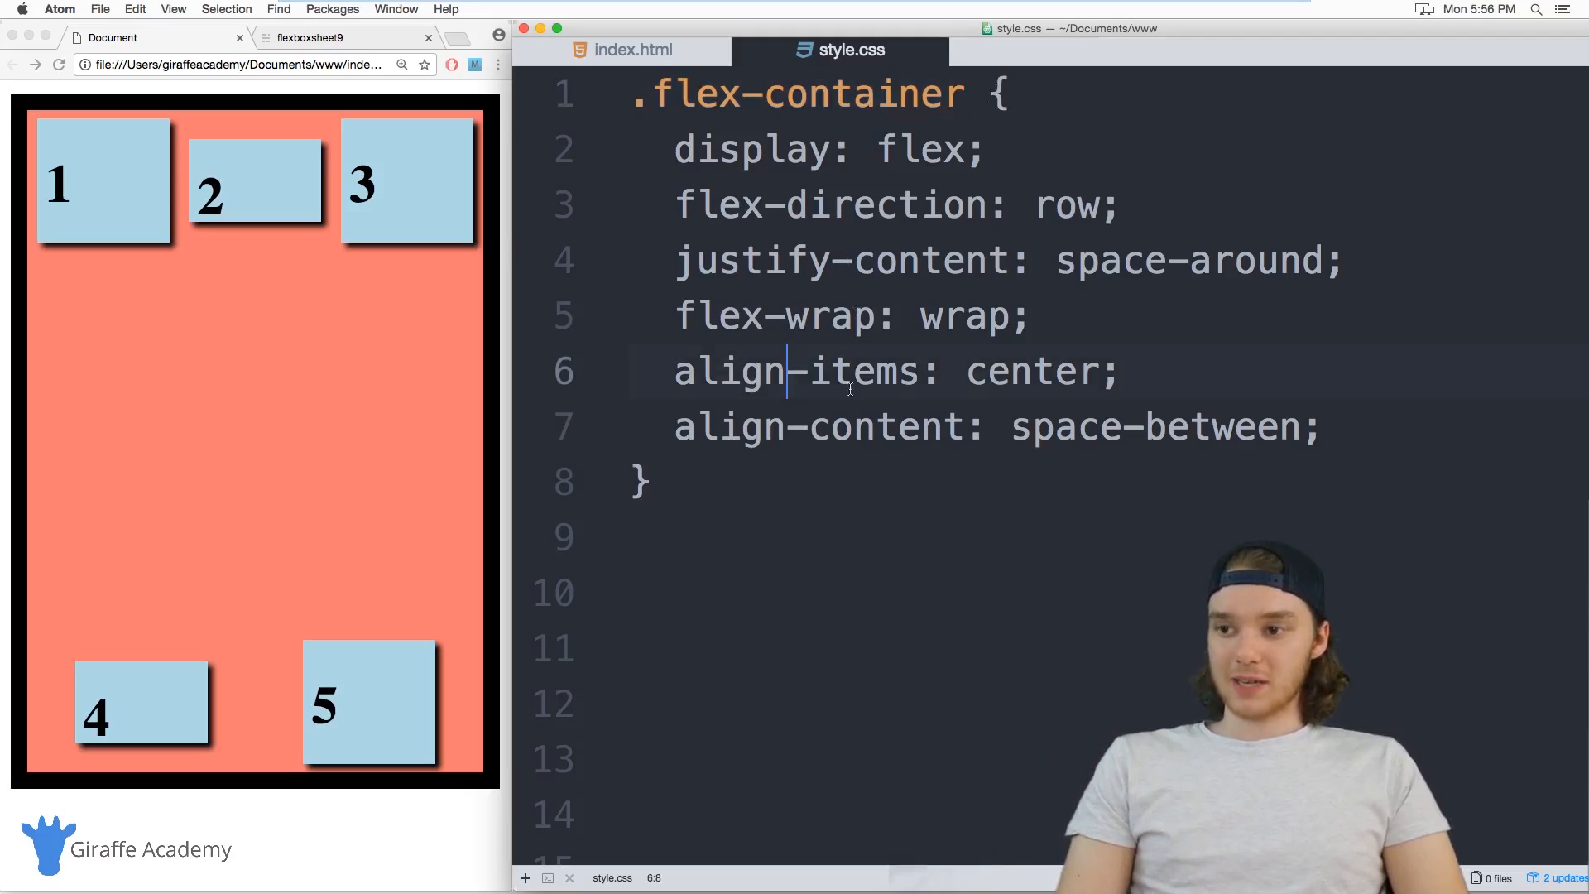
Change the align-items value to flex-start
left_click(1031, 371)
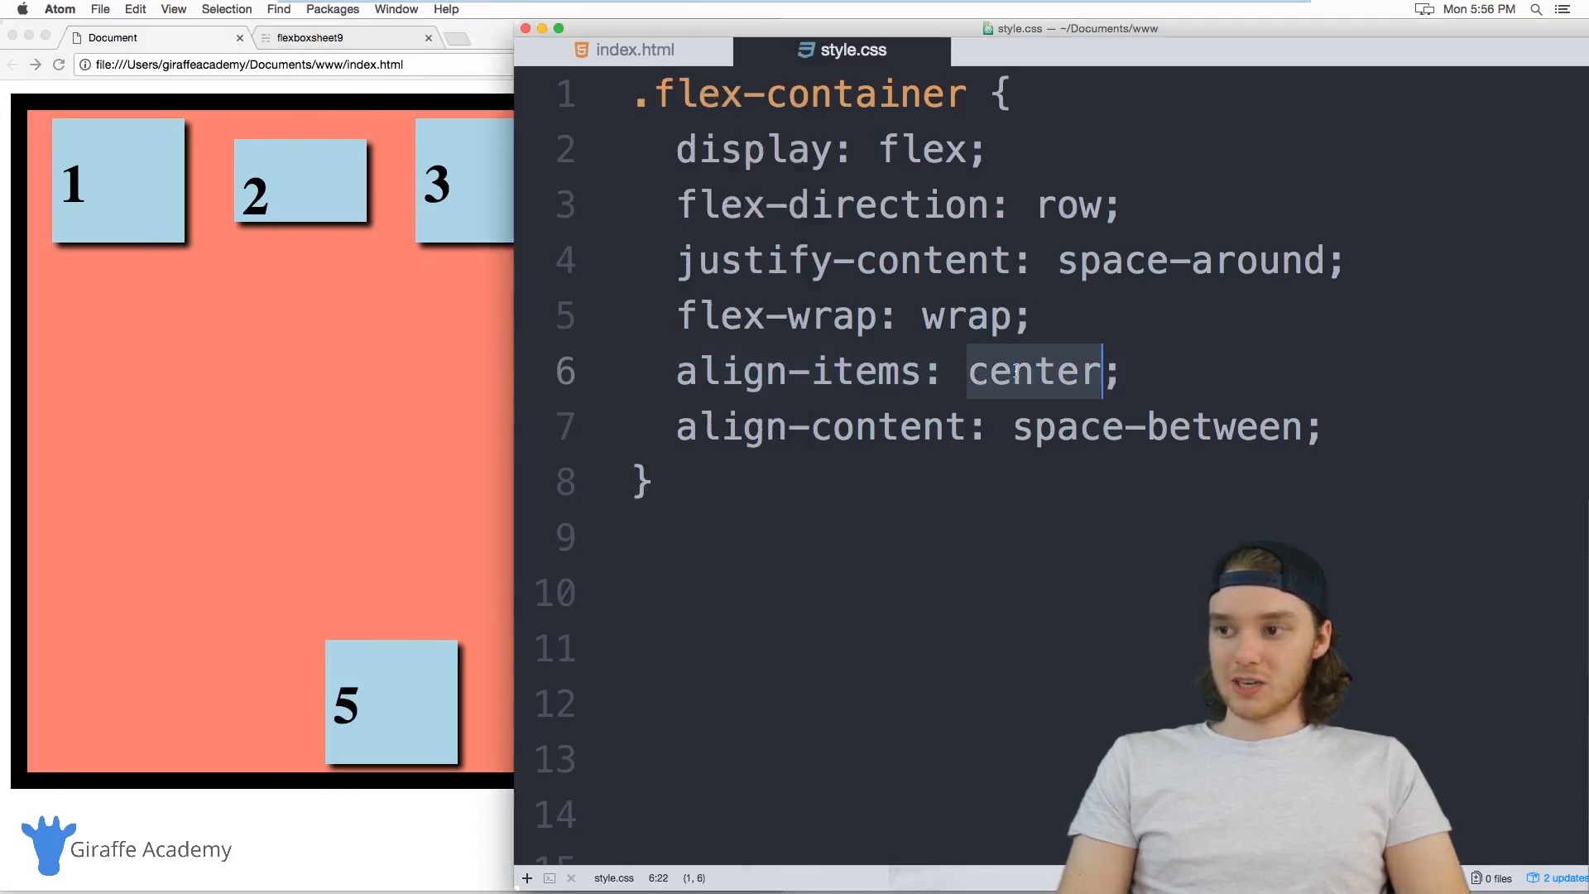
type("flex-star")
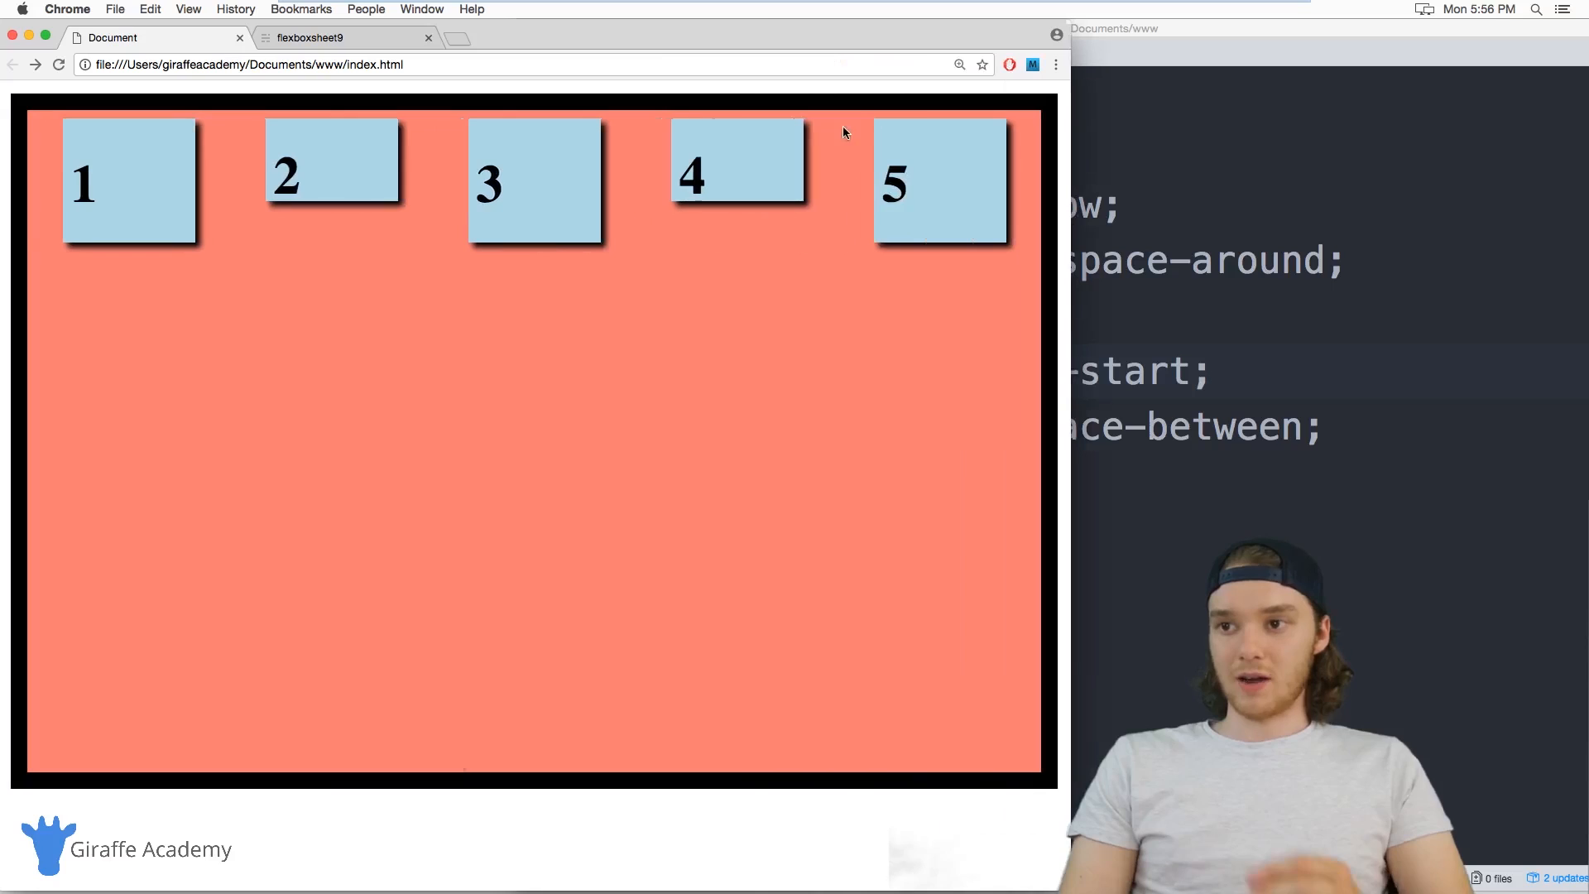
mouse_move(775, 221)
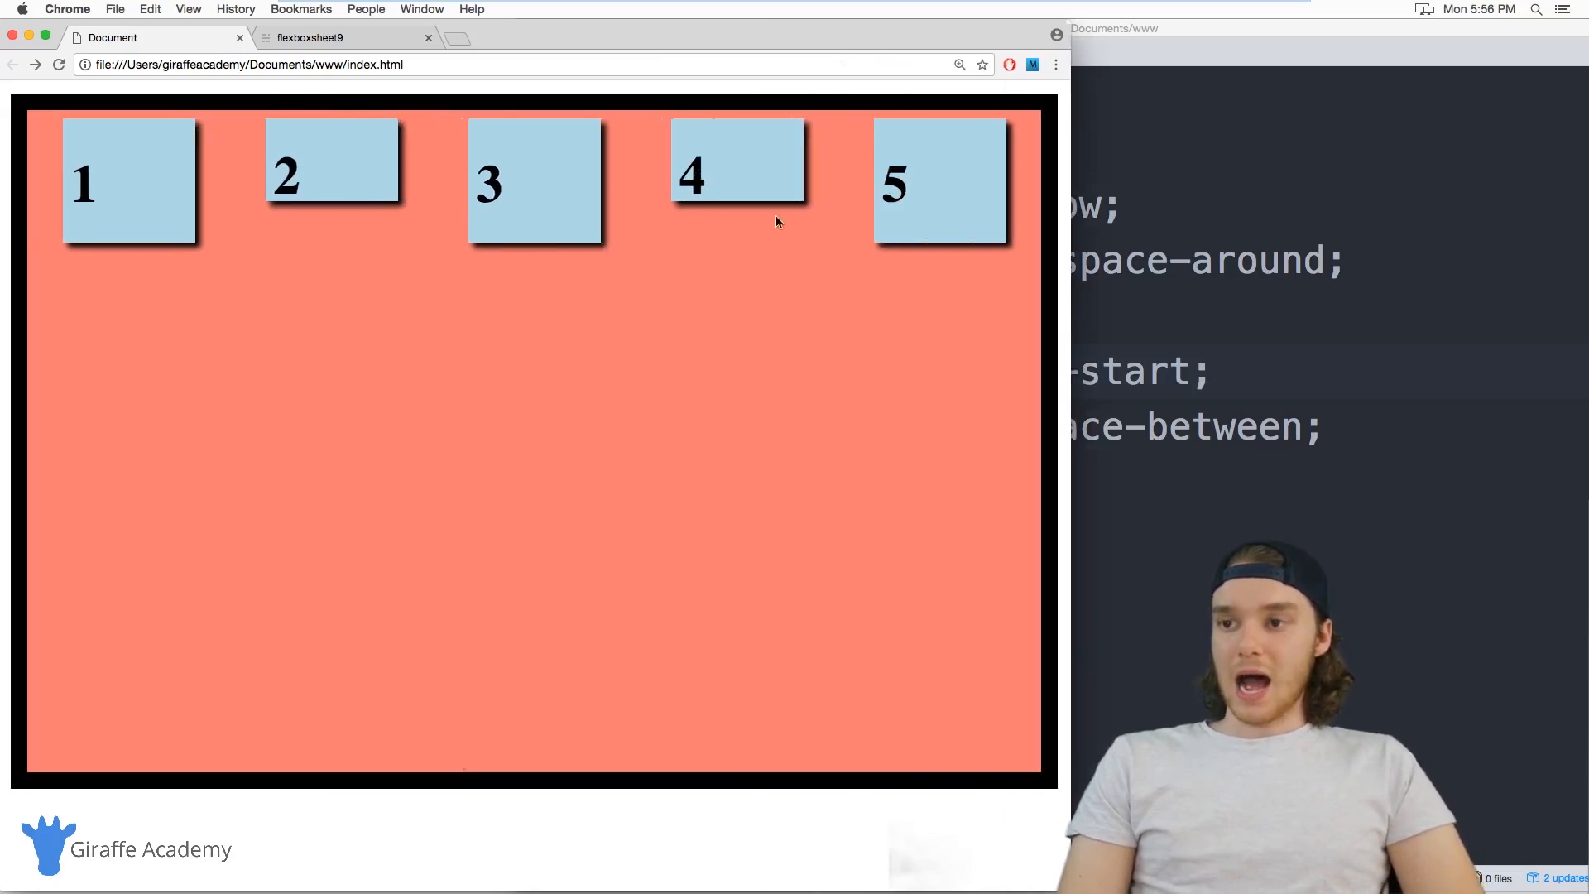
mouse_move(734, 209)
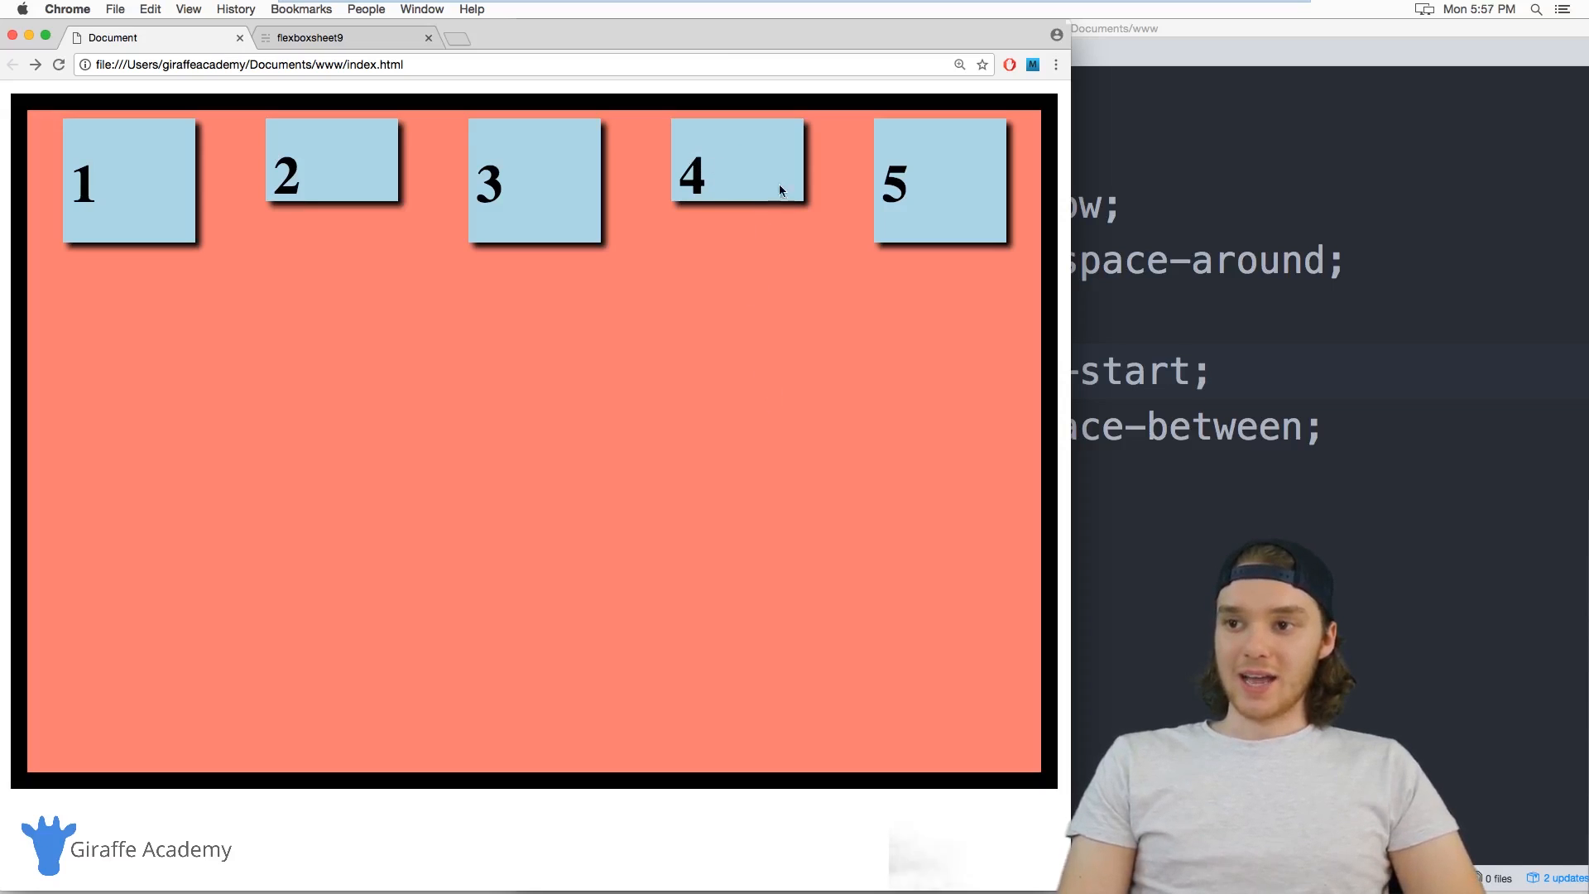
mouse_move(728, 186)
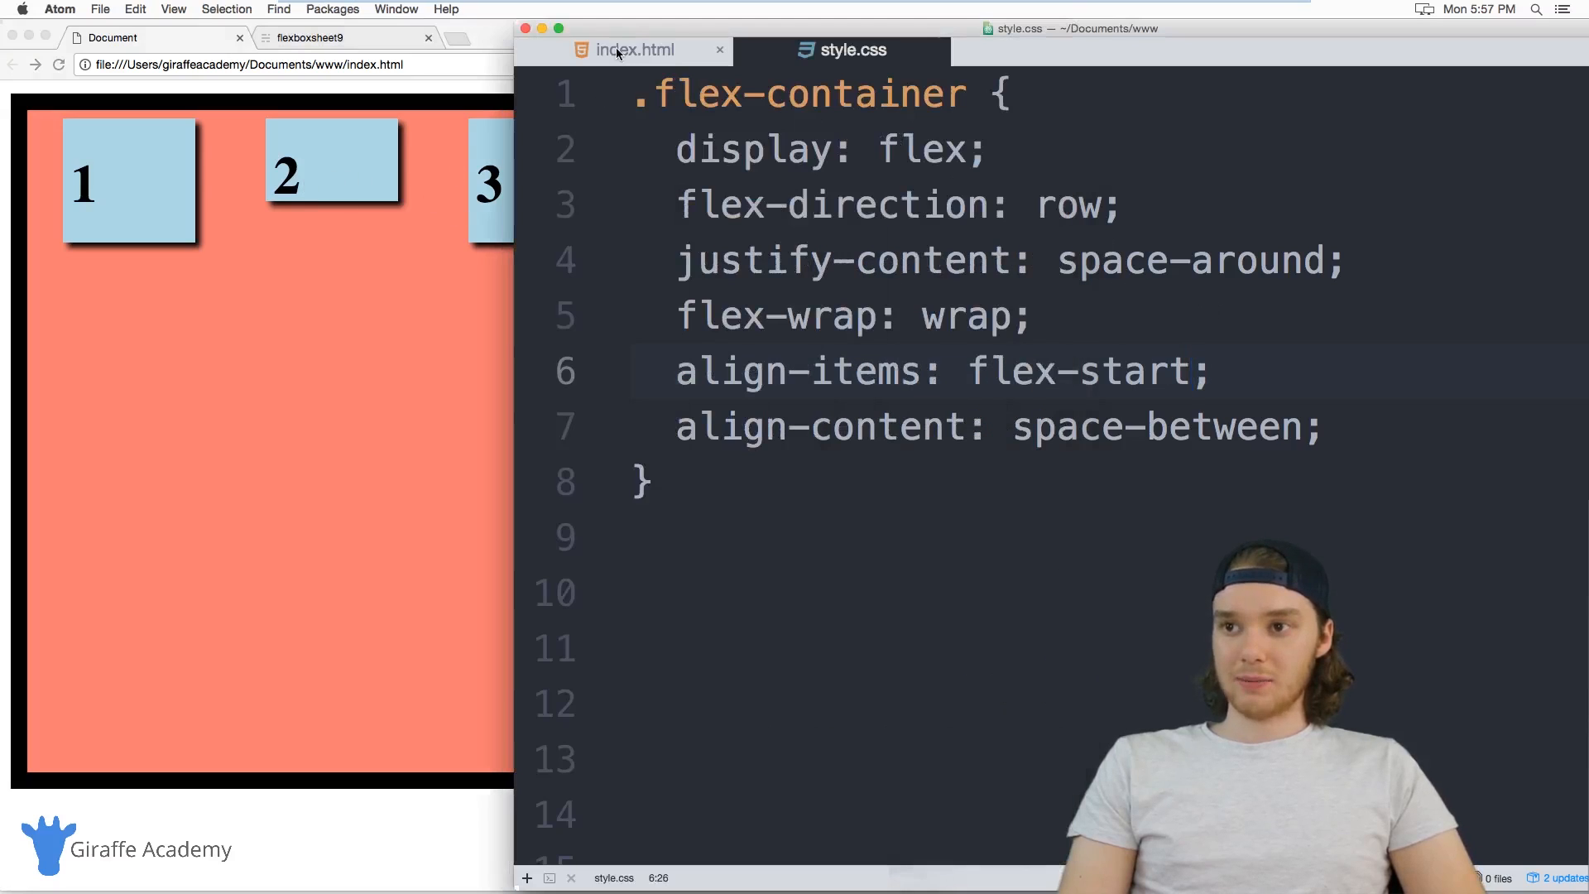
Add style="align-self:center;" to box 4's div, checking align-items in style.css
left_click(631, 49)
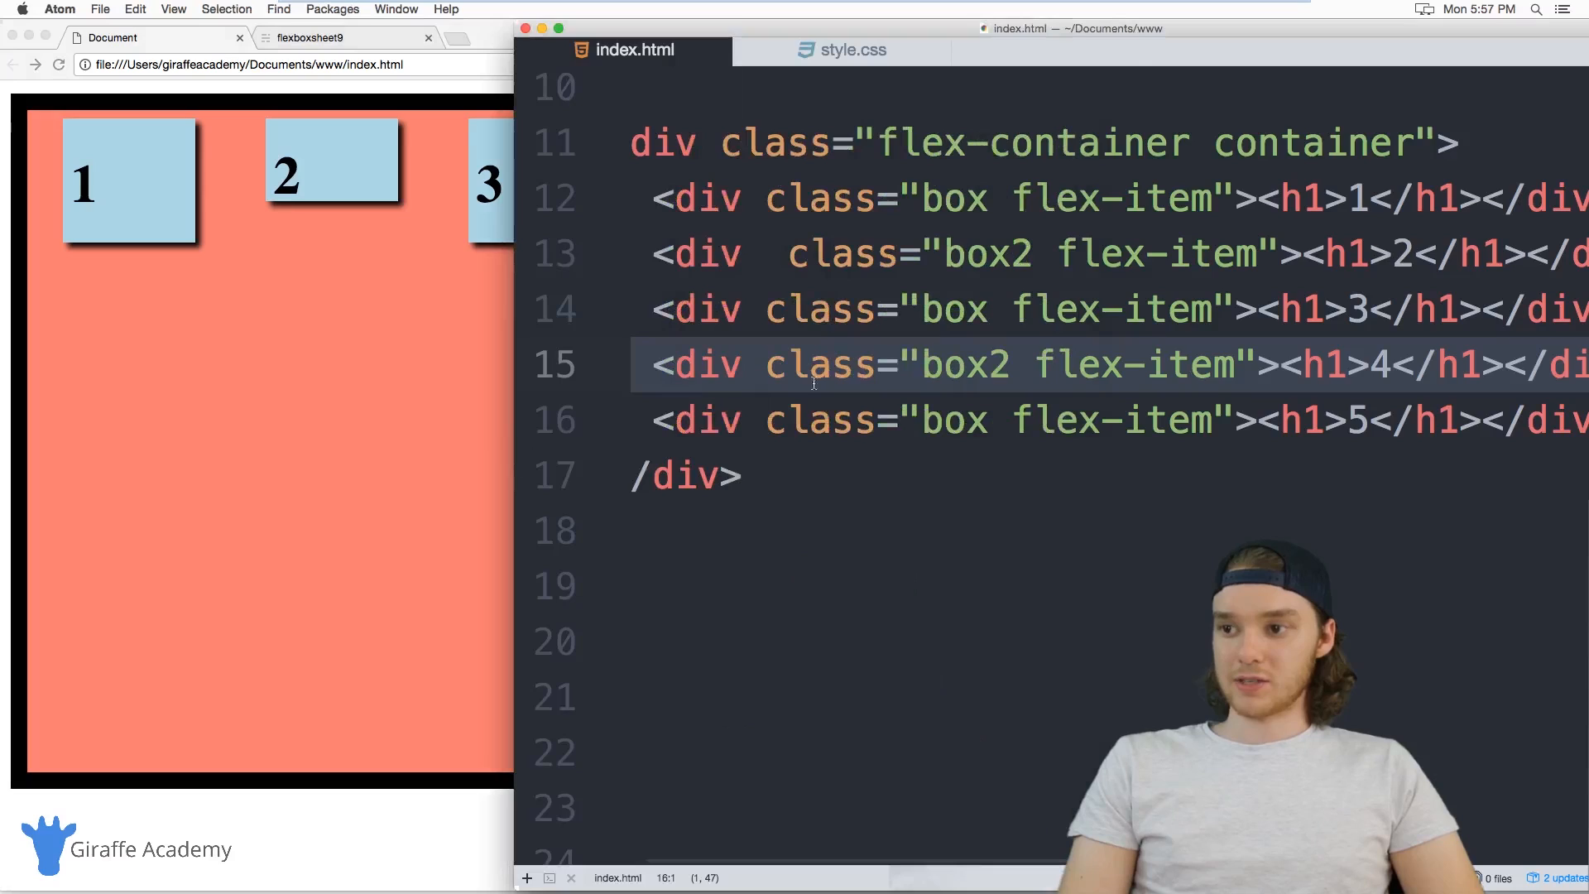
type("styl")
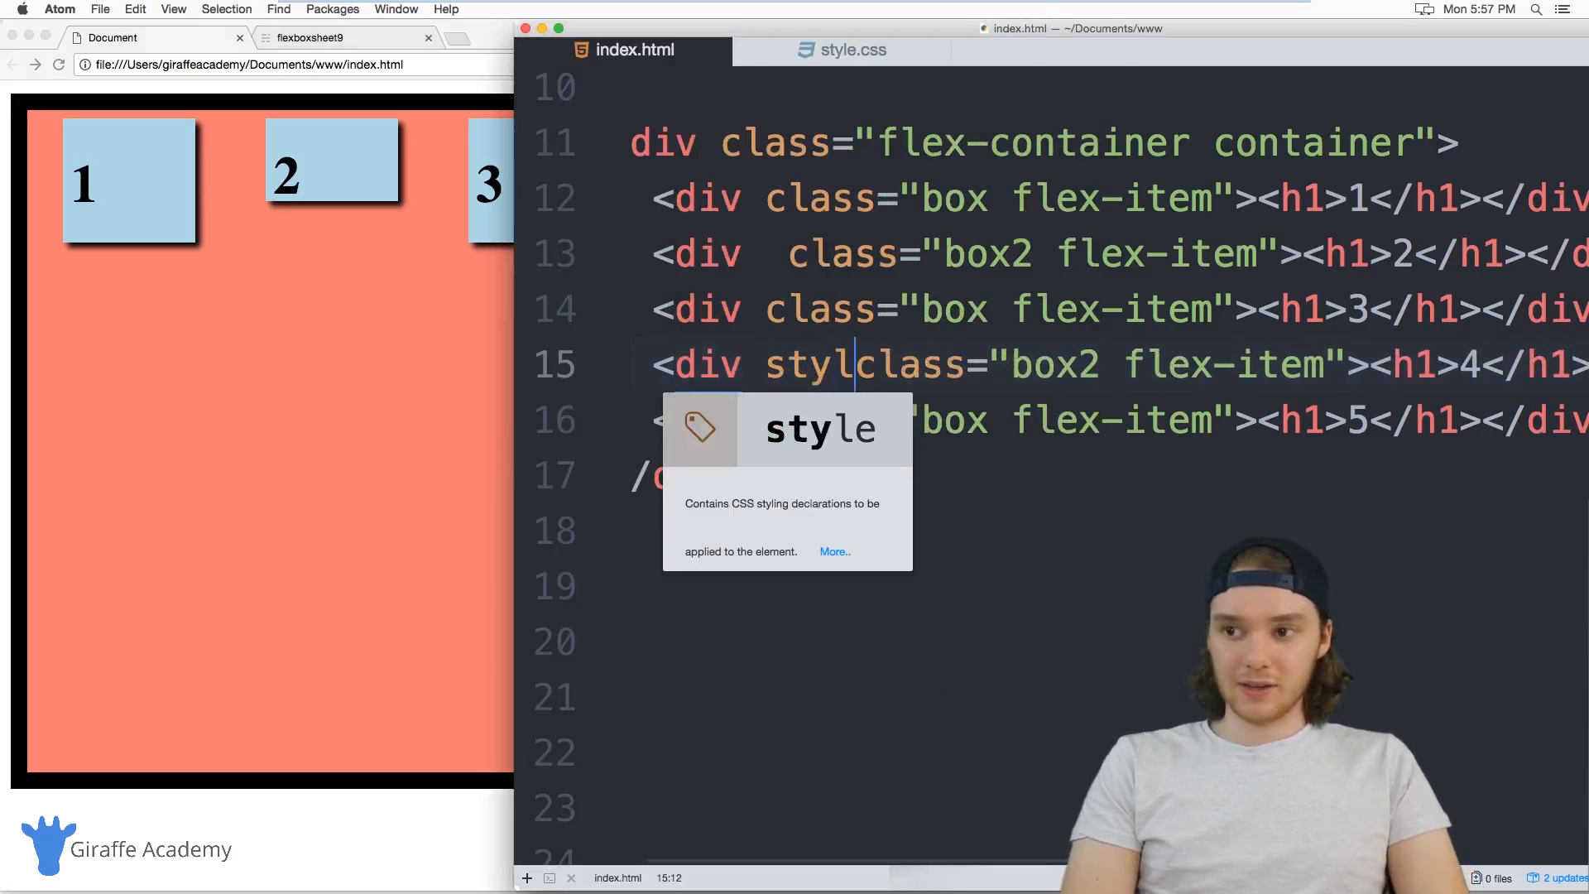
type("=\"")
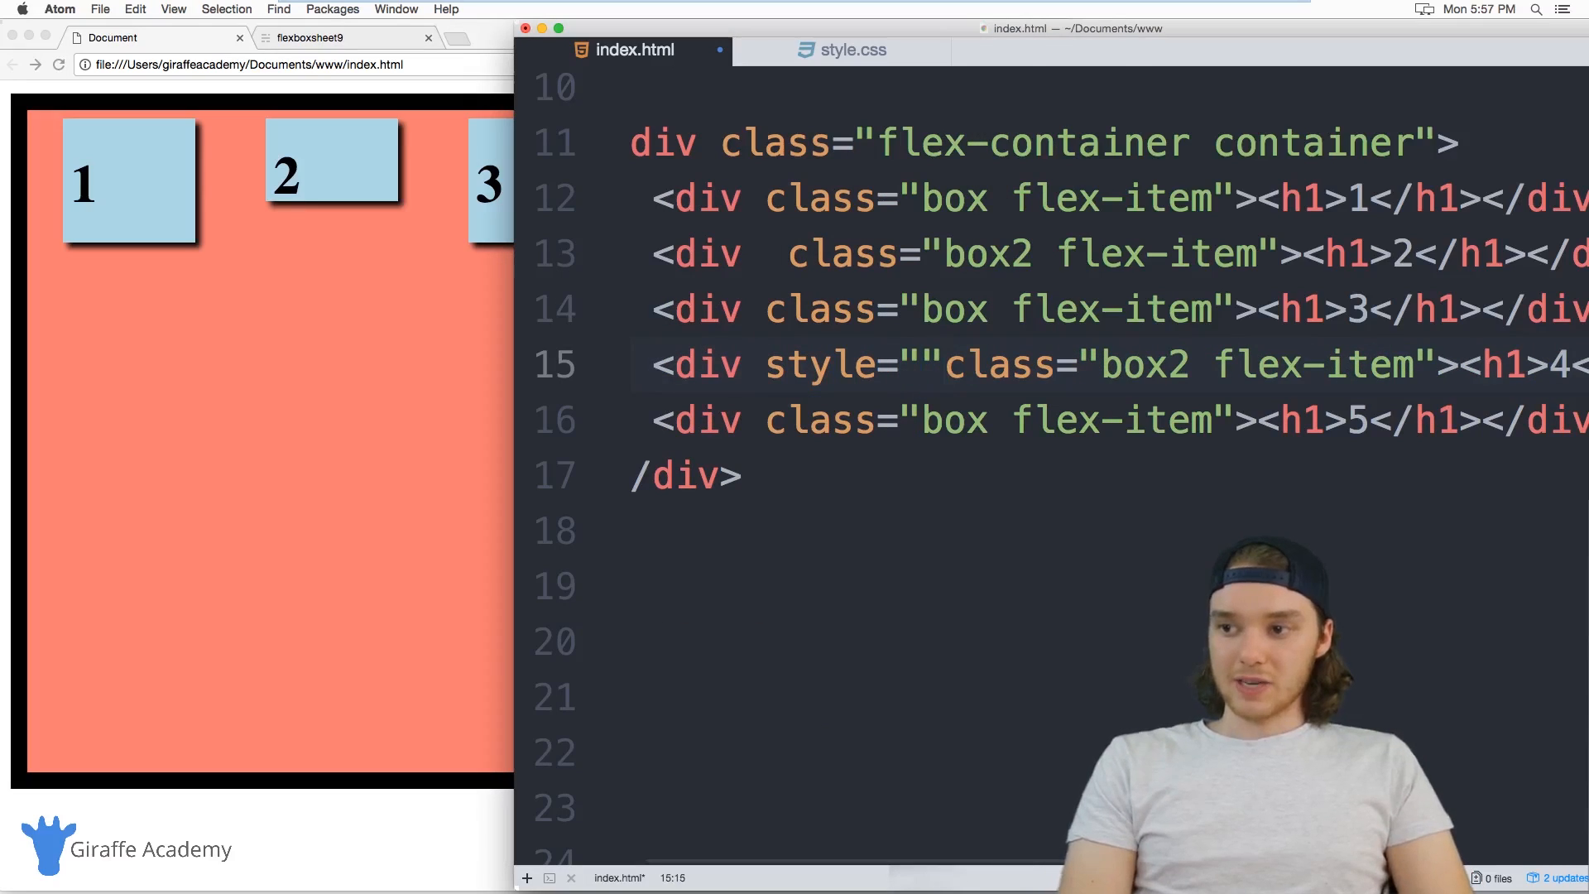
type("align-self")
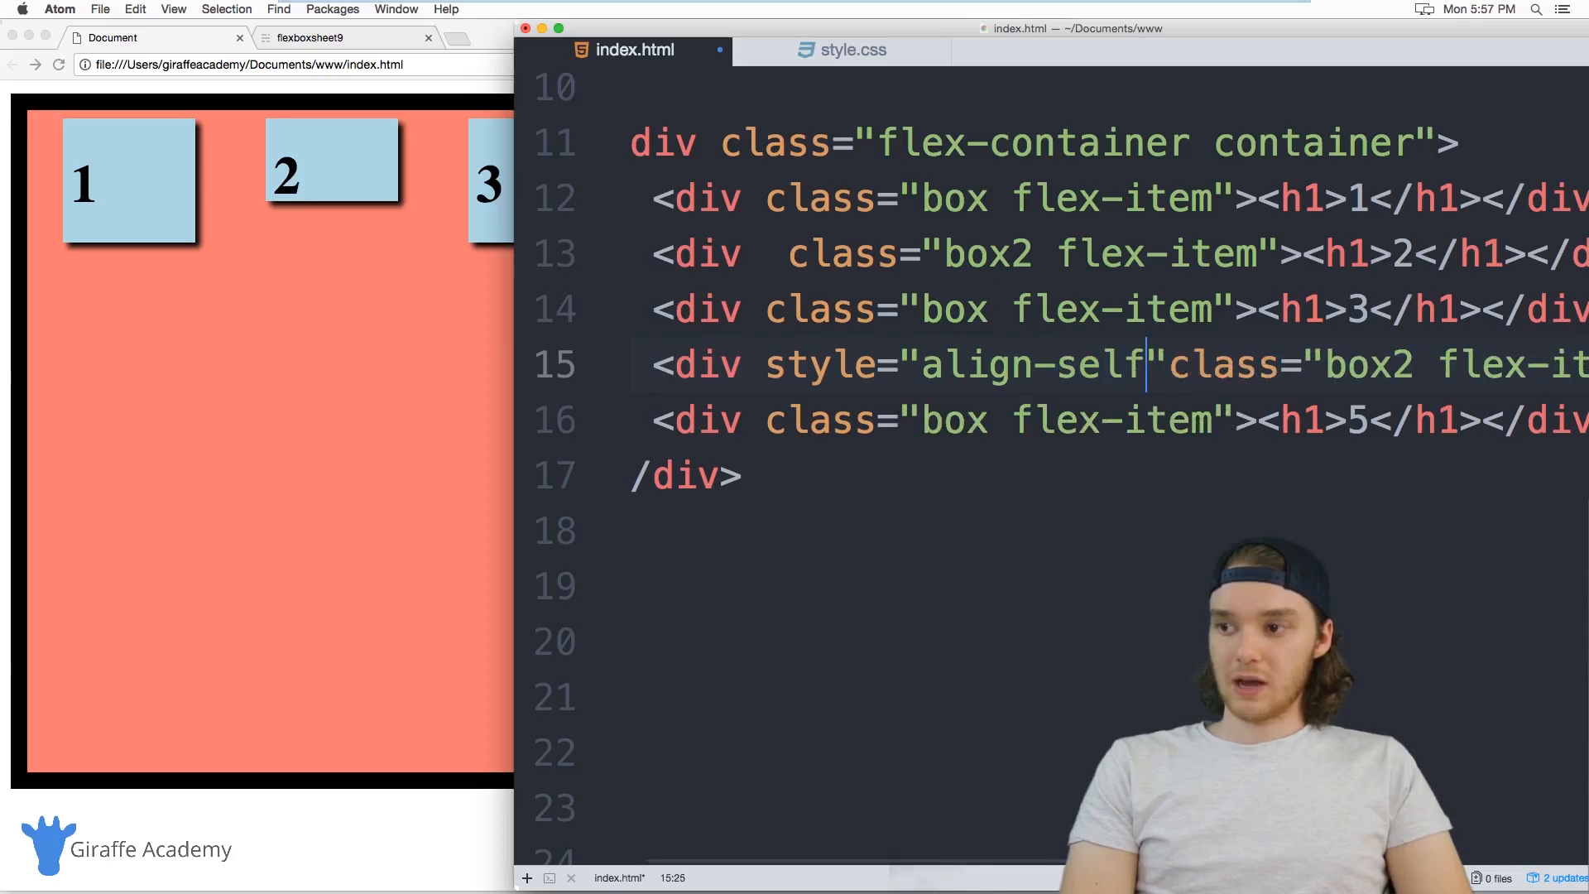
type(":;")
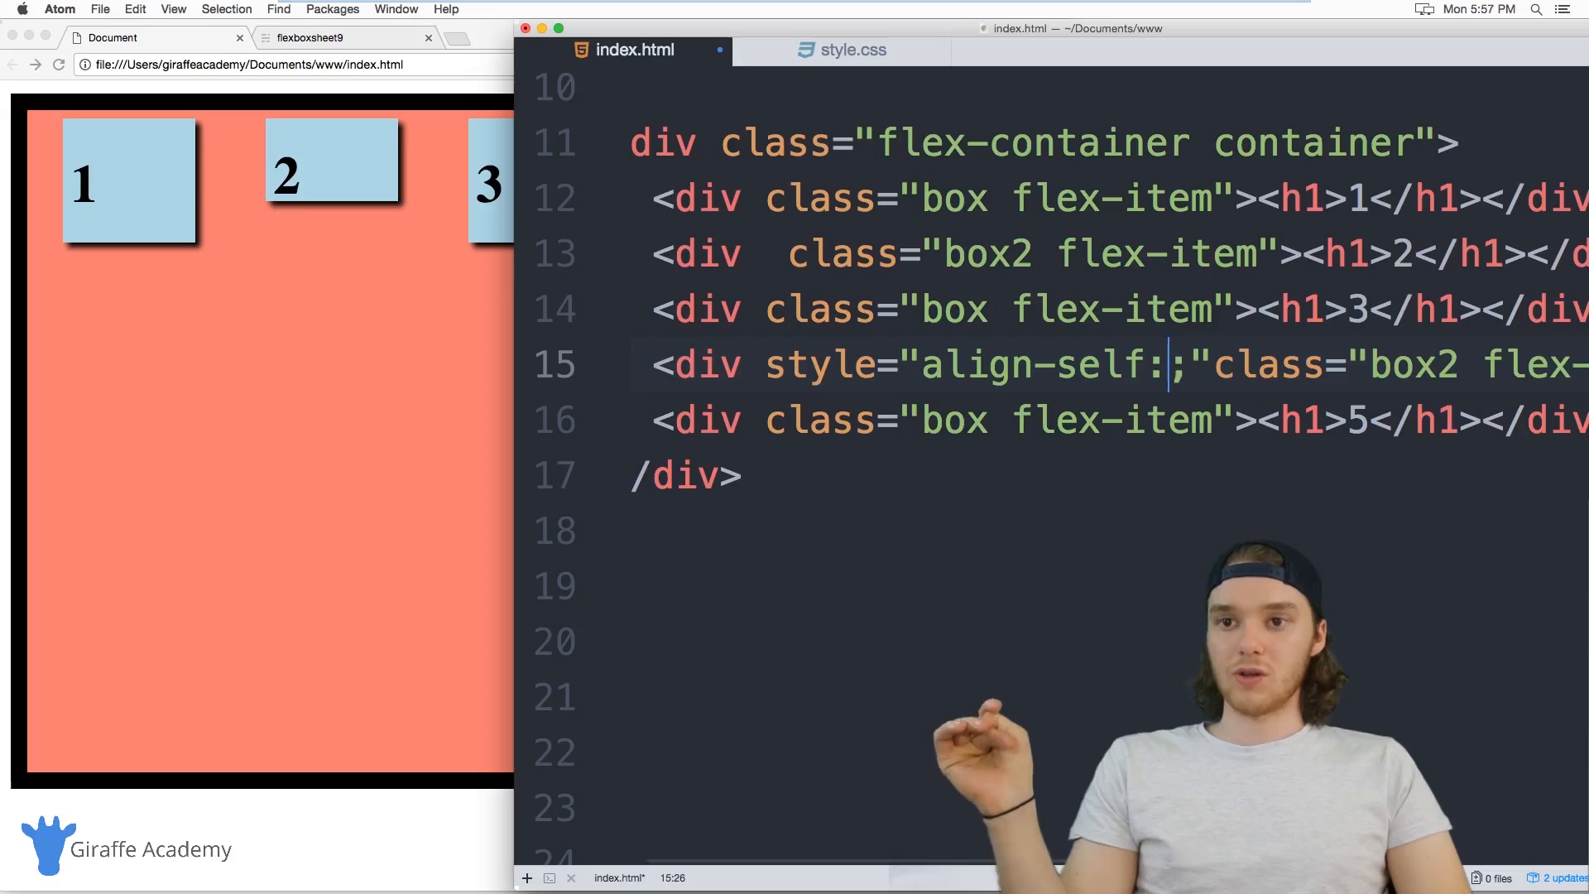
left_click(841, 50)
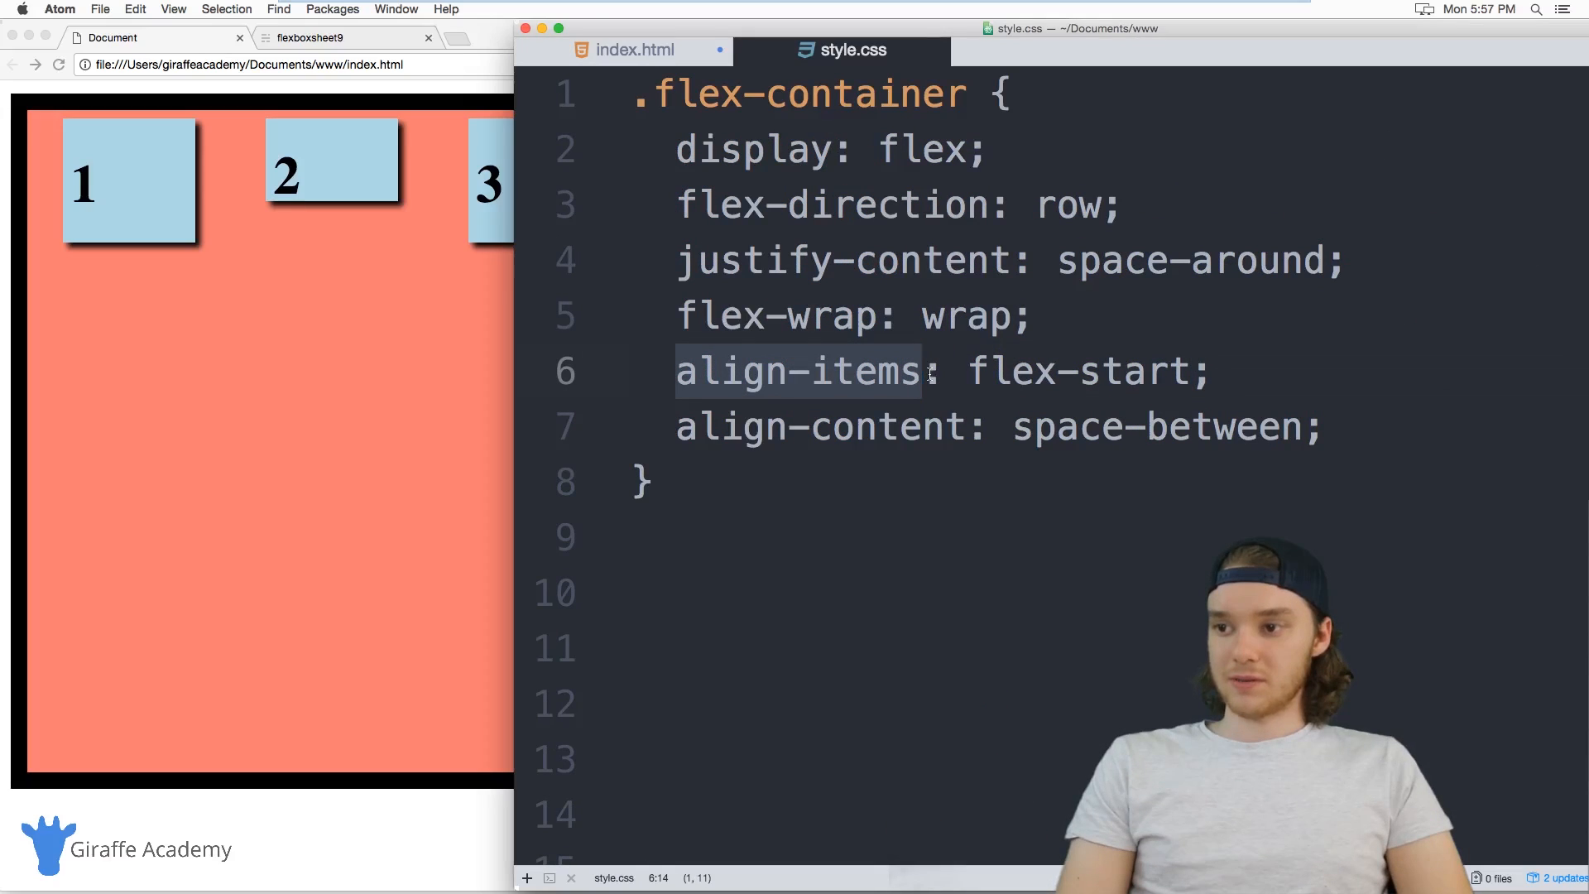
left_click(628, 51)
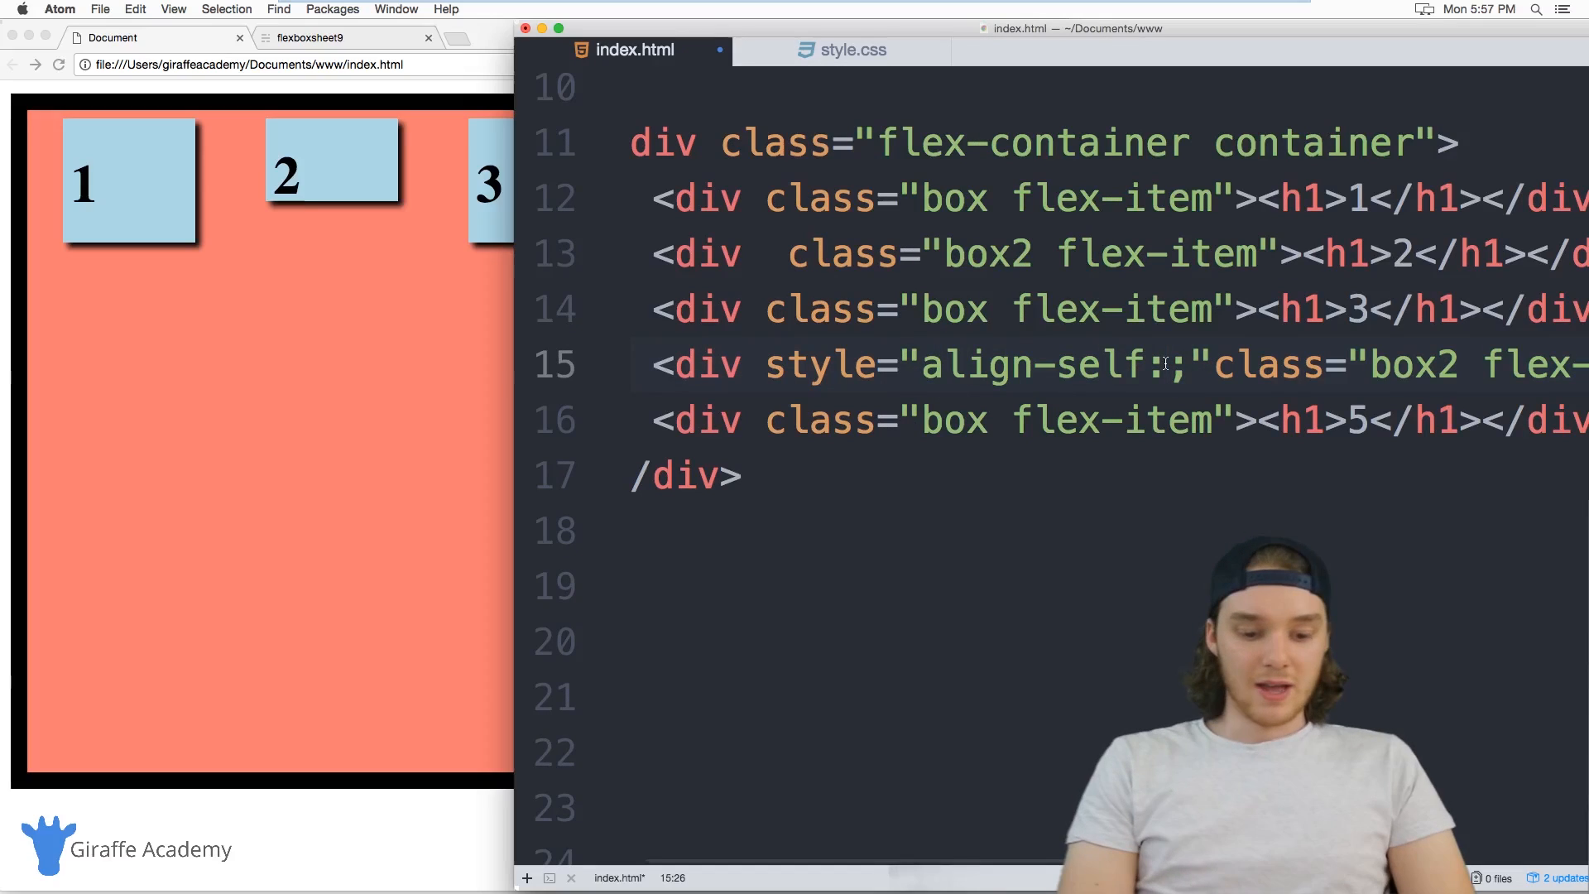
type("center")
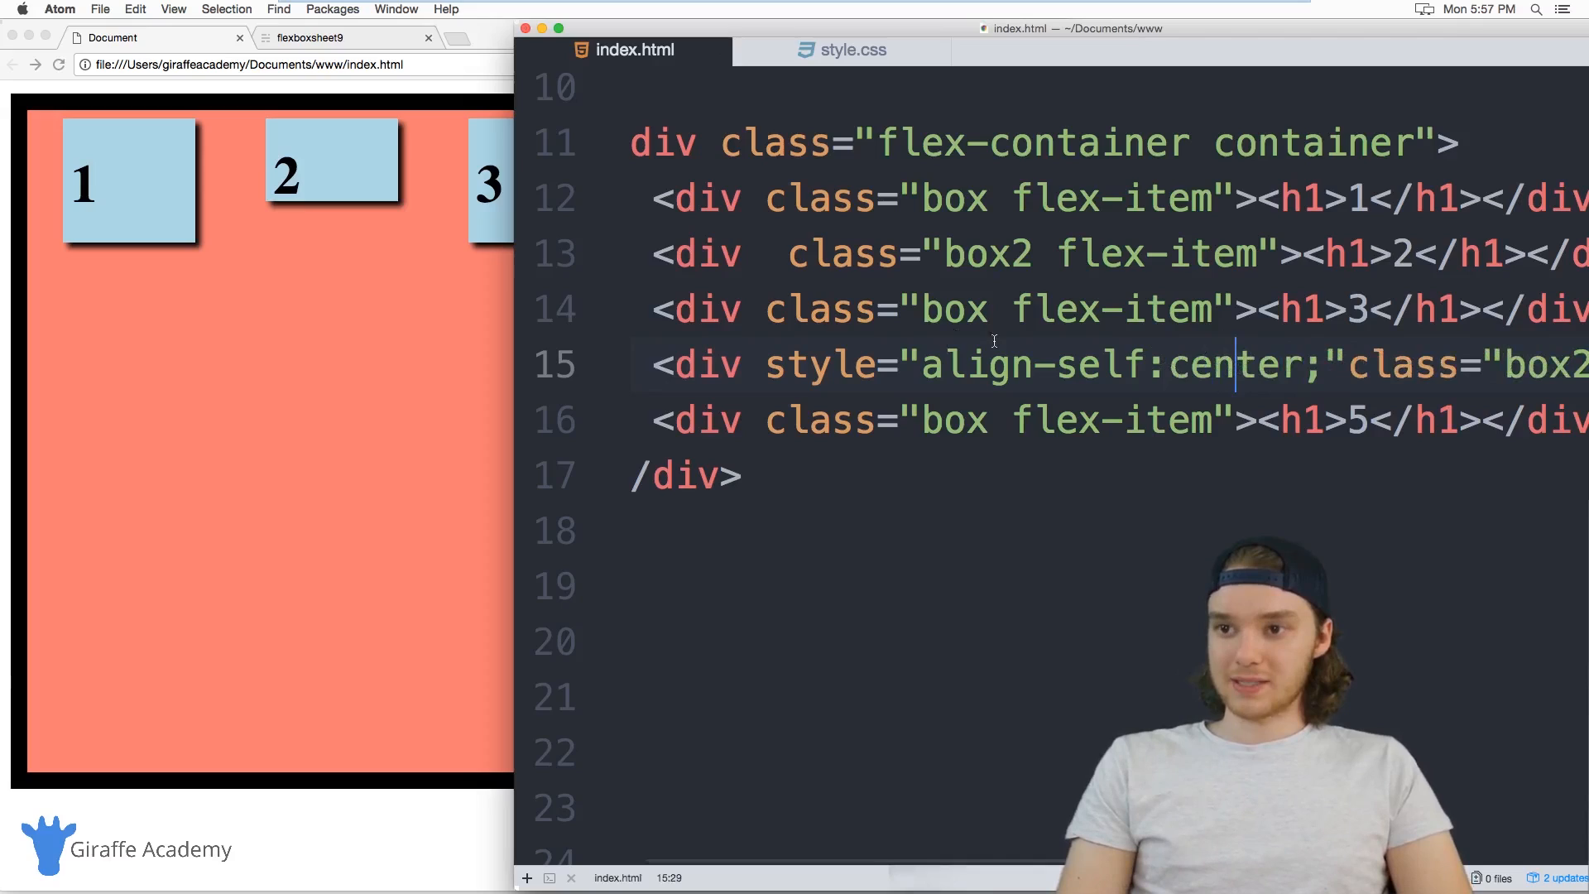
mouse_move(443, 368)
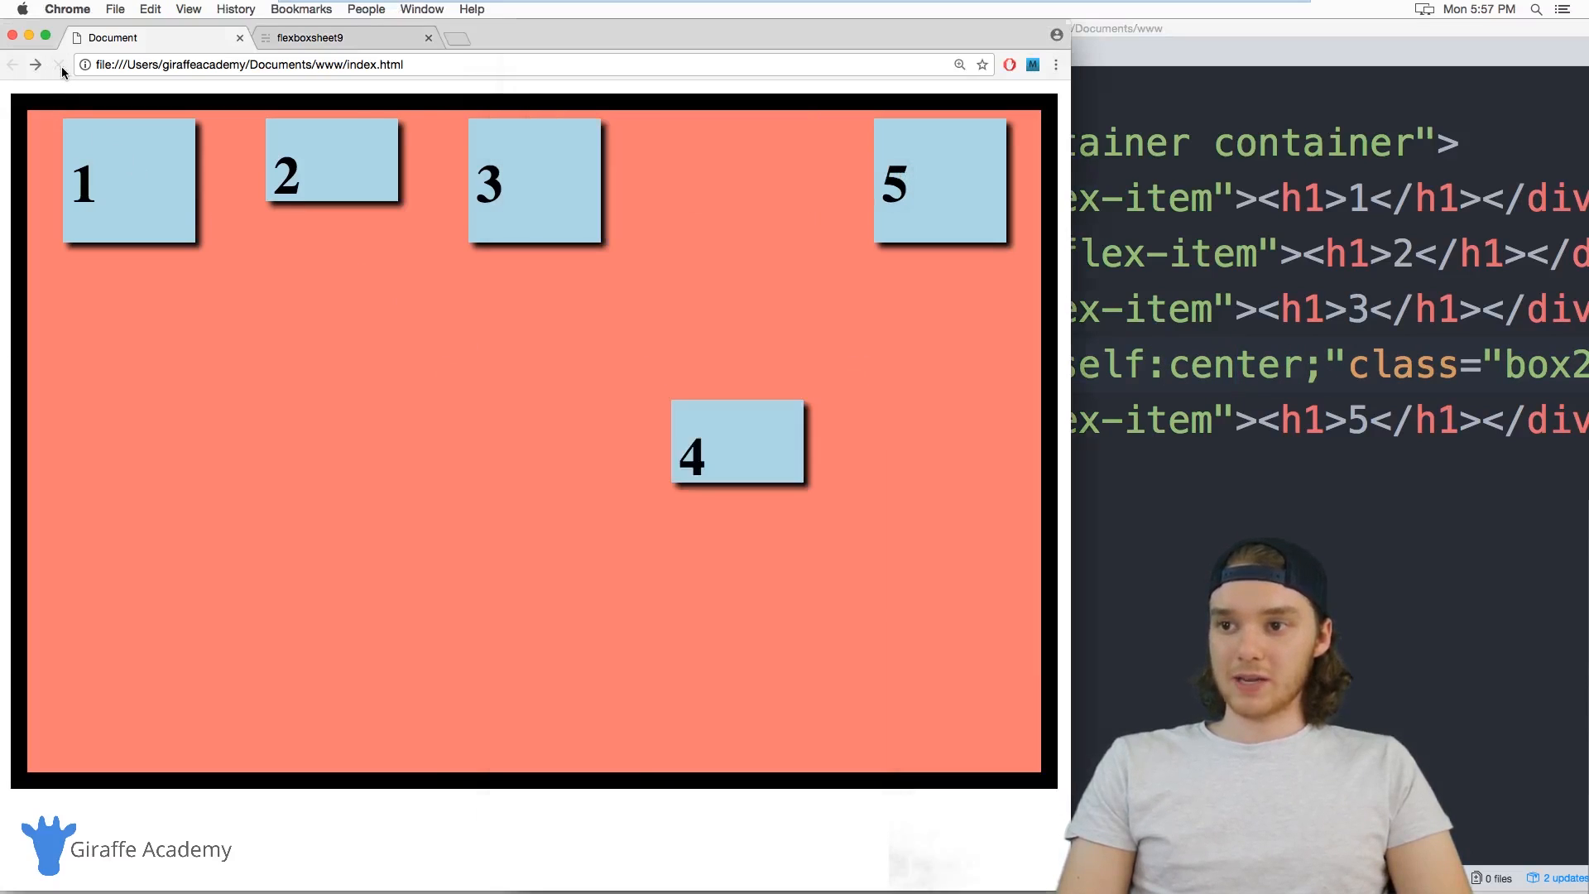
mouse_move(760, 450)
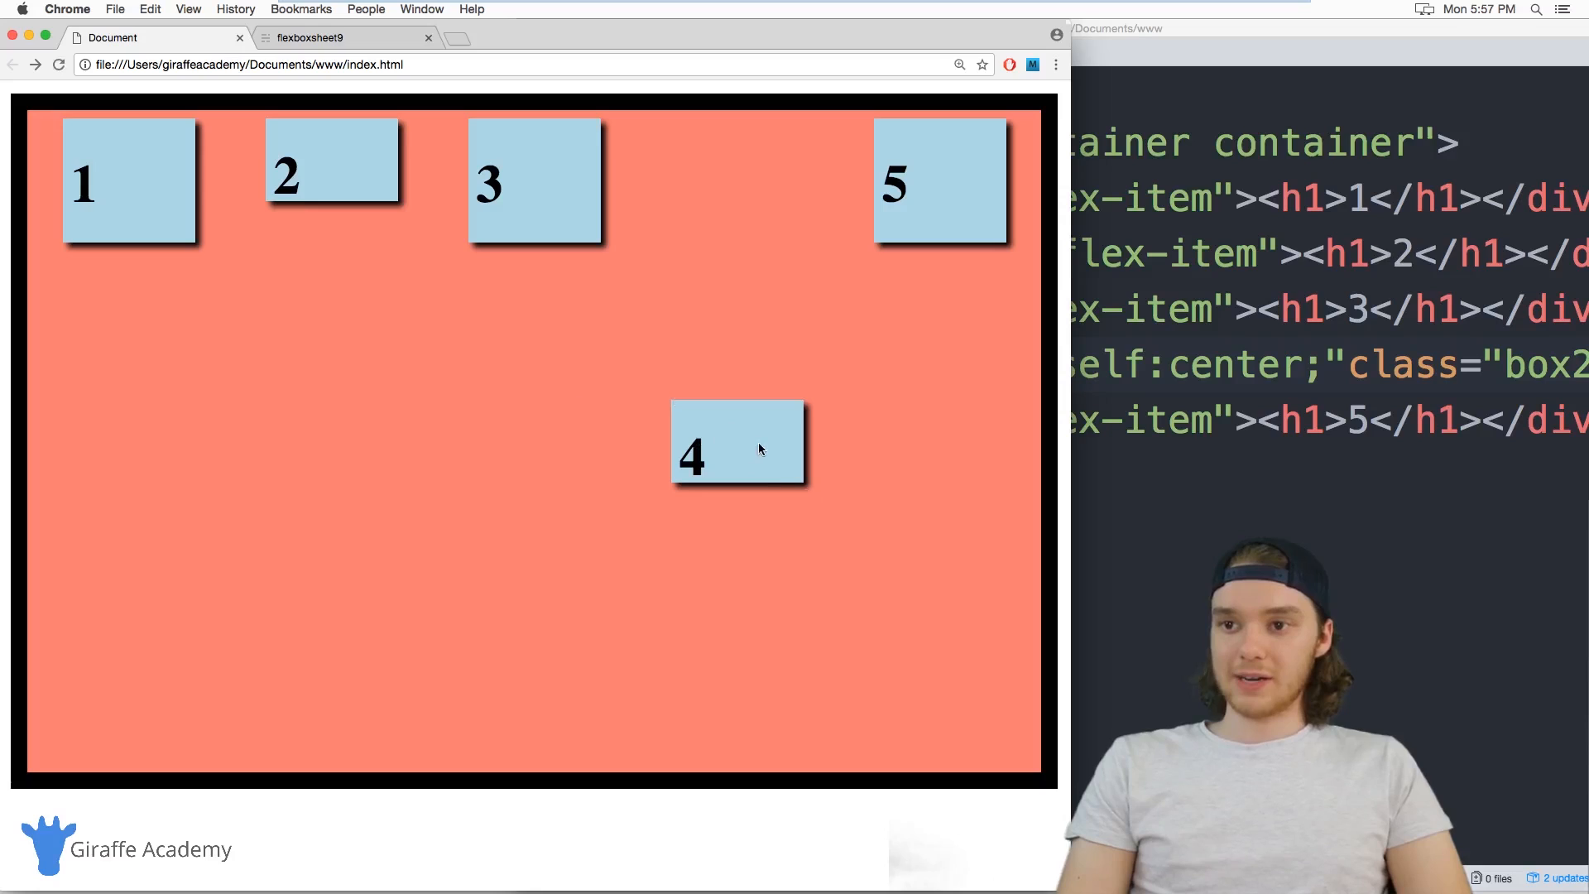
mouse_move(749, 457)
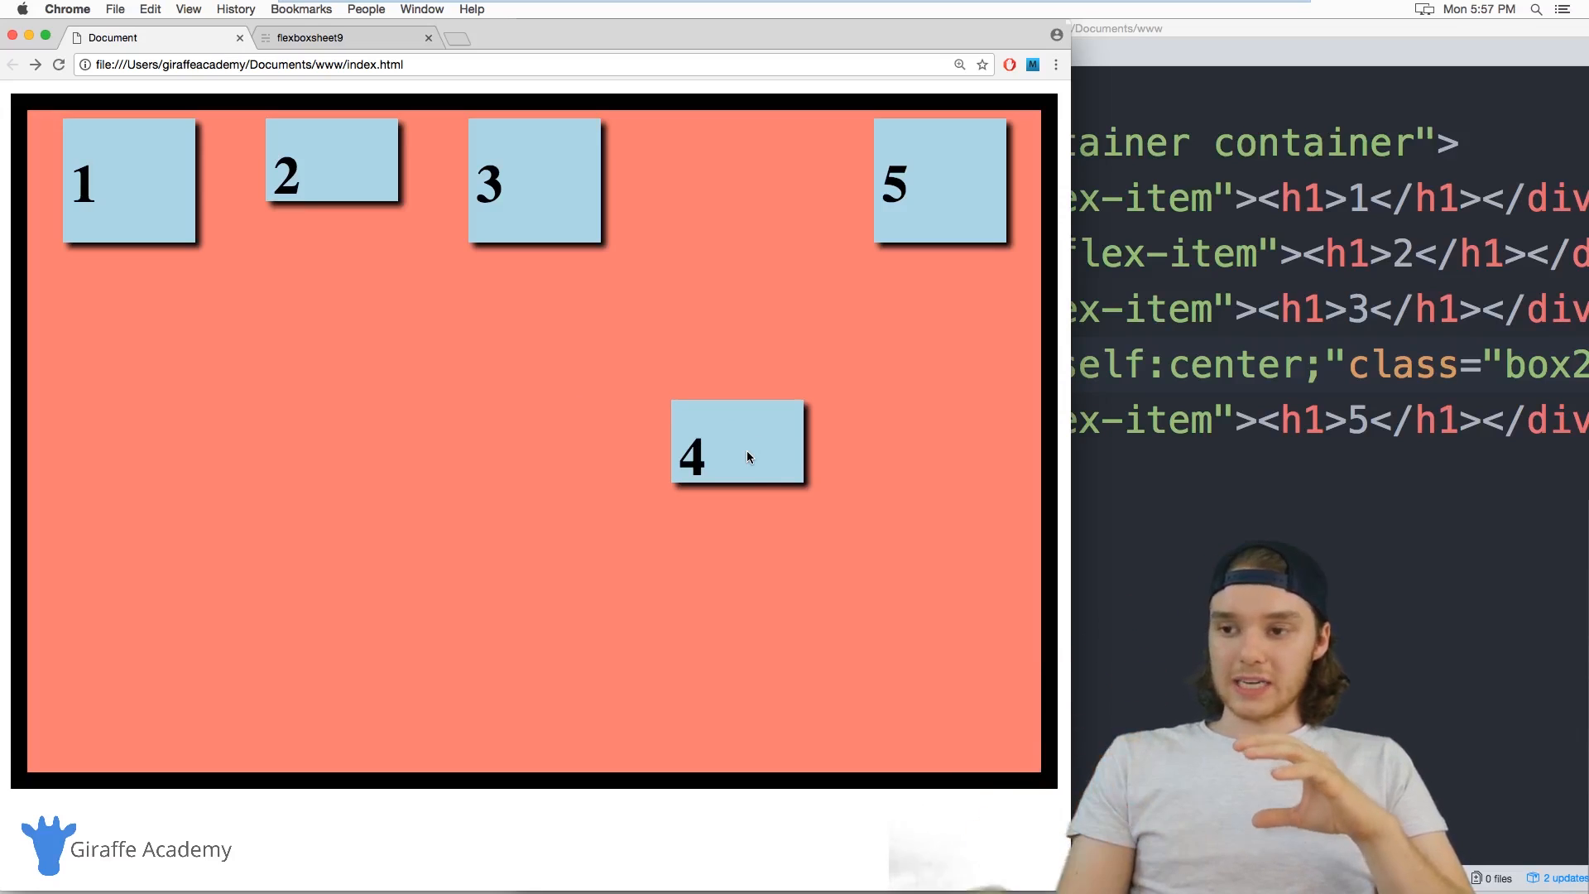
mouse_move(727, 479)
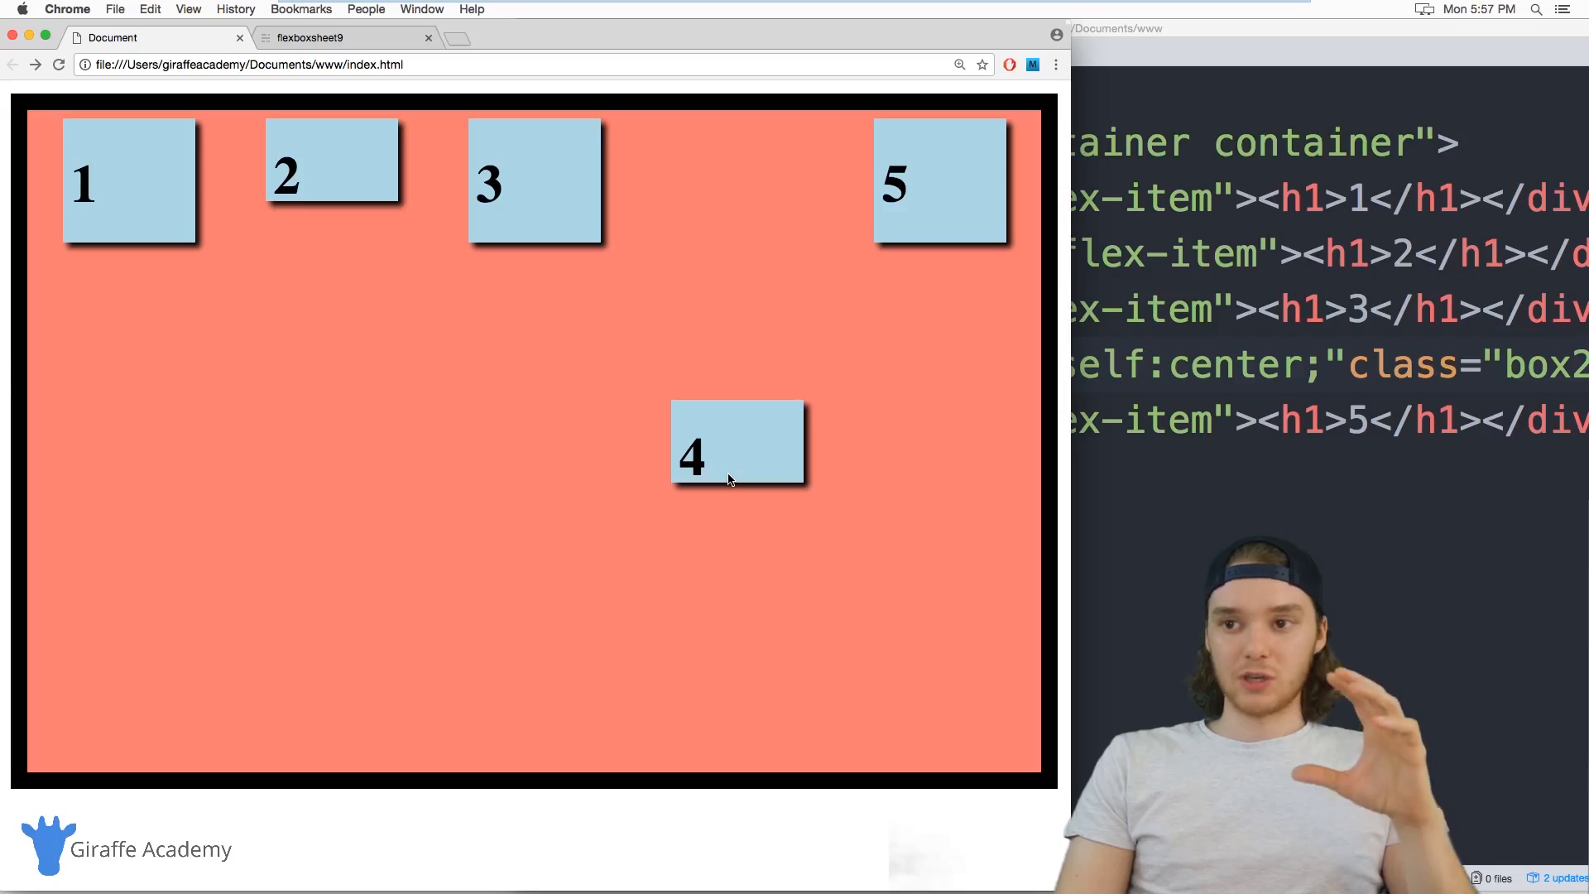
mouse_move(561, 457)
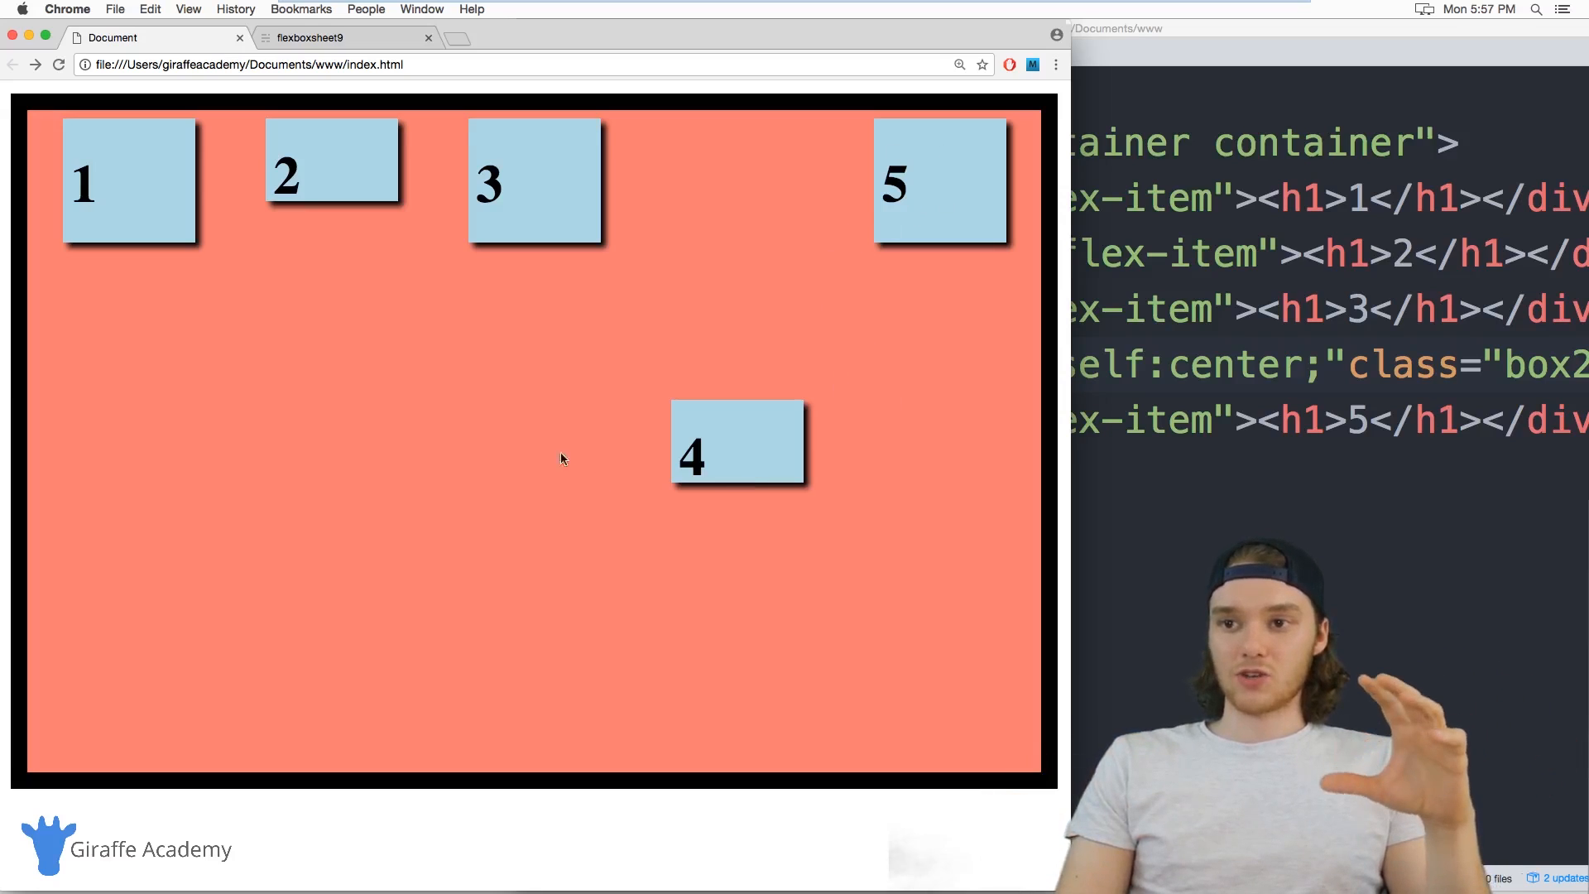
mouse_move(547, 301)
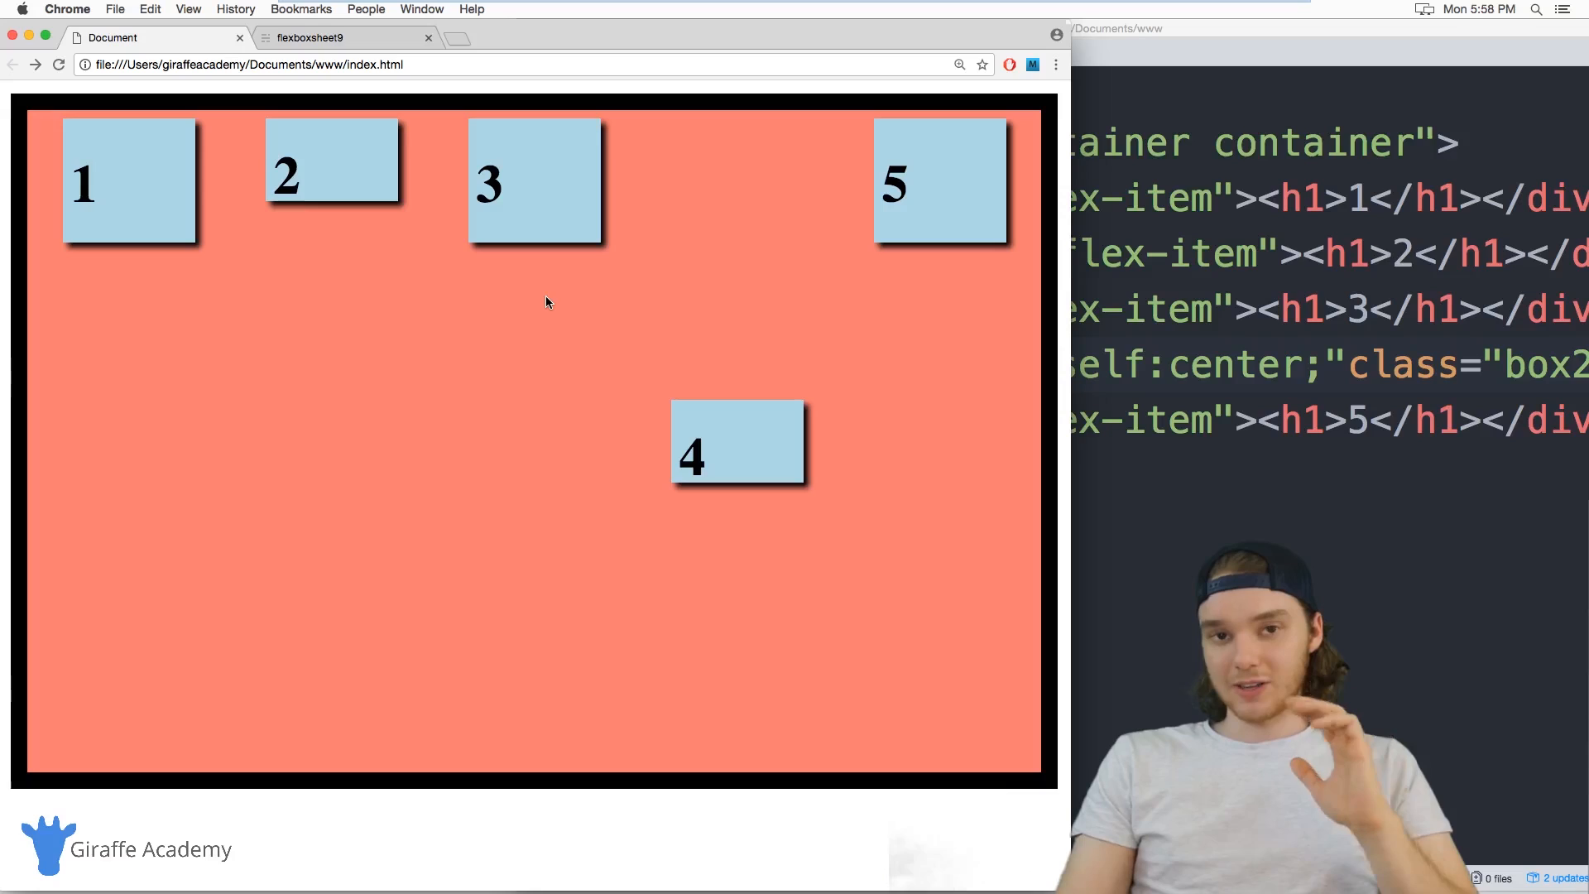
mouse_move(486, 311)
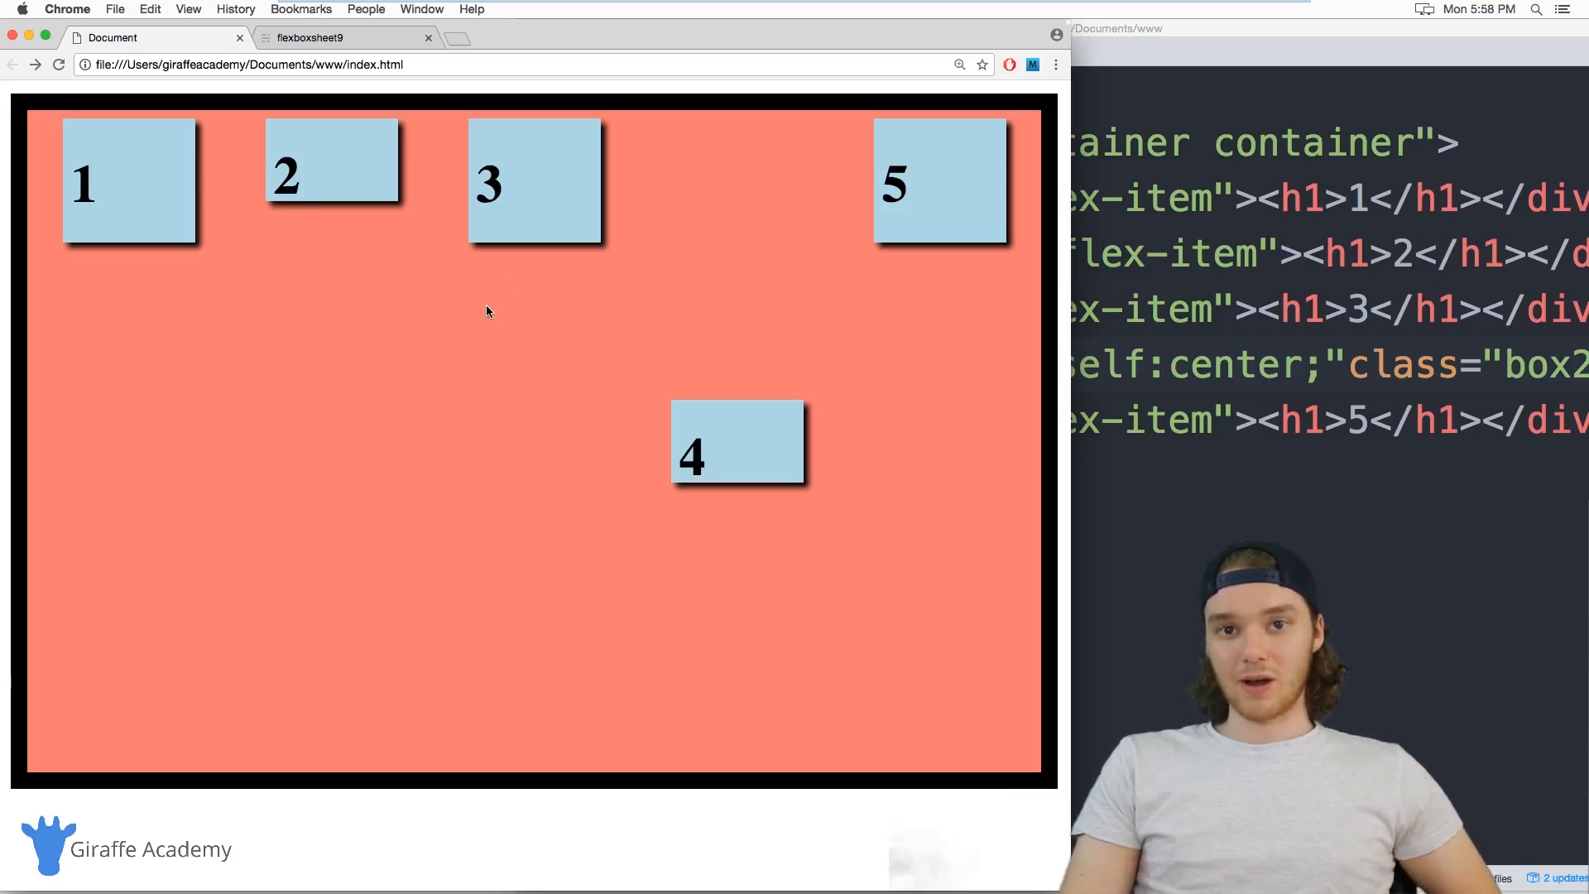
mouse_move(396, 370)
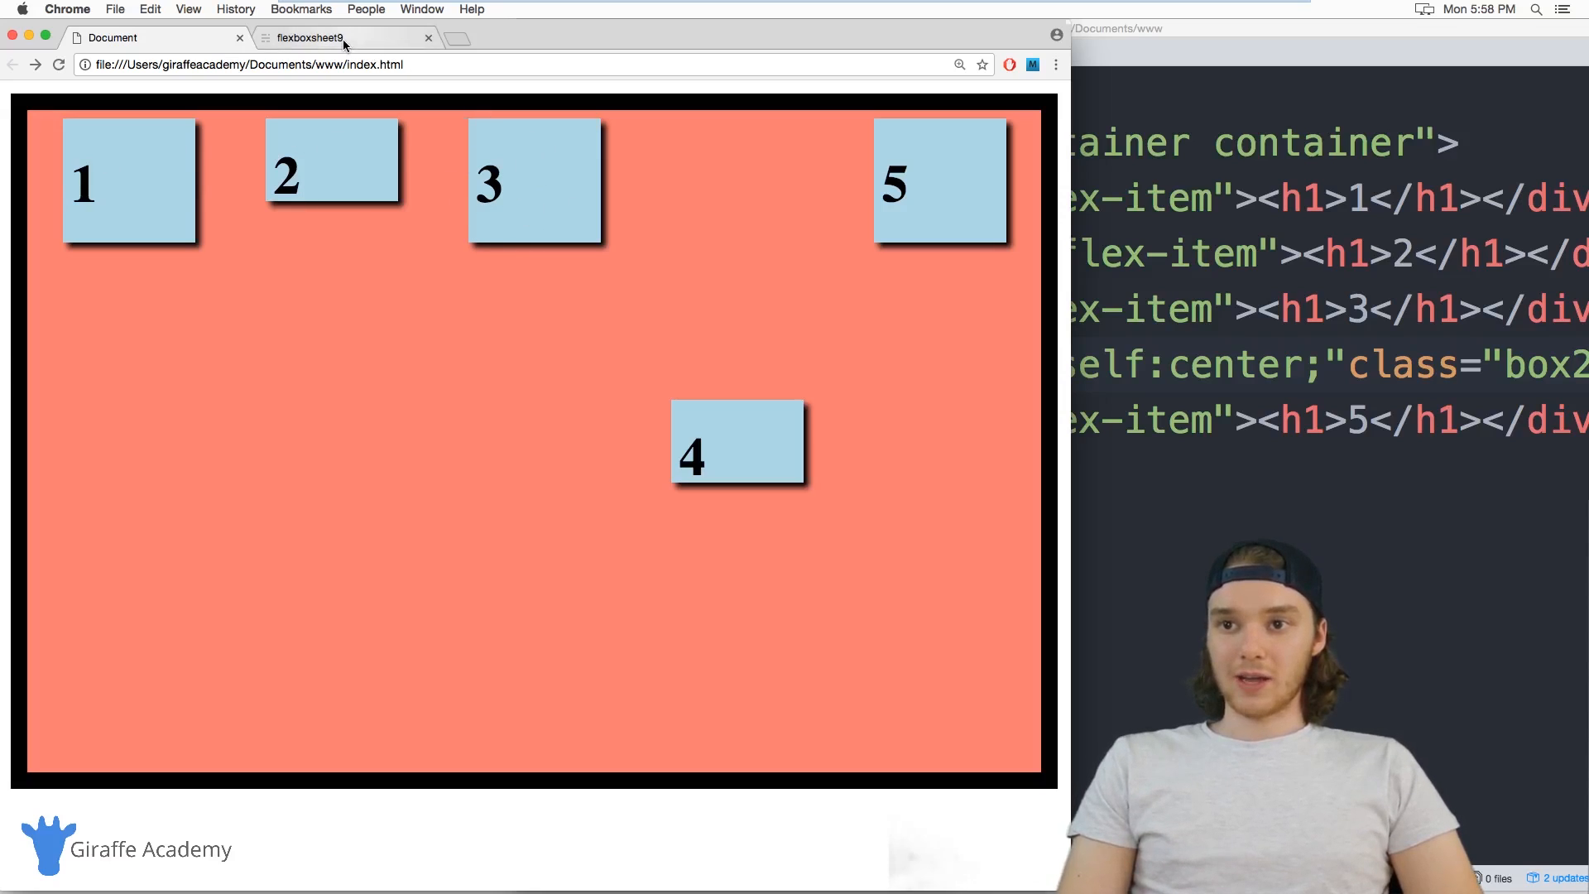
left_click(344, 38)
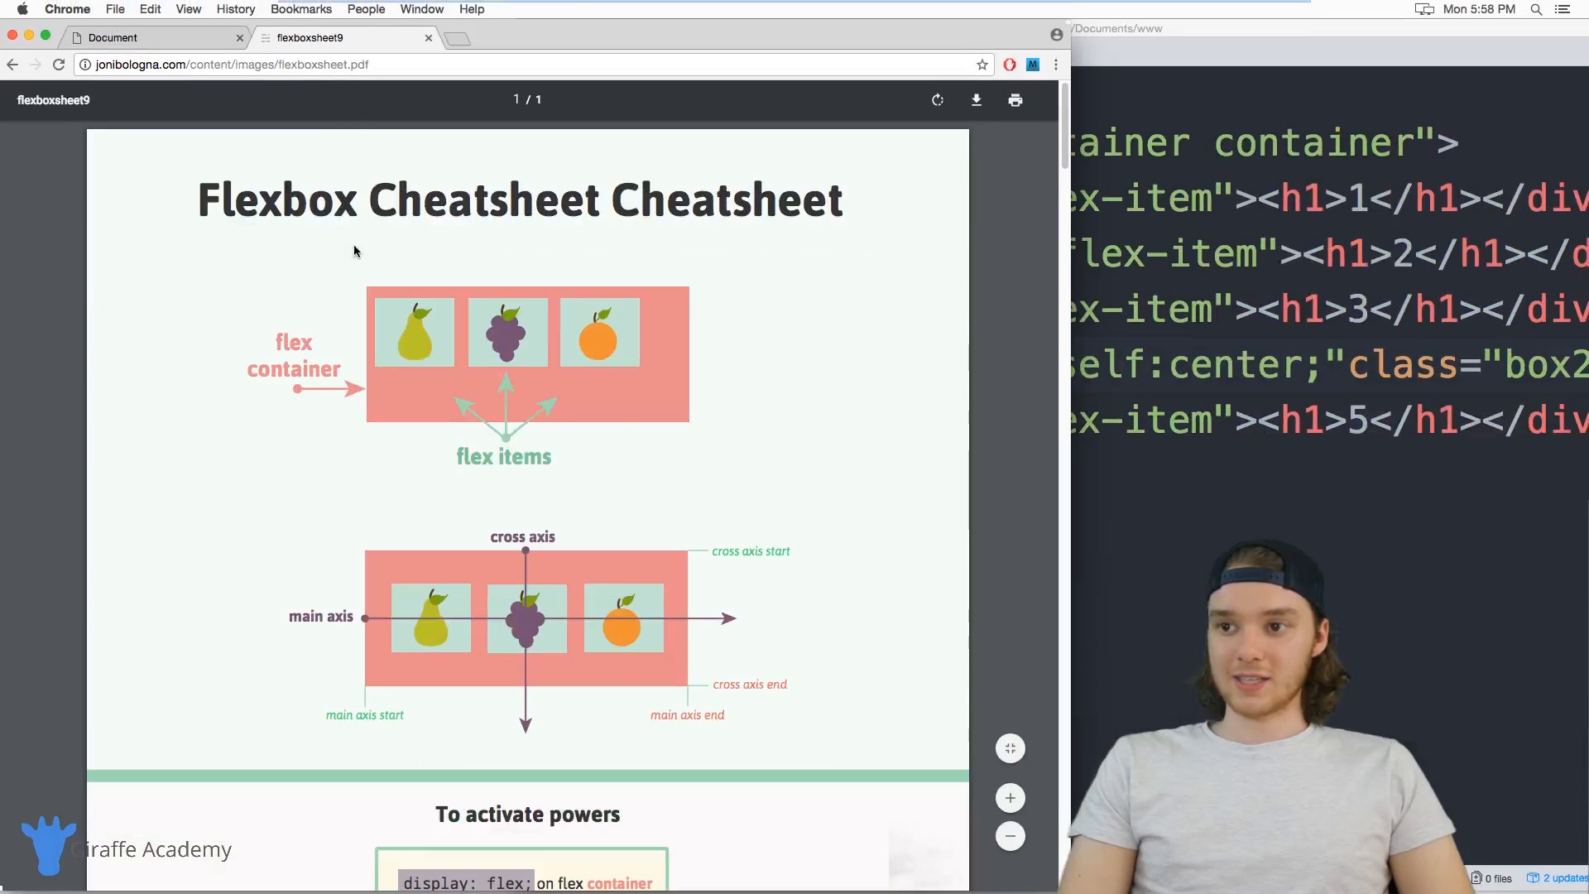
mouse_move(441, 292)
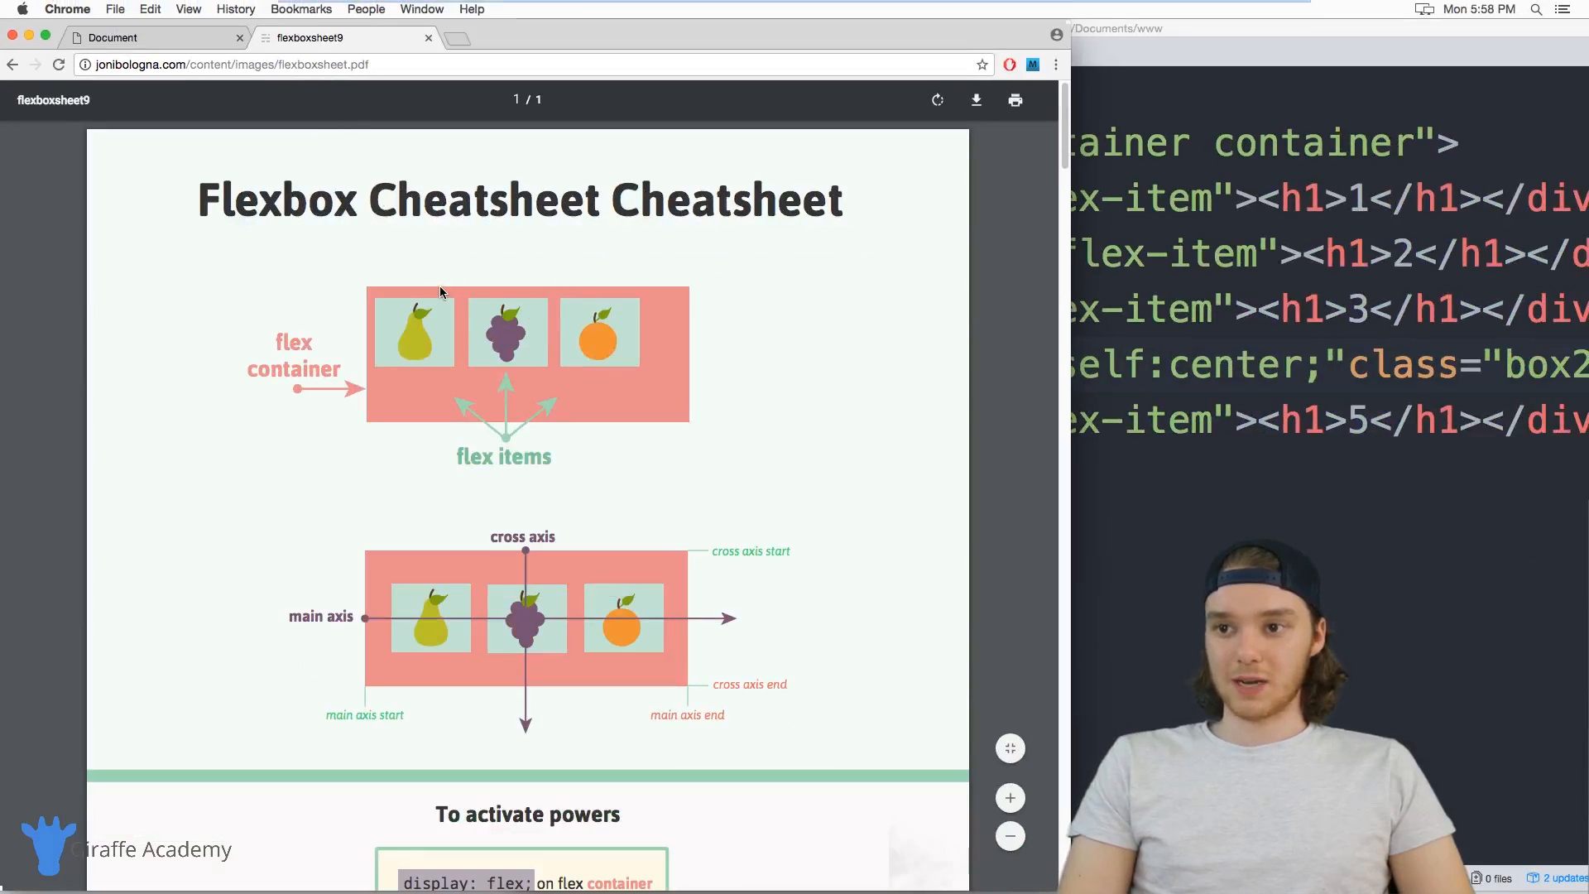
scroll("down", 3)
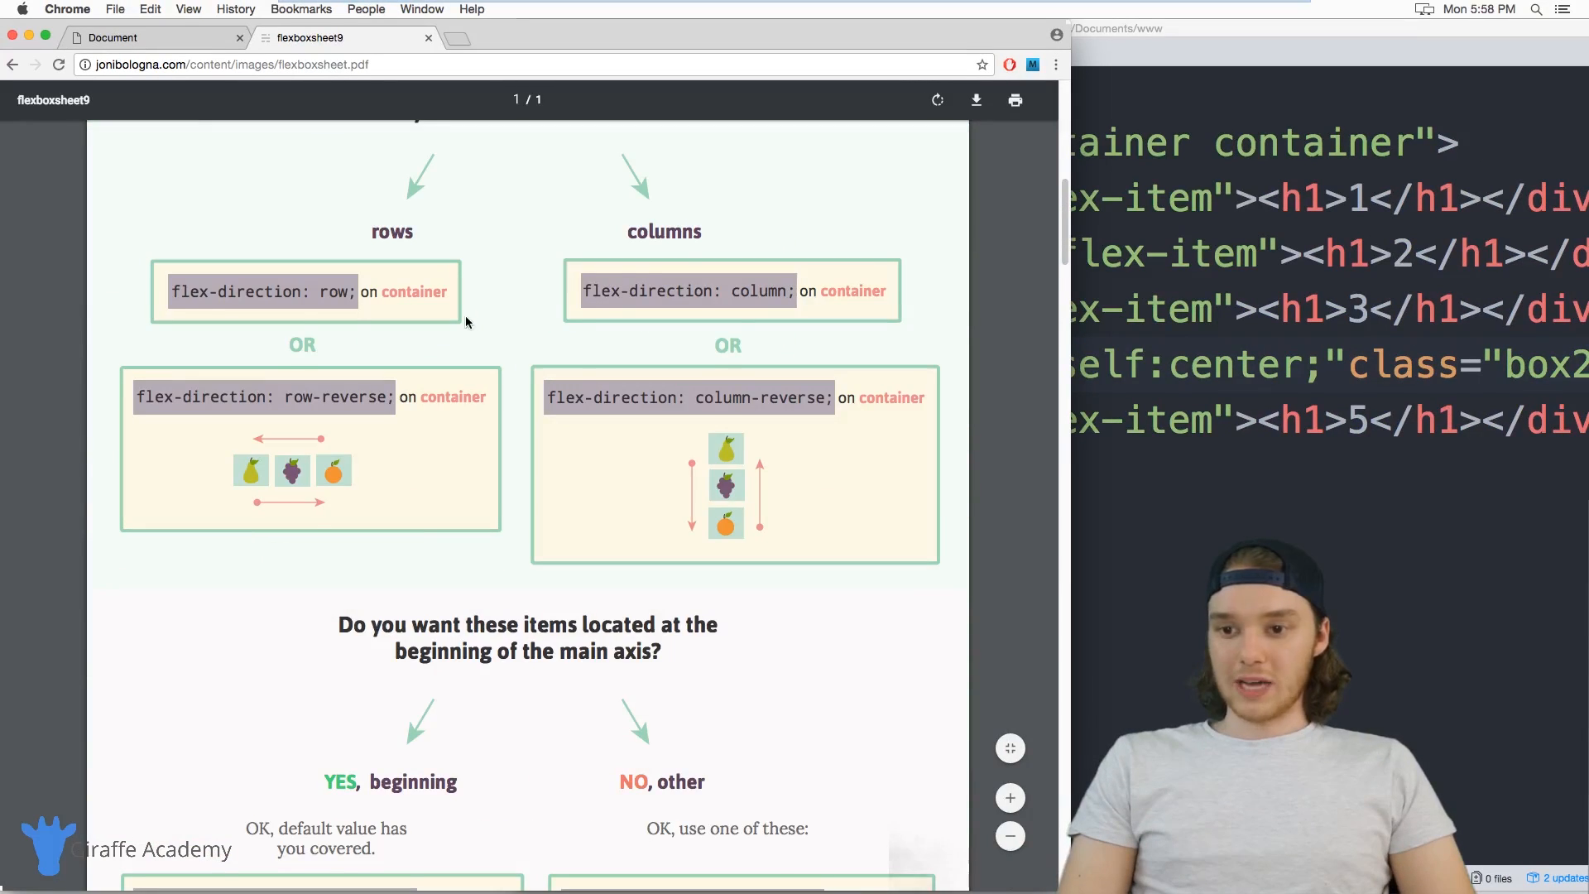
scroll("down", 3)
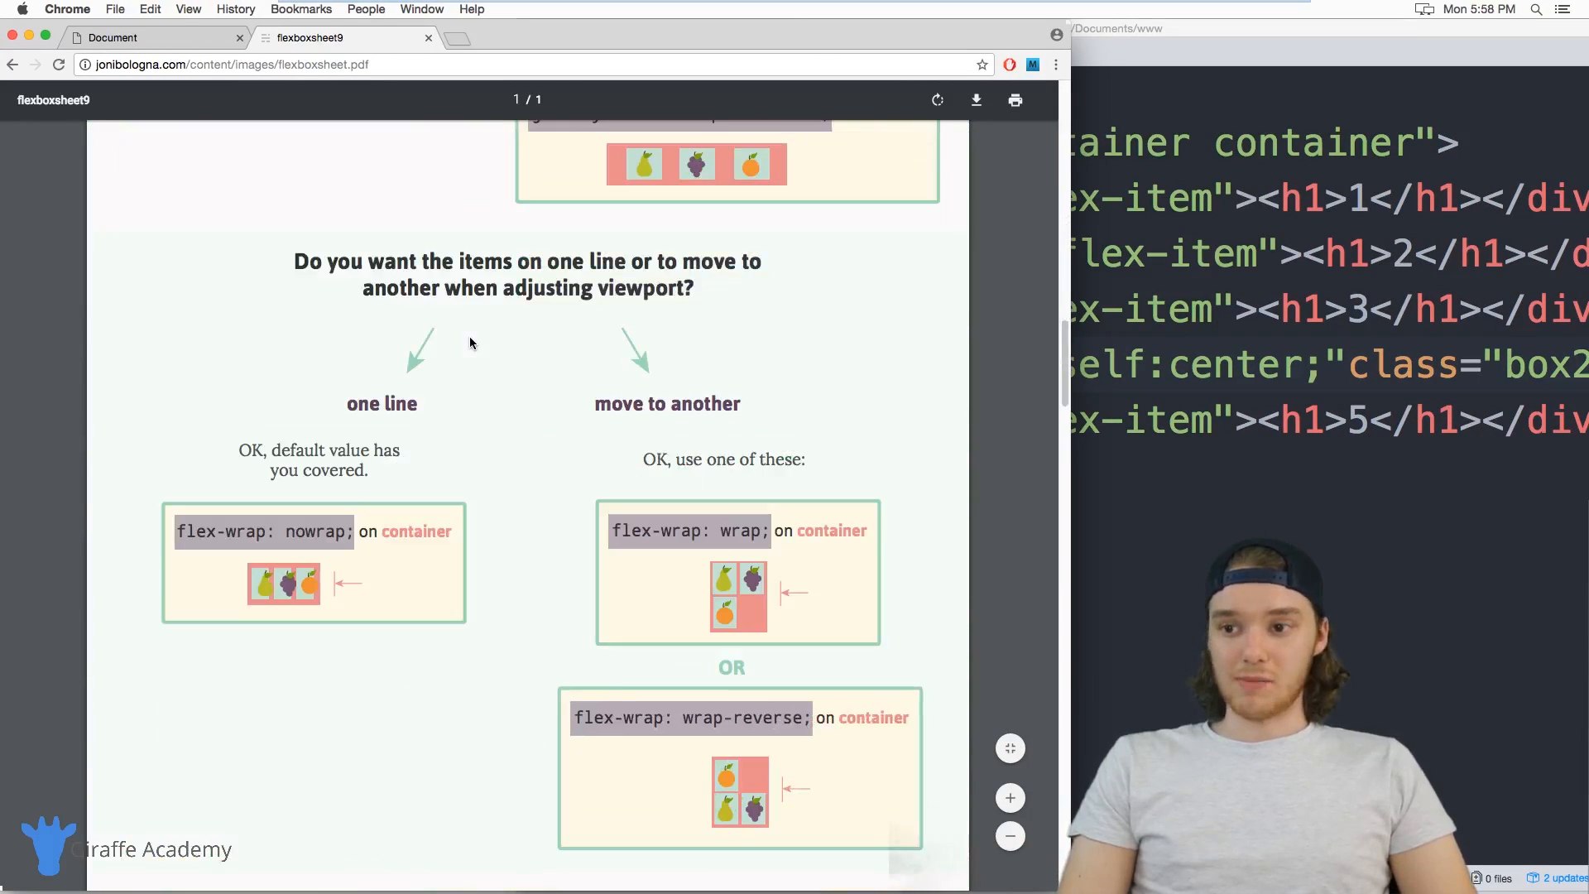
scroll("down", 3)
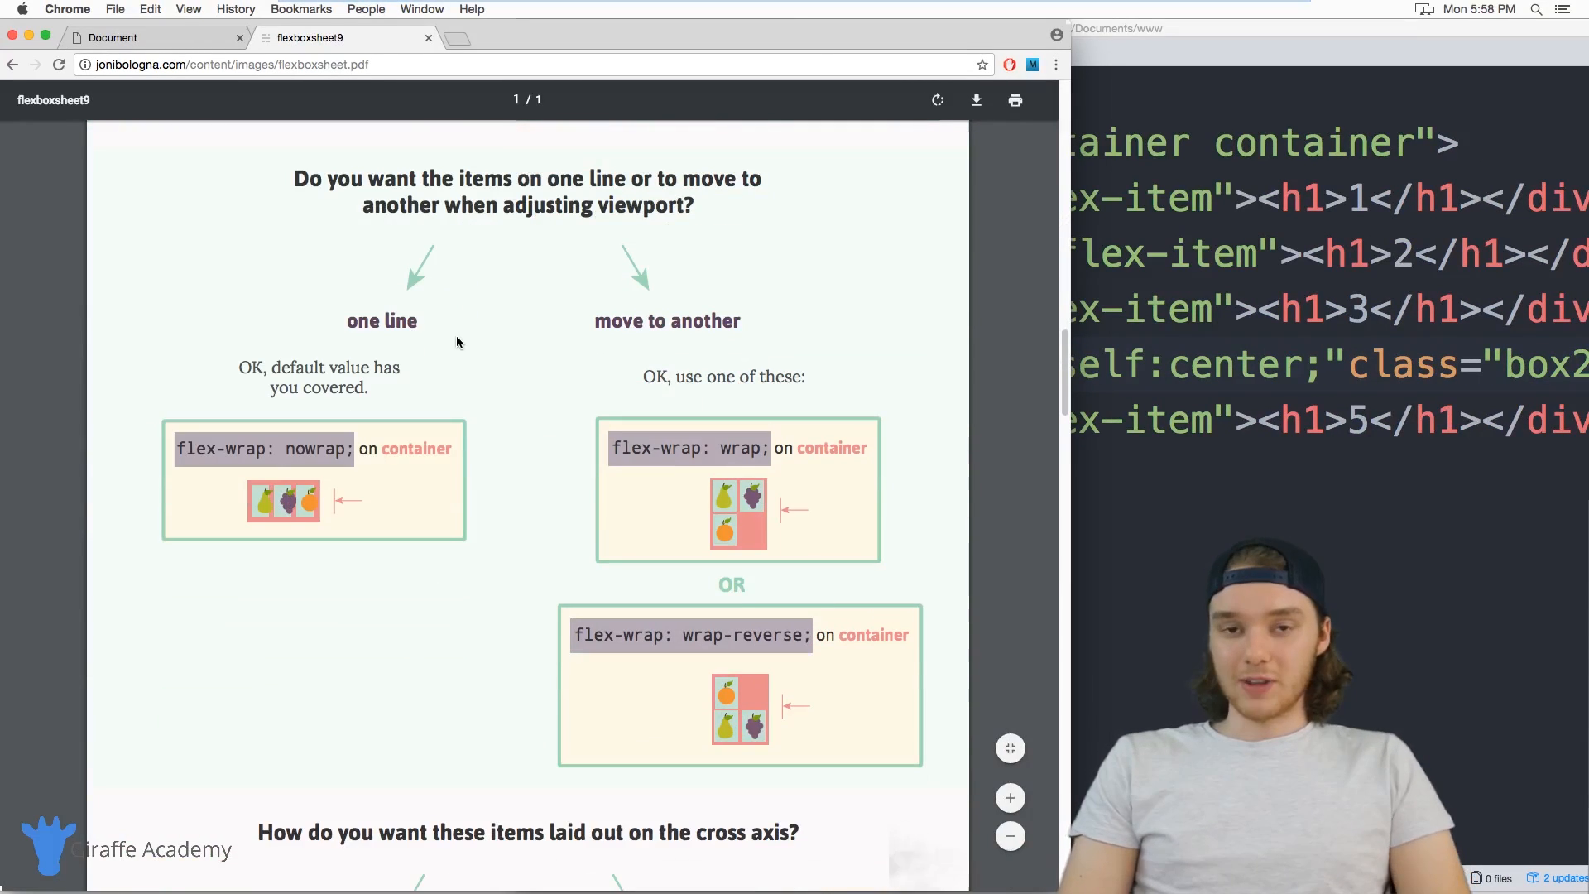
scroll("up", 3)
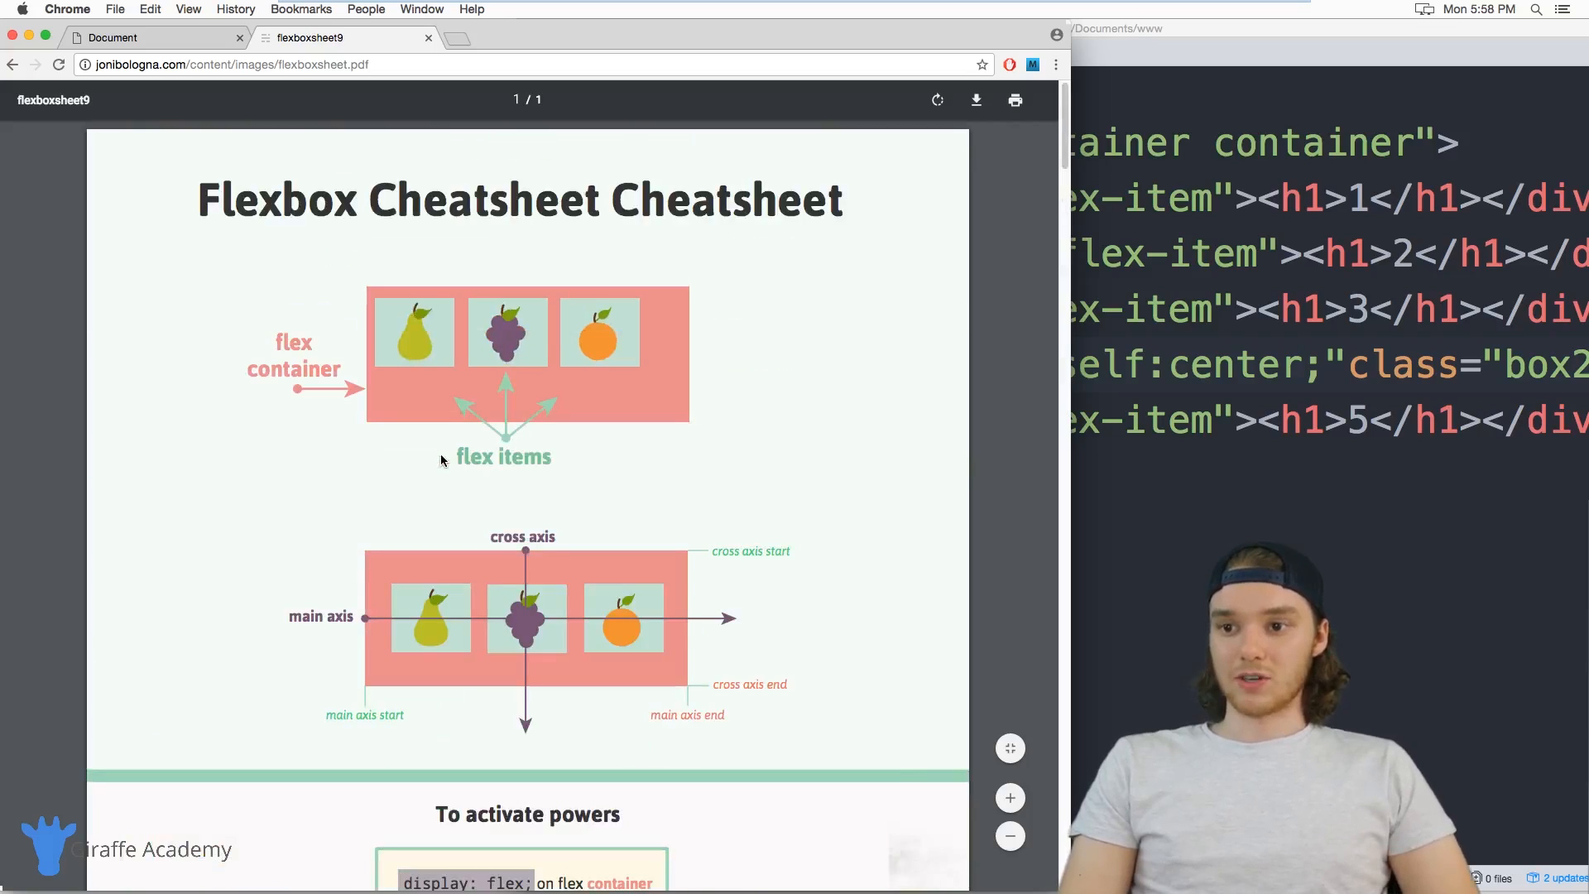
mouse_move(527, 256)
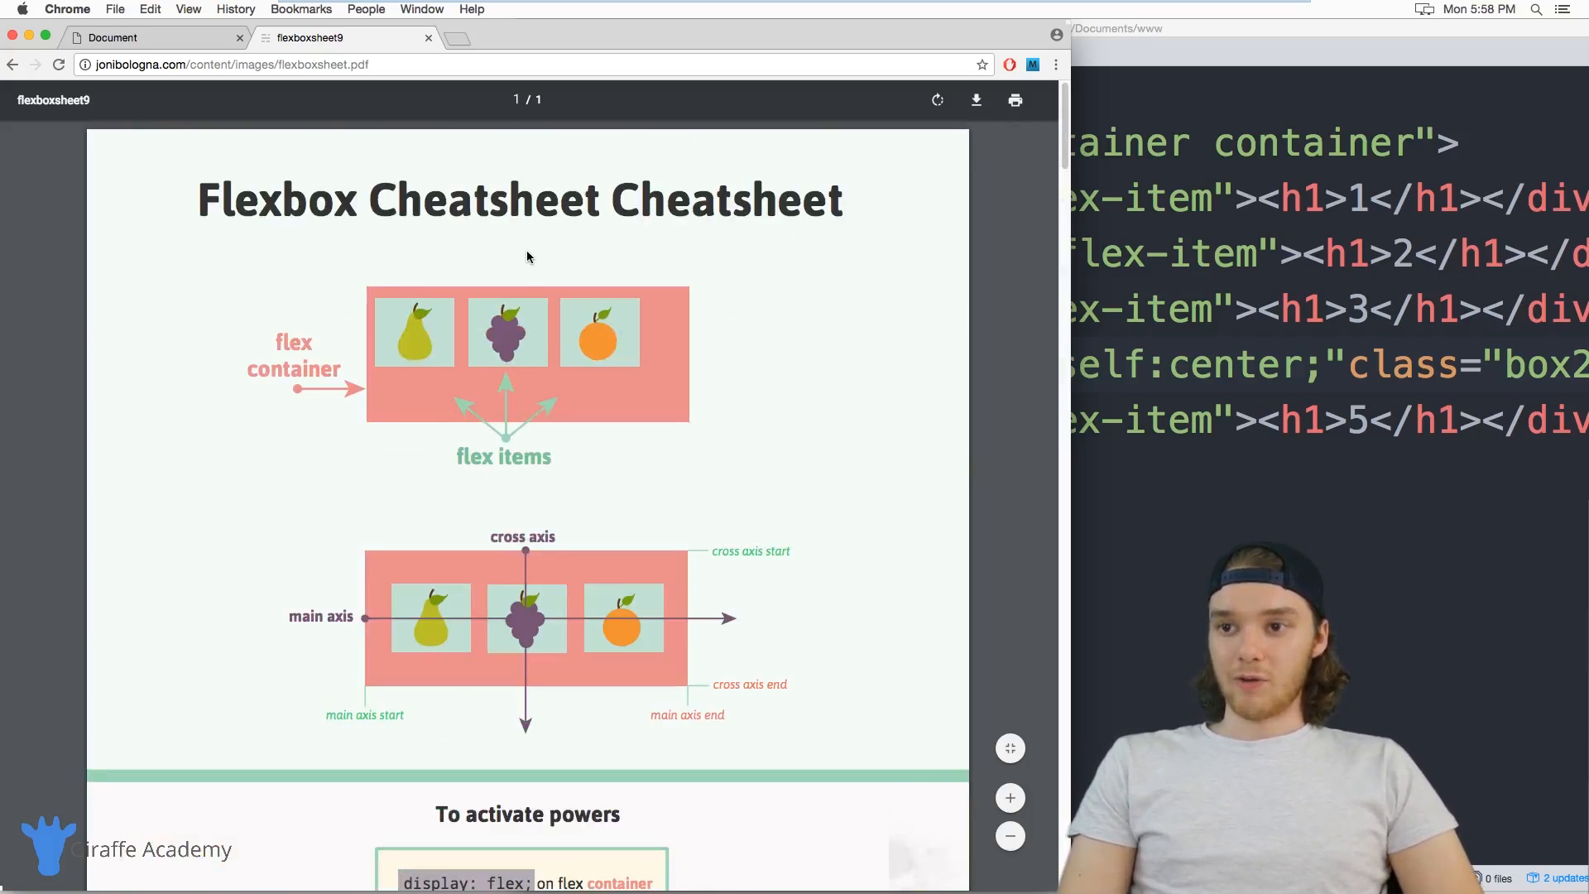
mouse_move(420, 511)
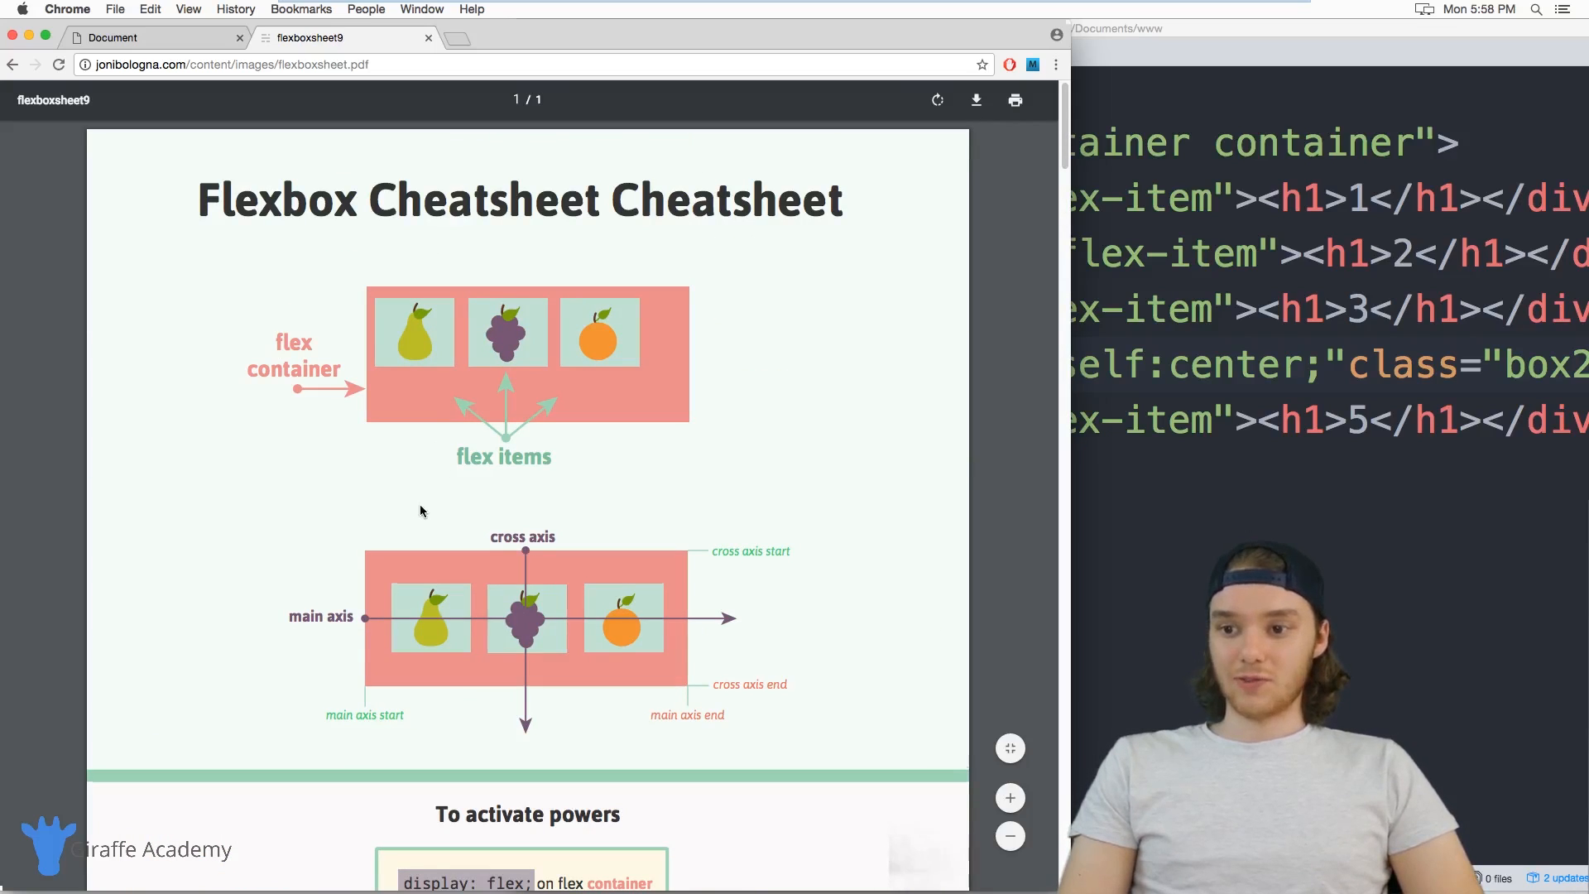
scroll("down", 3)
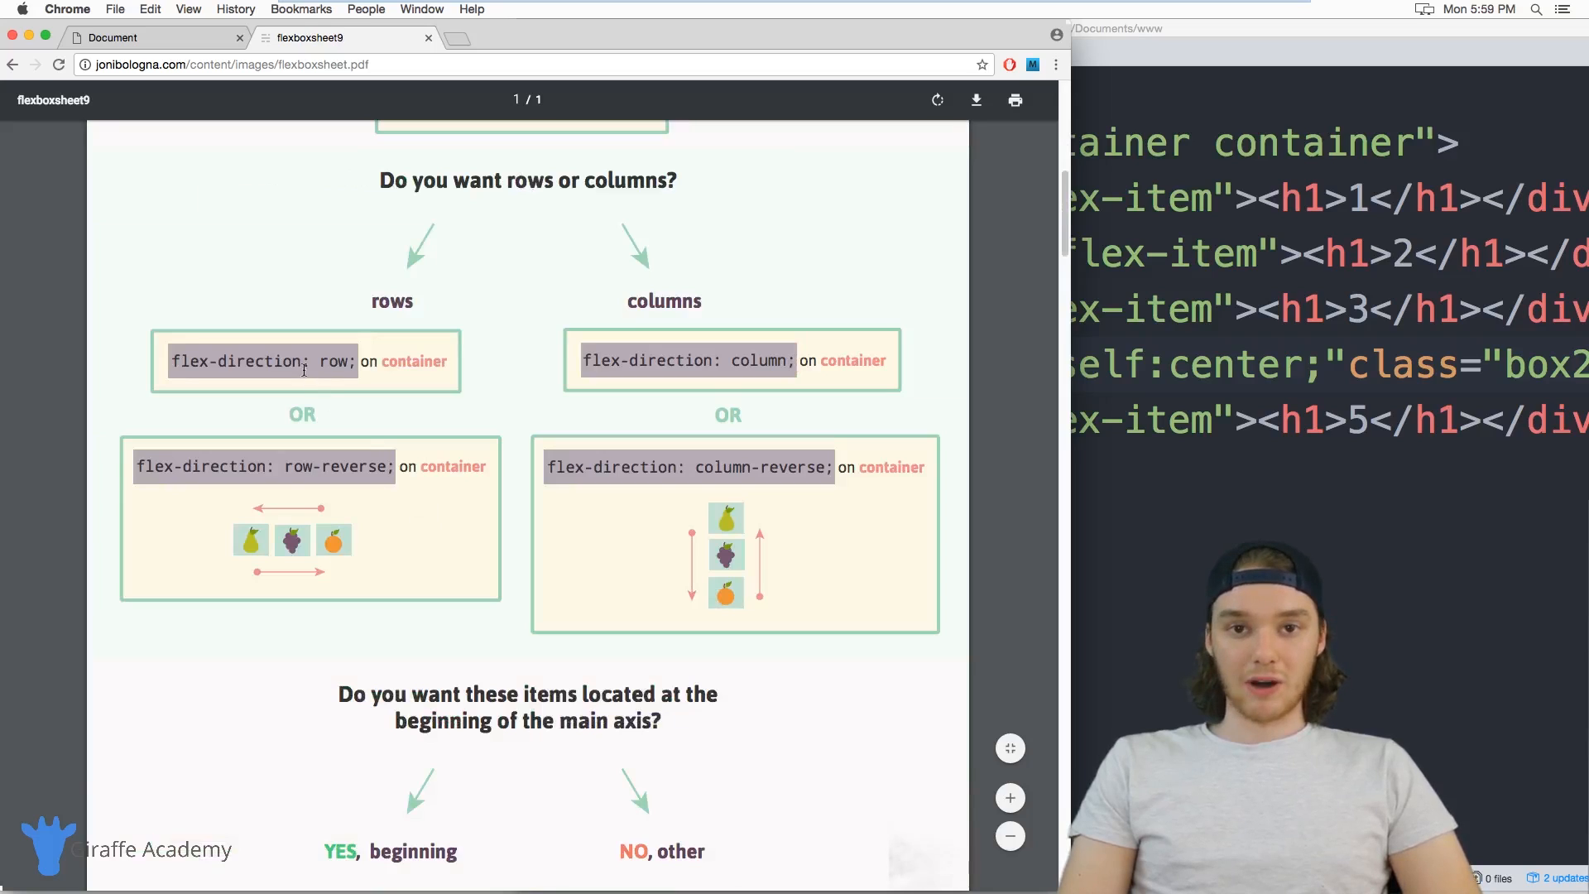
left_click(112, 38)
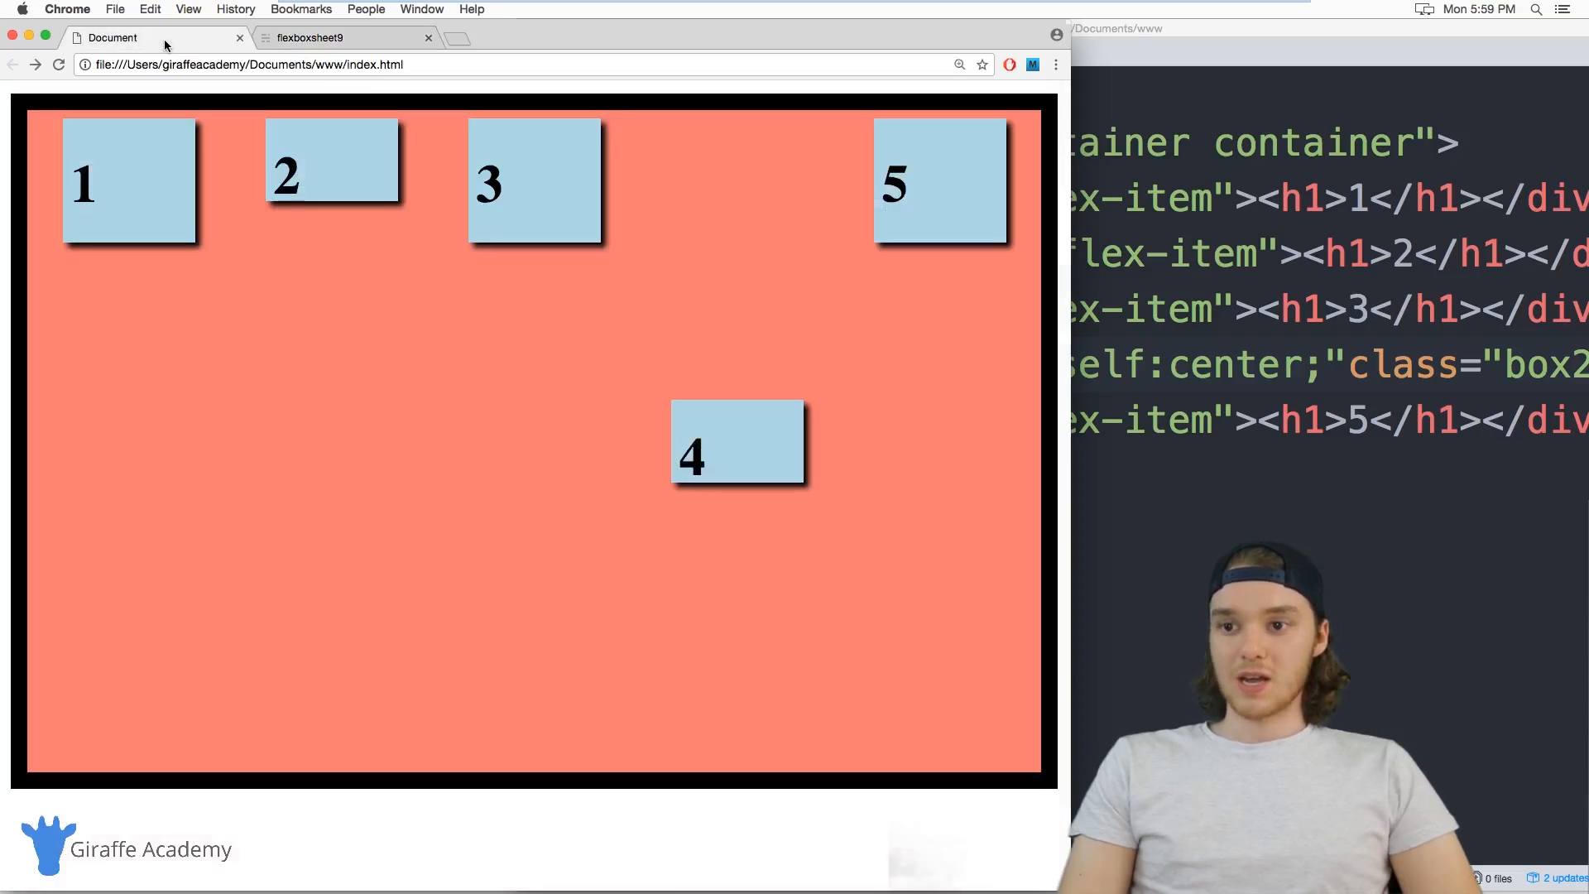